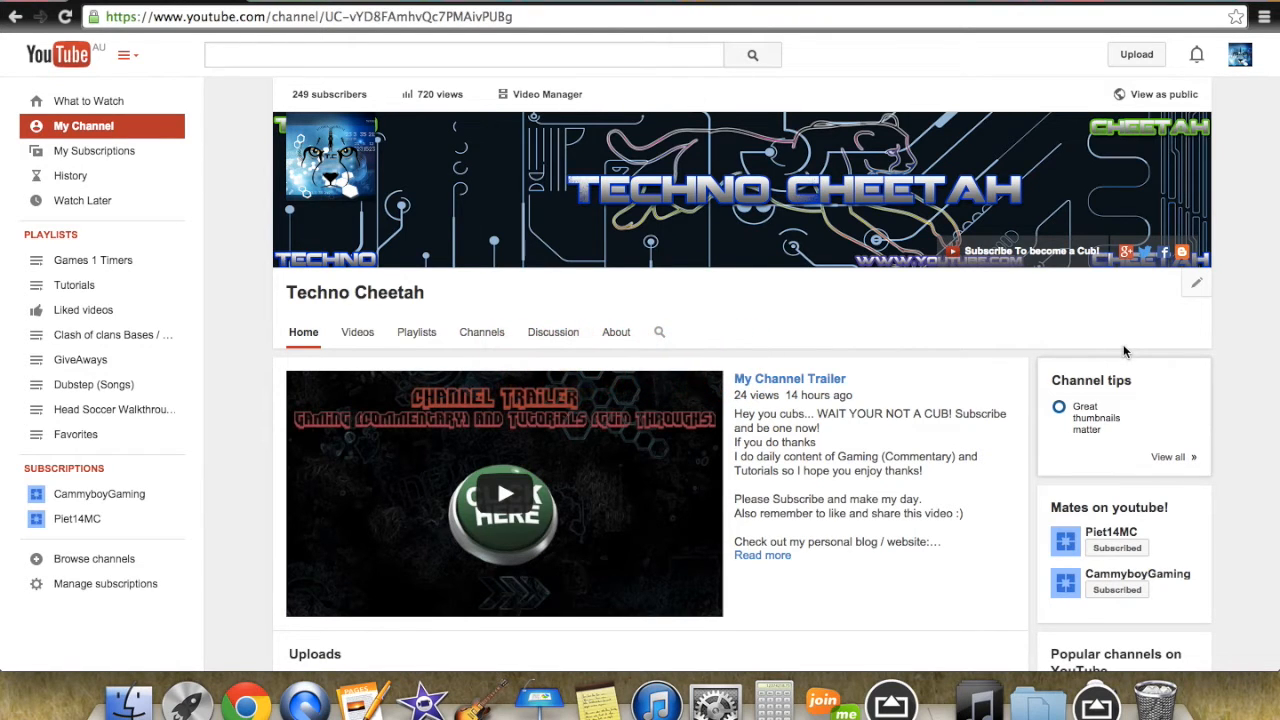
Enter edit mode on the 'Mates on youtube!' featured-channels section
{"action": "scroll", "scroll_direction": "down", "scroll_amount": 3}
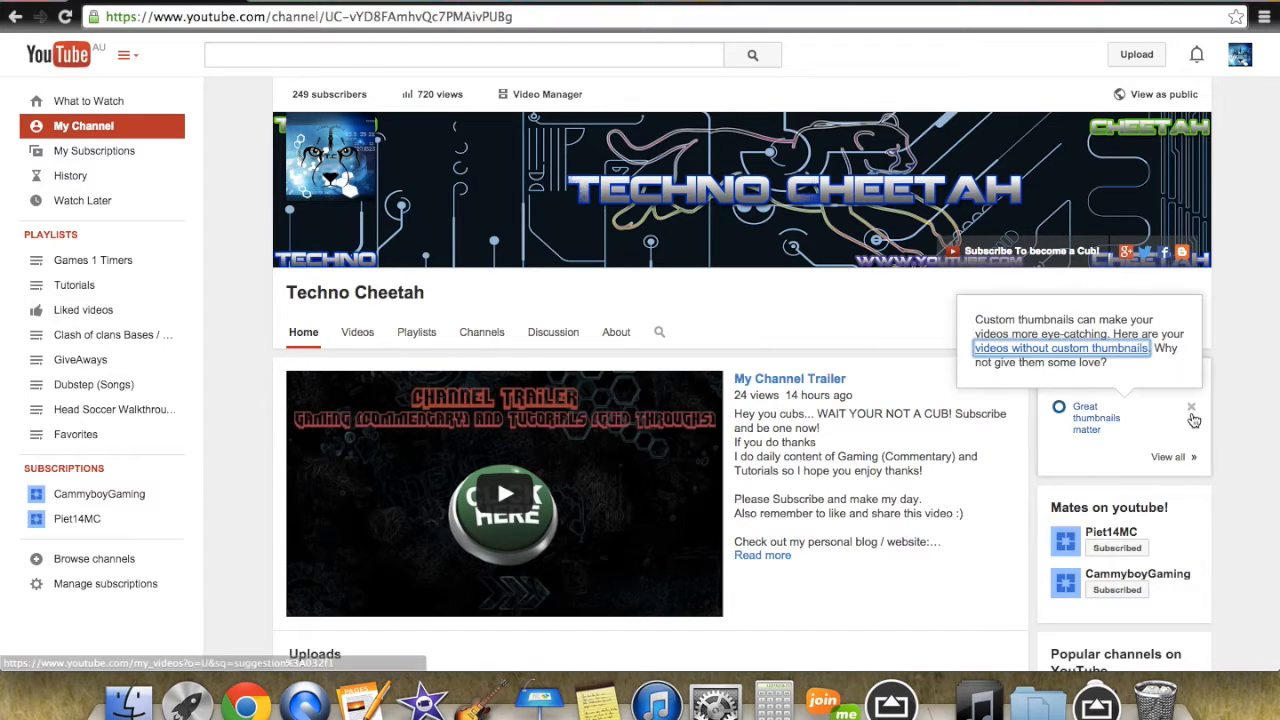
{"action": "scroll", "scroll_direction": "down", "scroll_amount": 3}
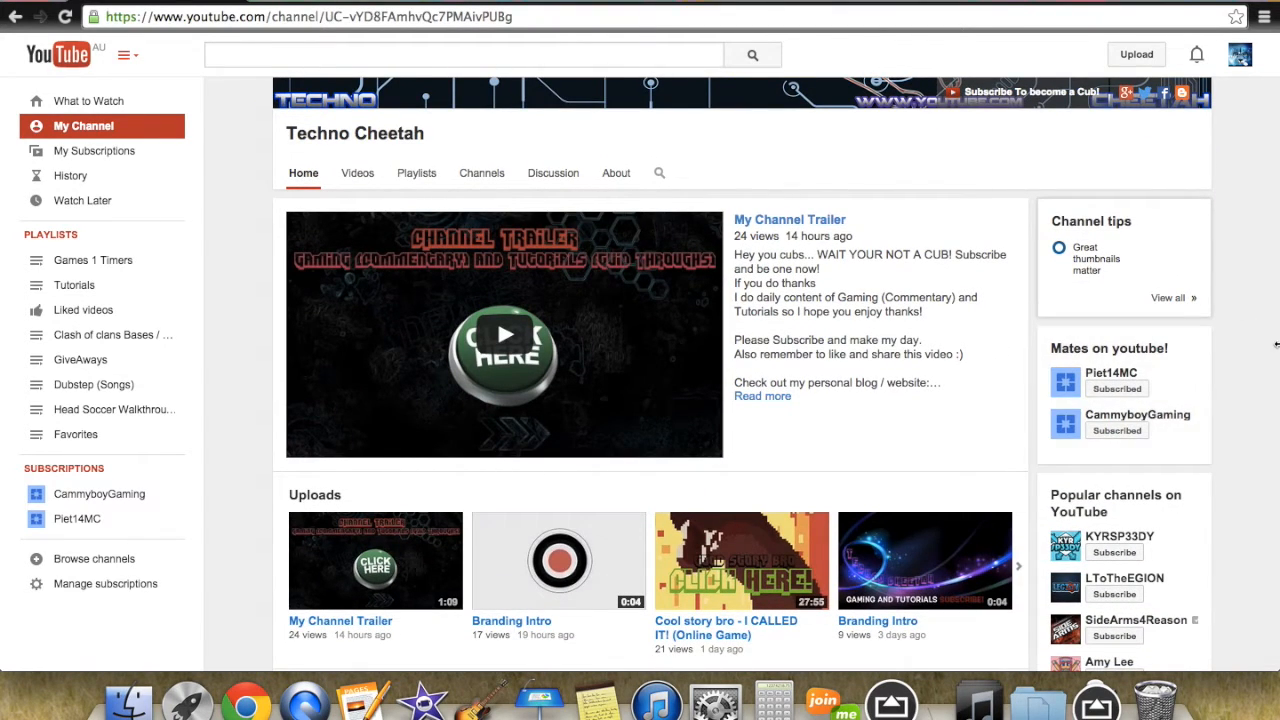
{"action": "left_click", "coordinate": [1196, 340]}
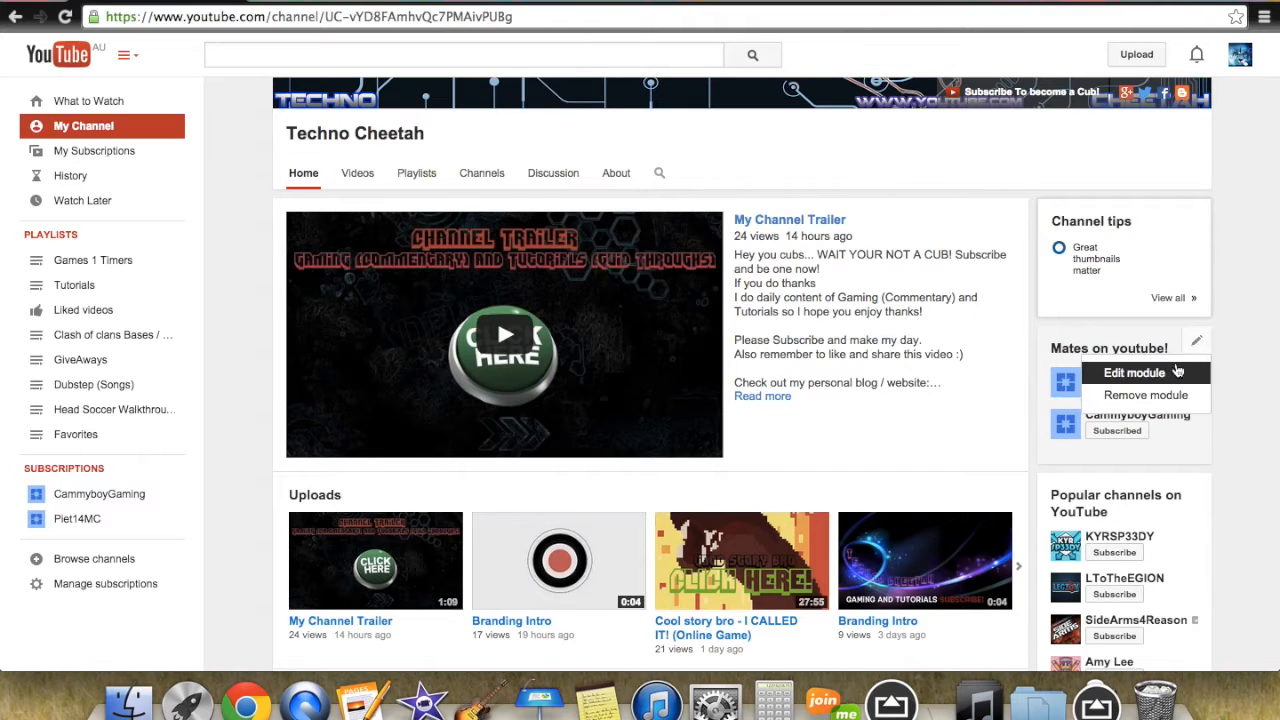
{"action": "left_click", "coordinate": [1140, 396]}
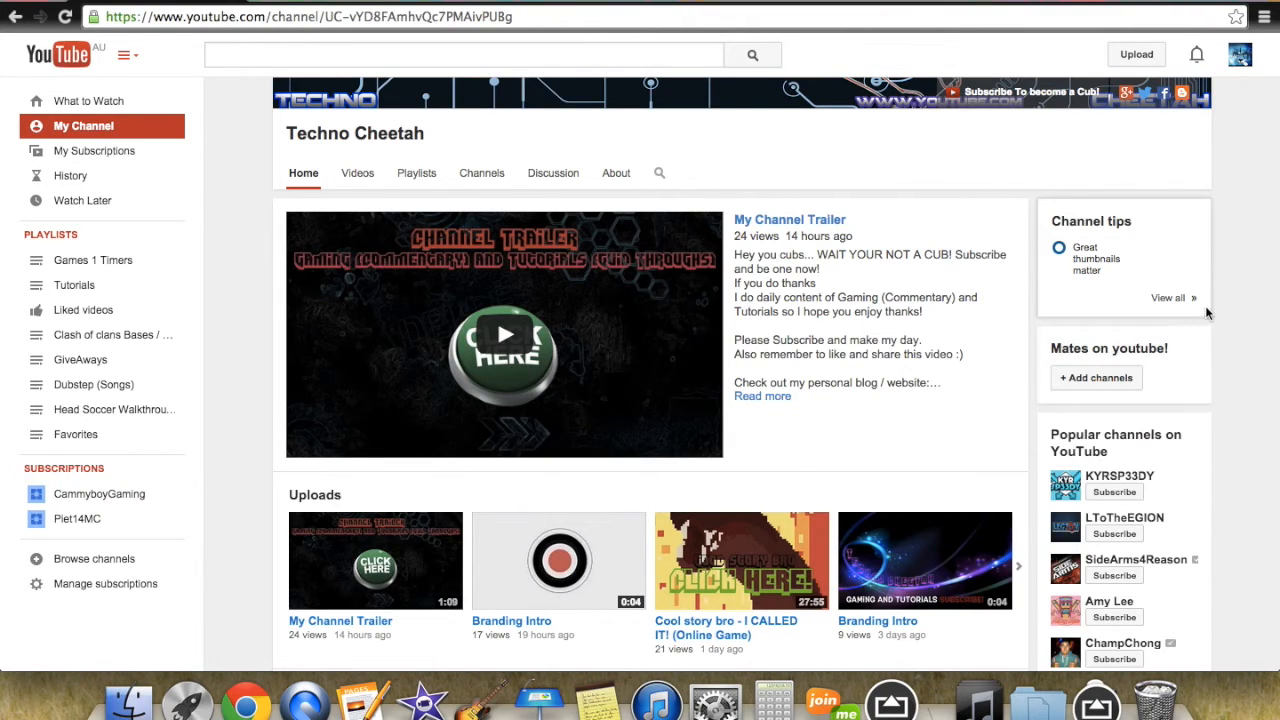
{"action": "mouse_move", "coordinate": [1096, 378]}
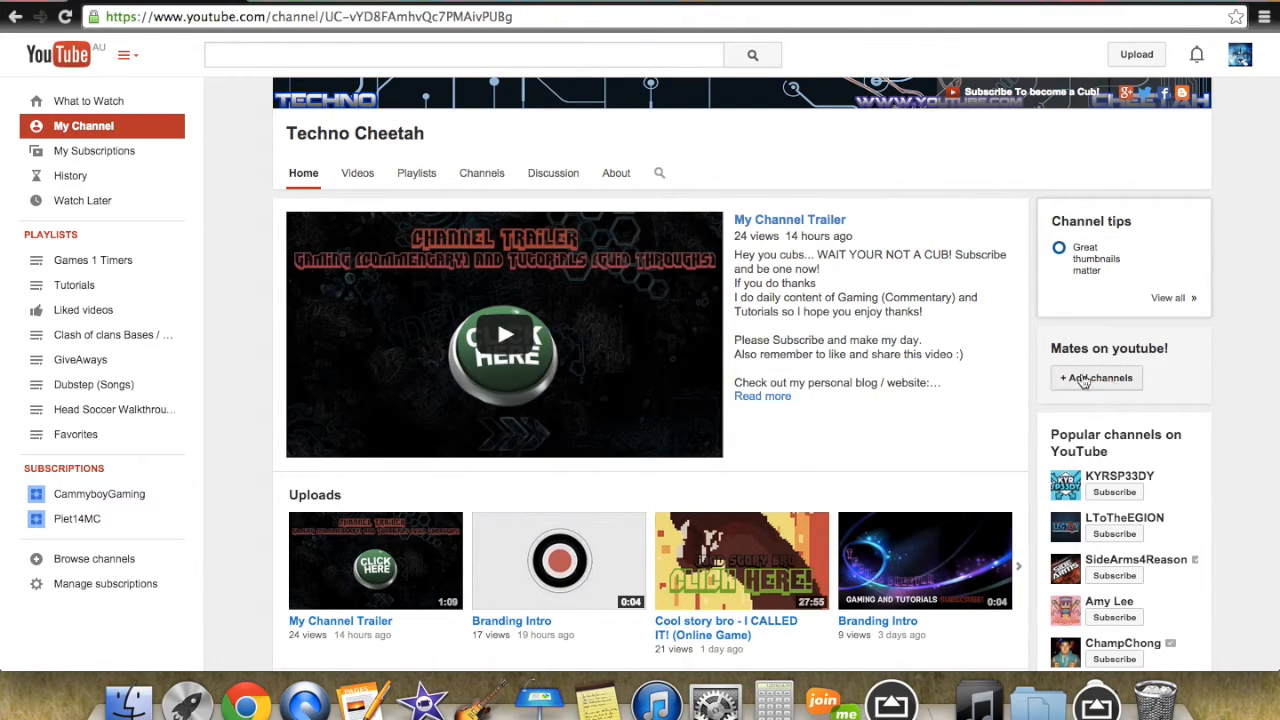
{"action": "mouse_move", "coordinate": [1054, 344]}
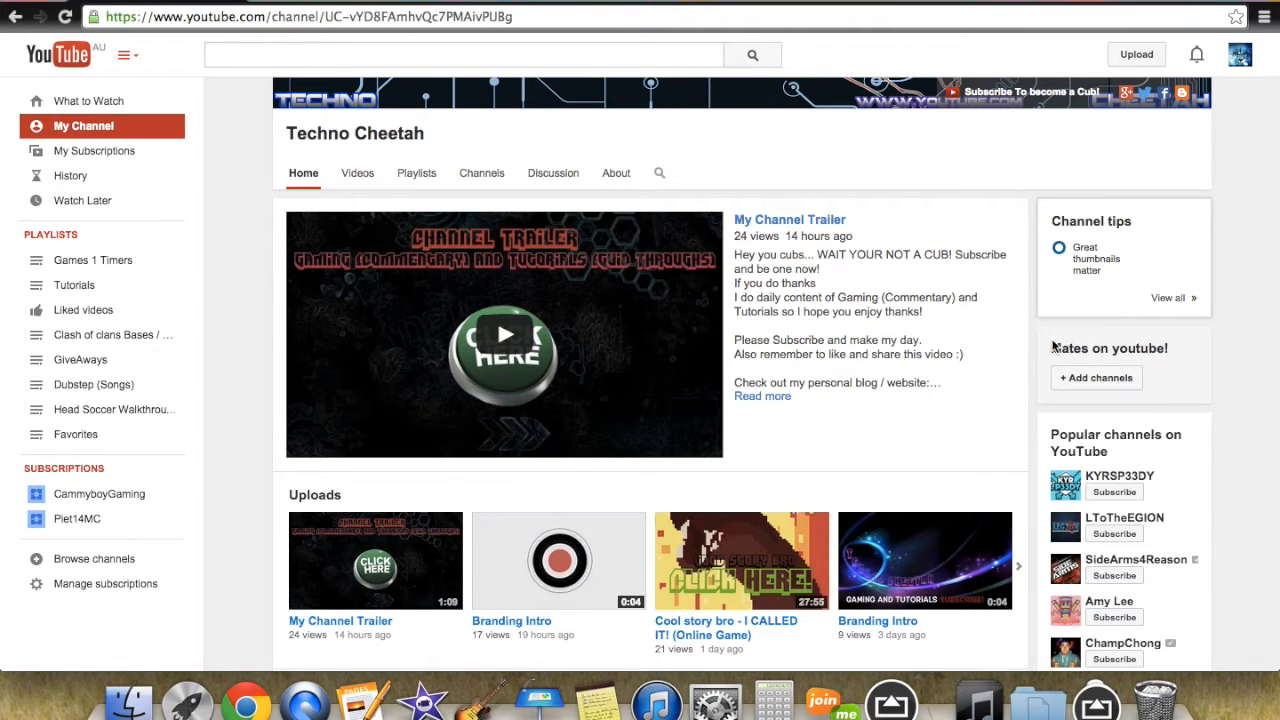
Review the featured channels Piet14MC and CammyboyGaming and save the section with Done
{"action": "scroll", "scroll_direction": "down", "scroll_amount": 3}
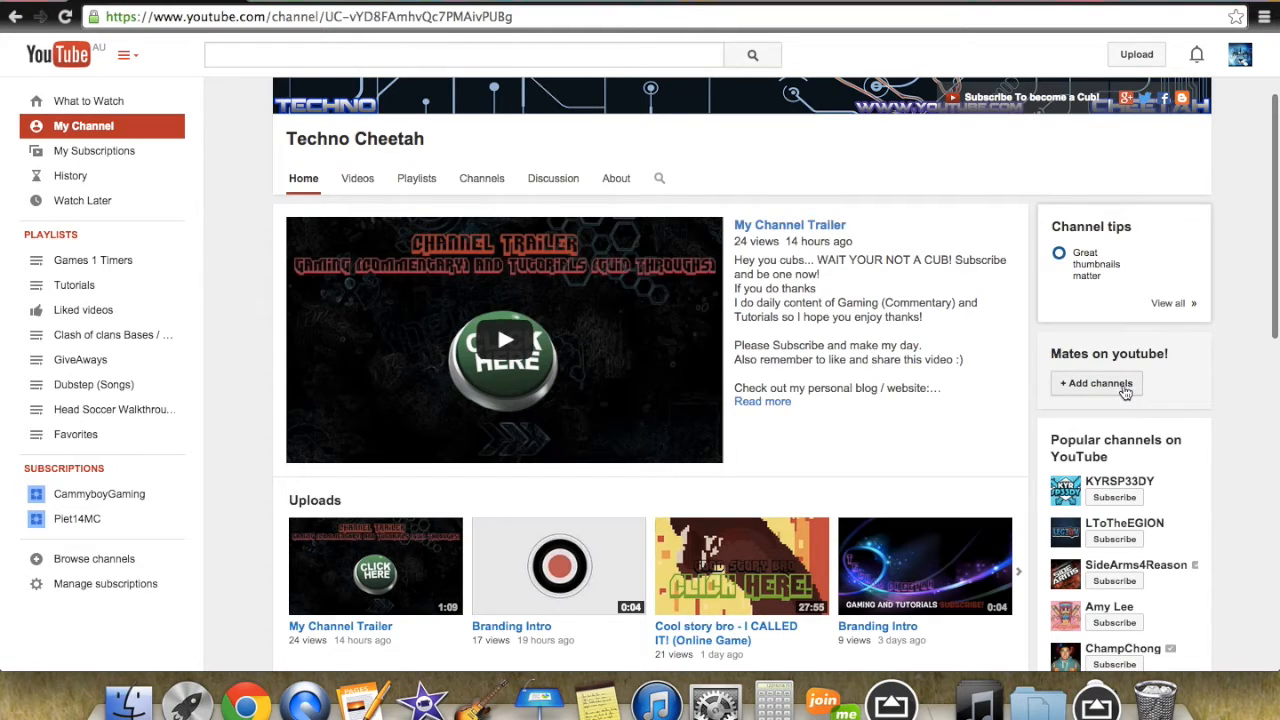
{"action": "left_click", "coordinate": [1096, 384]}
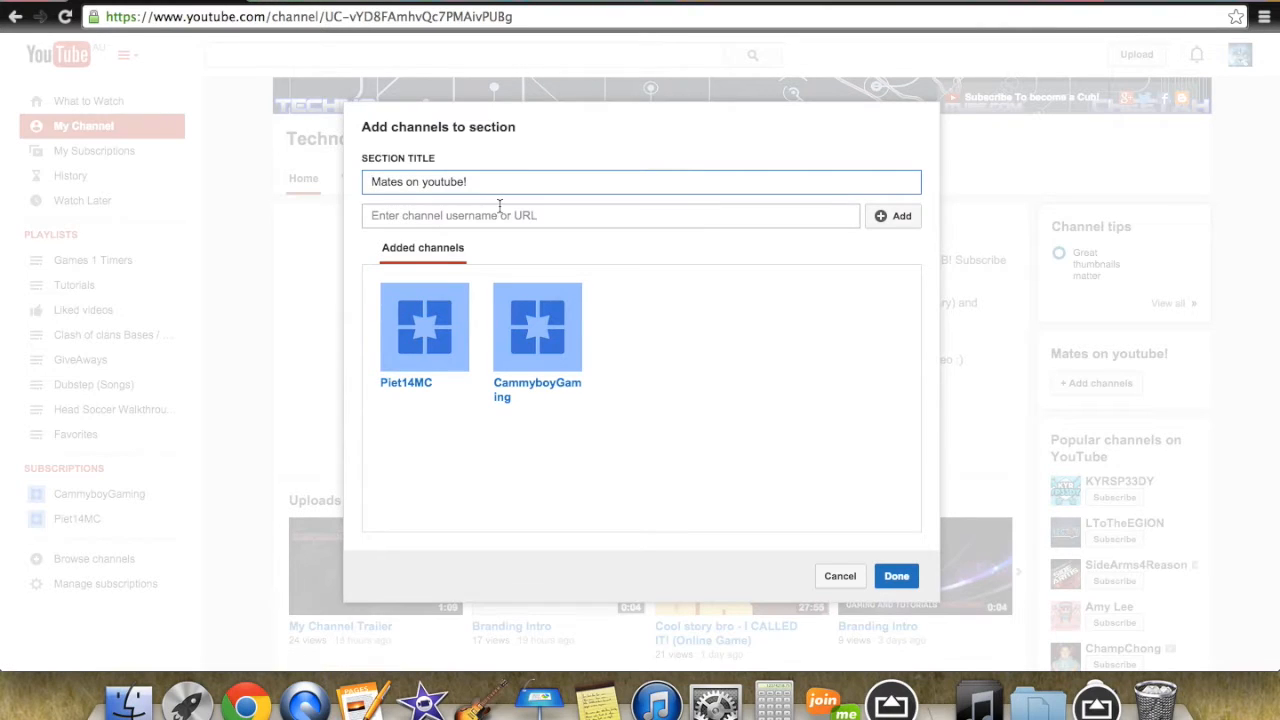
{"action": "left_click", "coordinate": [610, 216]}
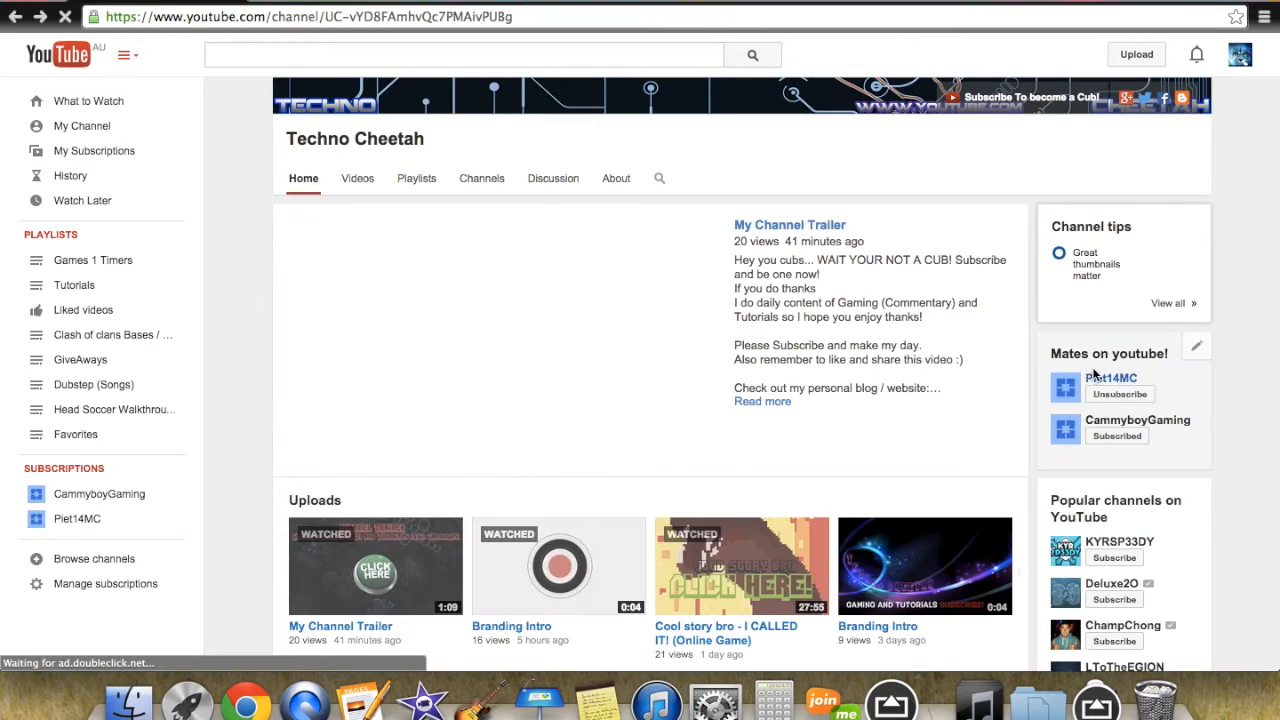
{"action": "left_click", "coordinate": [1196, 344]}
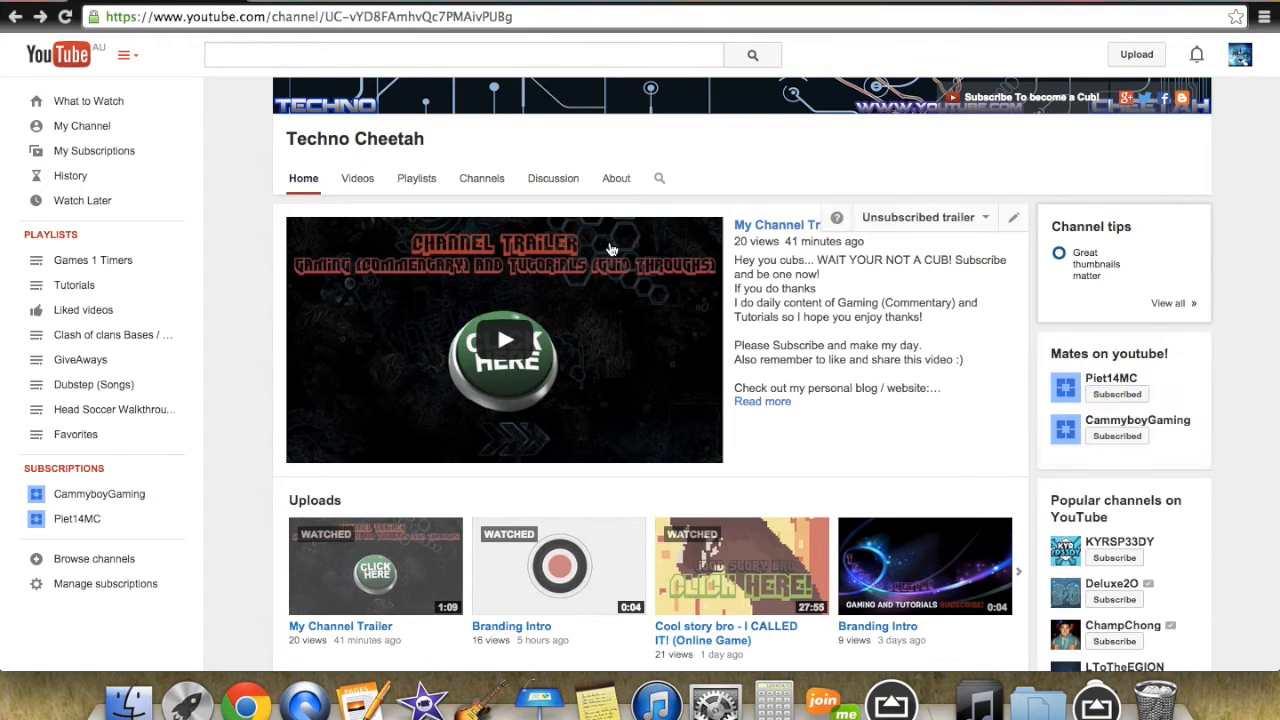
{"action": "left_click", "coordinate": [1198, 352]}
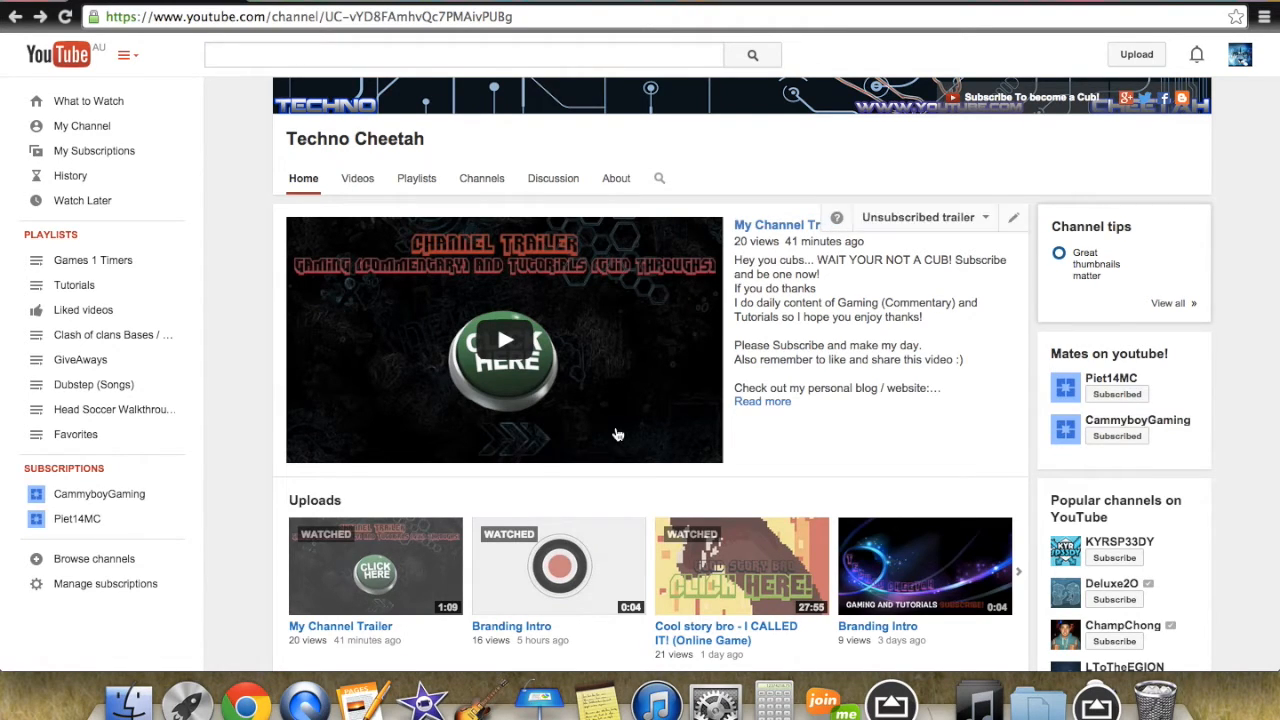
{"action": "mouse_move", "coordinate": [176, 510]}
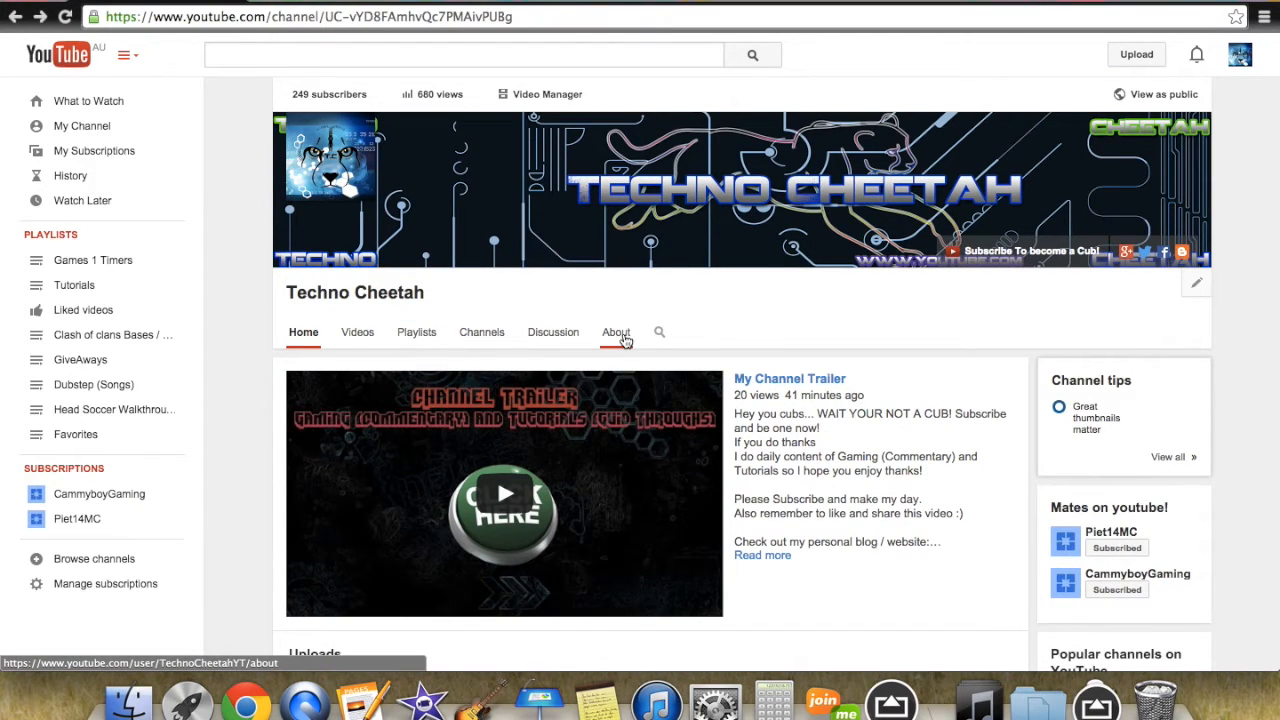
Go to the About page and add a new custom link row with its title field active
{"action": "left_click", "coordinate": [616, 332]}
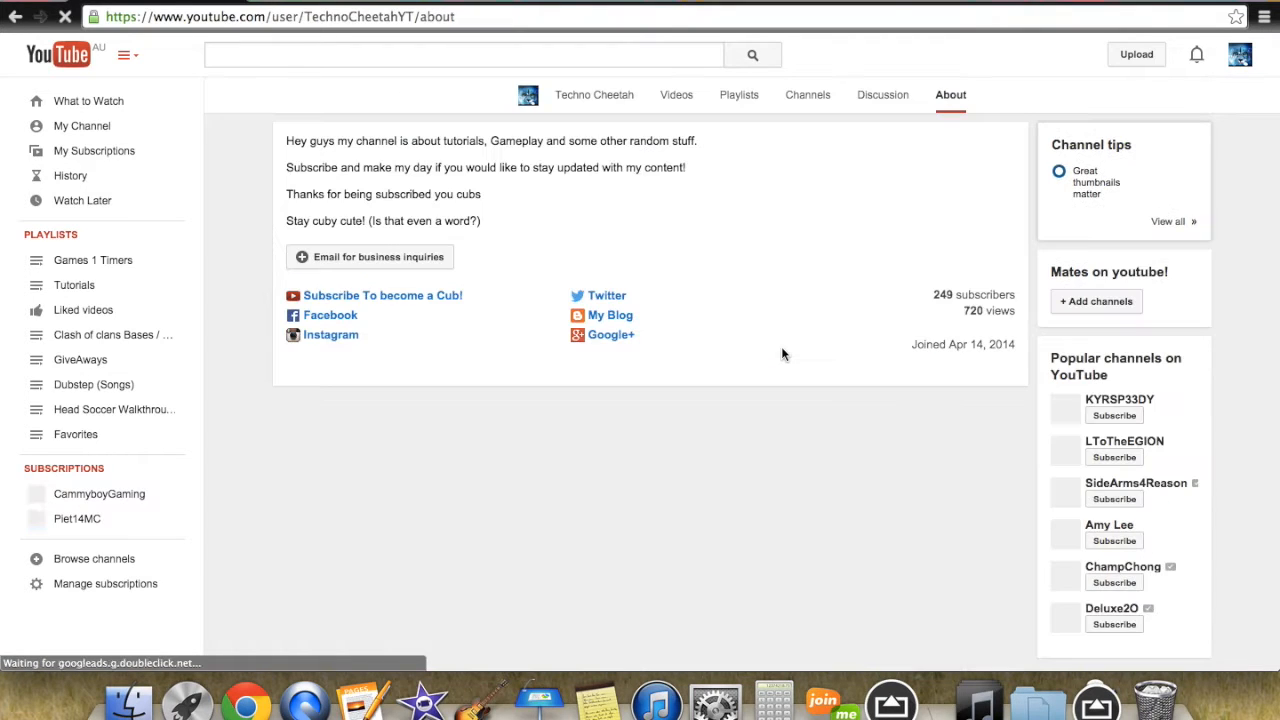
{"action": "scroll", "scroll_direction": "down", "scroll_amount": 3}
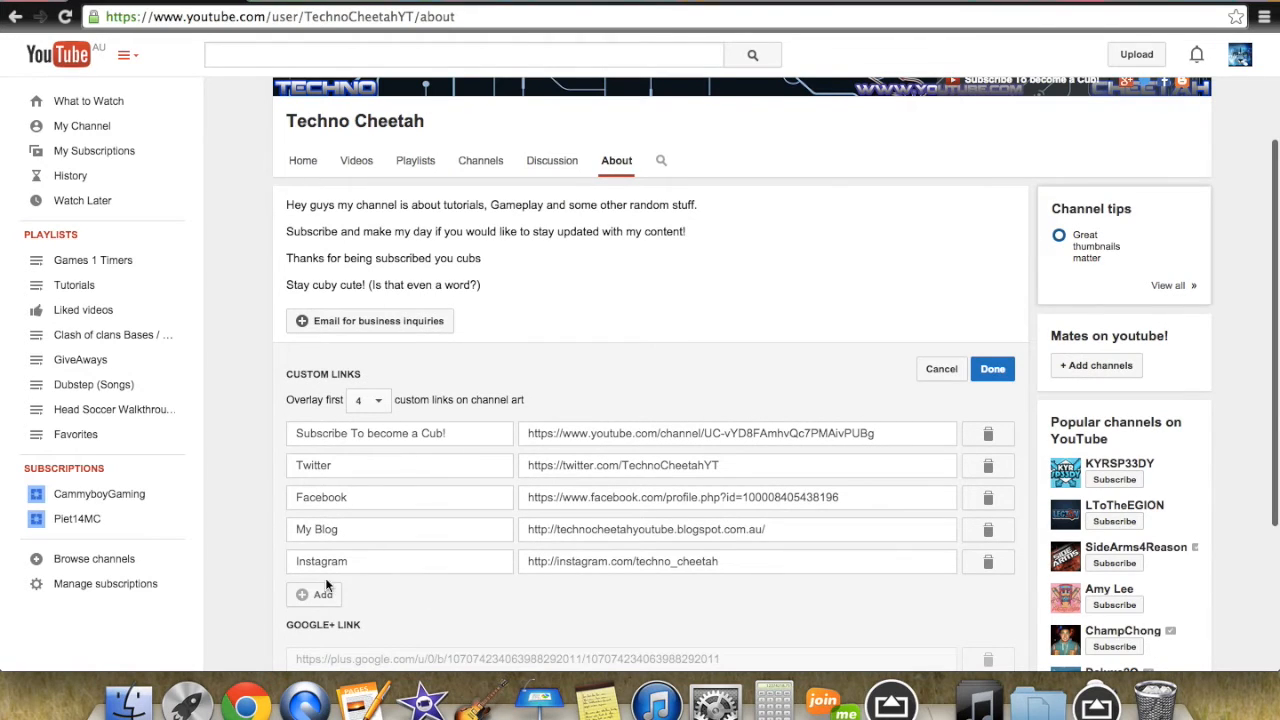
{"action": "left_click", "coordinate": [312, 594]}
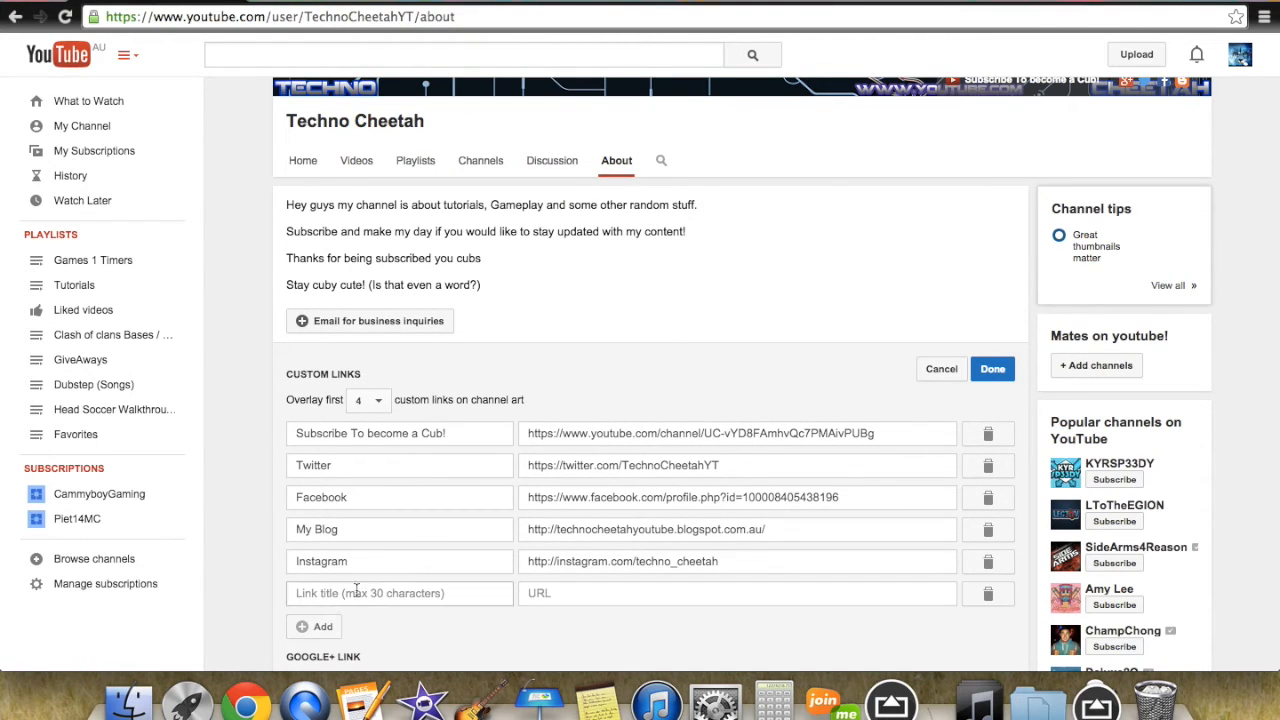
{"action": "left_click", "coordinate": [400, 592]}
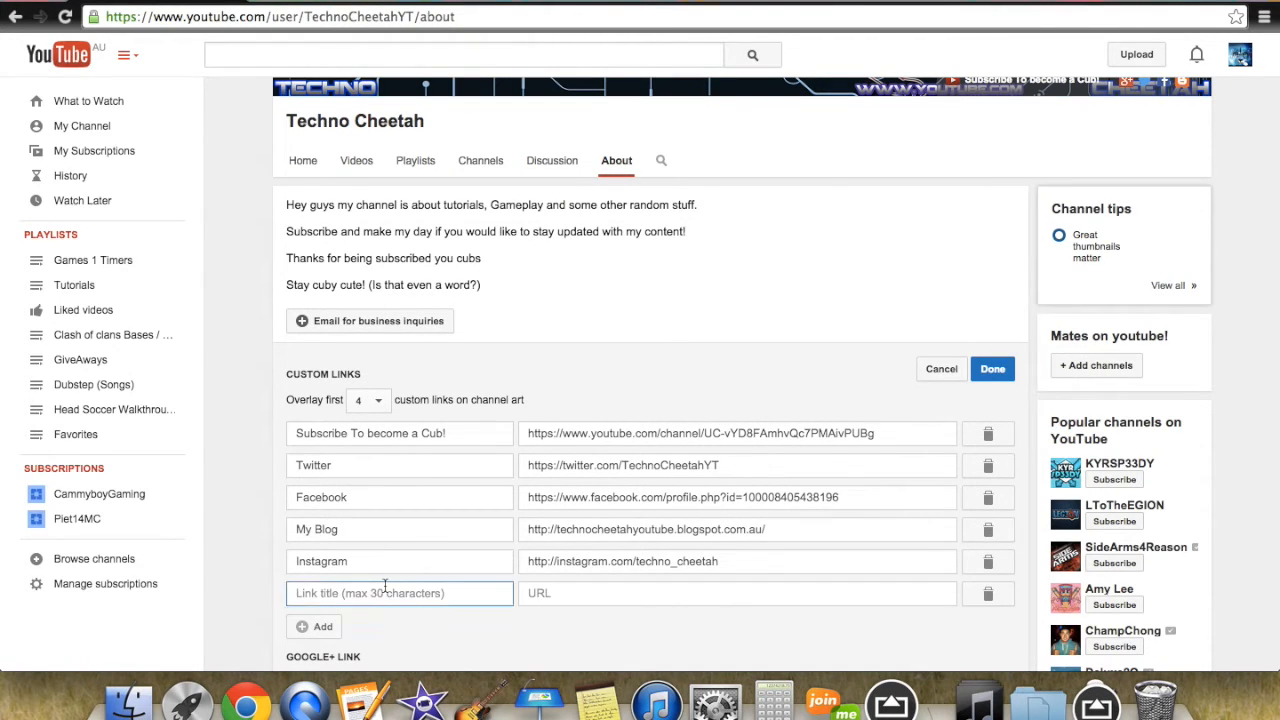
Abandon the half-typed link title and delete the empty row, keeping the five existing links
{"action": "type", "text": "Twi"}
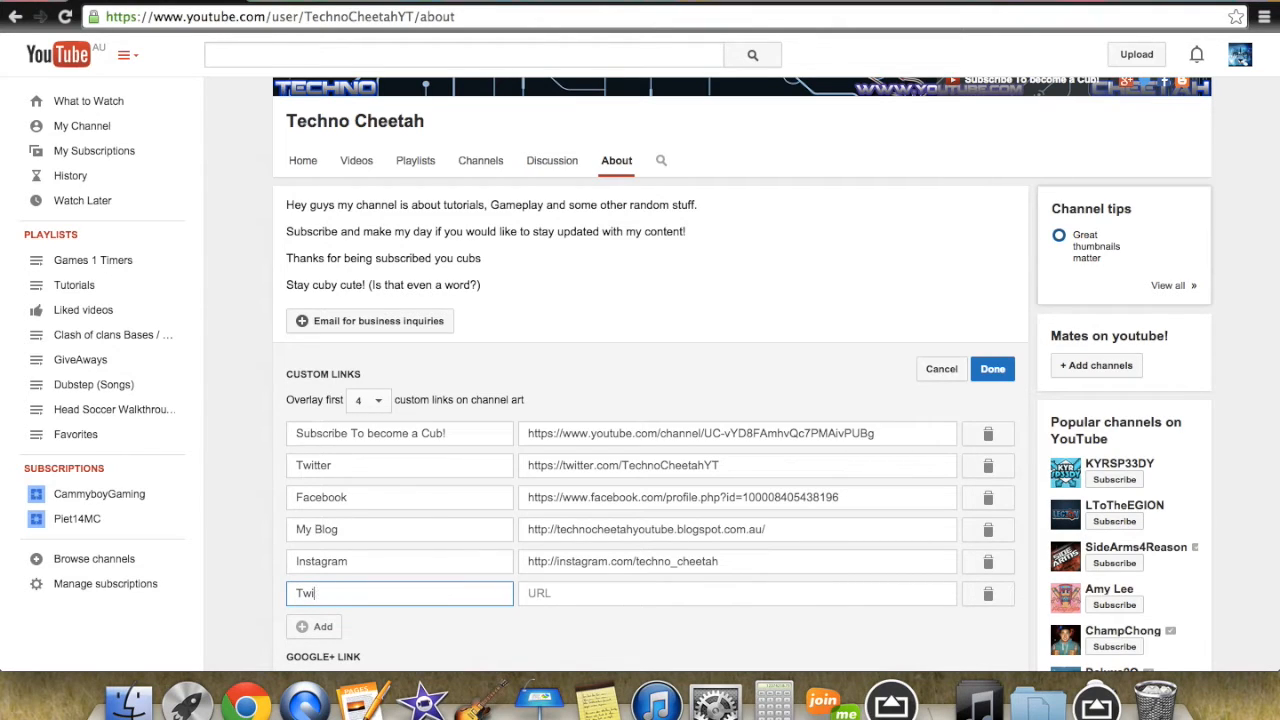
{"action": "type", "text": "Subscr"}
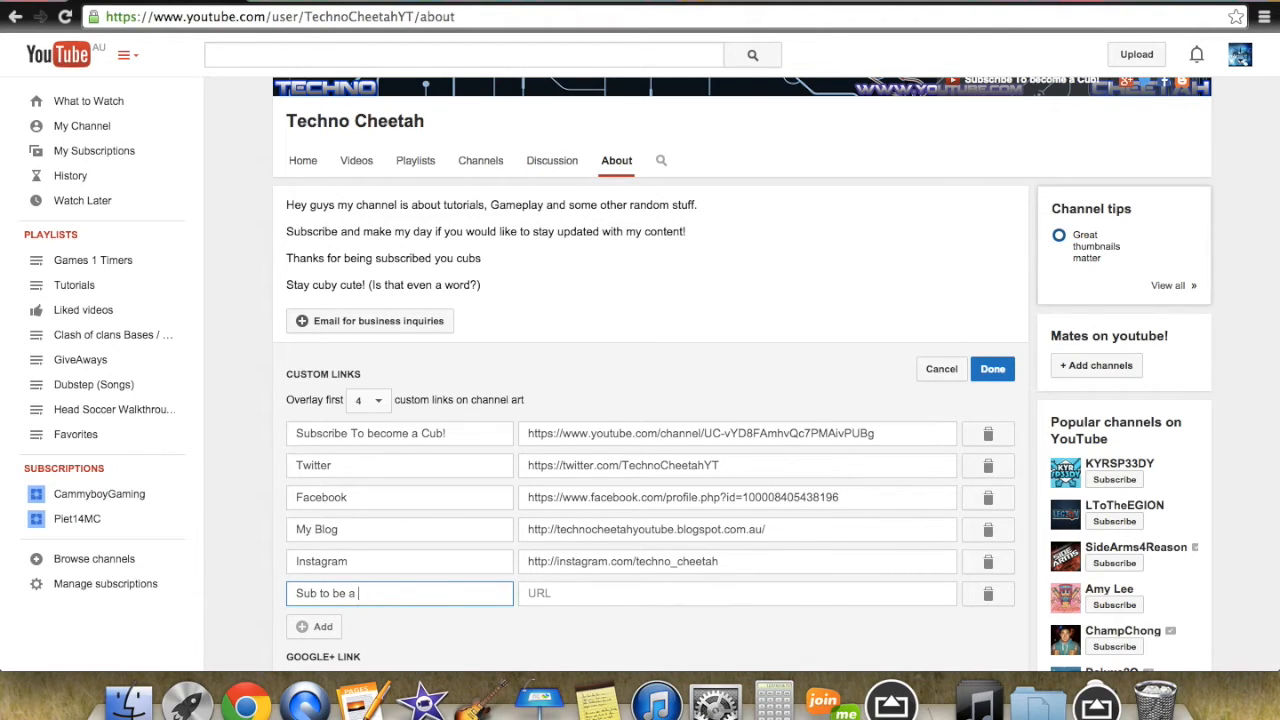
{"action": "type", "text": "bos"}
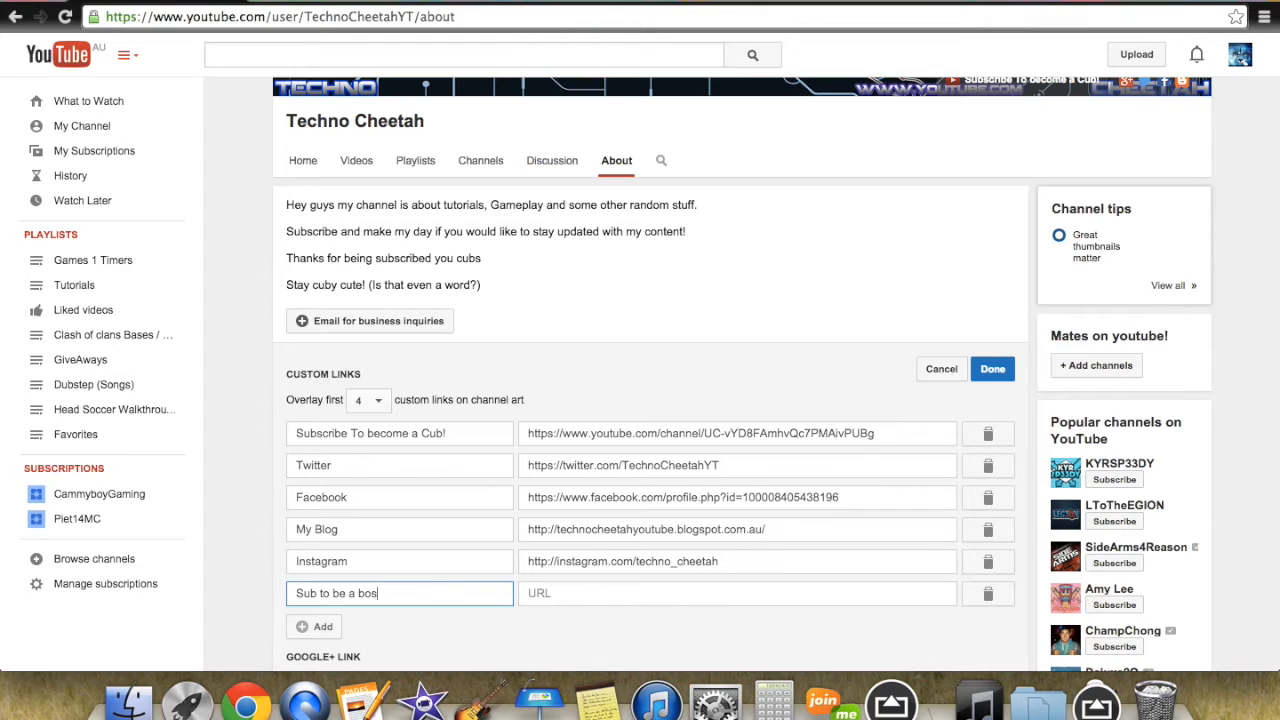
{"action": "key", "text": "Backspace"}
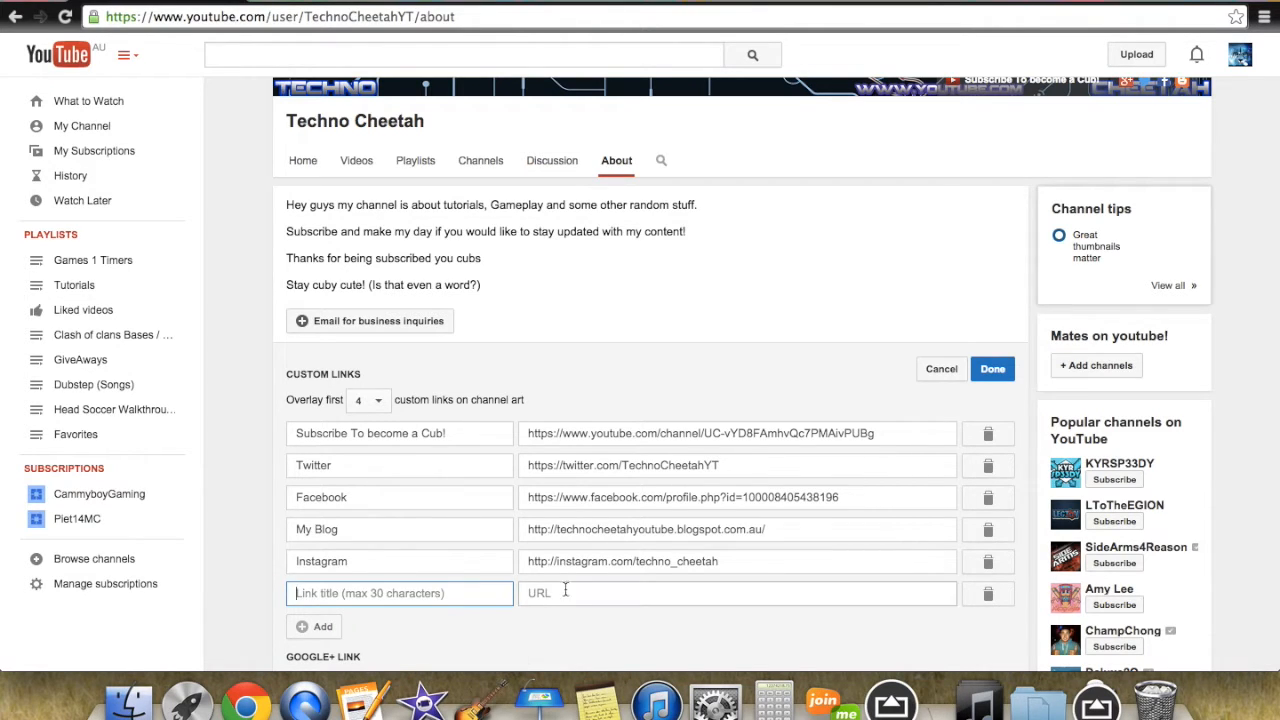
{"action": "left_click", "coordinate": [738, 592]}
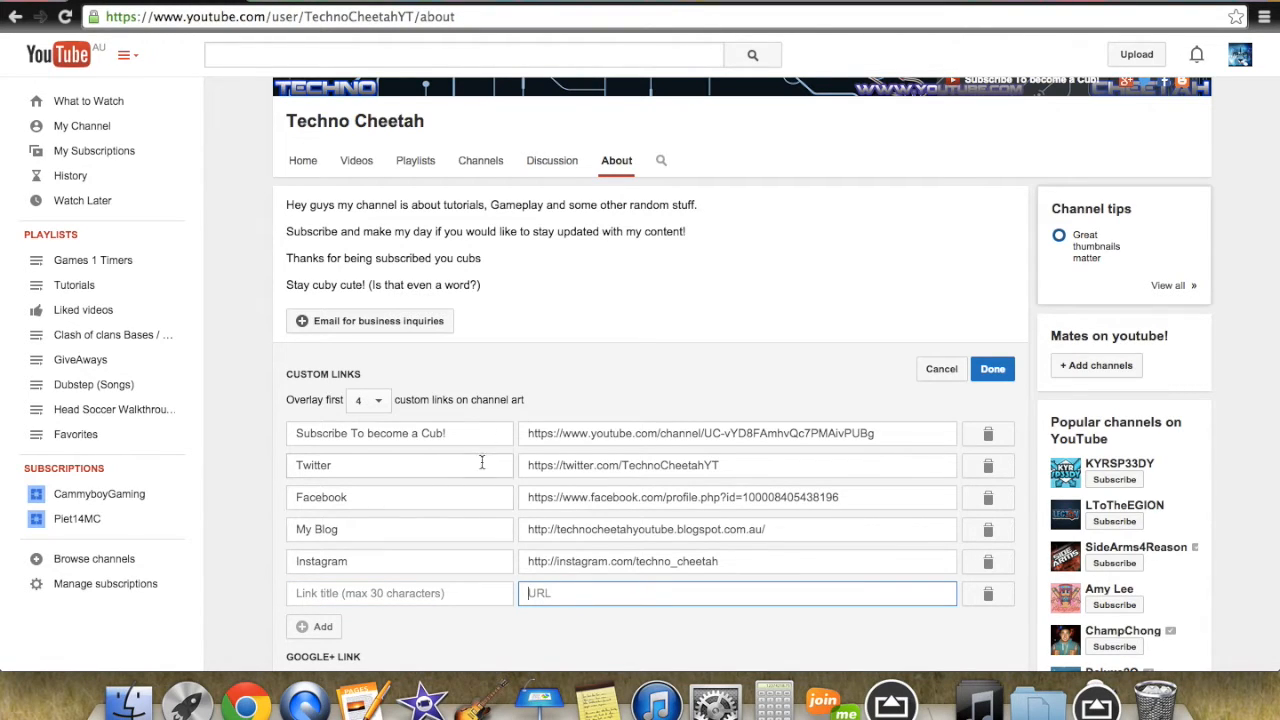
{"action": "mouse_move", "coordinate": [776, 414]}
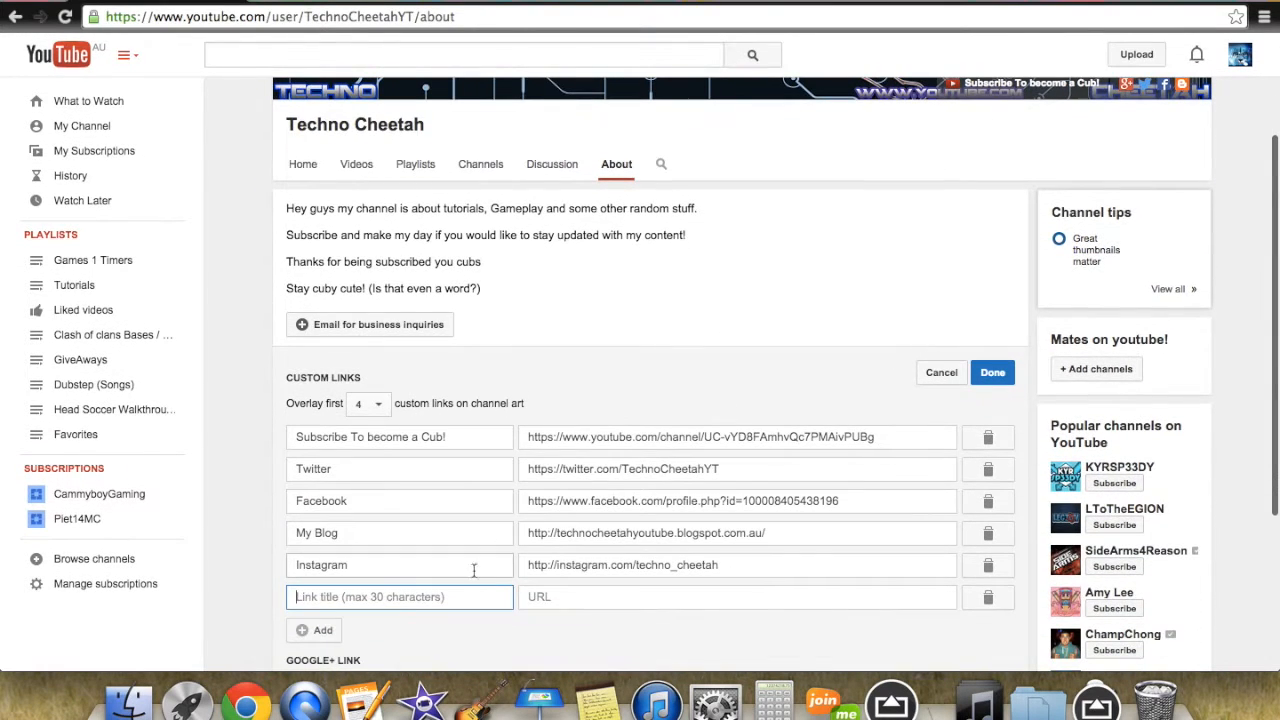
{"action": "left_click", "coordinate": [988, 596]}
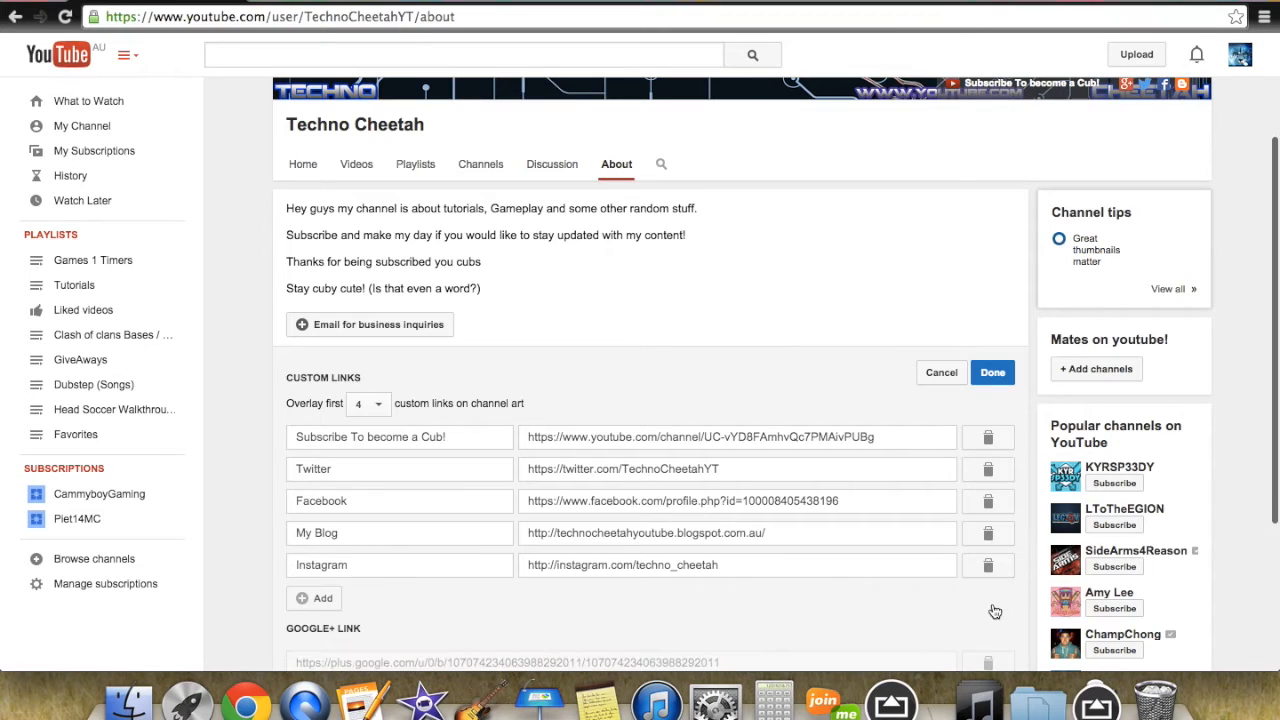
{"action": "mouse_move", "coordinate": [540, 412]}
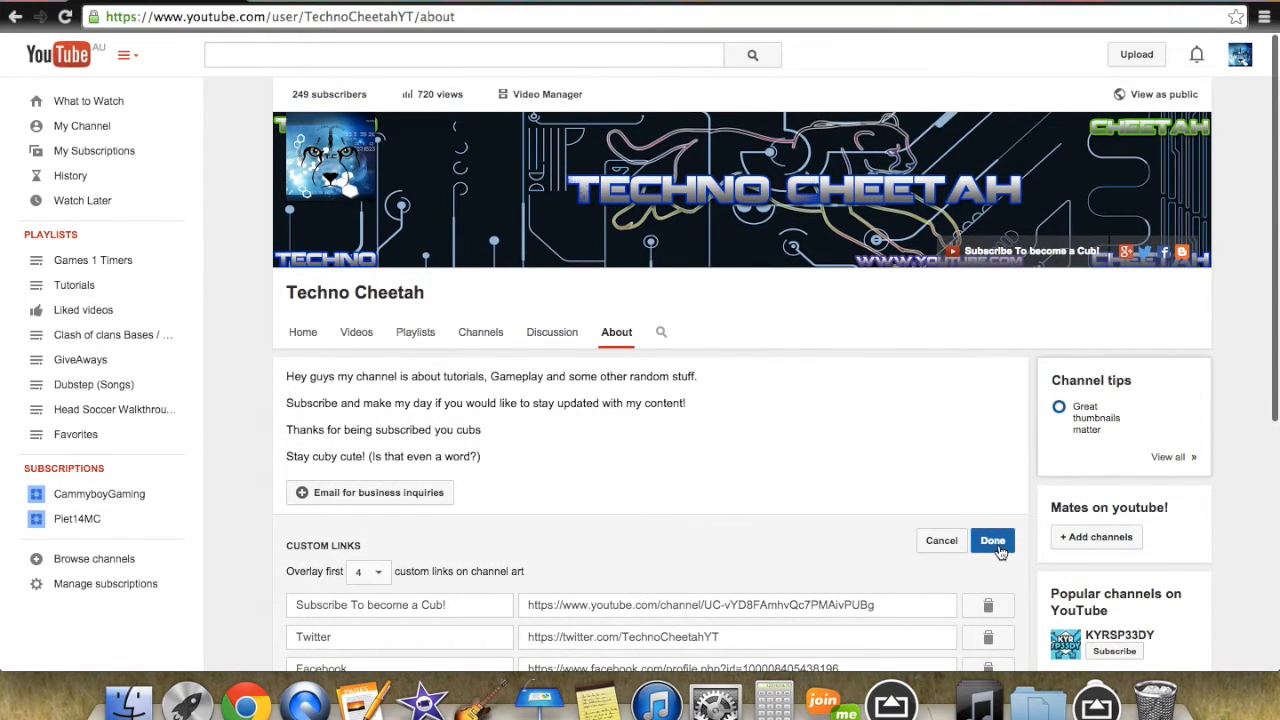
{"action": "left_click", "coordinate": [992, 540]}
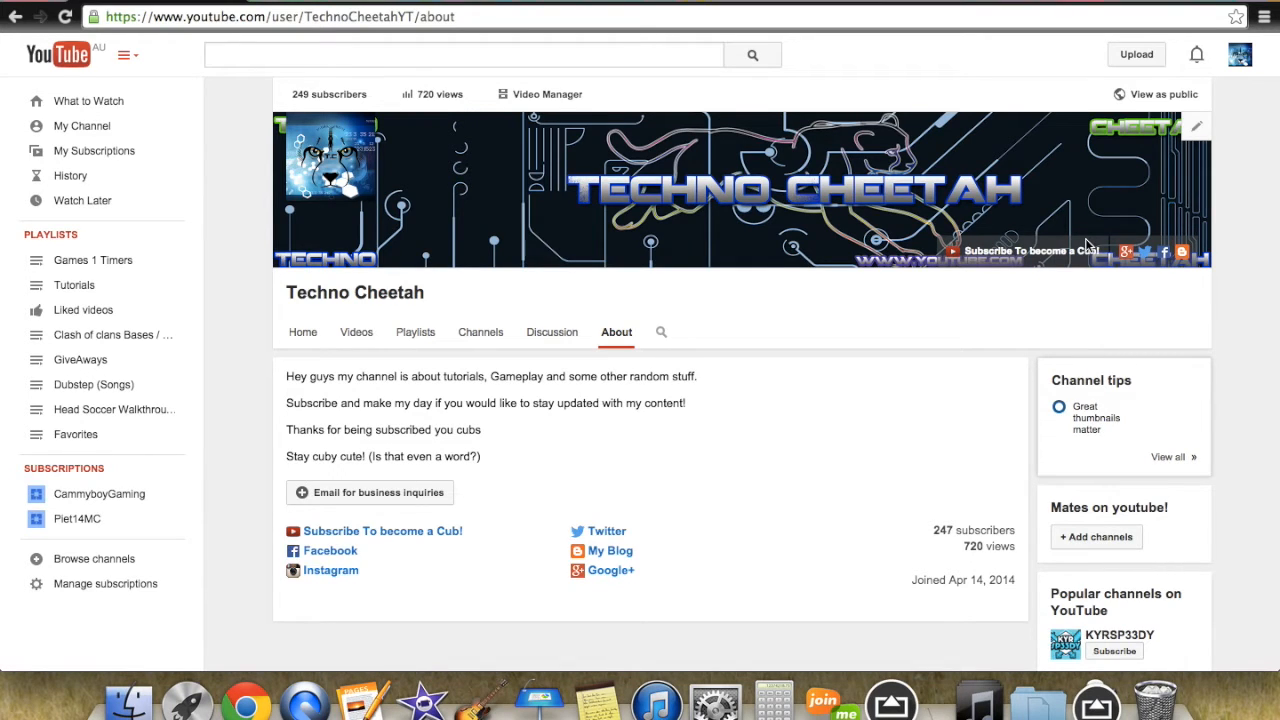
{"action": "mouse_move", "coordinate": [956, 252]}
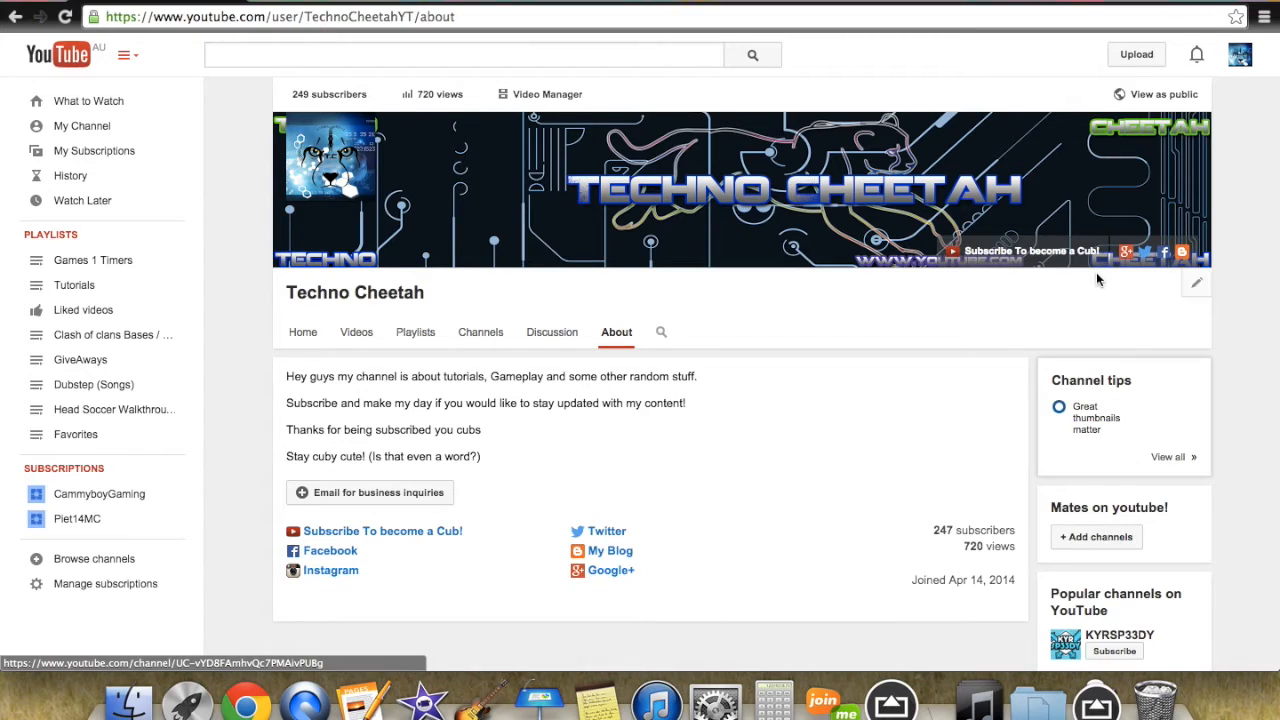
{"action": "mouse_move", "coordinate": [1152, 252]}
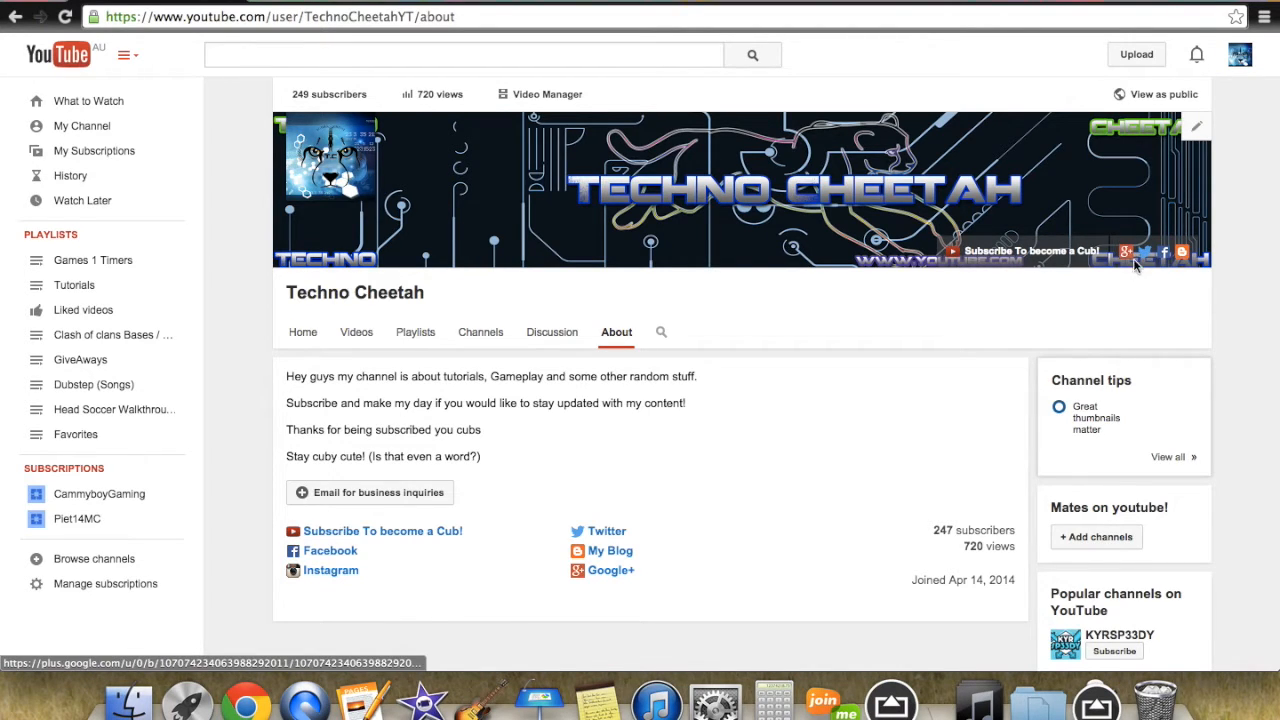
{"action": "mouse_move", "coordinate": [1180, 252]}
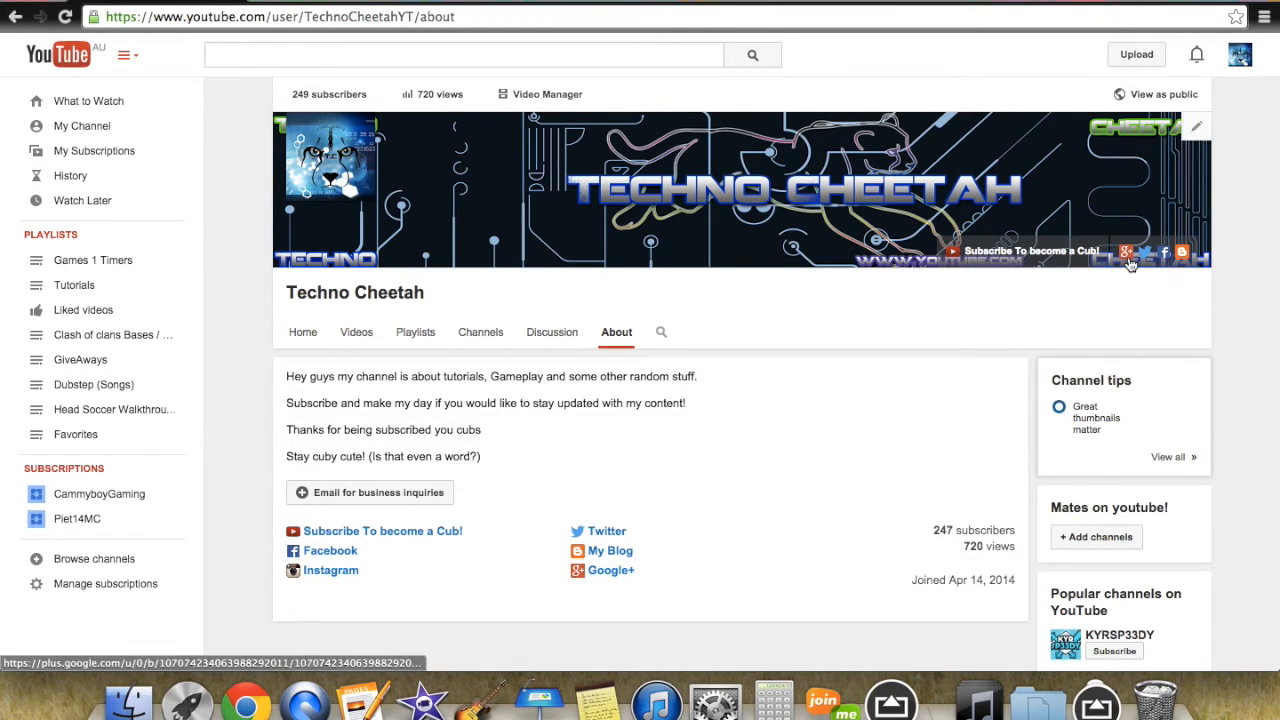
{"action": "mouse_move", "coordinate": [868, 350]}
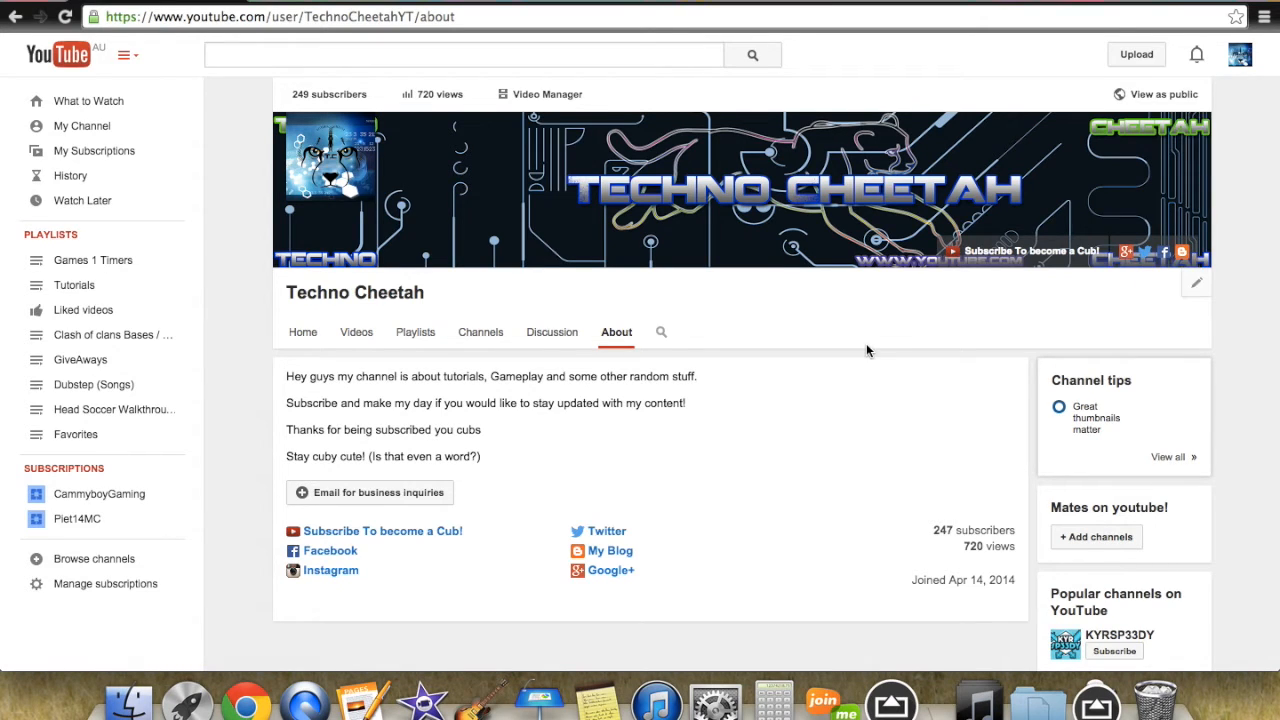
{"action": "mouse_move", "coordinate": [904, 312]}
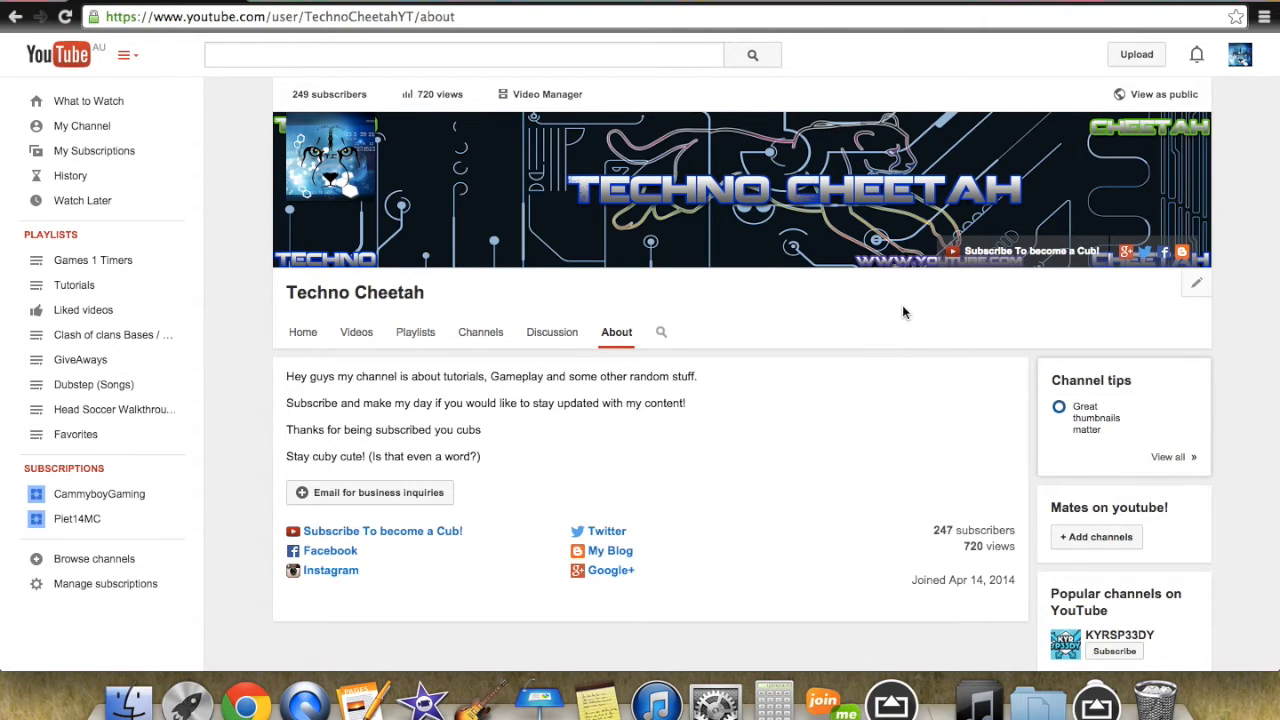
{"action": "mouse_move", "coordinate": [650, 216]}
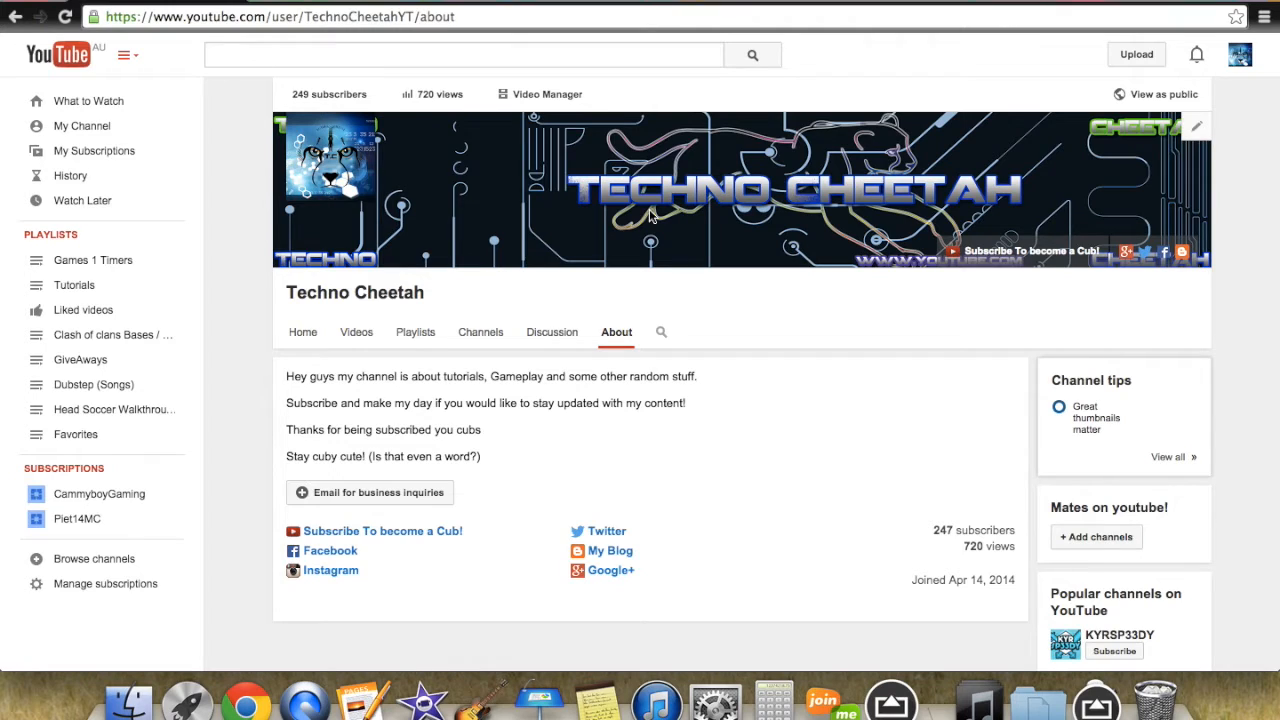
{"action": "mouse_move", "coordinate": [1200, 122]}
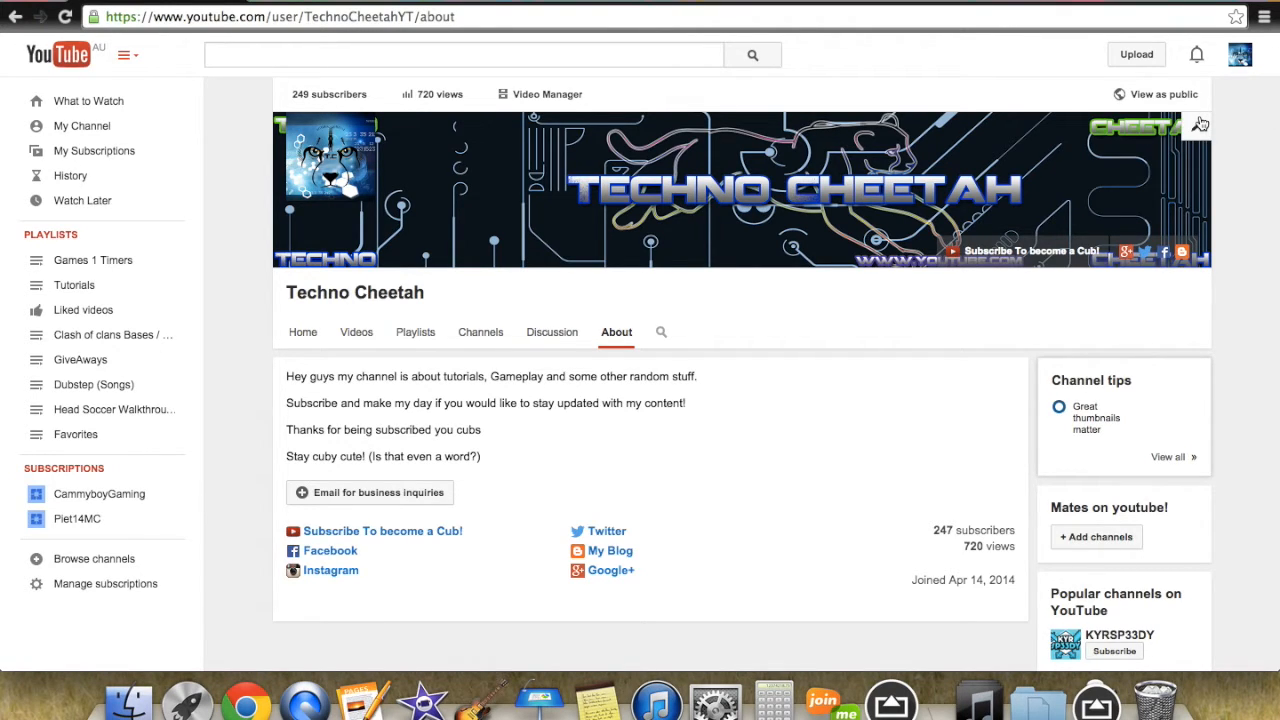
{"action": "left_click", "coordinate": [1196, 128]}
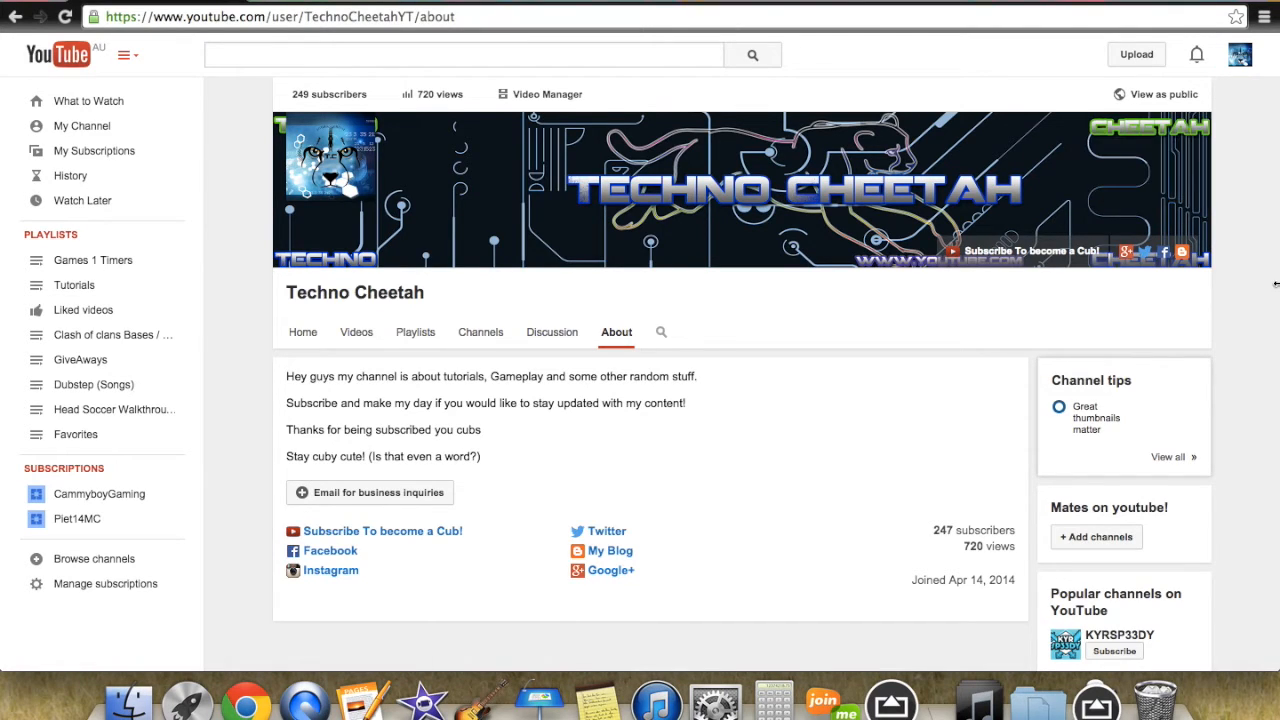
{"action": "mouse_move", "coordinate": [892, 156]}
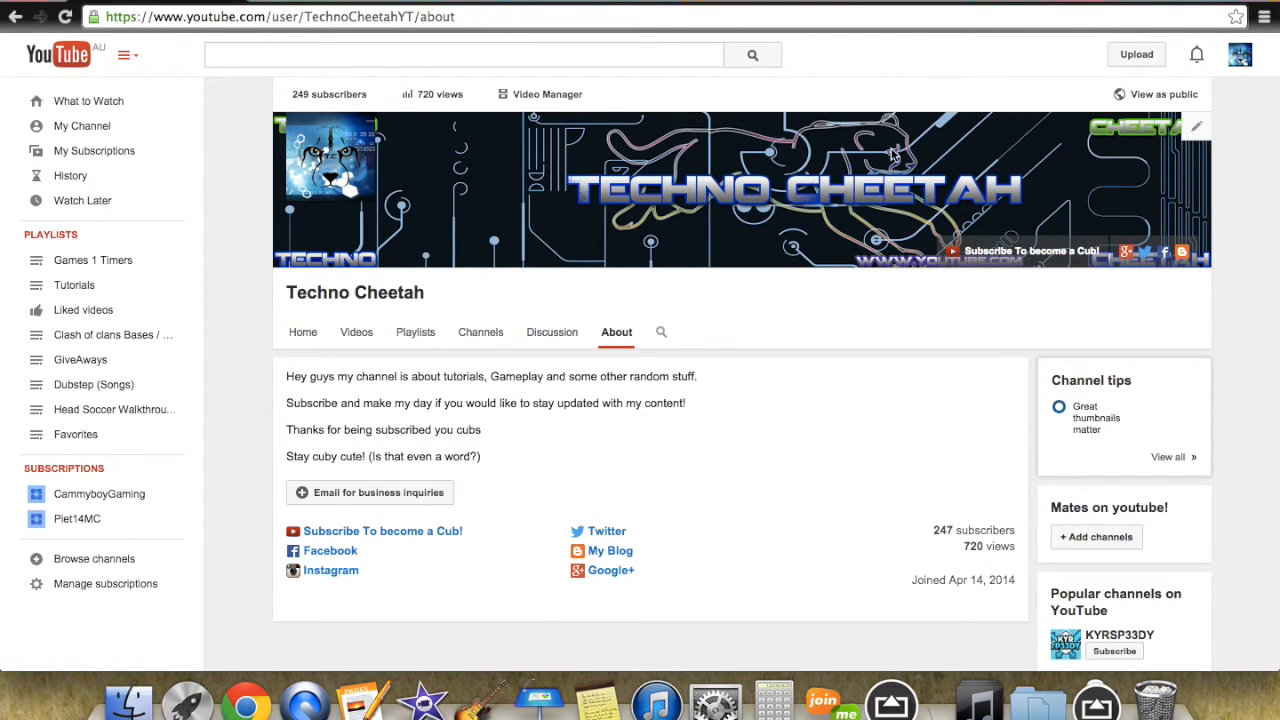
{"action": "mouse_move", "coordinate": [612, 208]}
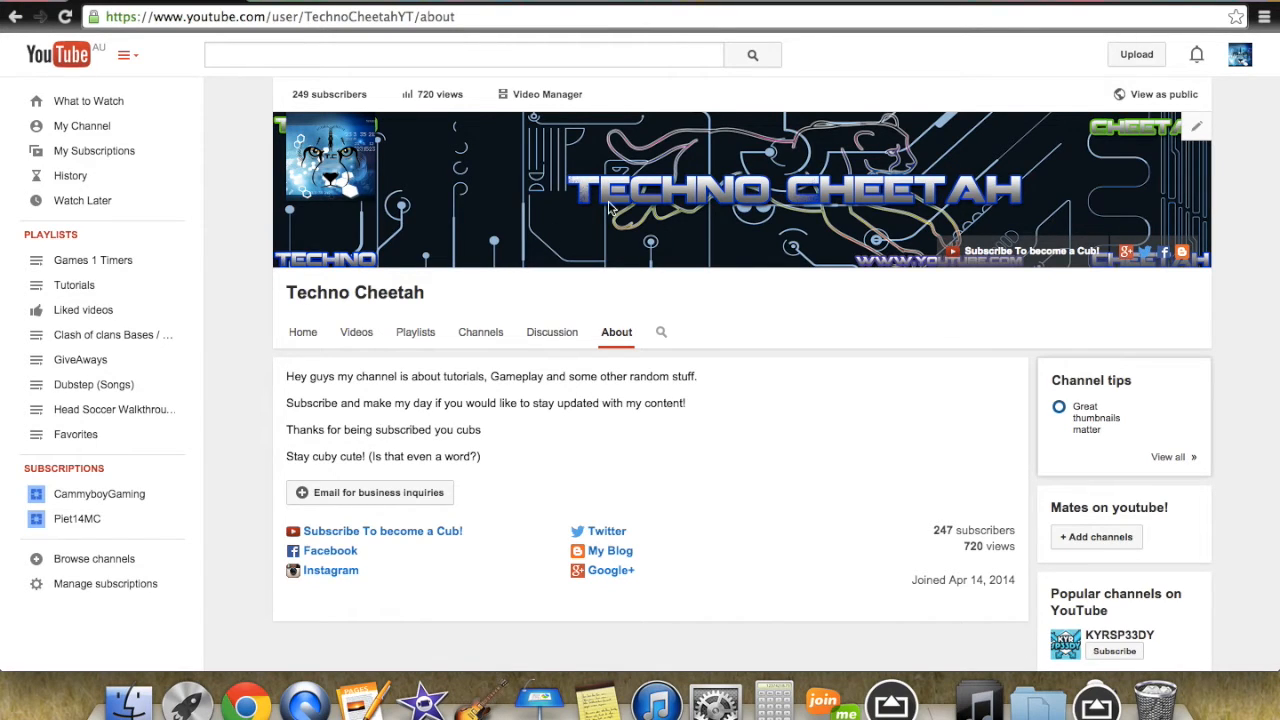
{"action": "mouse_move", "coordinate": [416, 308]}
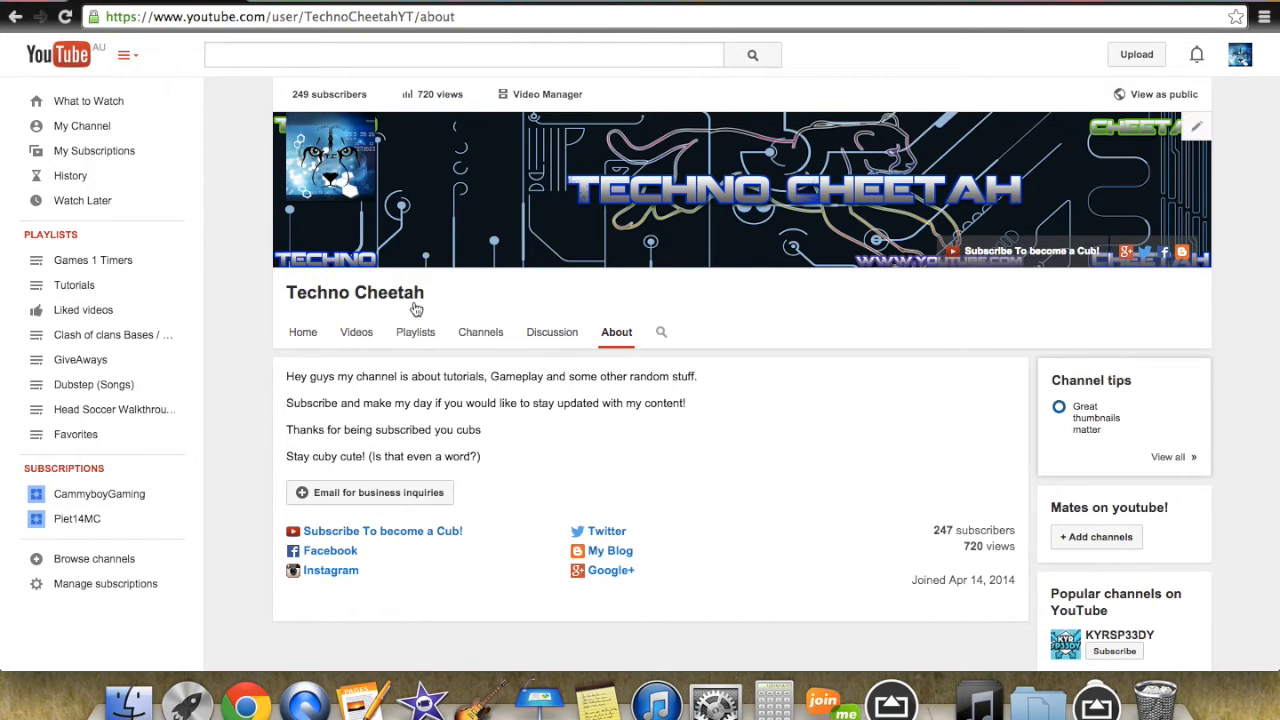
{"action": "mouse_move", "coordinate": [1110, 216]}
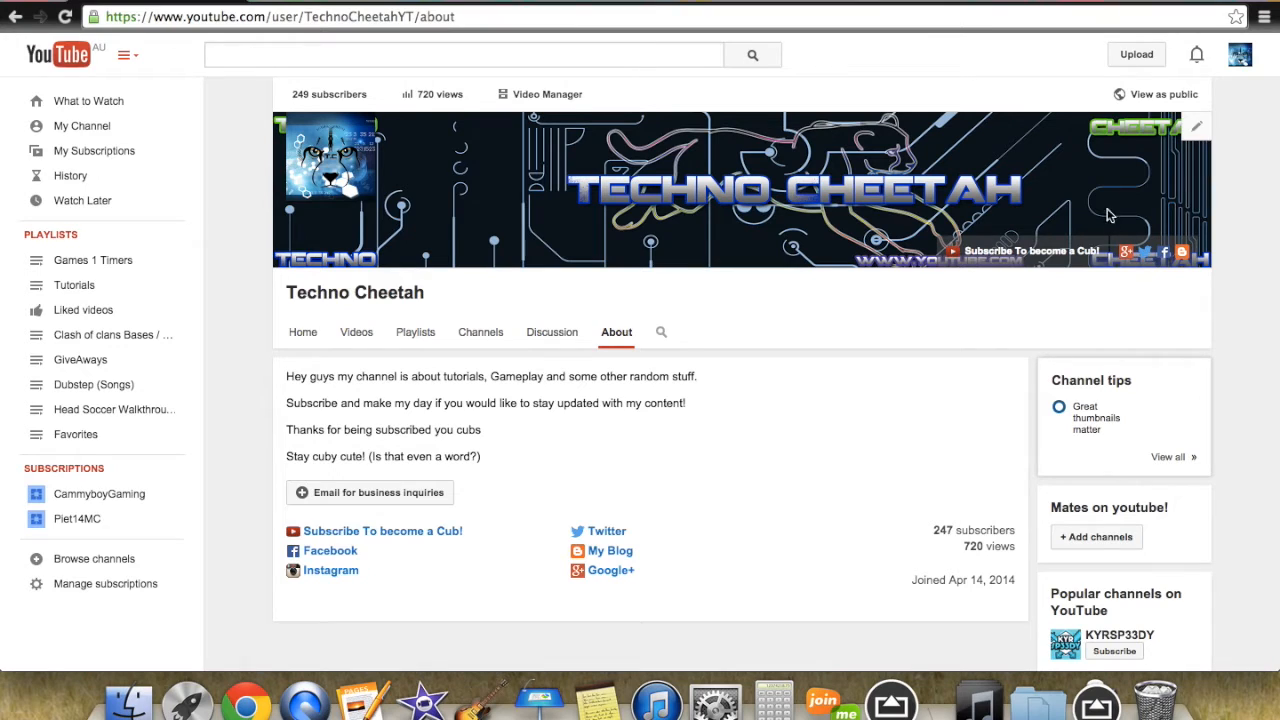
{"action": "mouse_move", "coordinate": [1096, 188]}
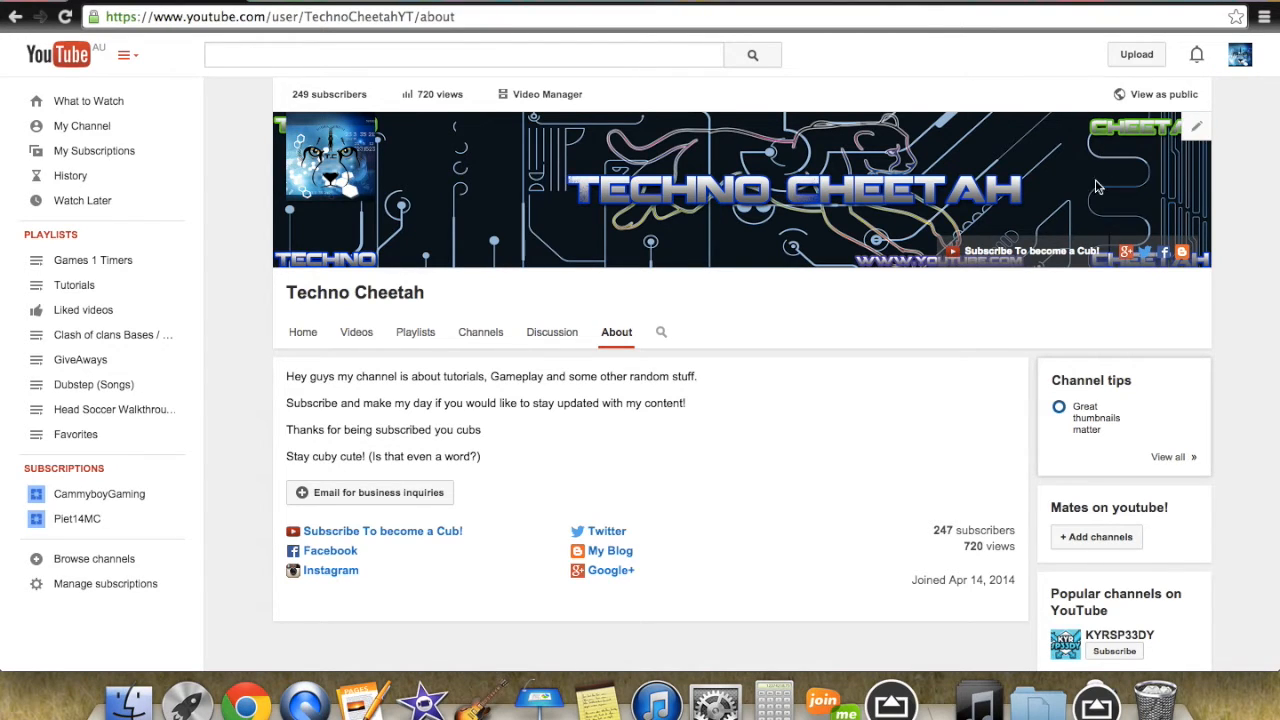
{"action": "mouse_move", "coordinate": [1104, 48]}
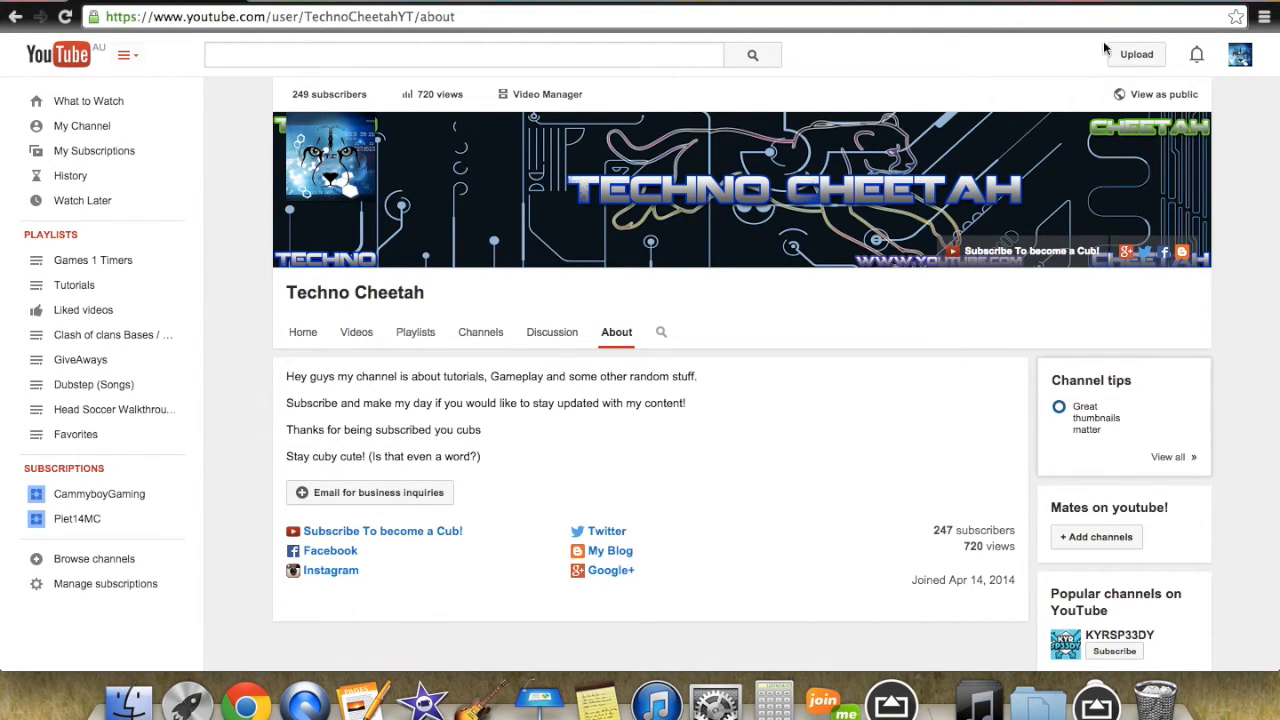
{"action": "mouse_move", "coordinate": [704, 192]}
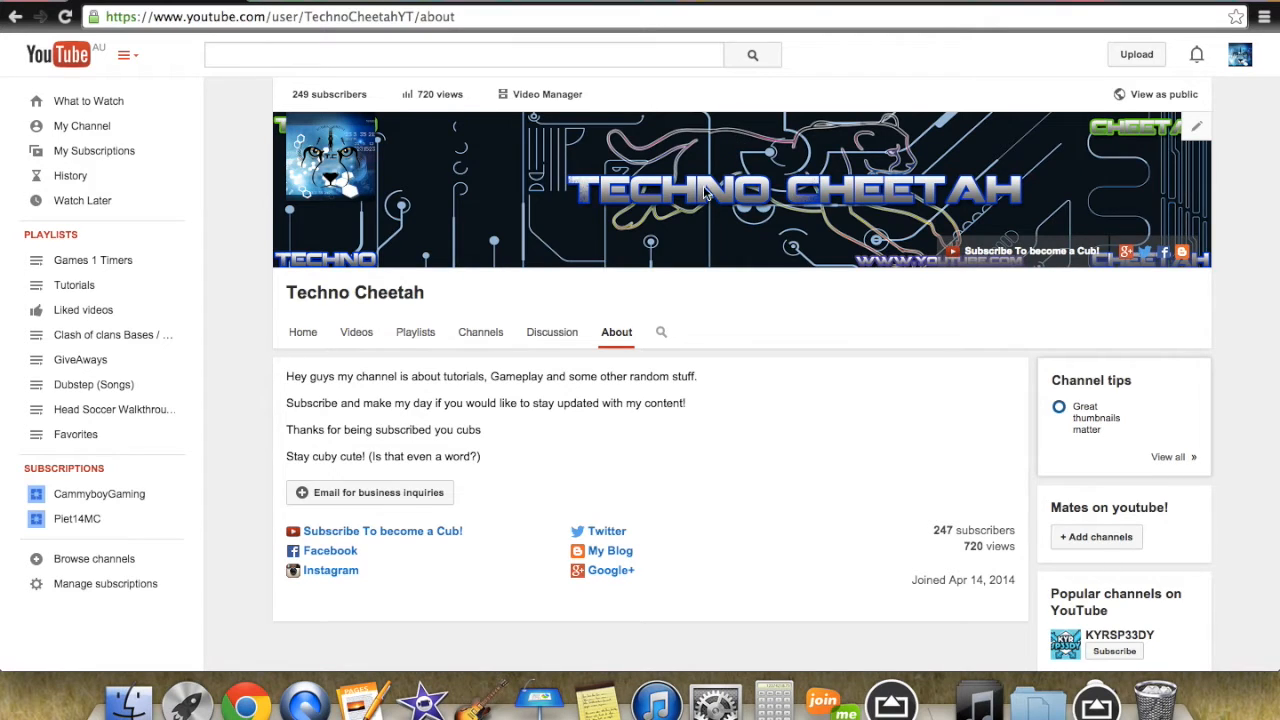
{"action": "mouse_move", "coordinate": [556, 156]}
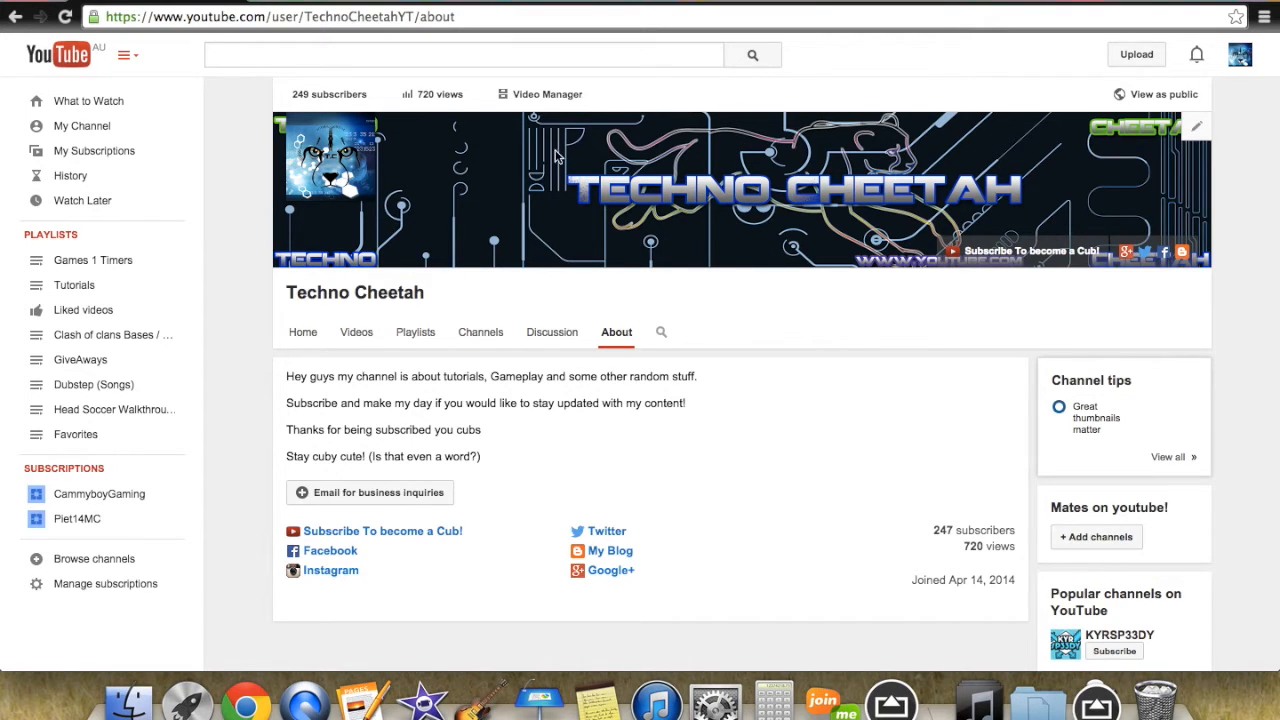
{"action": "mouse_move", "coordinate": [1120, 156]}
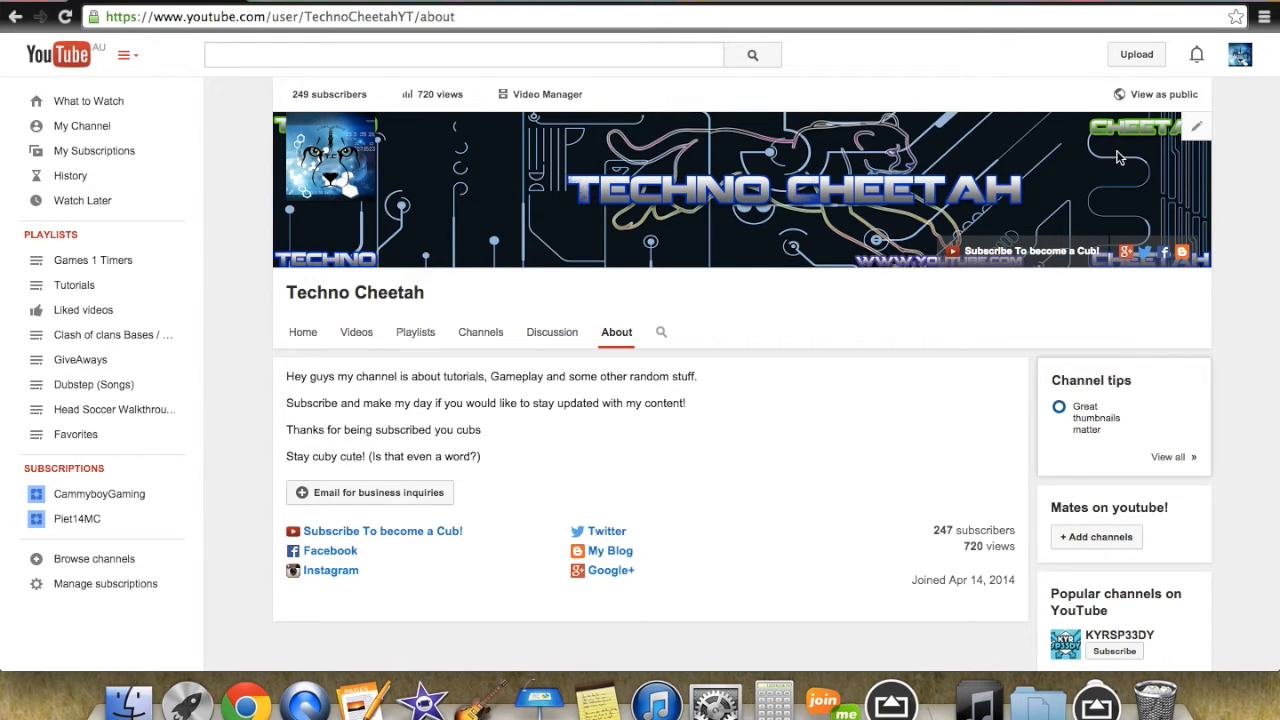
{"action": "mouse_move", "coordinate": [1188, 140]}
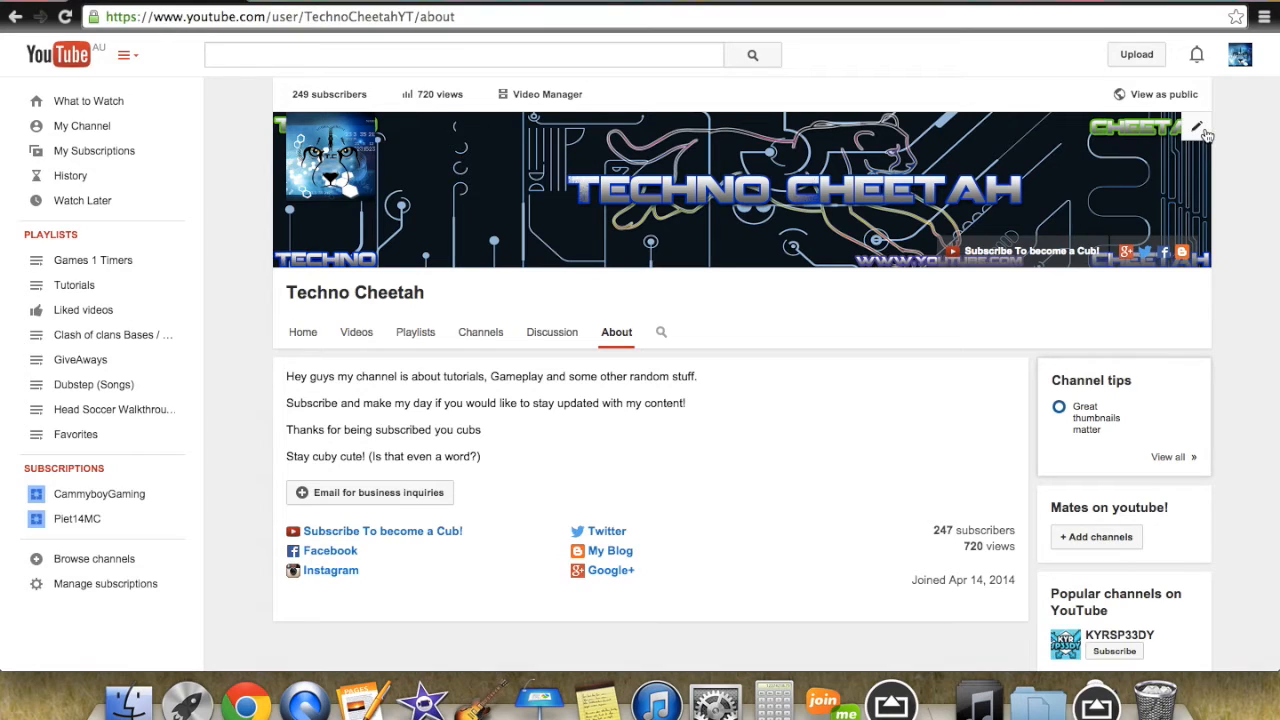
{"action": "mouse_move", "coordinate": [1230, 144]}
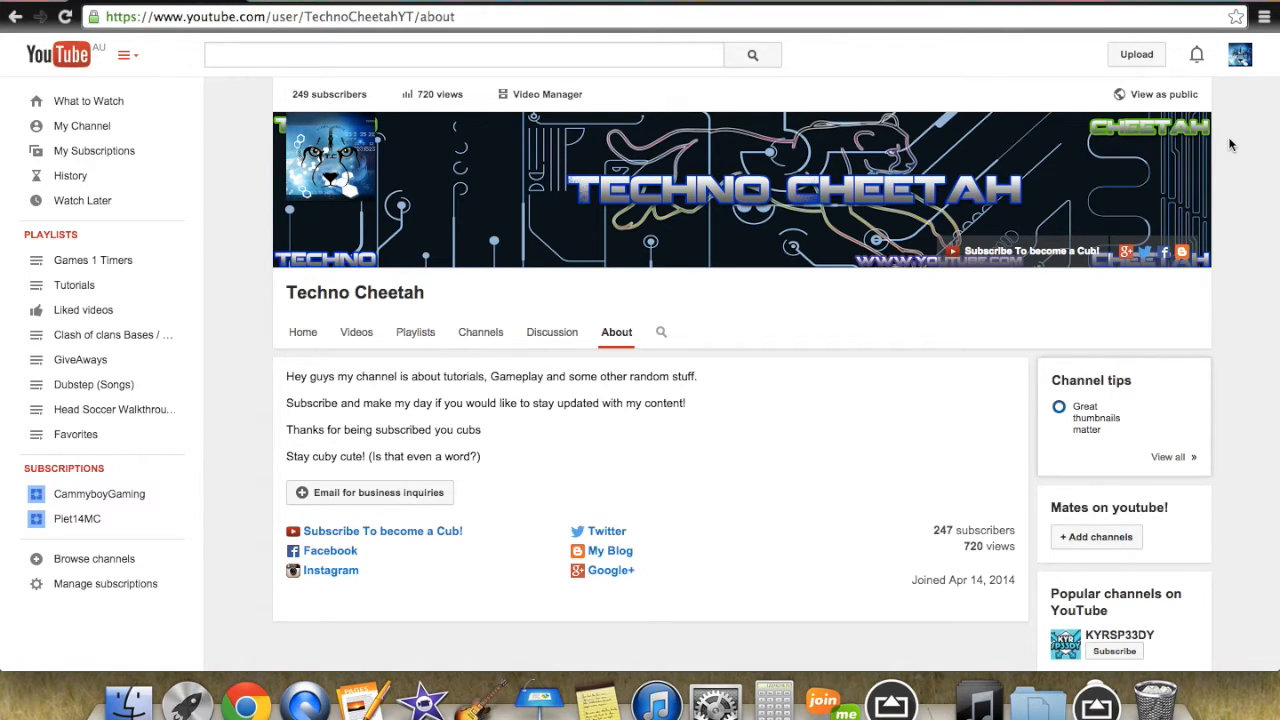
{"action": "mouse_move", "coordinate": [810, 132]}
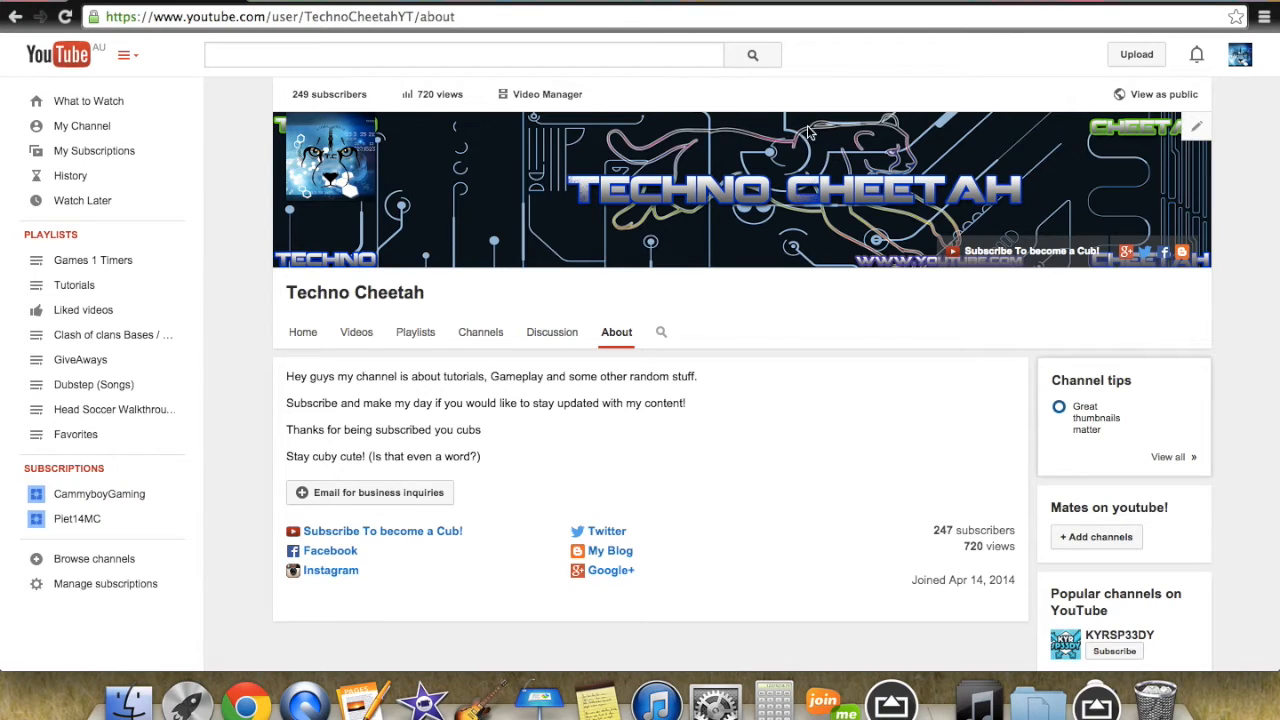
{"action": "mouse_move", "coordinate": [712, 160]}
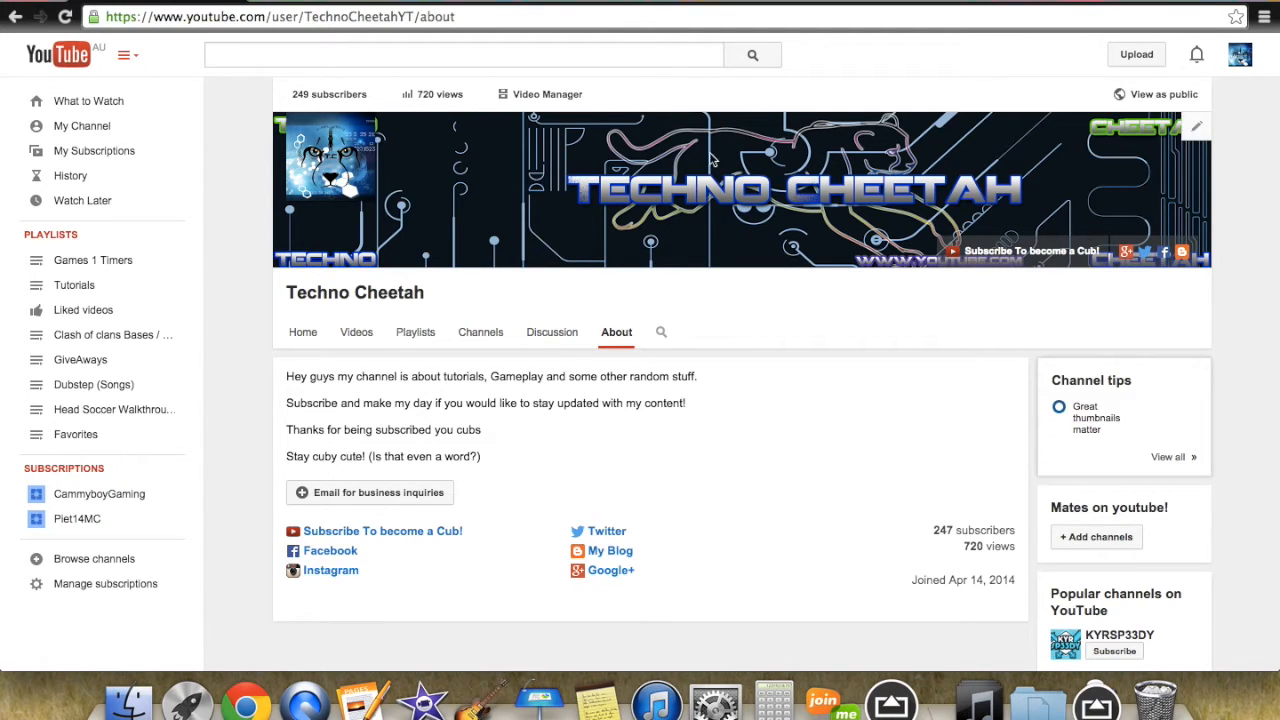
{"action": "mouse_move", "coordinate": [750, 176]}
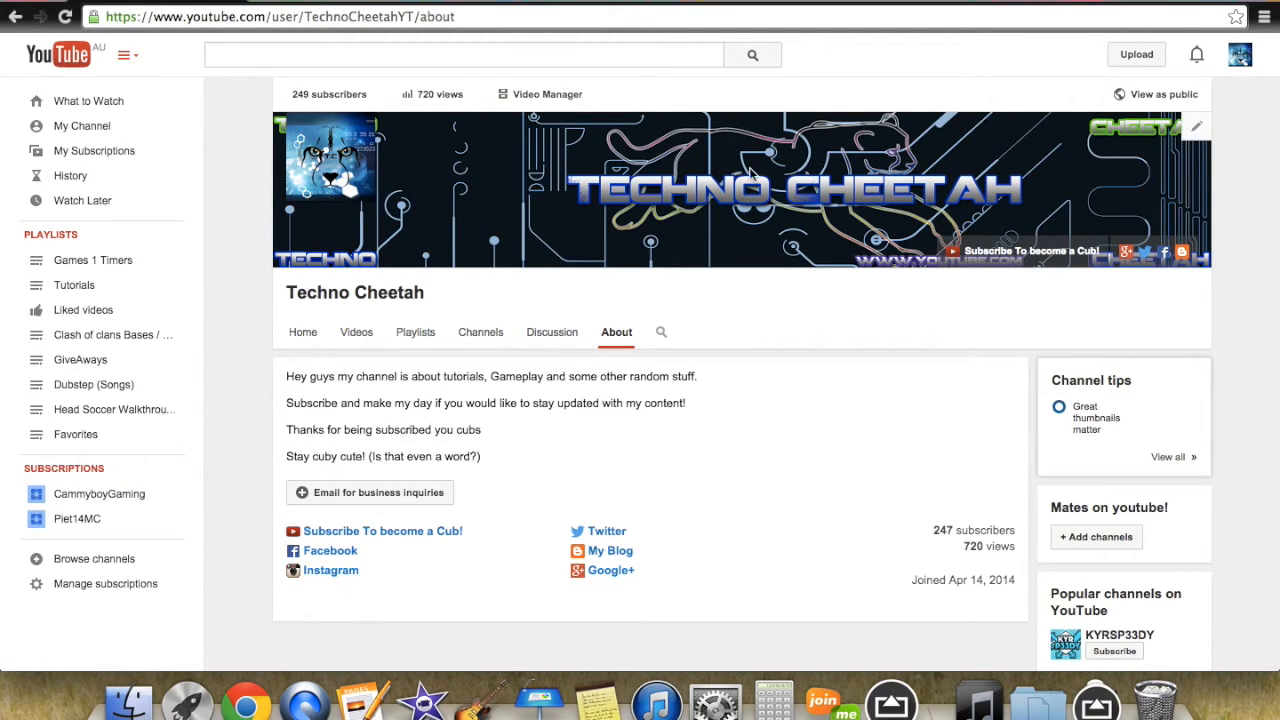
{"action": "mouse_move", "coordinate": [904, 302]}
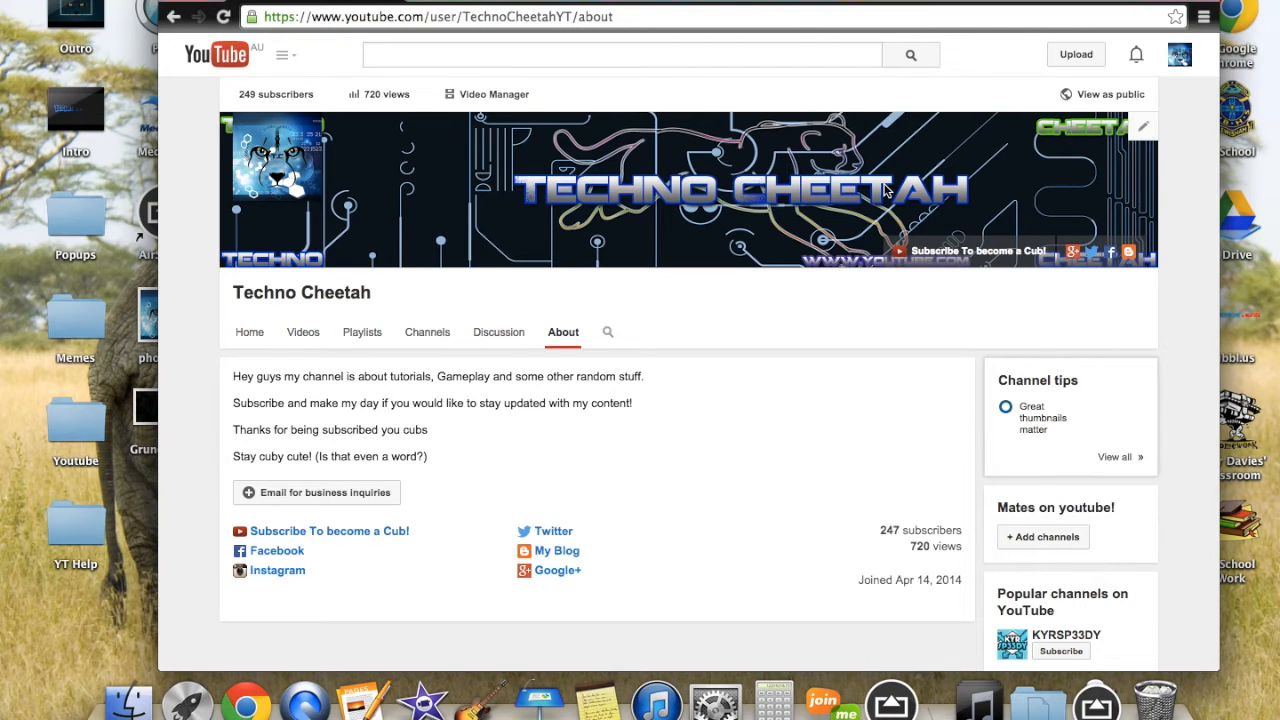
{"action": "mouse_move", "coordinate": [928, 208]}
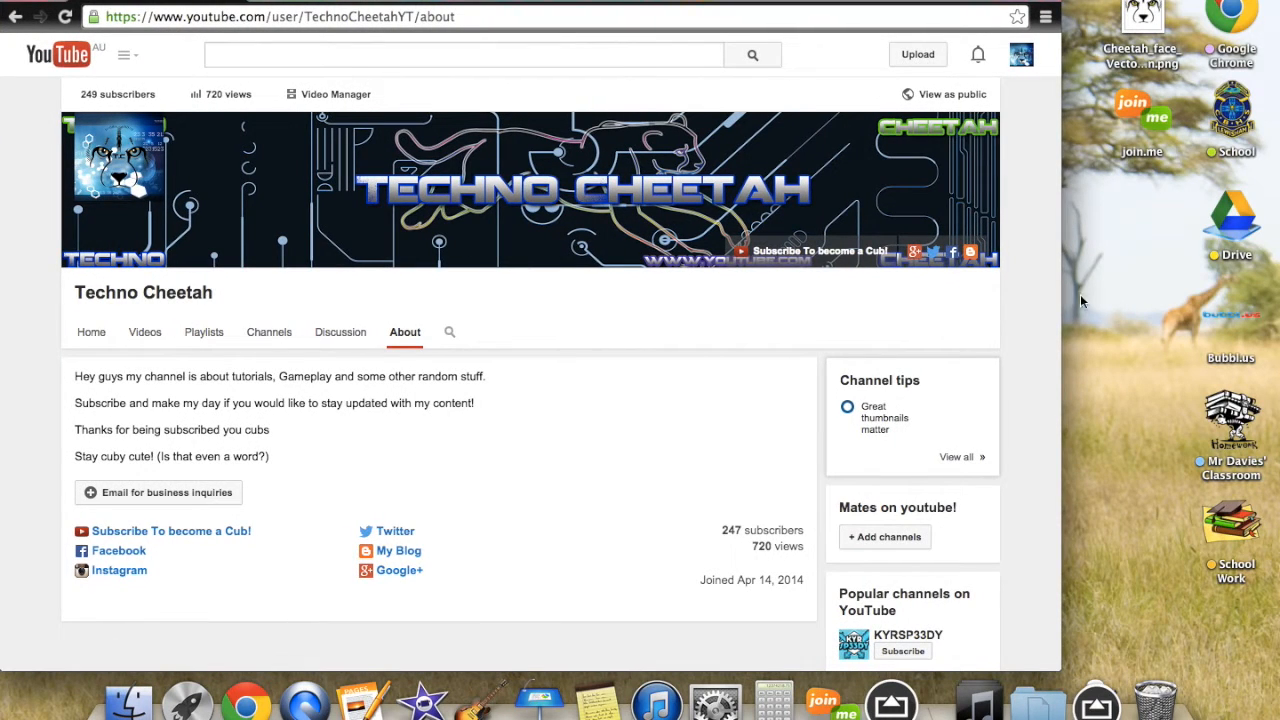
{"action": "left_click", "coordinate": [126, 56]}
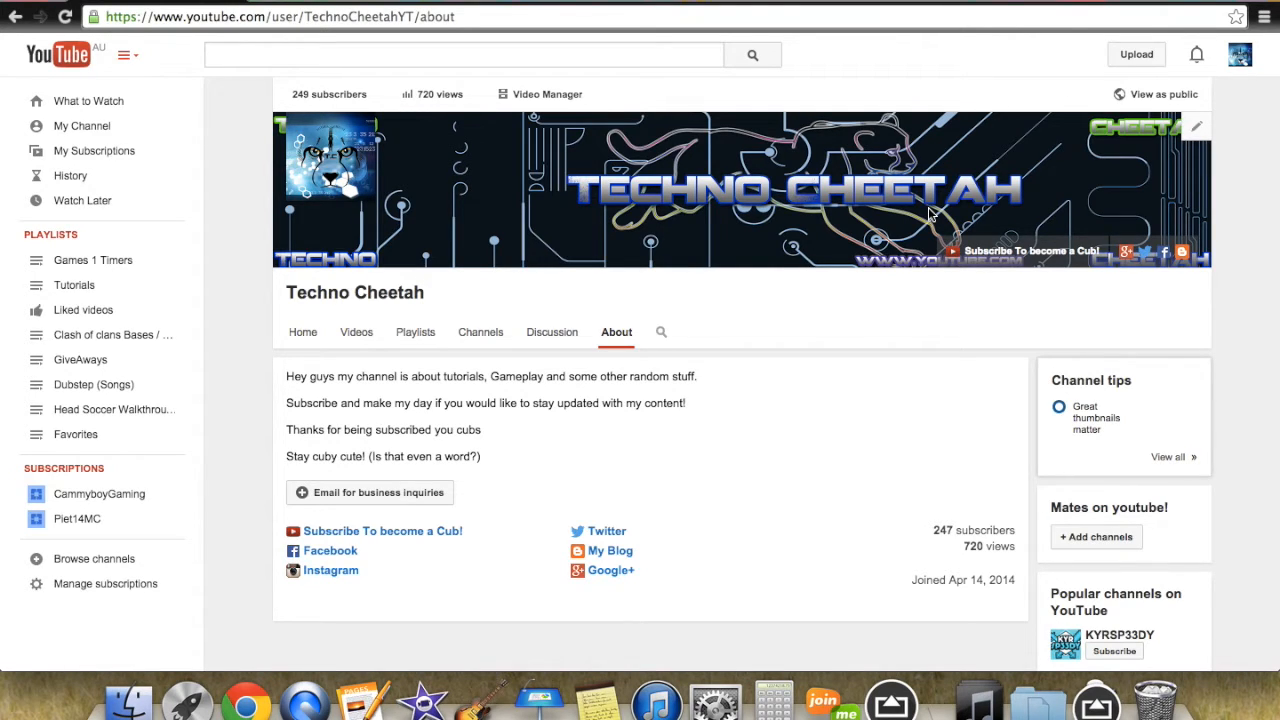
{"action": "mouse_move", "coordinate": [1064, 232]}
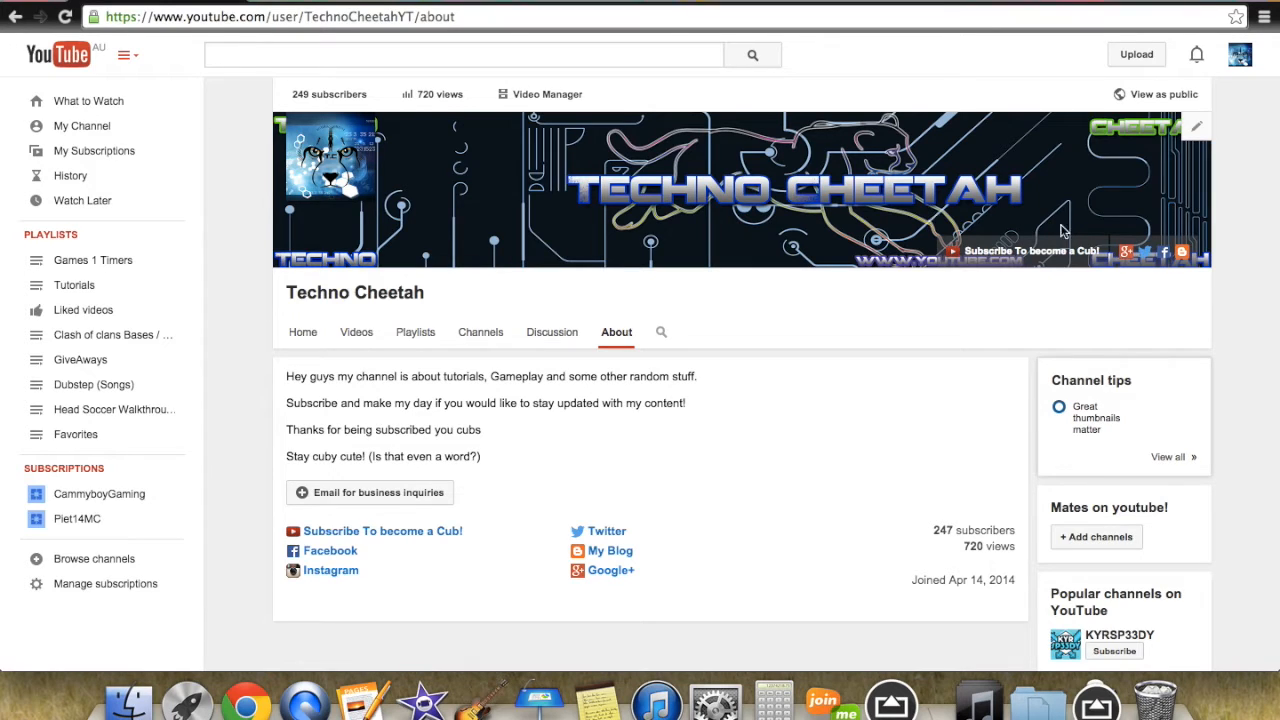
{"action": "mouse_move", "coordinate": [928, 78]}
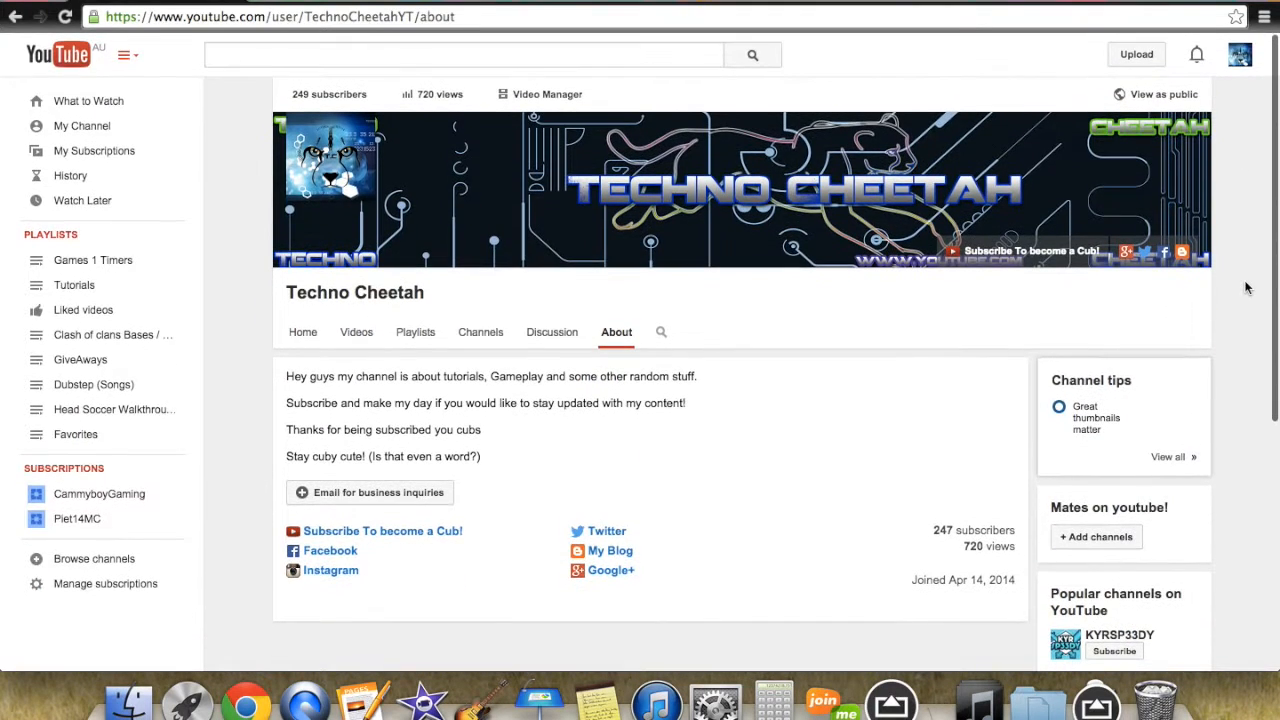
{"action": "scroll", "scroll_direction": "down", "scroll_amount": 3}
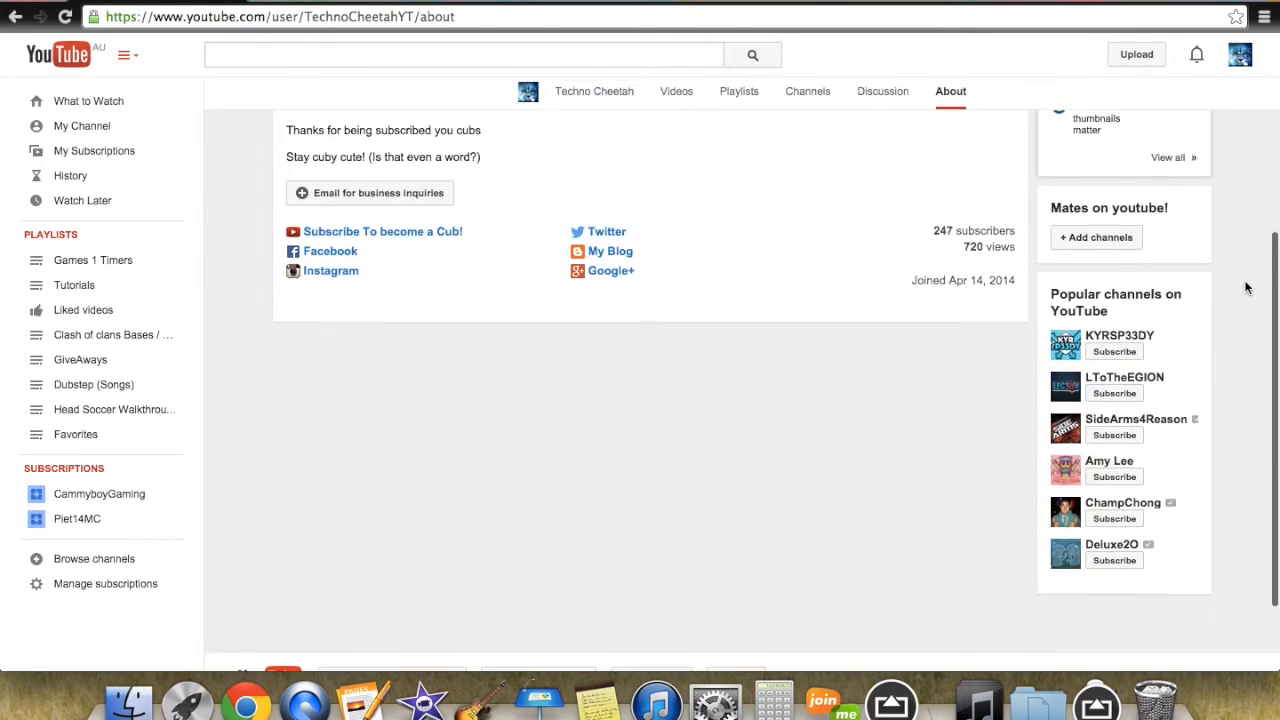
{"action": "scroll", "scroll_direction": "up", "scroll_amount": 3}
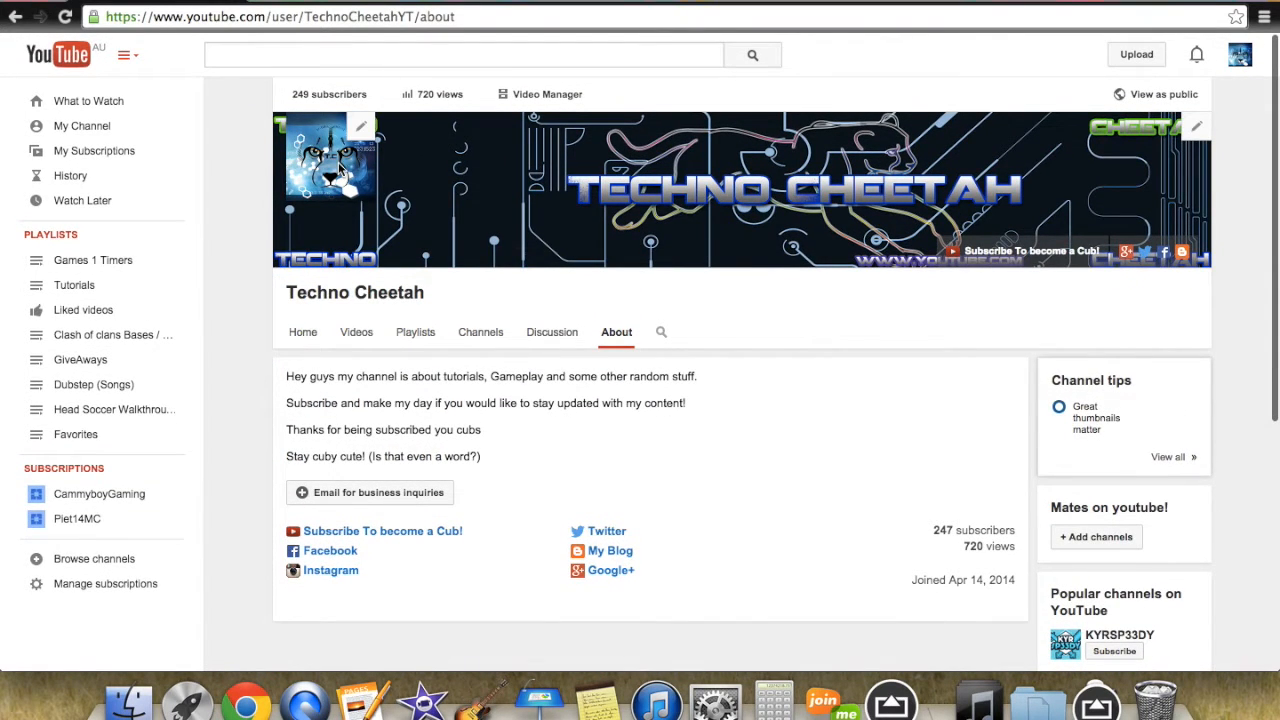
{"action": "mouse_move", "coordinate": [264, 162]}
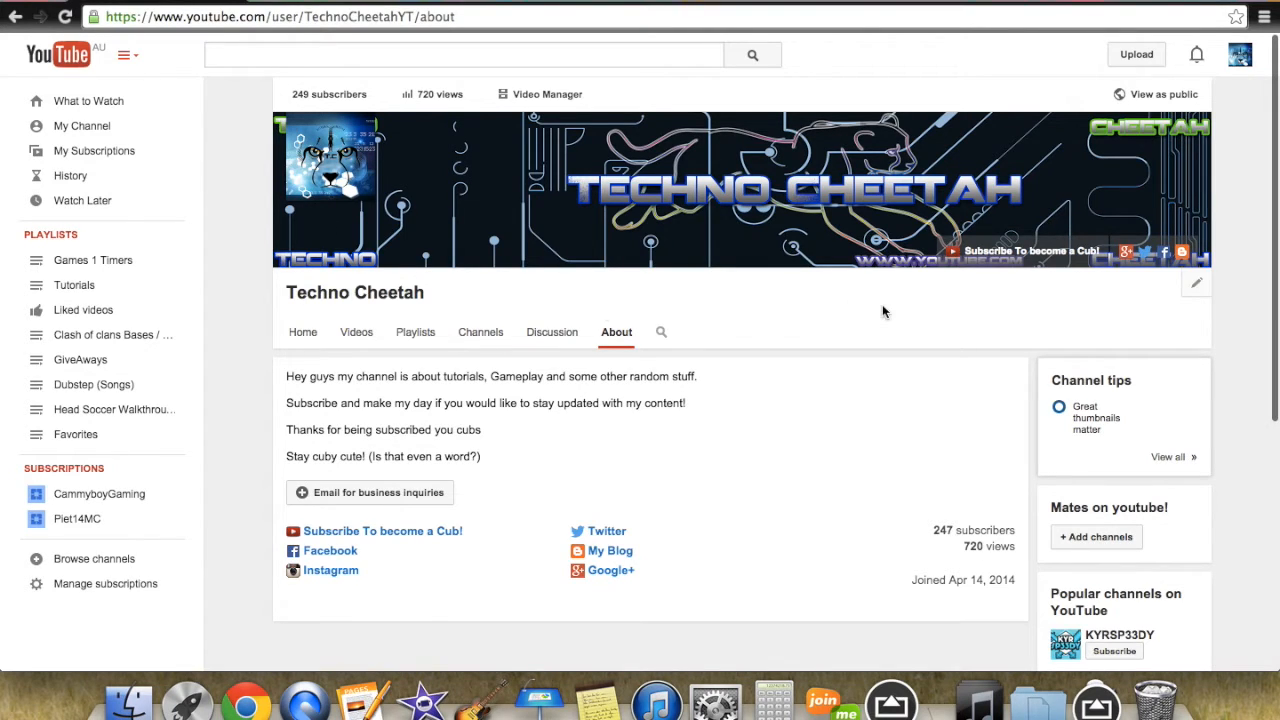
{"action": "mouse_move", "coordinate": [480, 332]}
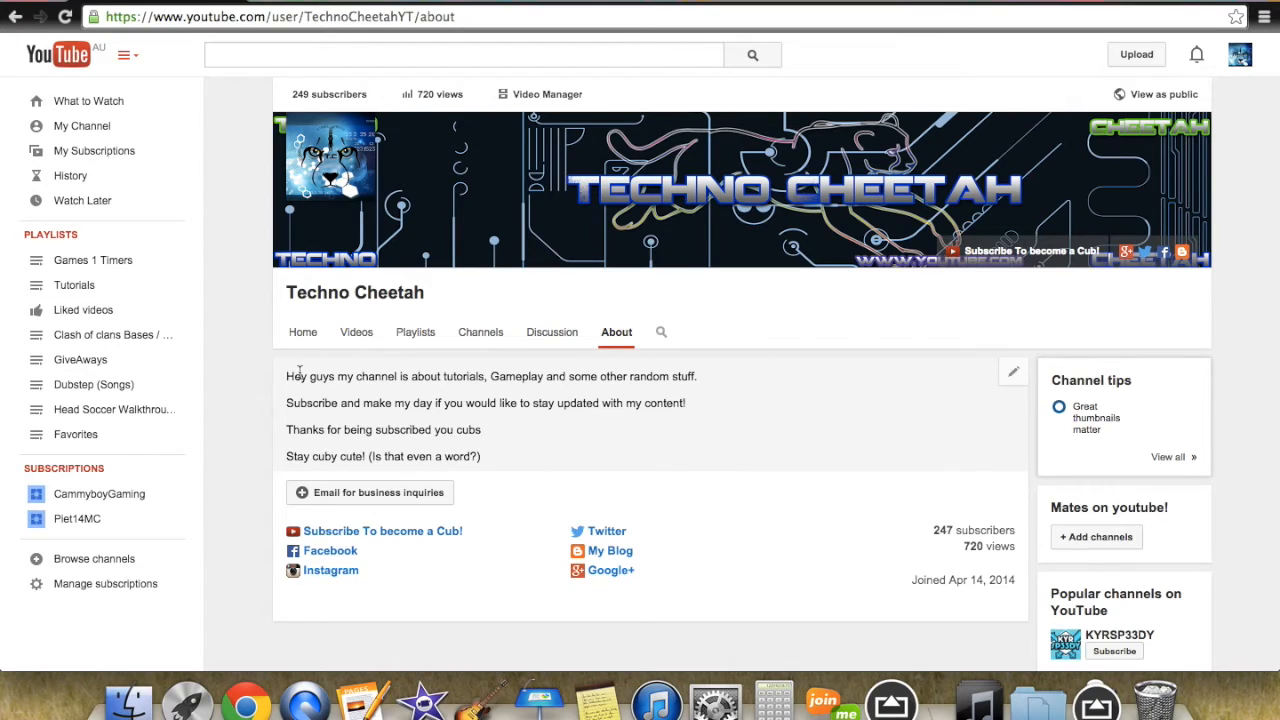
{"action": "mouse_move", "coordinate": [730, 404]}
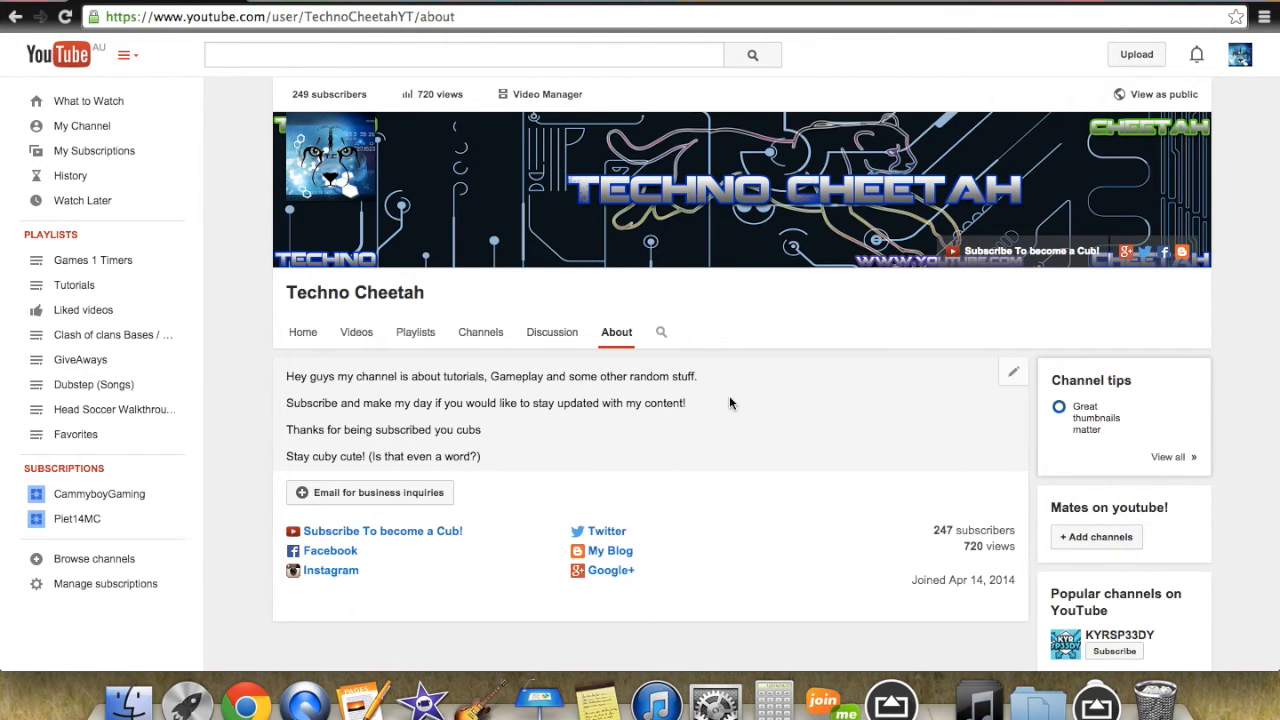
{"action": "mouse_move", "coordinate": [1124, 482]}
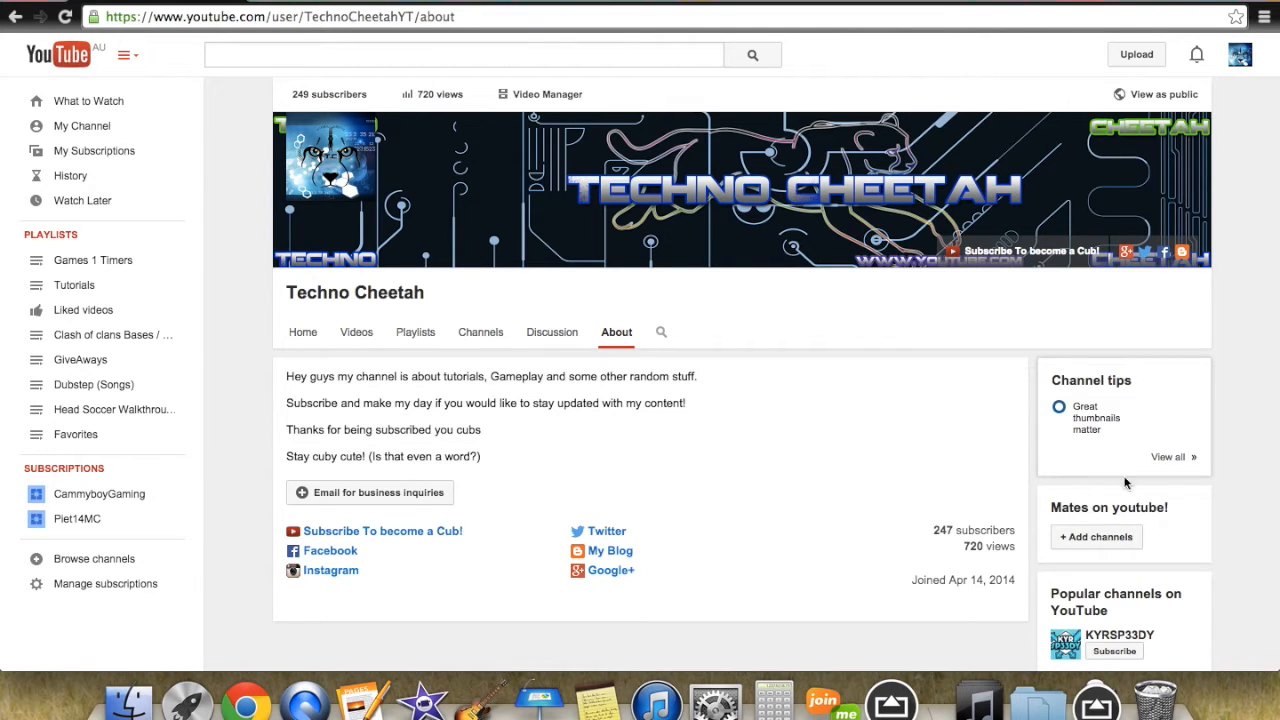
Bring up the Add channels dialog listing Piet14MC and CammyboyGaming for the section
{"action": "left_click", "coordinate": [1096, 536]}
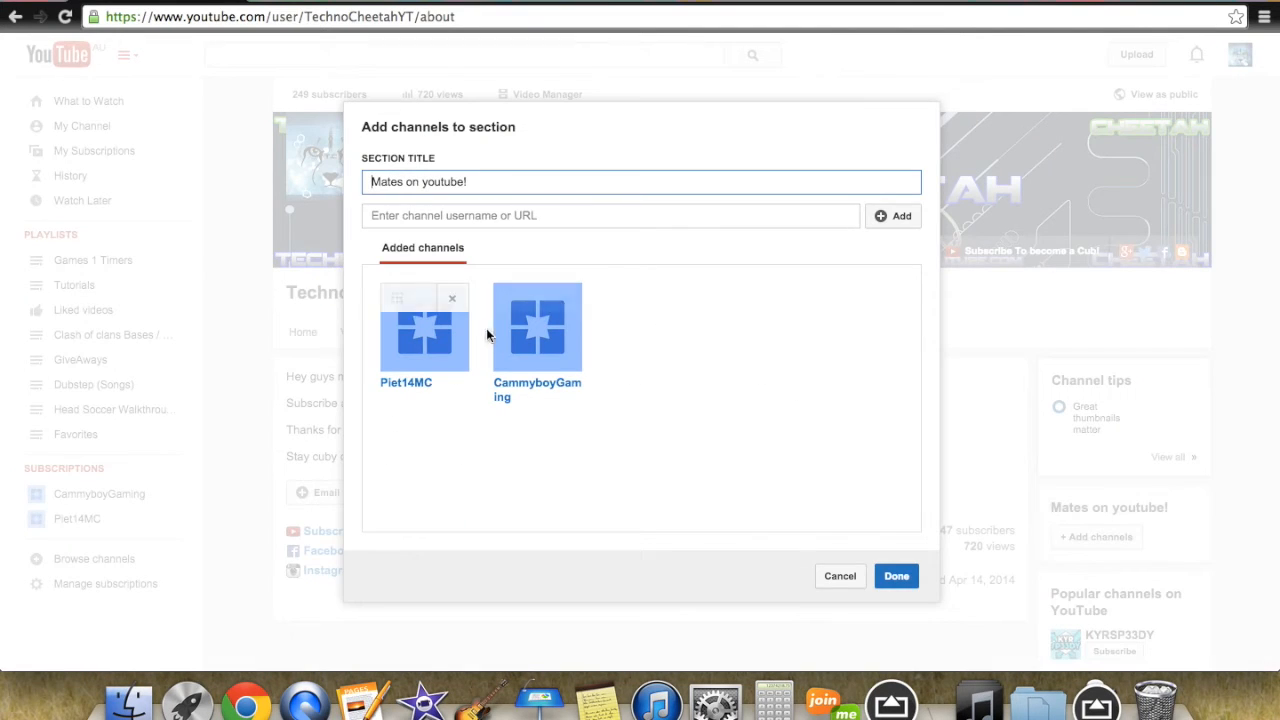
{"action": "mouse_move", "coordinate": [444, 384]}
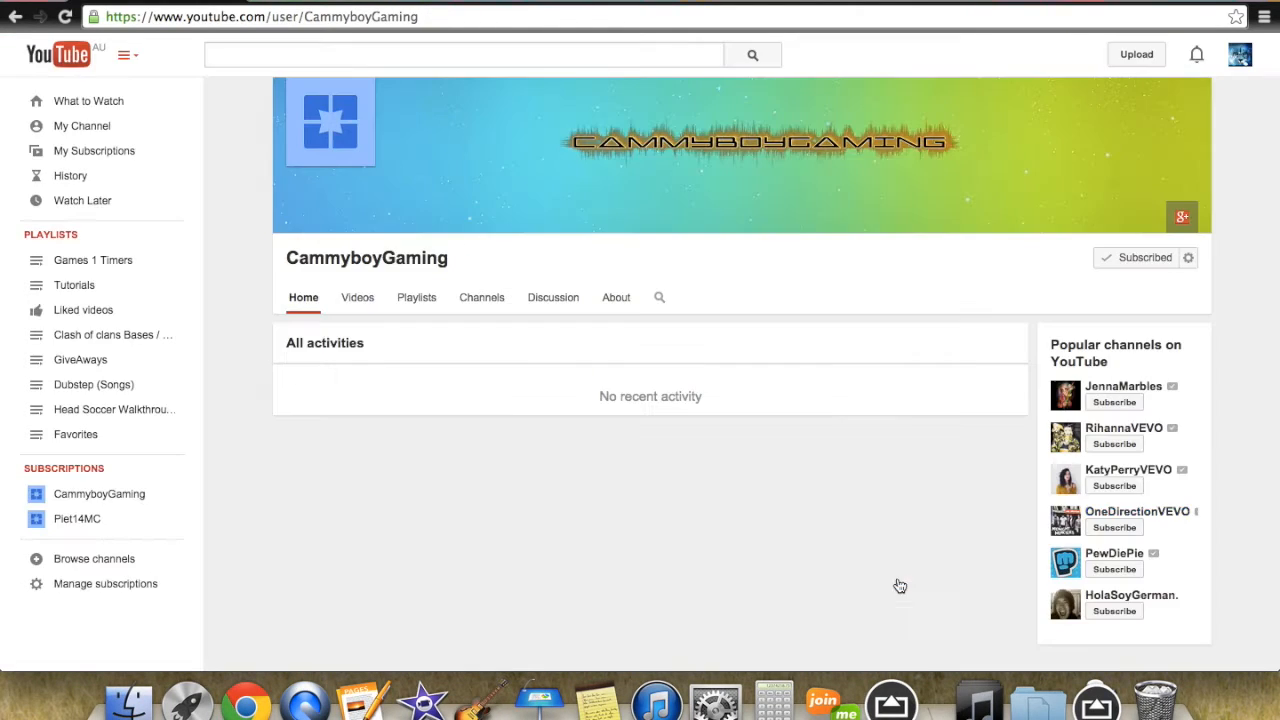
{"action": "mouse_move", "coordinate": [92, 260]}
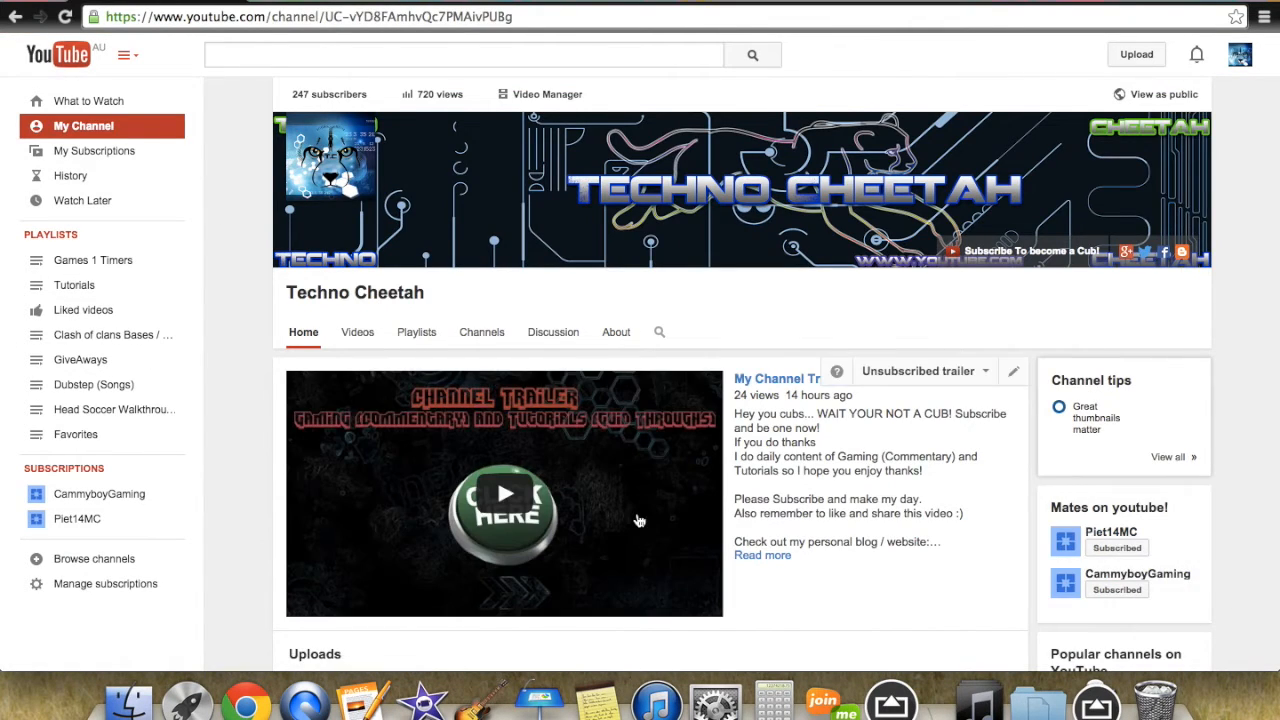
{"action": "mouse_move", "coordinate": [766, 408]}
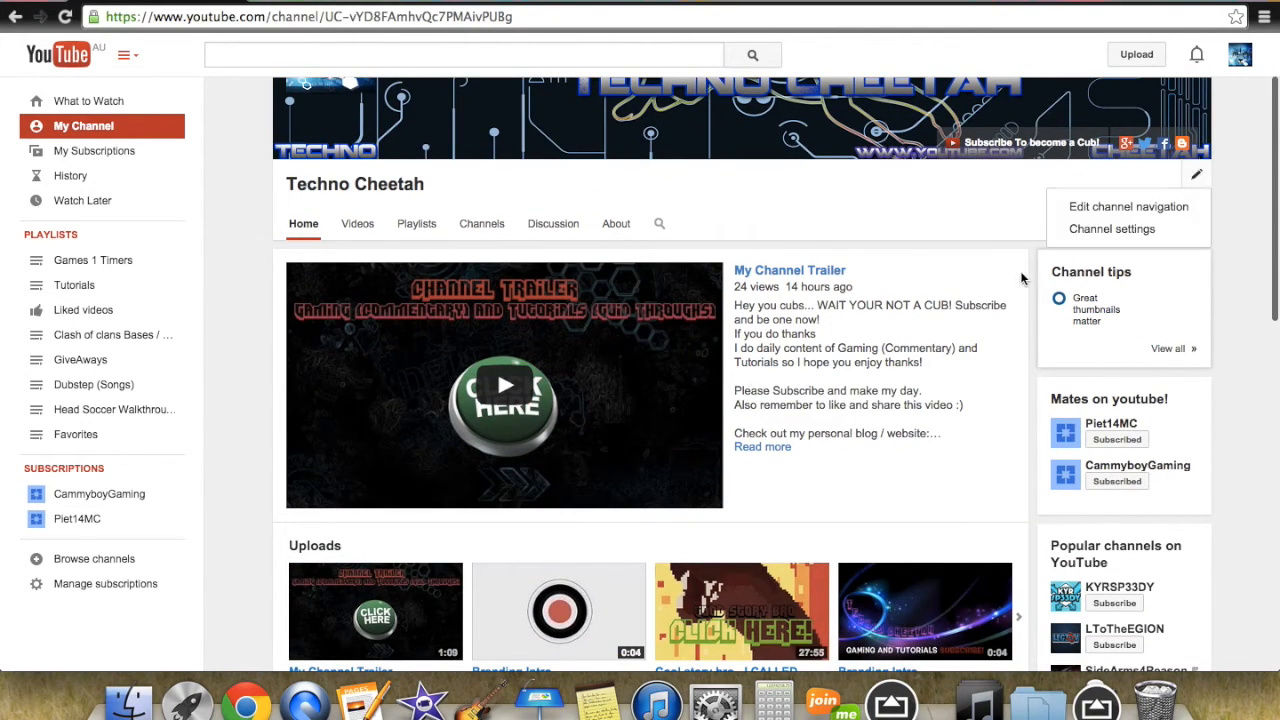
{"action": "mouse_move", "coordinate": [1128, 206]}
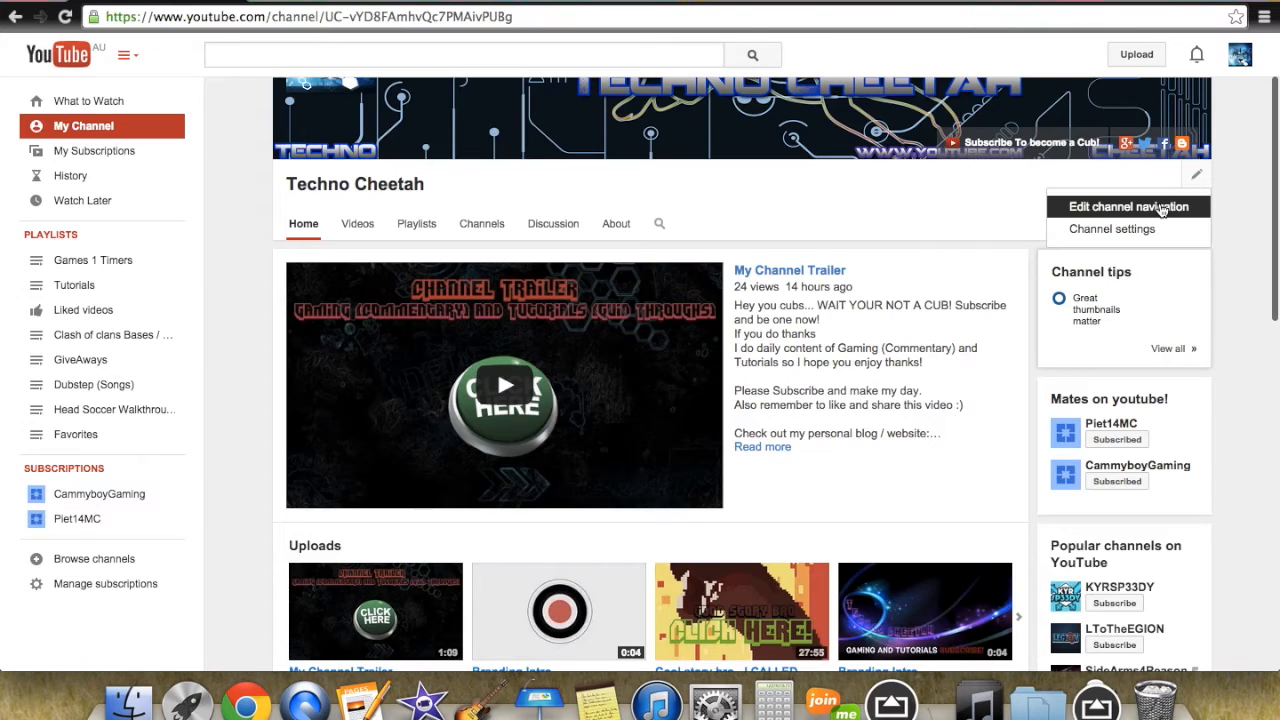
Reach Edit channel navigation from the pencil beside the channel tabs
{"action": "left_click", "coordinate": [1128, 206]}
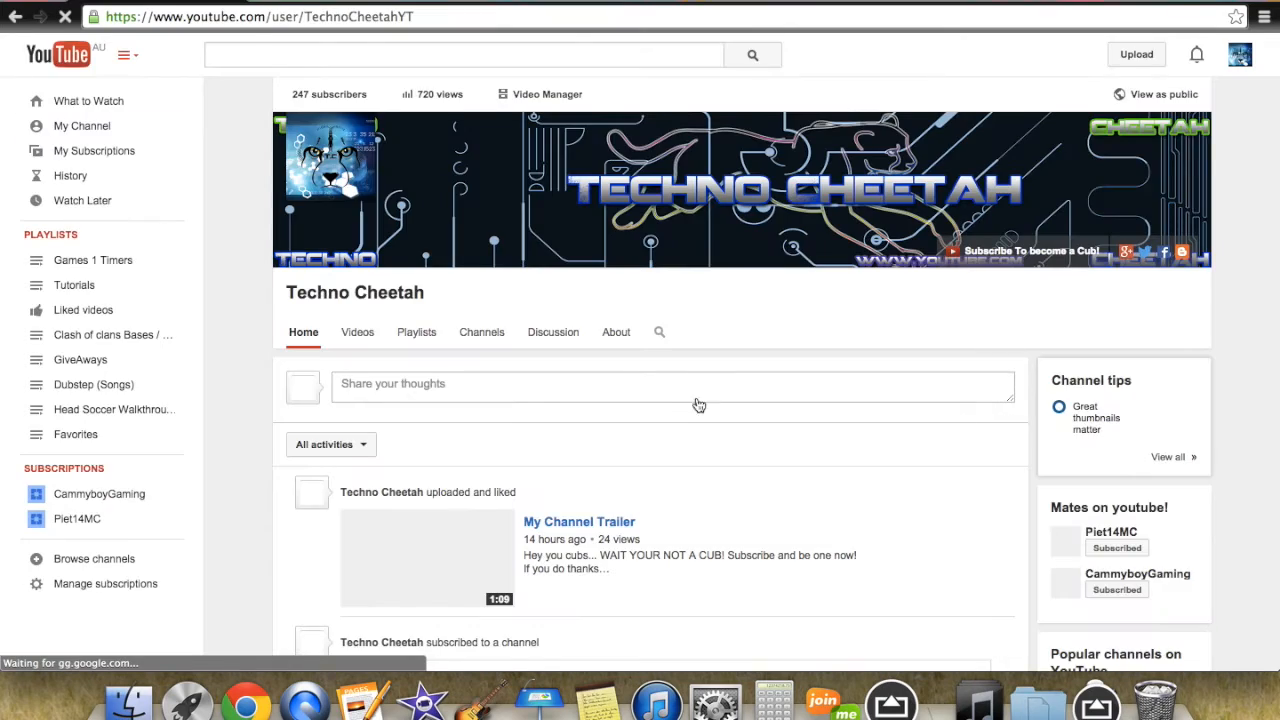
{"action": "scroll", "scroll_direction": "down", "scroll_amount": 3}
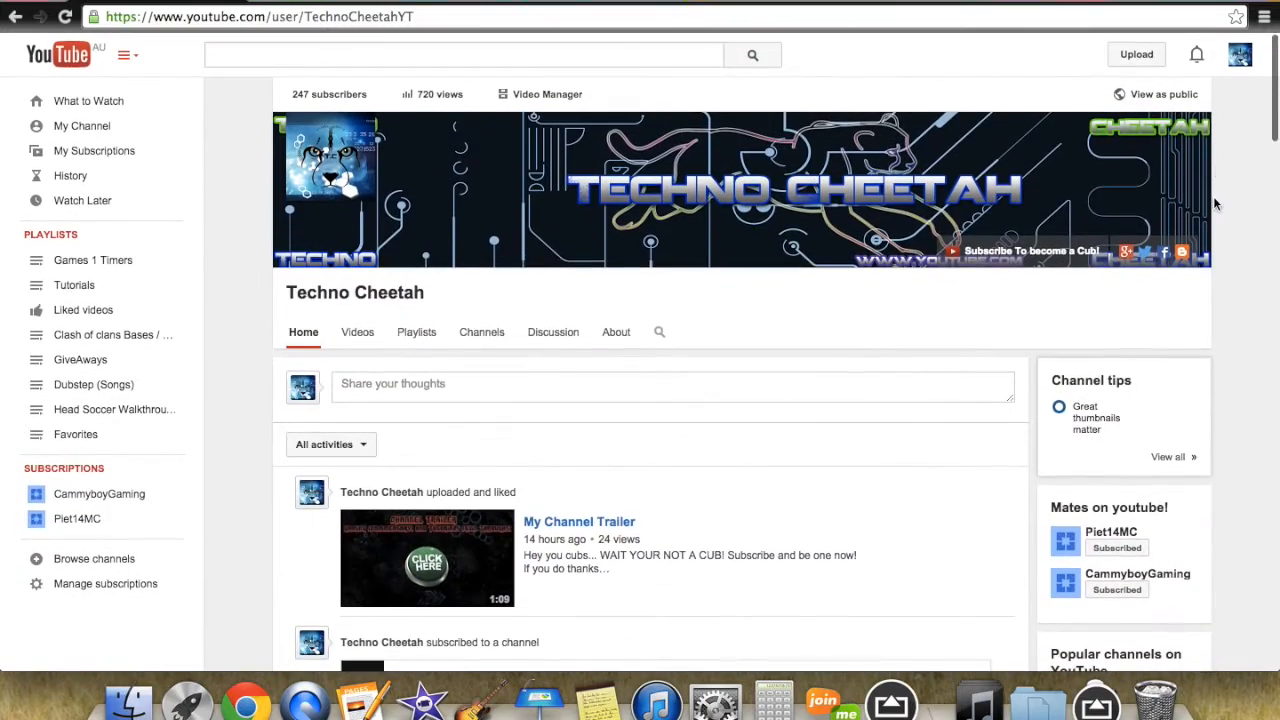
{"action": "left_click", "coordinate": [1196, 282]}
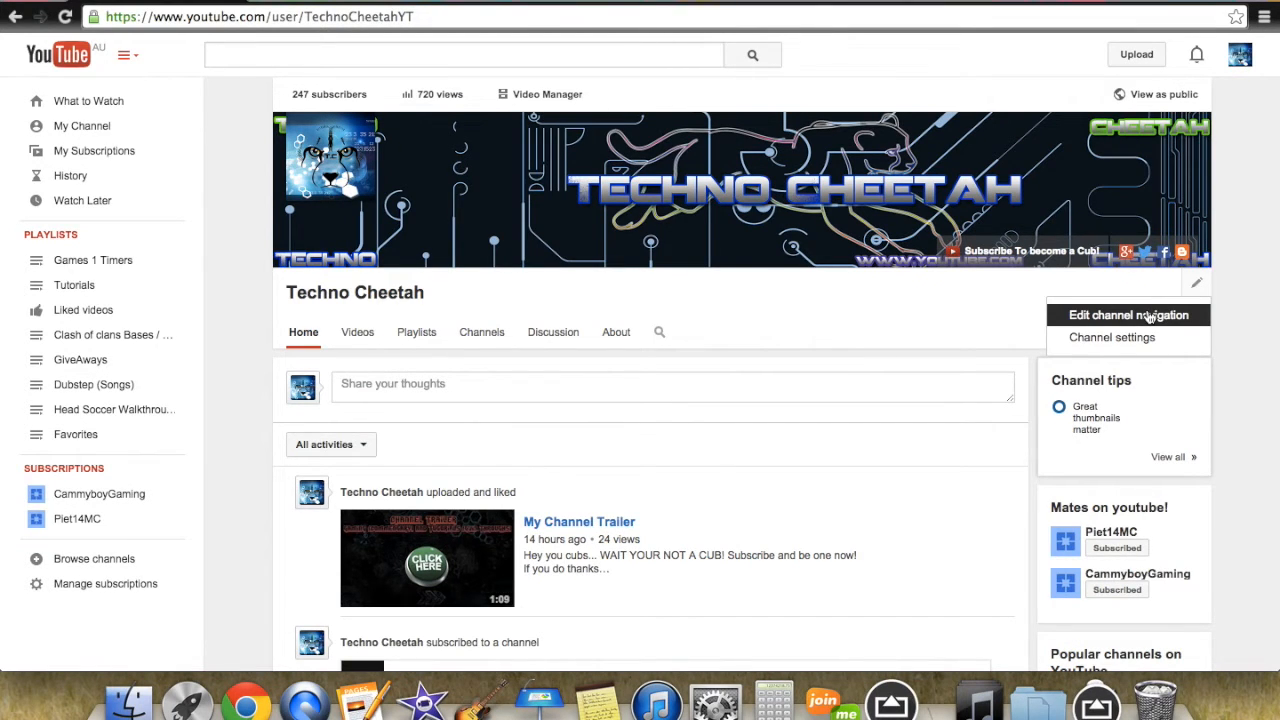
{"action": "left_click", "coordinate": [1128, 316]}
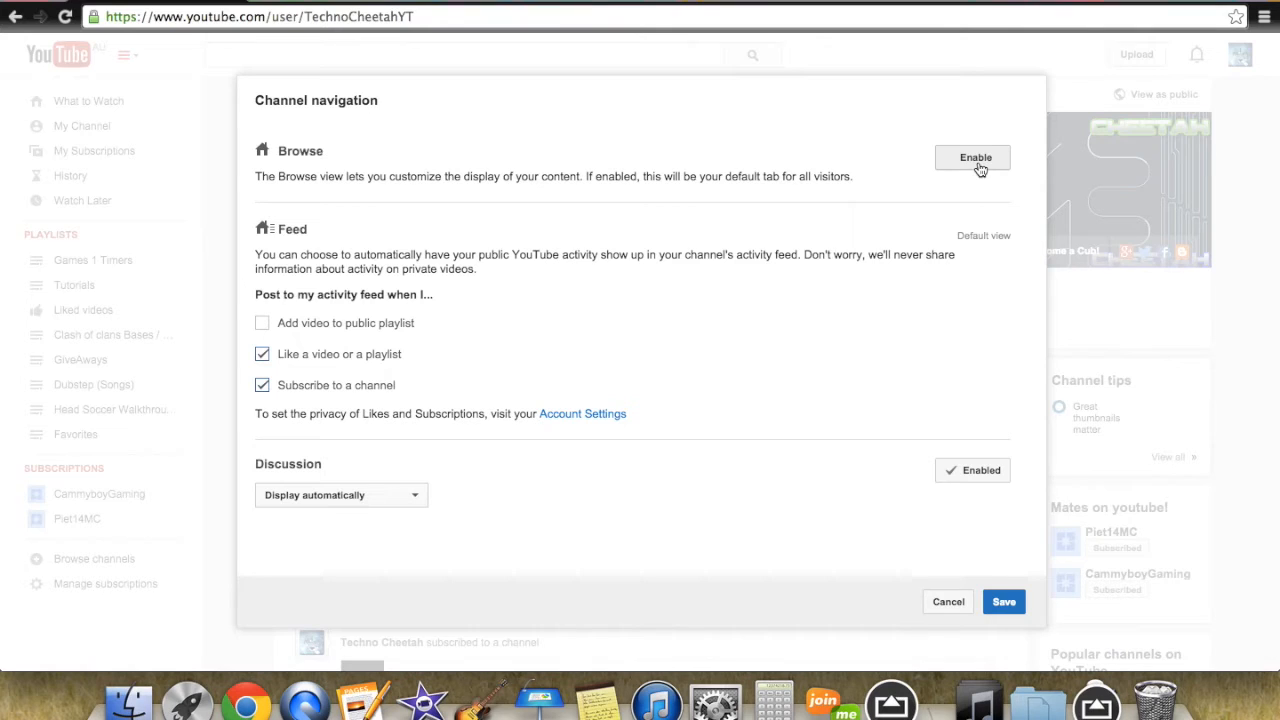
Enable Browse in Channel navigation and save so visitors land on the trailer home page
{"action": "left_click", "coordinate": [974, 156]}
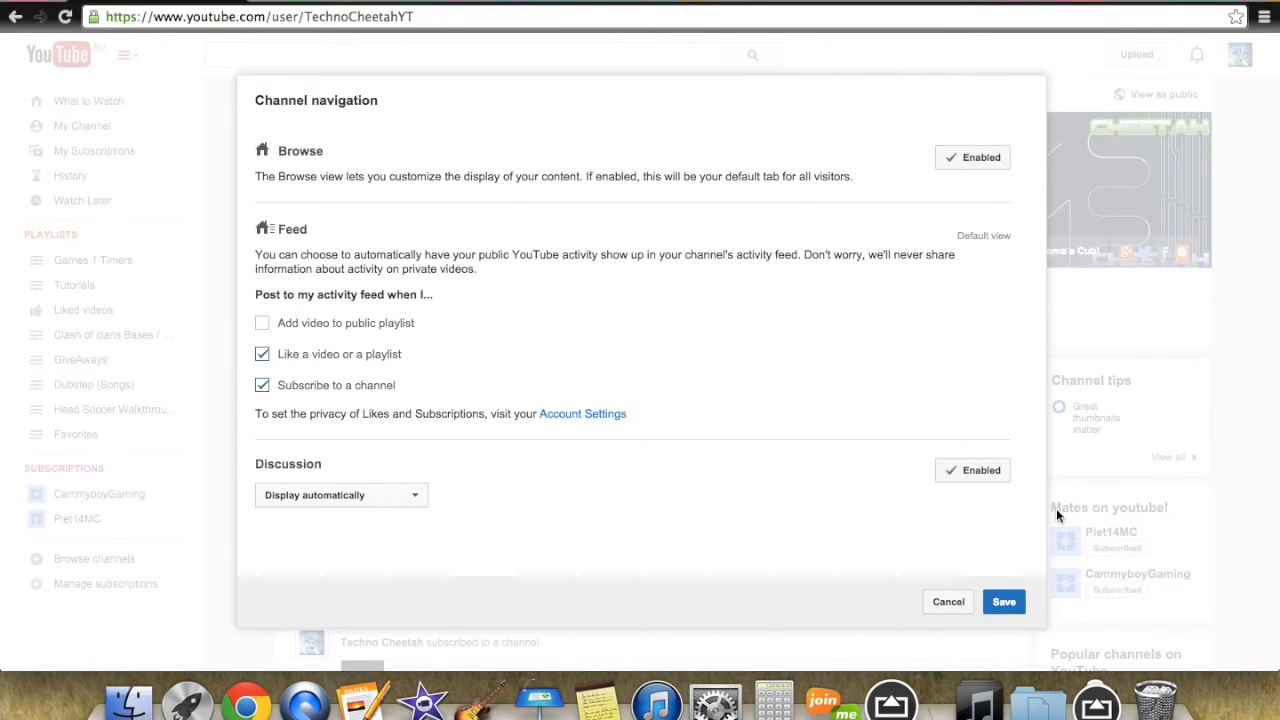
{"action": "left_click", "coordinate": [1004, 600]}
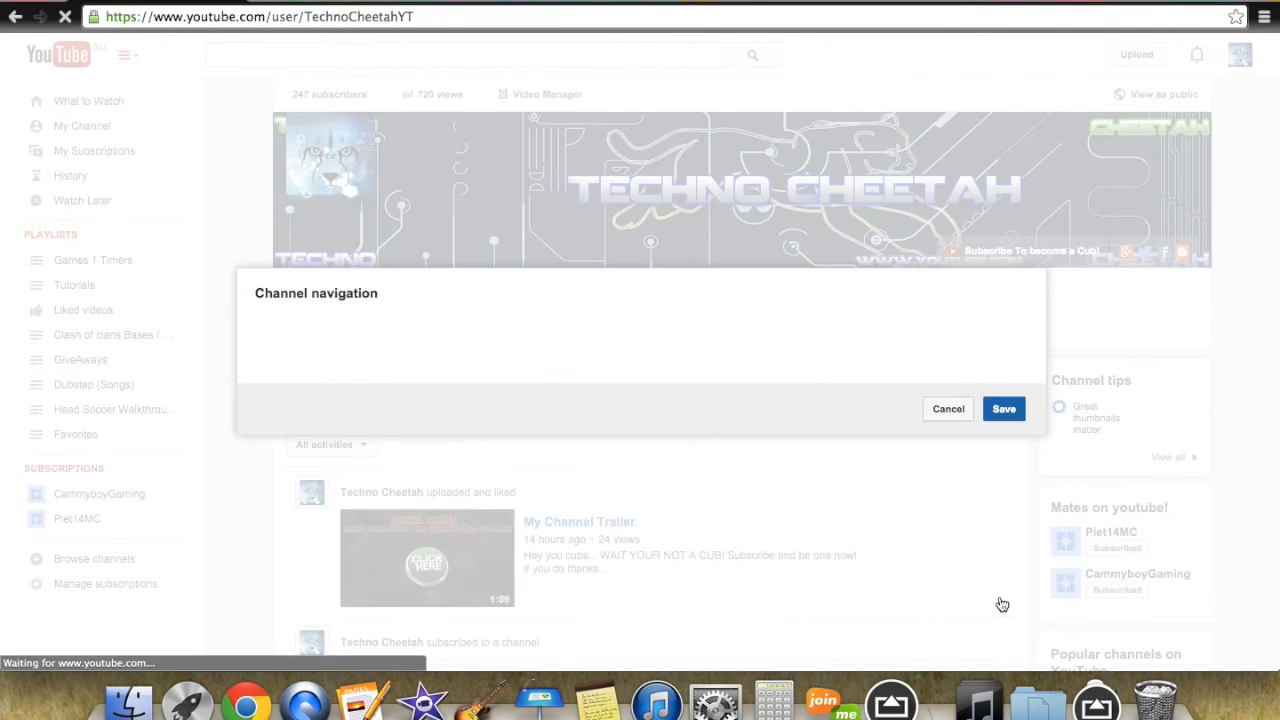
{"action": "left_click", "coordinate": [948, 408]}
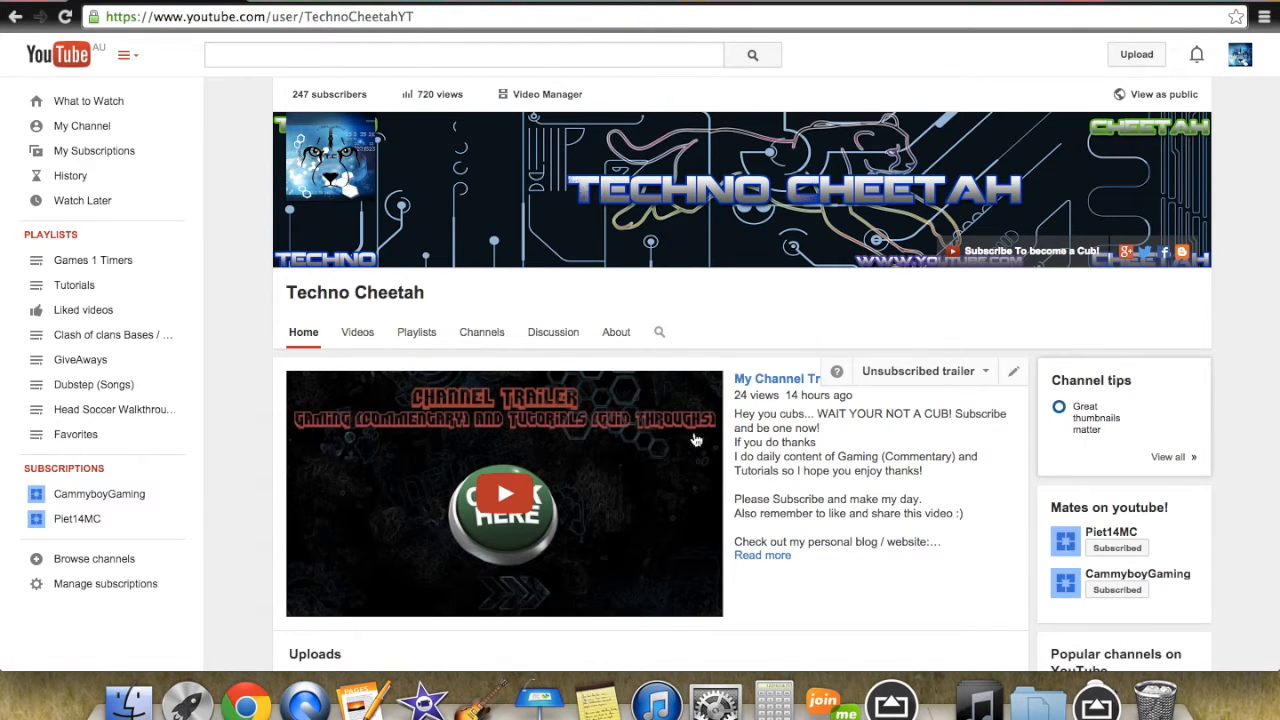
{"action": "mouse_move", "coordinate": [564, 410]}
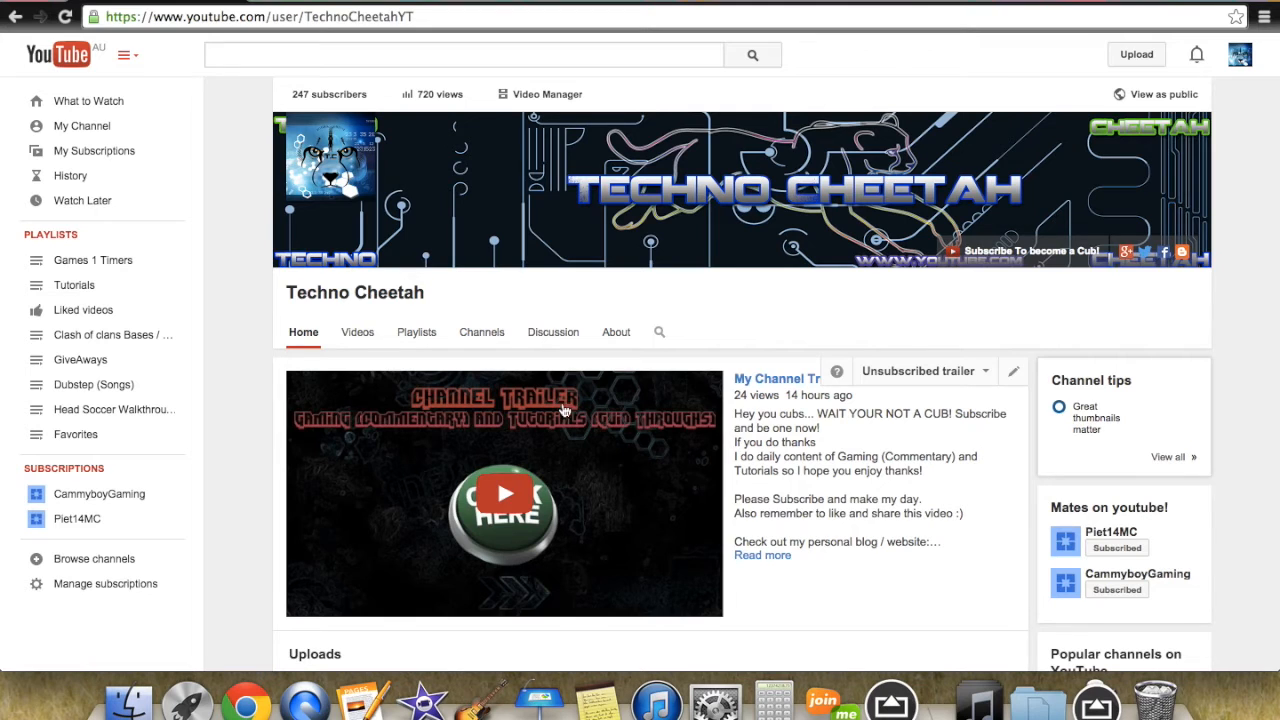
{"action": "mouse_move", "coordinate": [500, 472]}
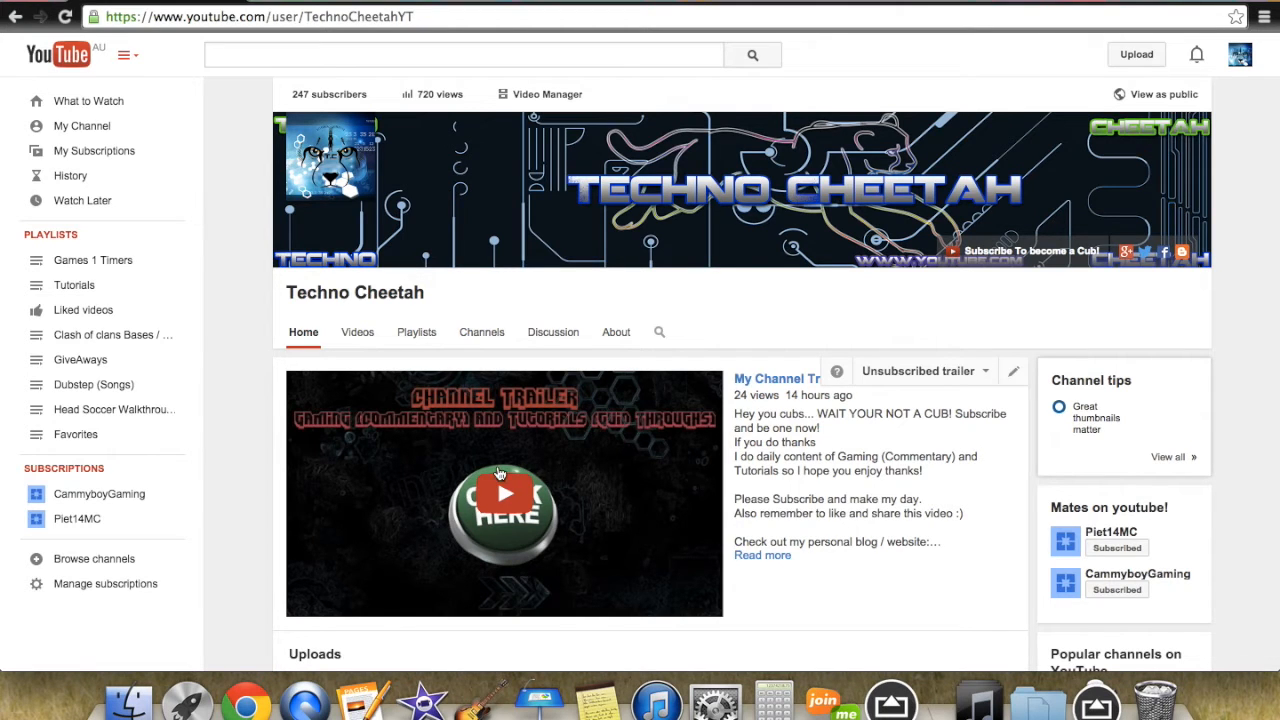
Play the channel trailer, then move down to the All Games playlists
{"action": "left_click", "coordinate": [504, 504]}
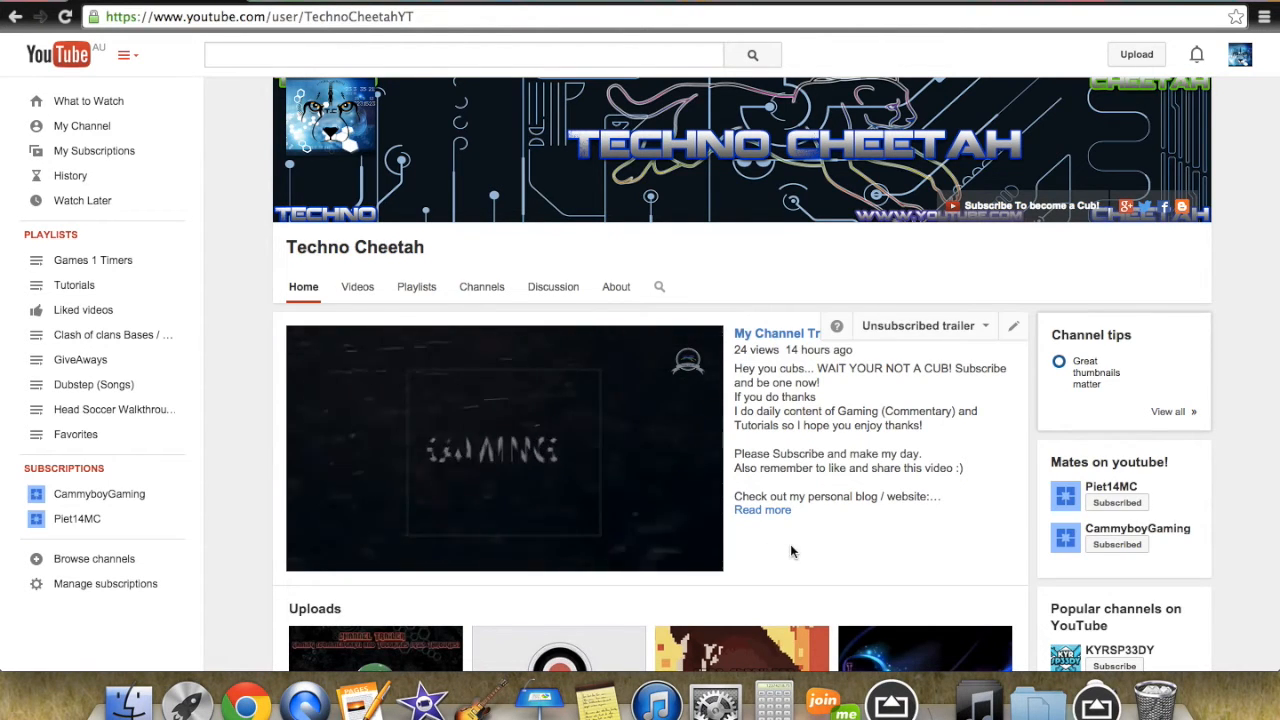
{"action": "left_click", "coordinate": [504, 448]}
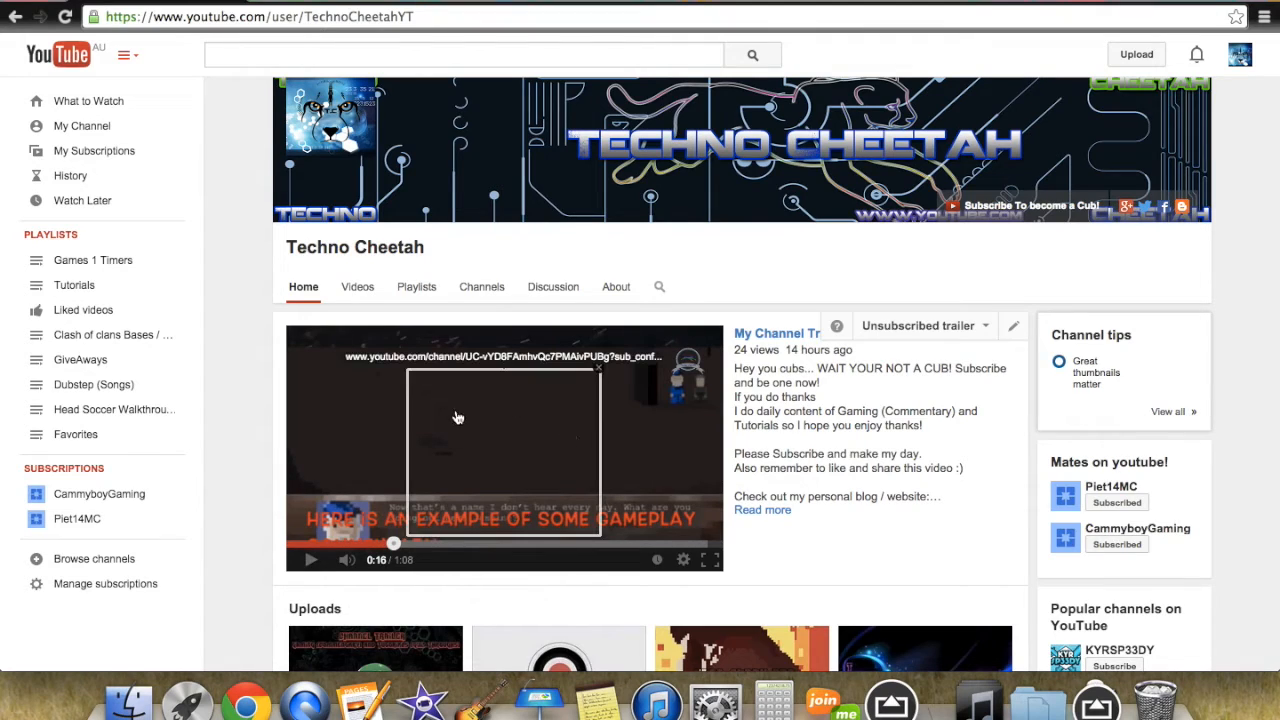
{"action": "mouse_move", "coordinate": [460, 458]}
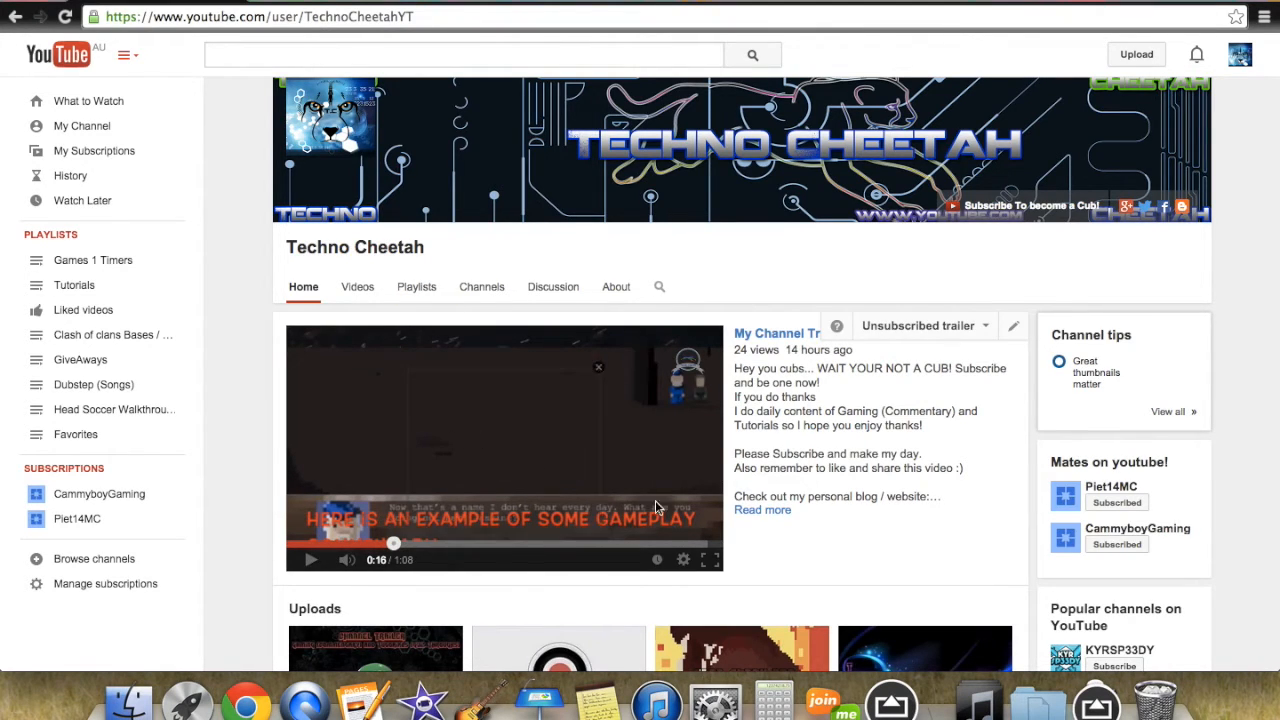
{"action": "mouse_move", "coordinate": [938, 440]}
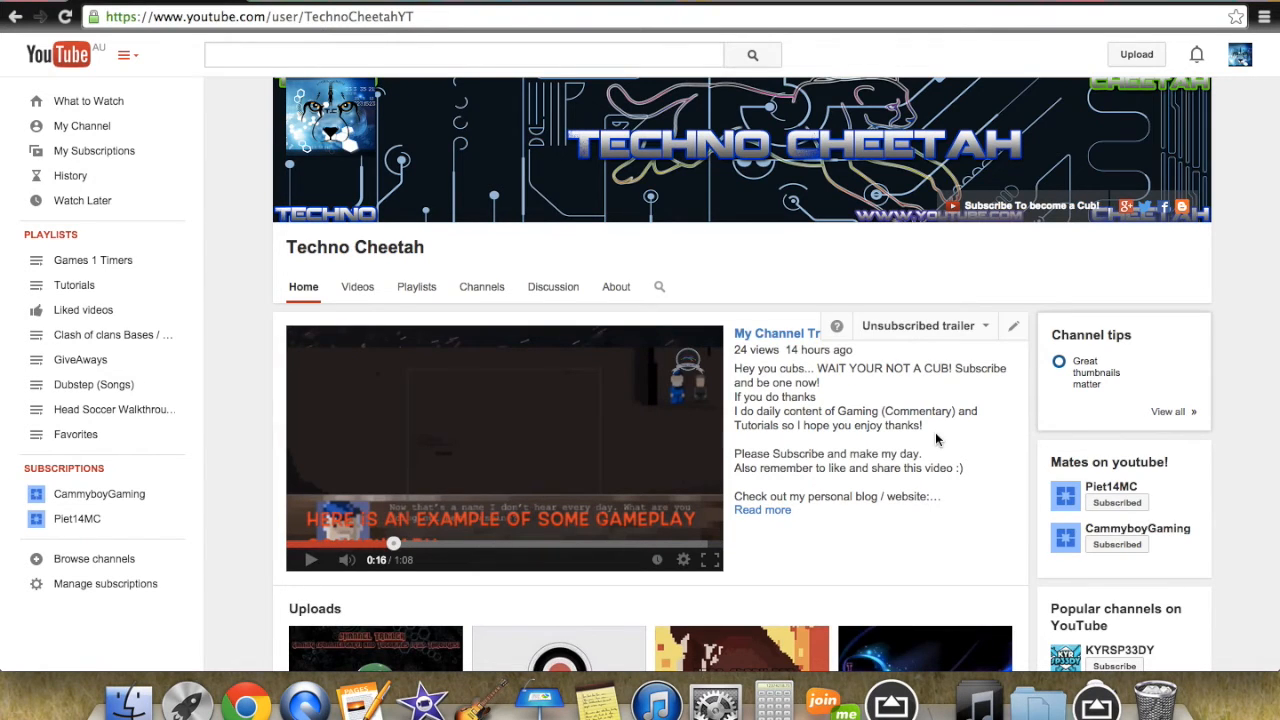
{"action": "scroll", "scroll_direction": "down", "scroll_amount": 3}
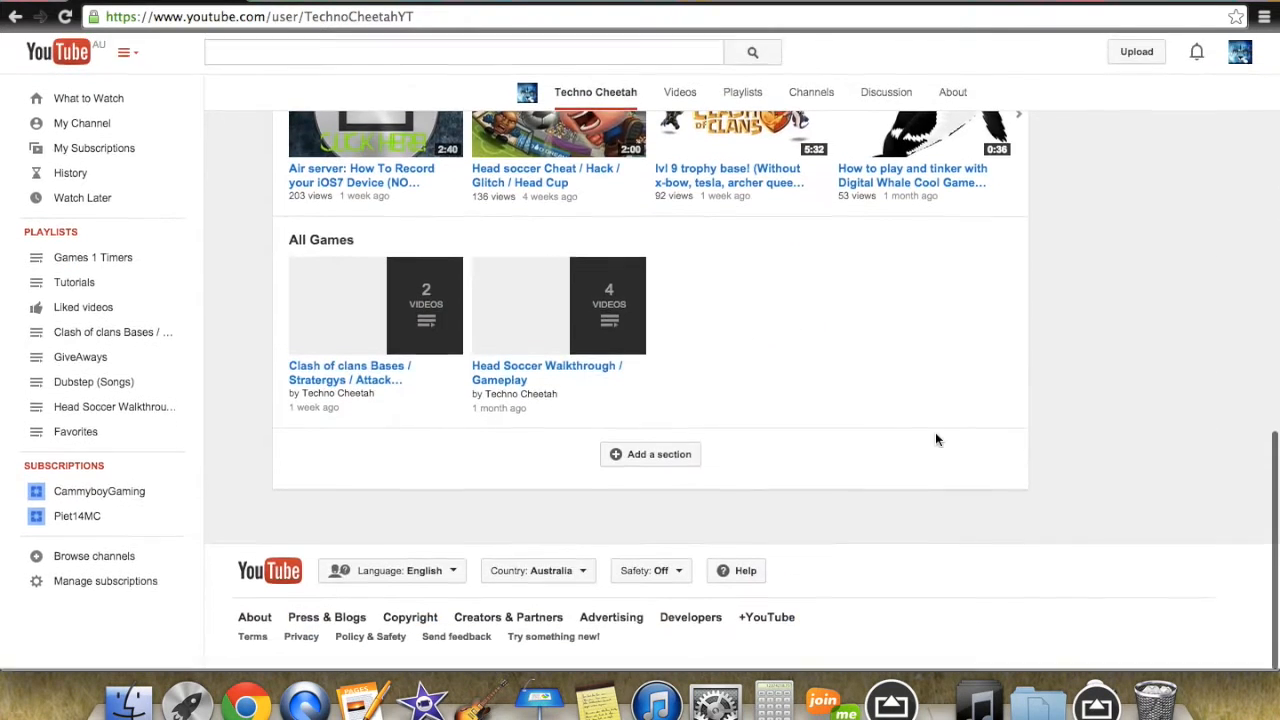
Add a new section showing Posted videos in Vertical list layout
{"action": "left_click", "coordinate": [650, 454]}
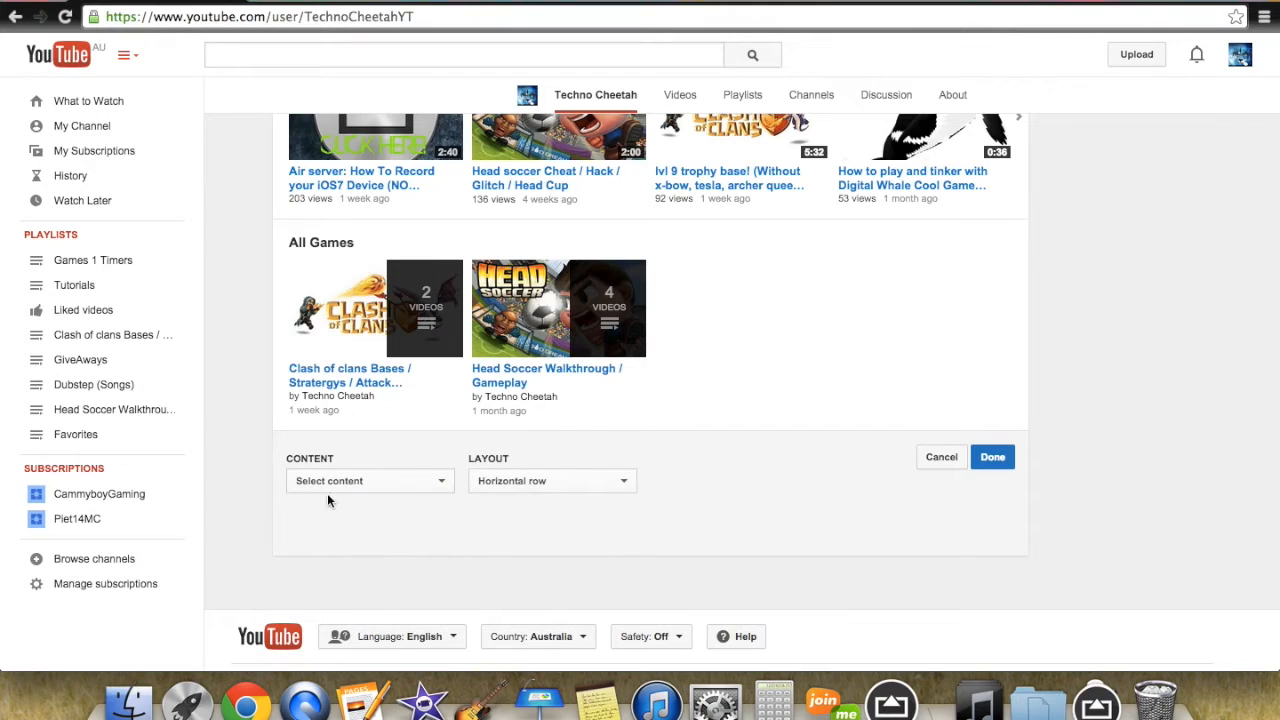
{"action": "left_click", "coordinate": [370, 480]}
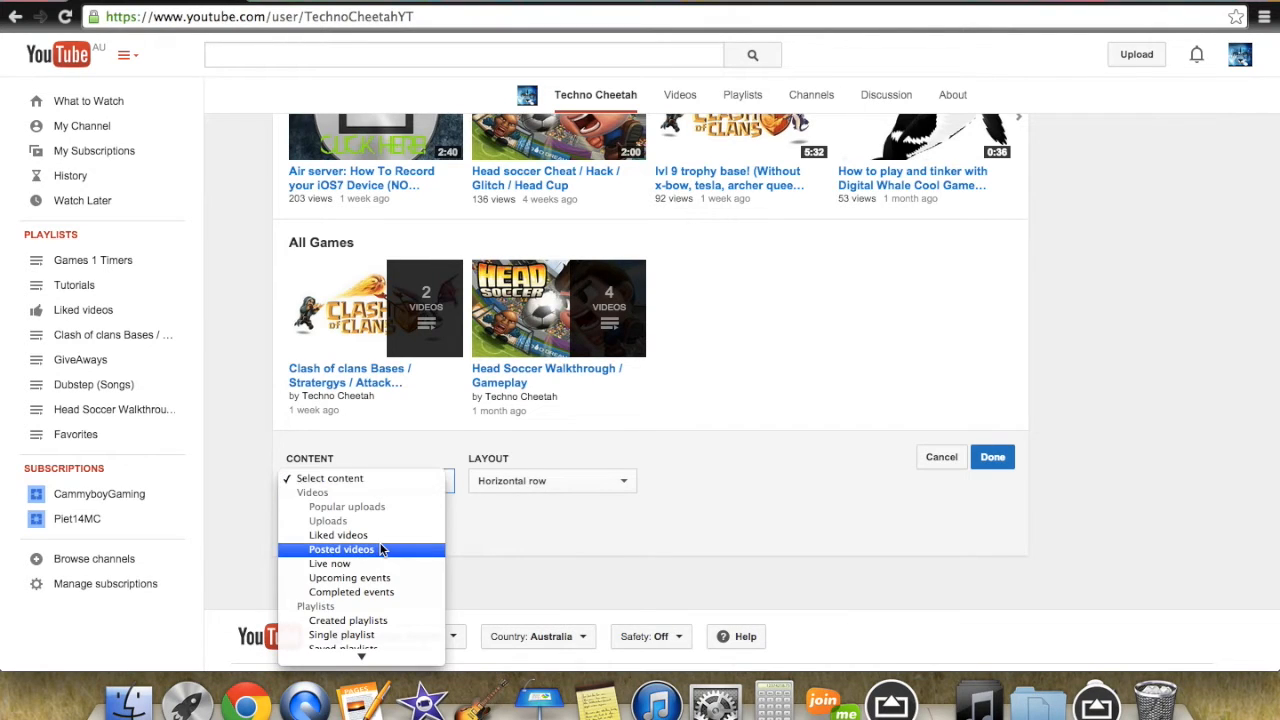
{"action": "left_click", "coordinate": [340, 548]}
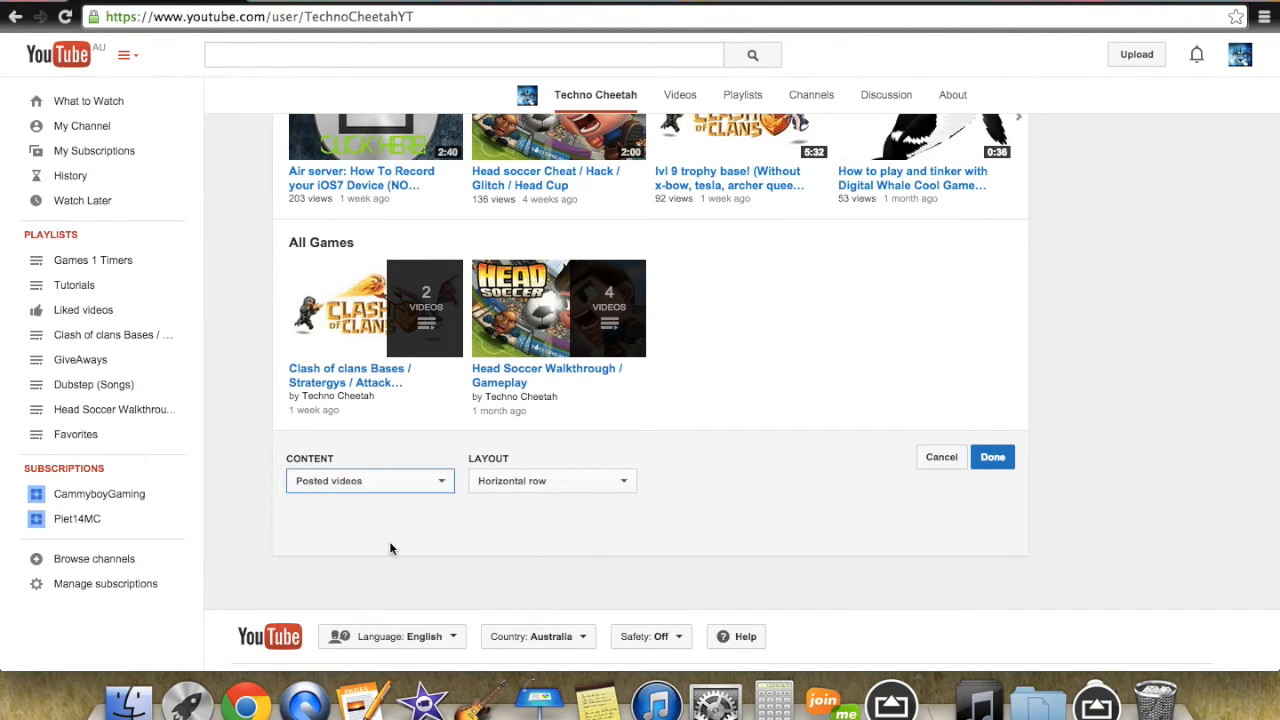
{"action": "left_click", "coordinate": [552, 480]}
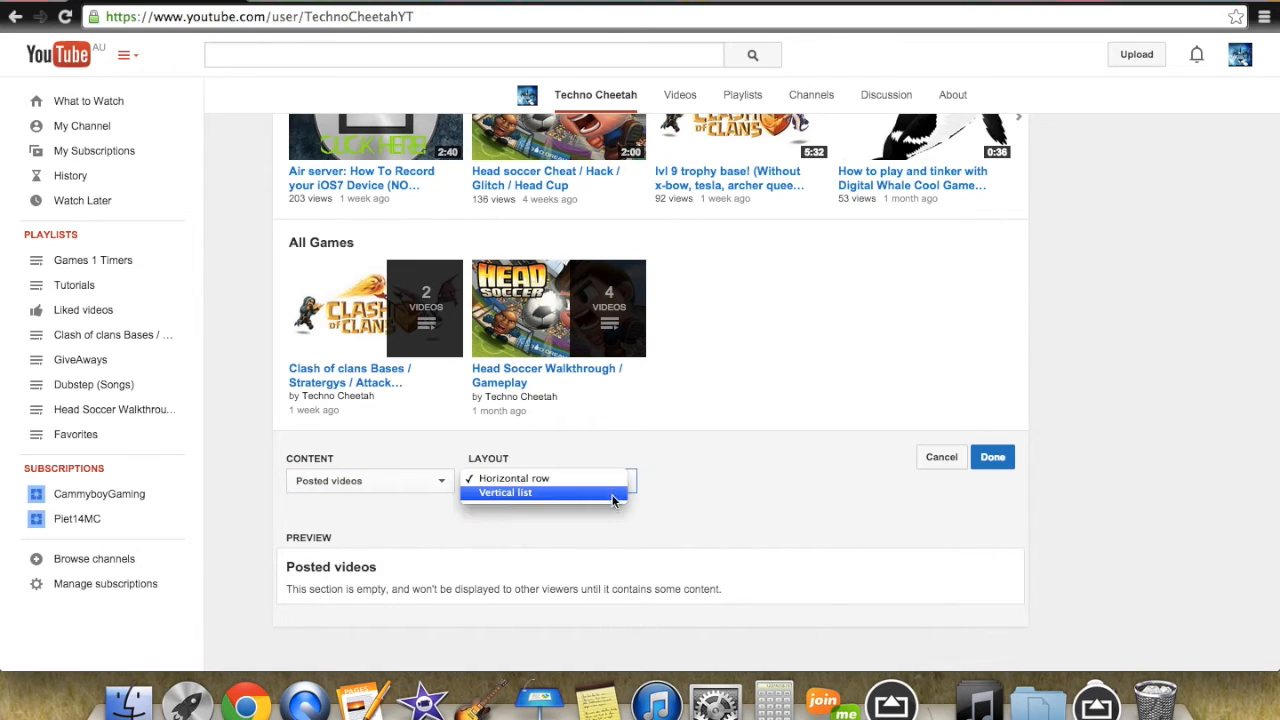
{"action": "left_click", "coordinate": [992, 456]}
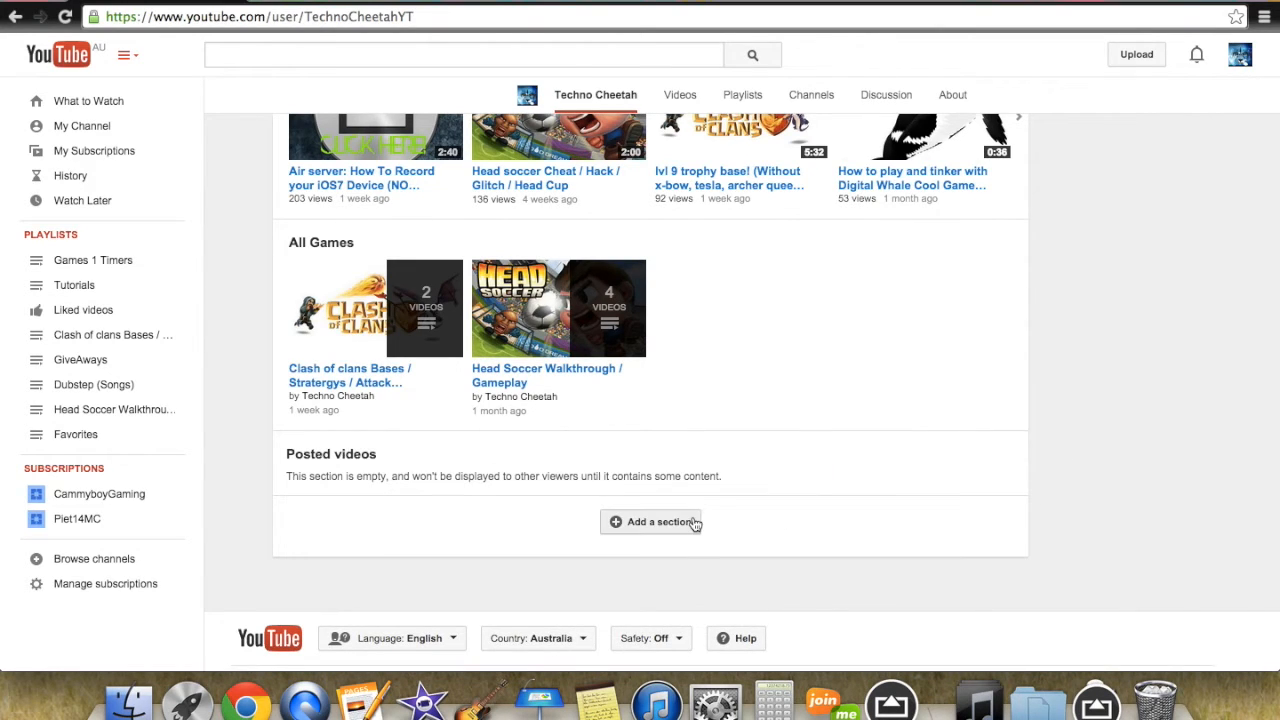
Reopen the Posted videos section for editing and delete it with the trash icon
{"action": "left_click", "coordinate": [652, 520]}
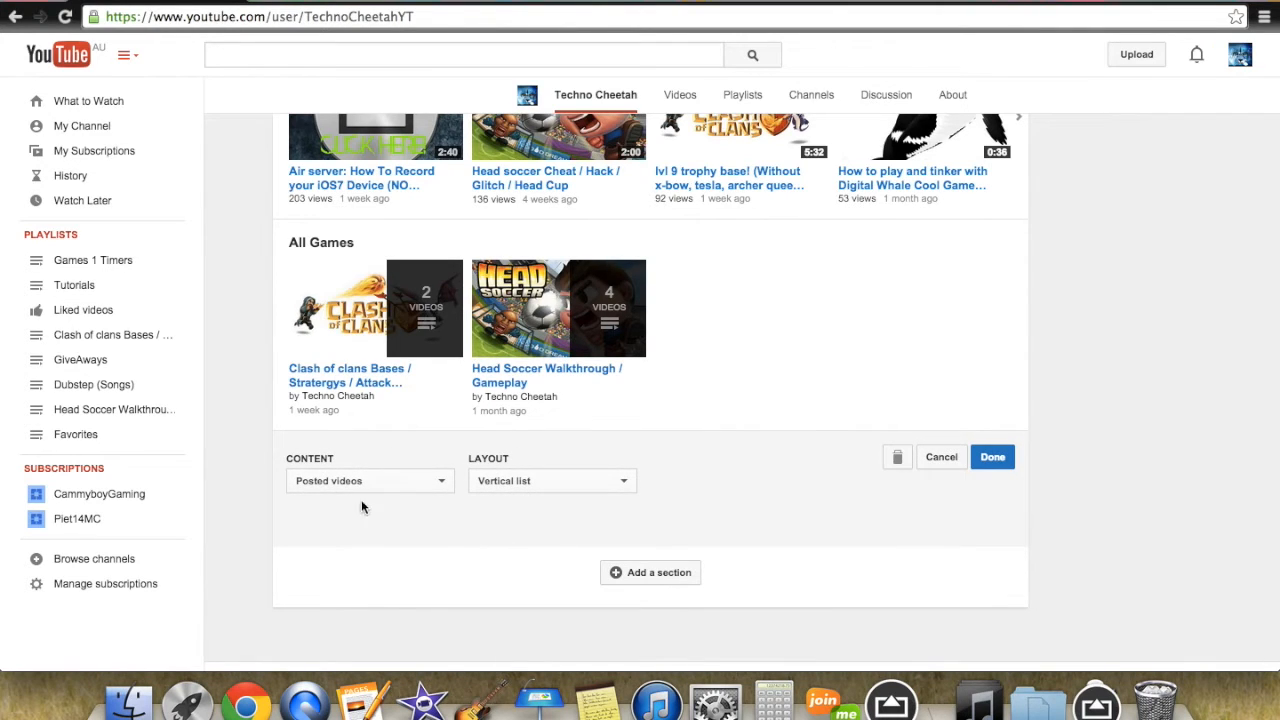
{"action": "left_click", "coordinate": [368, 480]}
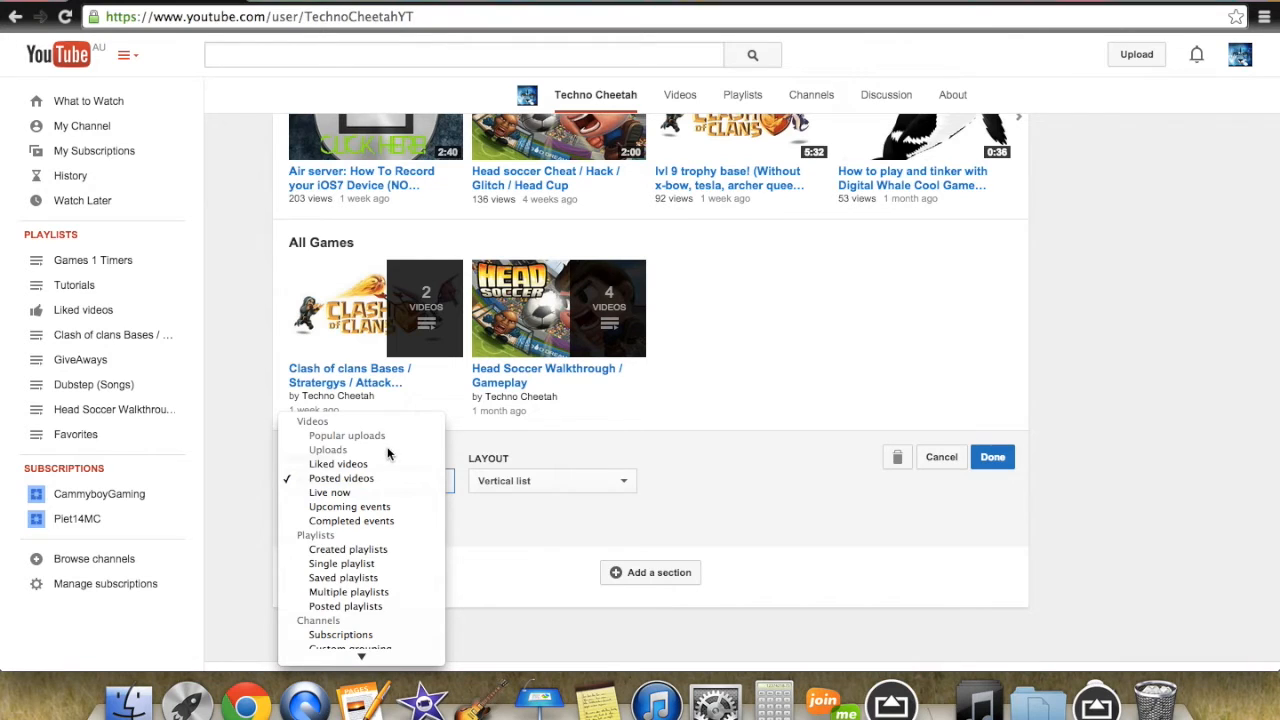
{"action": "left_click", "coordinate": [340, 478]}
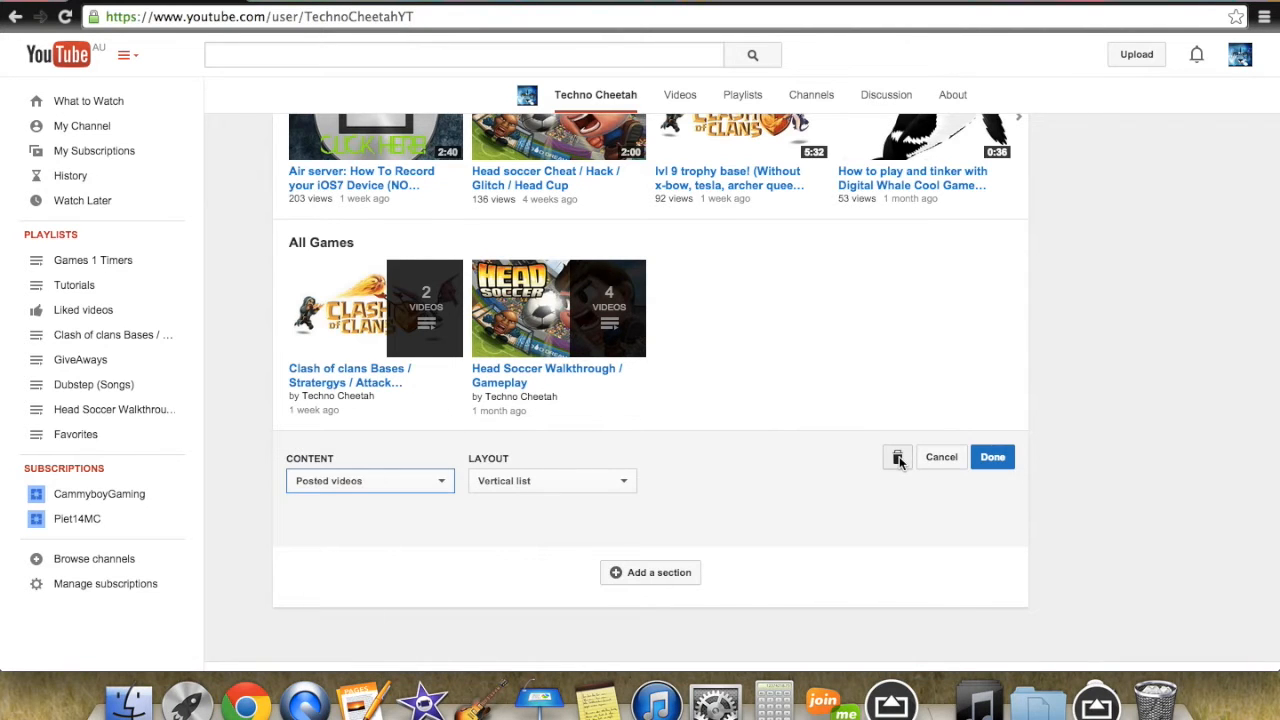
{"action": "left_click", "coordinate": [992, 456]}
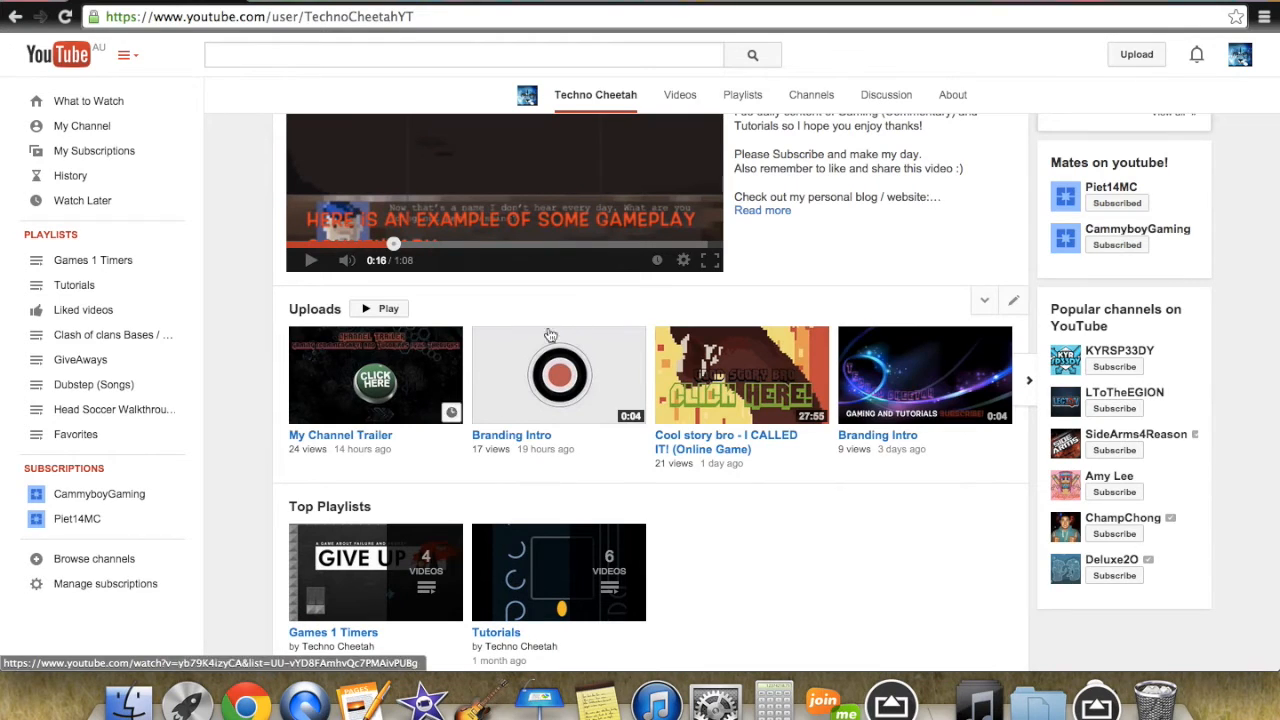
{"action": "mouse_move", "coordinate": [312, 312]}
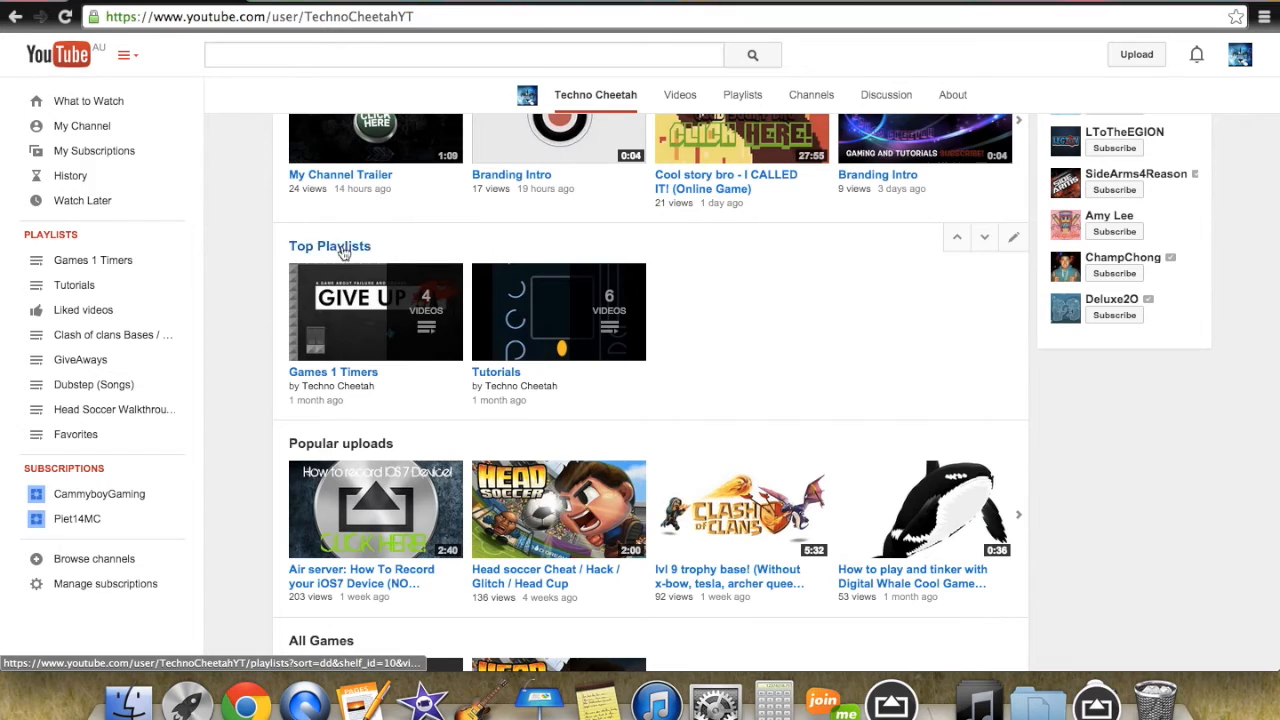
{"action": "mouse_move", "coordinate": [532, 212]}
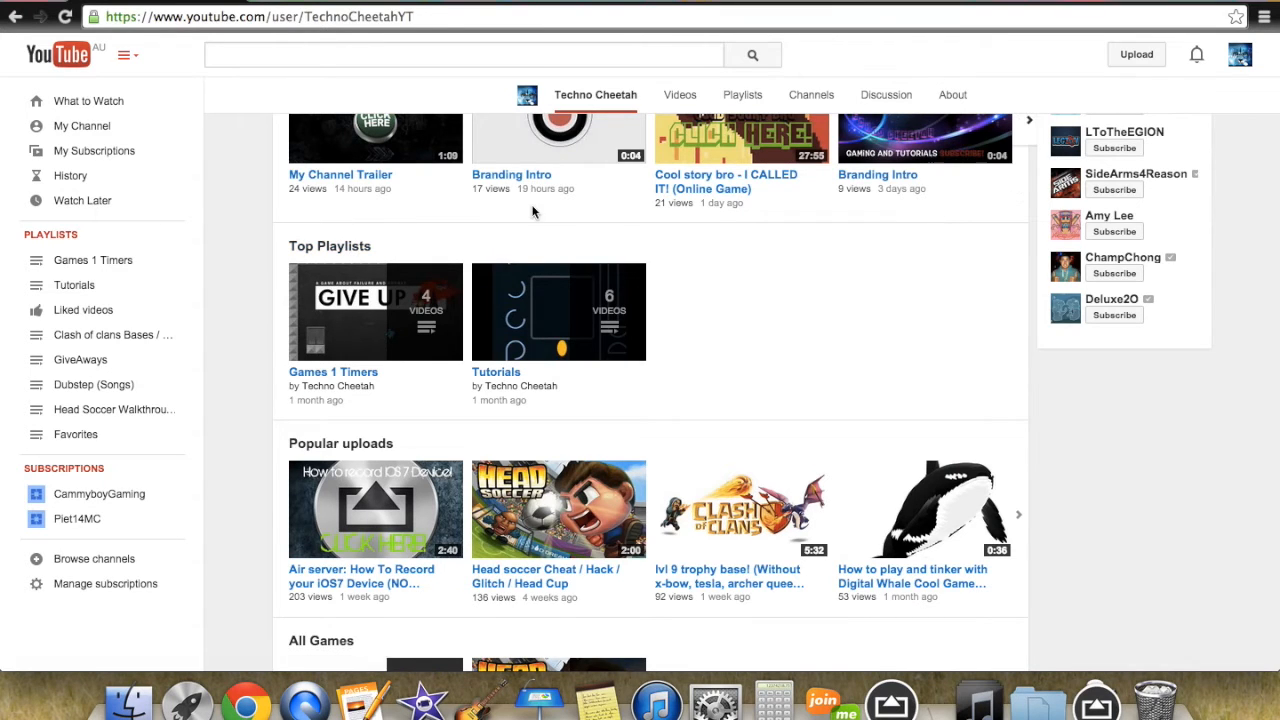
{"action": "scroll", "scroll_direction": "down", "scroll_amount": 3}
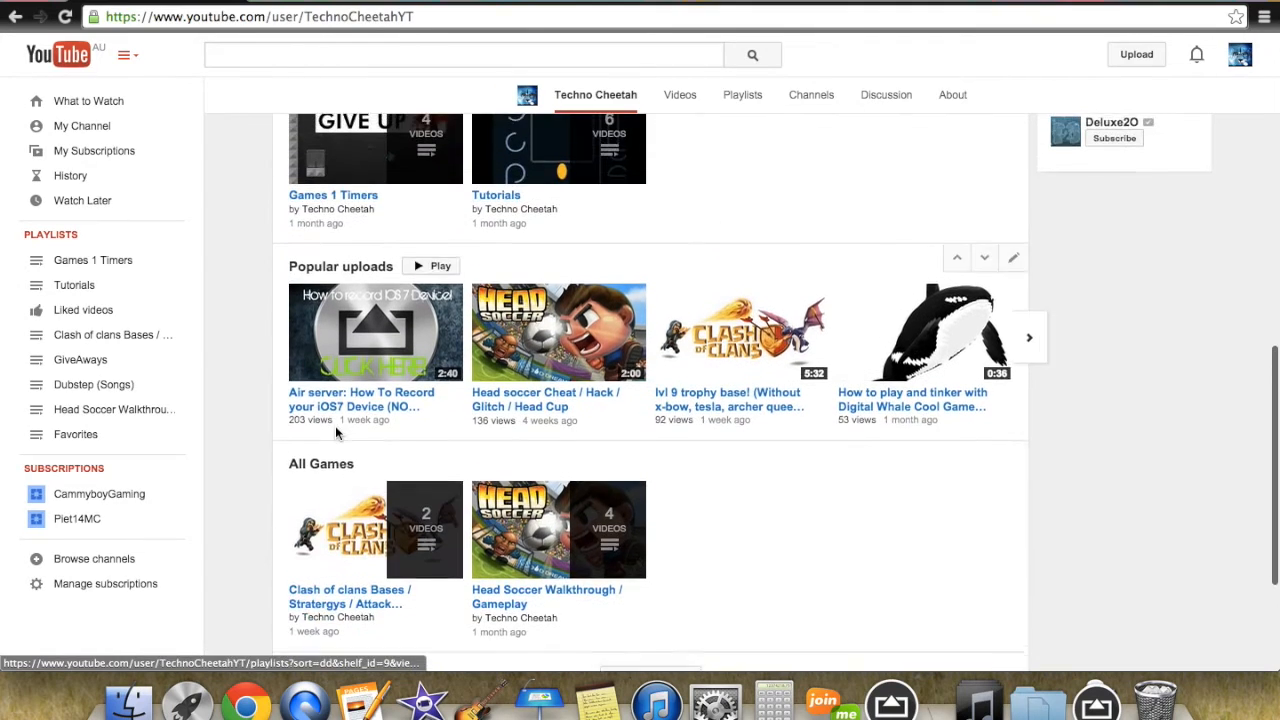
{"action": "scroll", "scroll_direction": "down", "scroll_amount": 3}
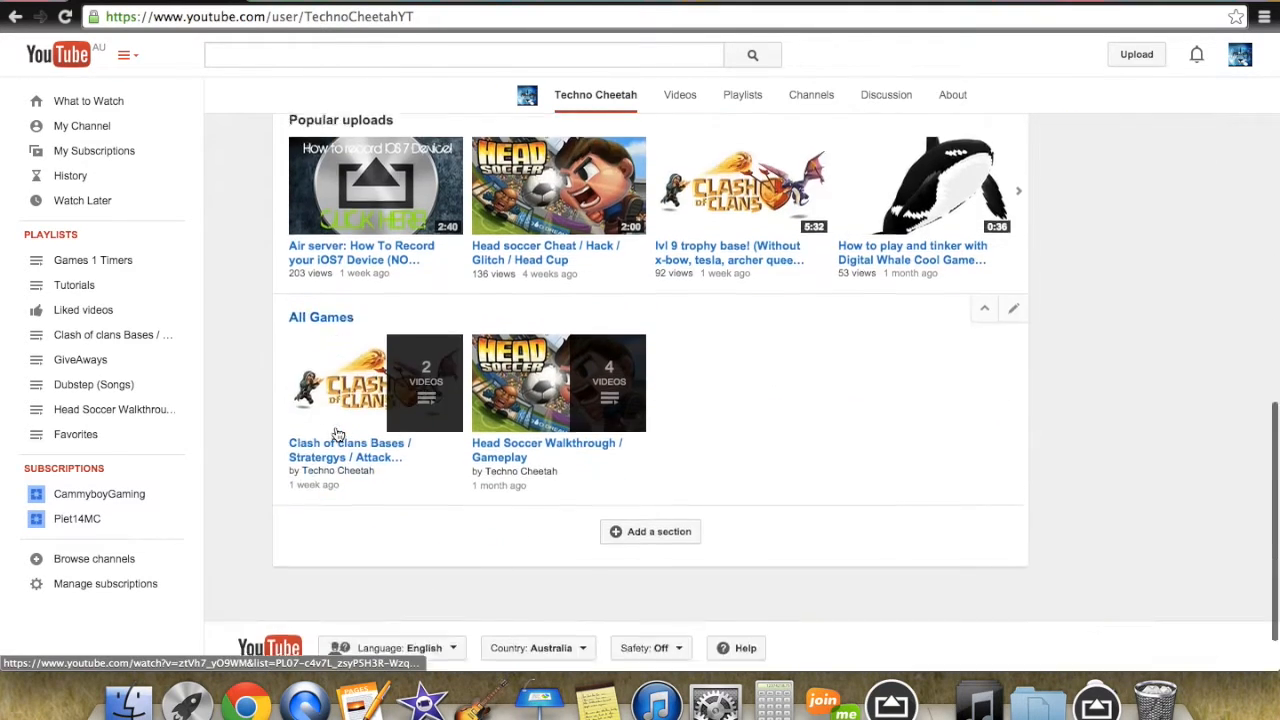
{"action": "scroll", "scroll_direction": "up", "scroll_amount": 3}
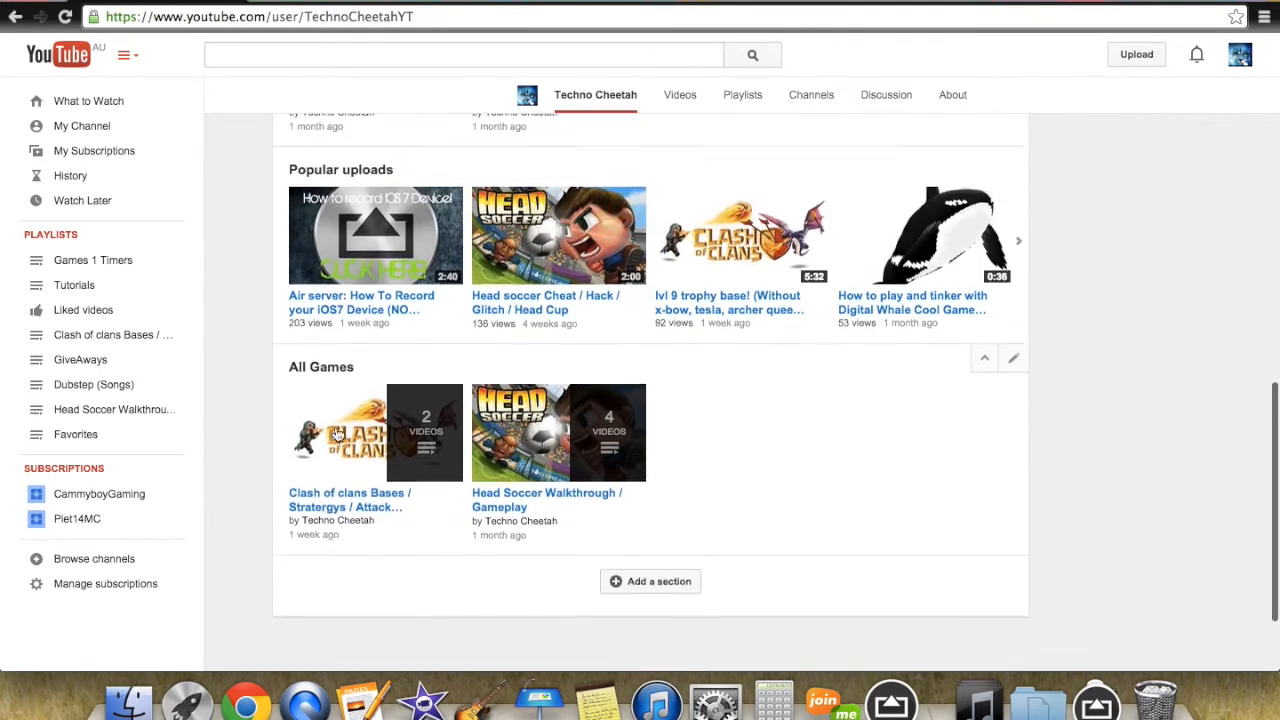
{"action": "scroll", "scroll_direction": "down", "scroll_amount": 3}
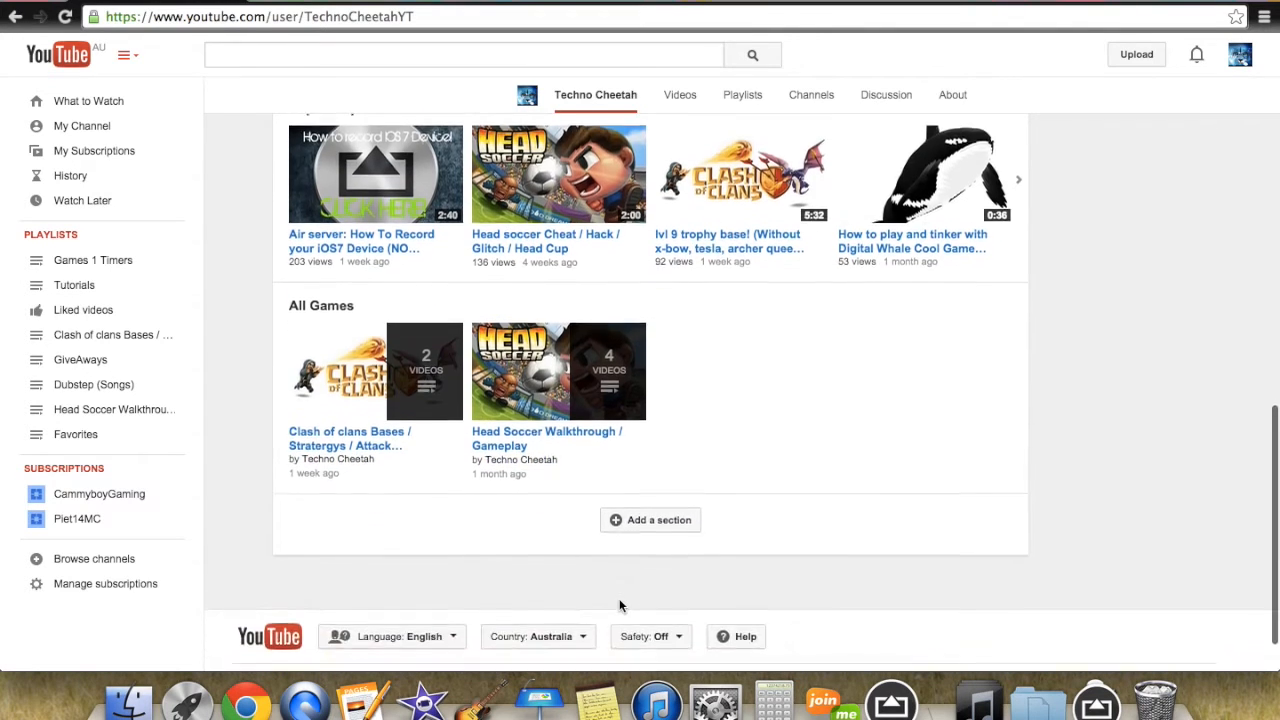
{"action": "scroll", "scroll_direction": "up", "scroll_amount": 3}
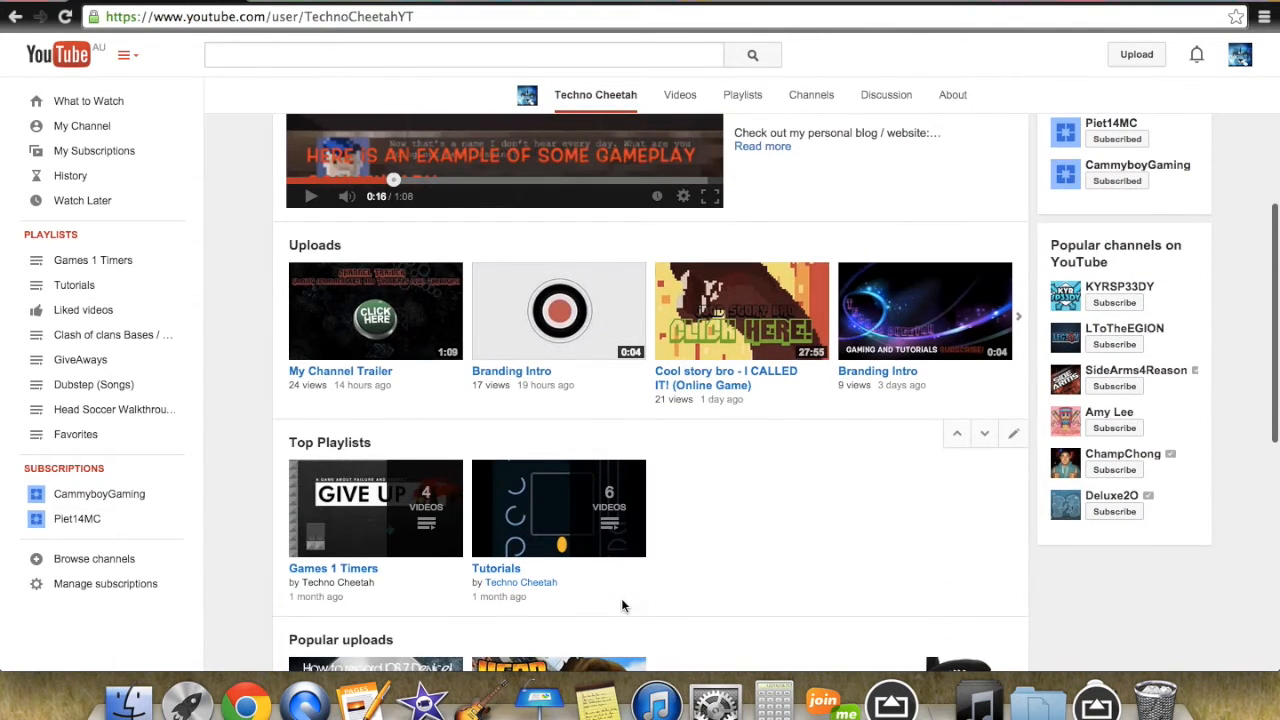
{"action": "mouse_move", "coordinate": [724, 528]}
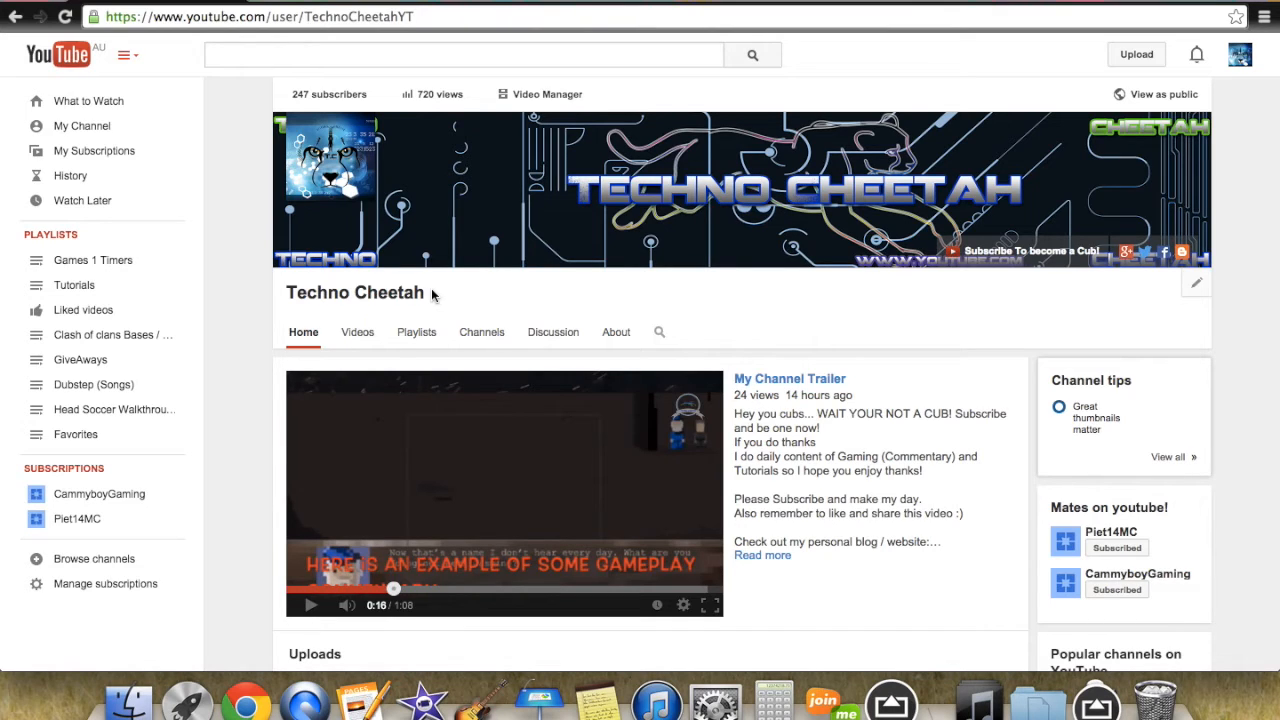
{"action": "mouse_move", "coordinate": [452, 296]}
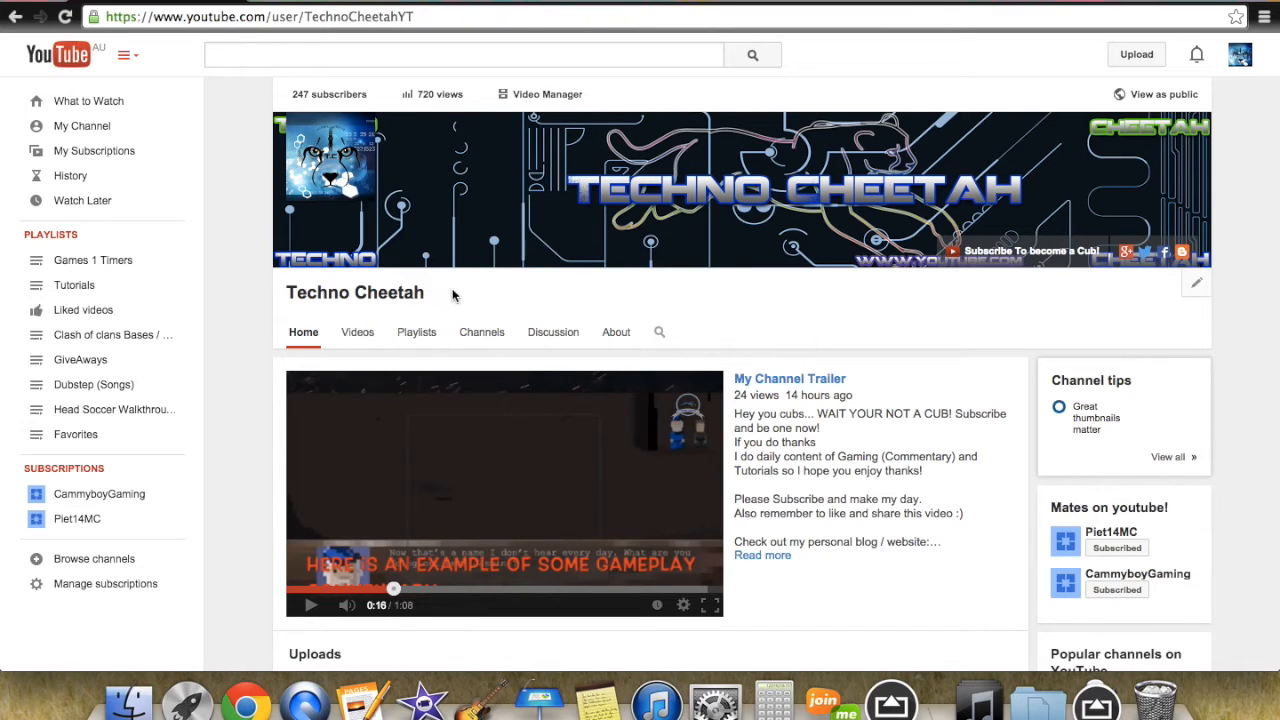
{"action": "mouse_move", "coordinate": [460, 296]}
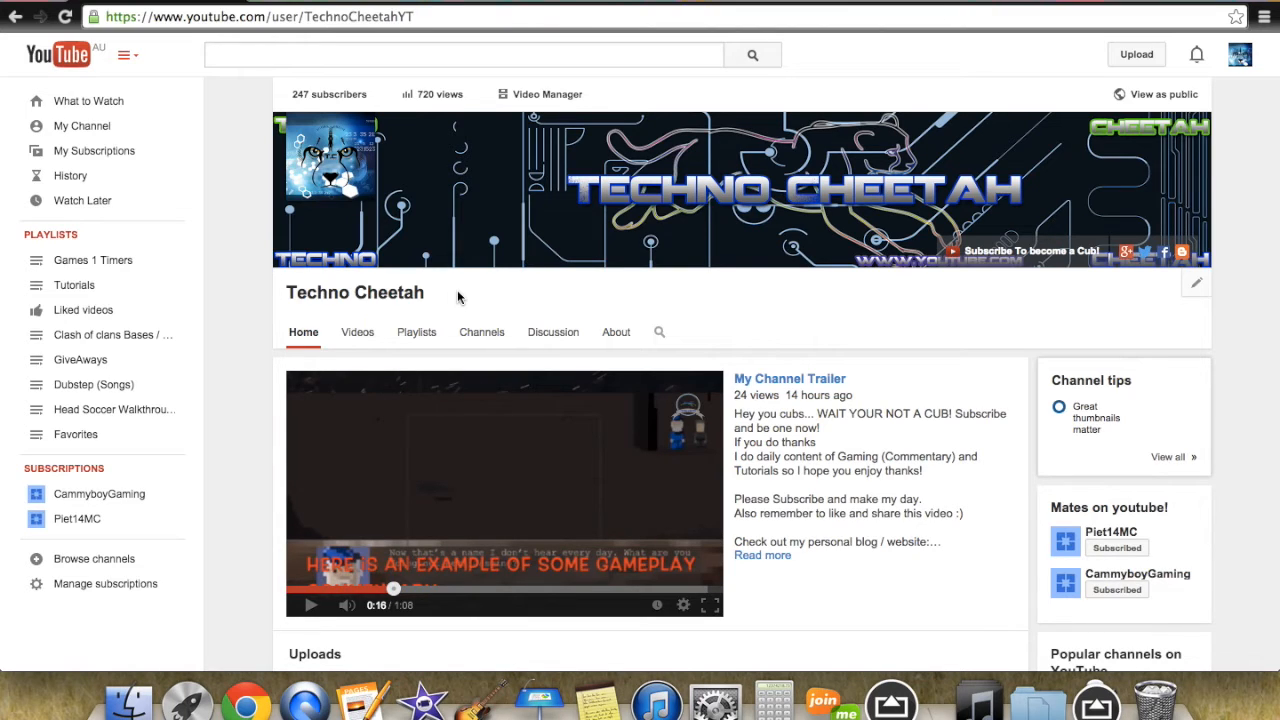
Replace the channel name after /user/ in the address with the letters 'nfjdsnfjdsjn'
{"action": "double_click", "coordinate": [354, 292]}
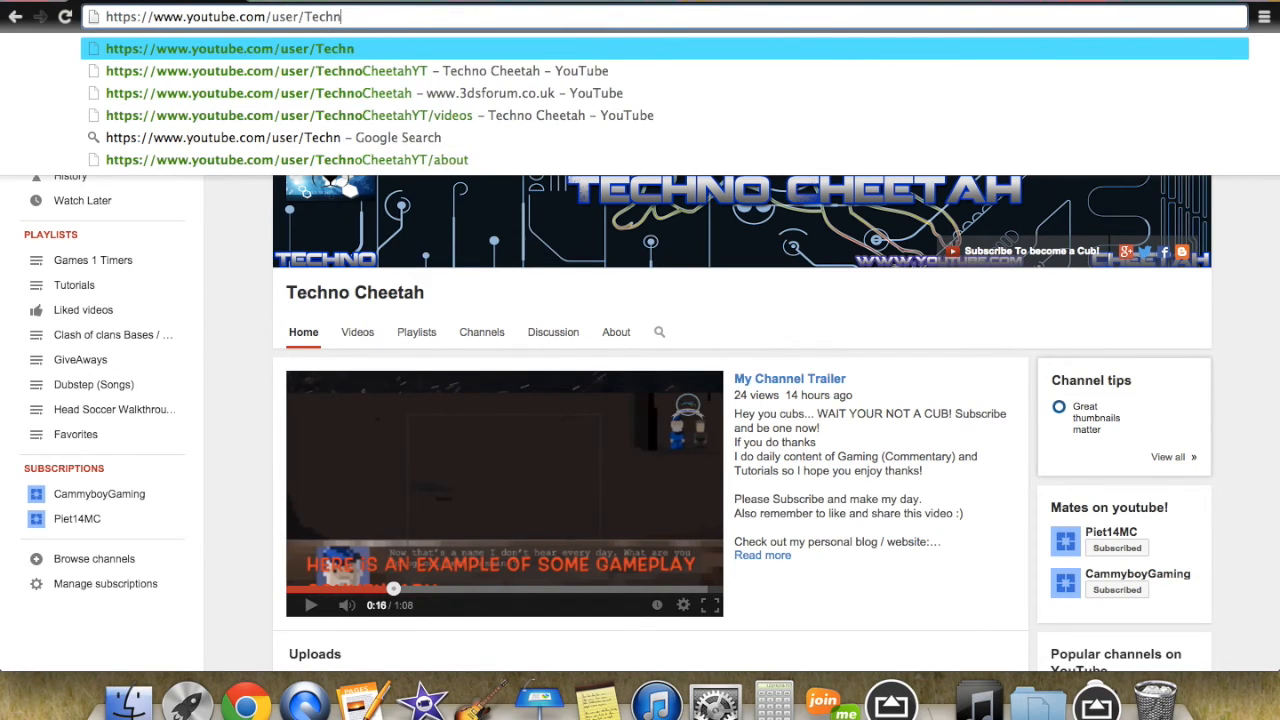
{"action": "key", "text": "Backspace"}
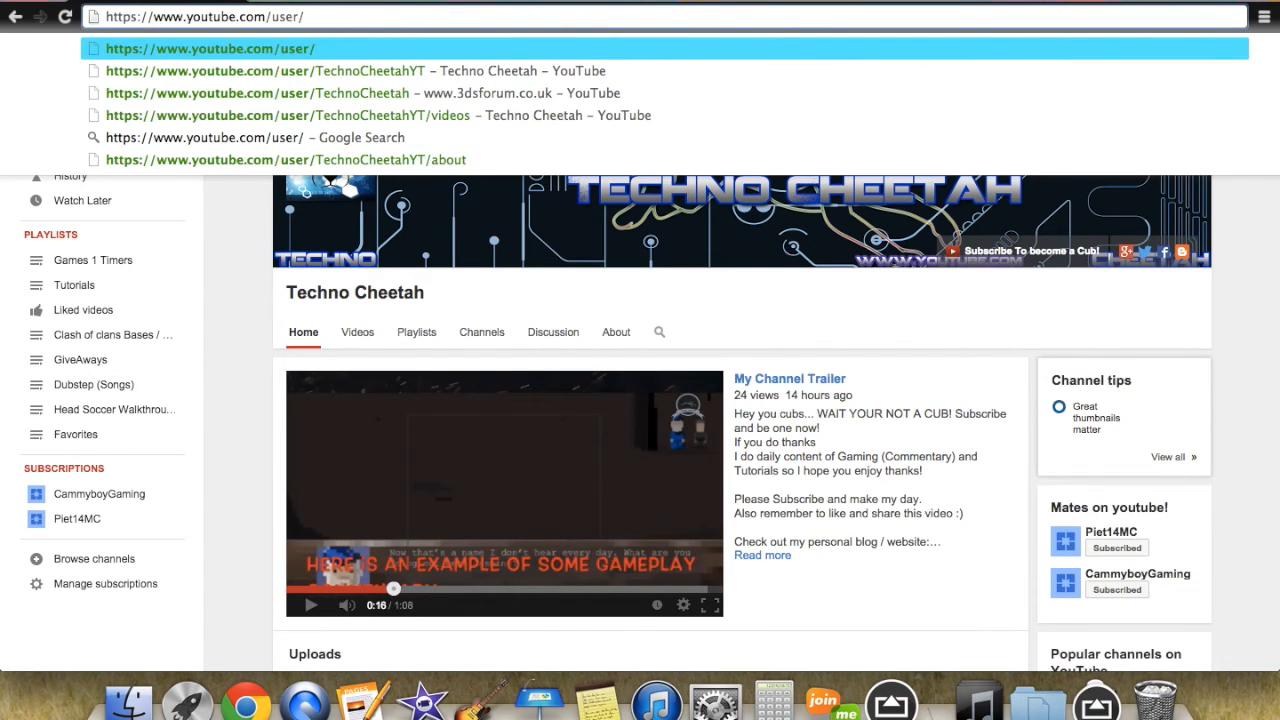
{"action": "type", "text": "nfjdsnf"}
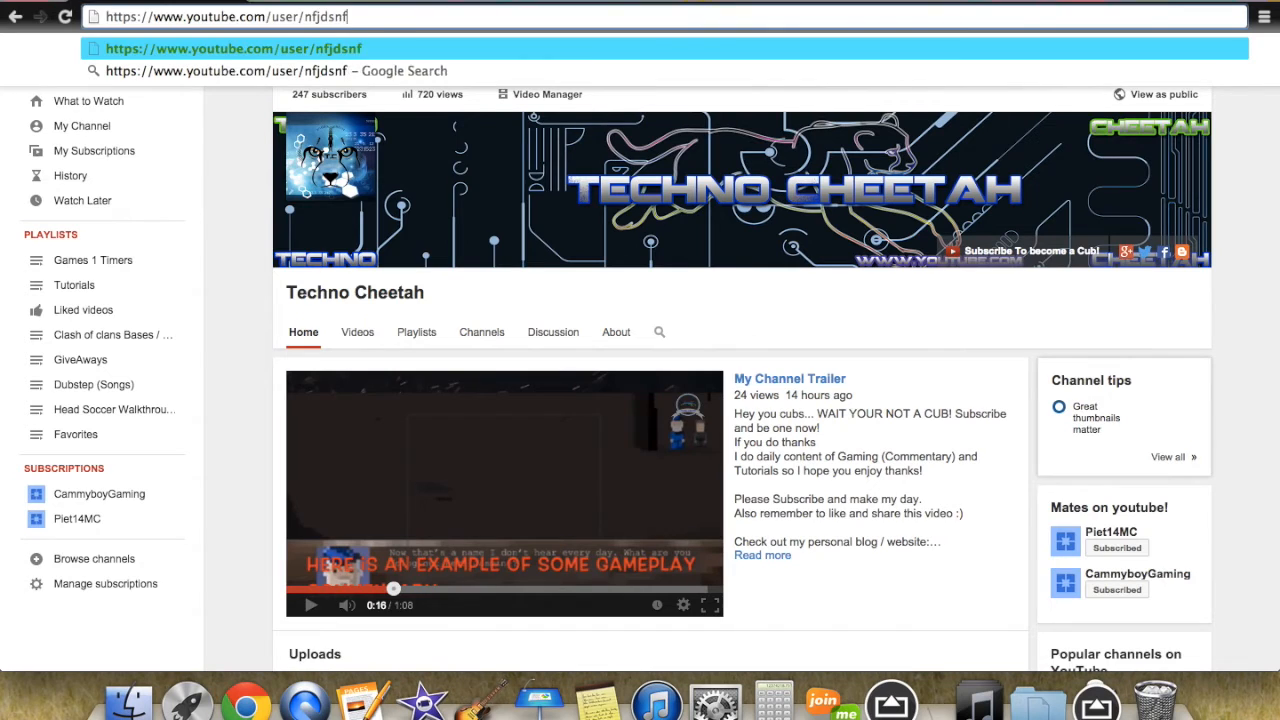
{"action": "type", "text": "jdsjn"}
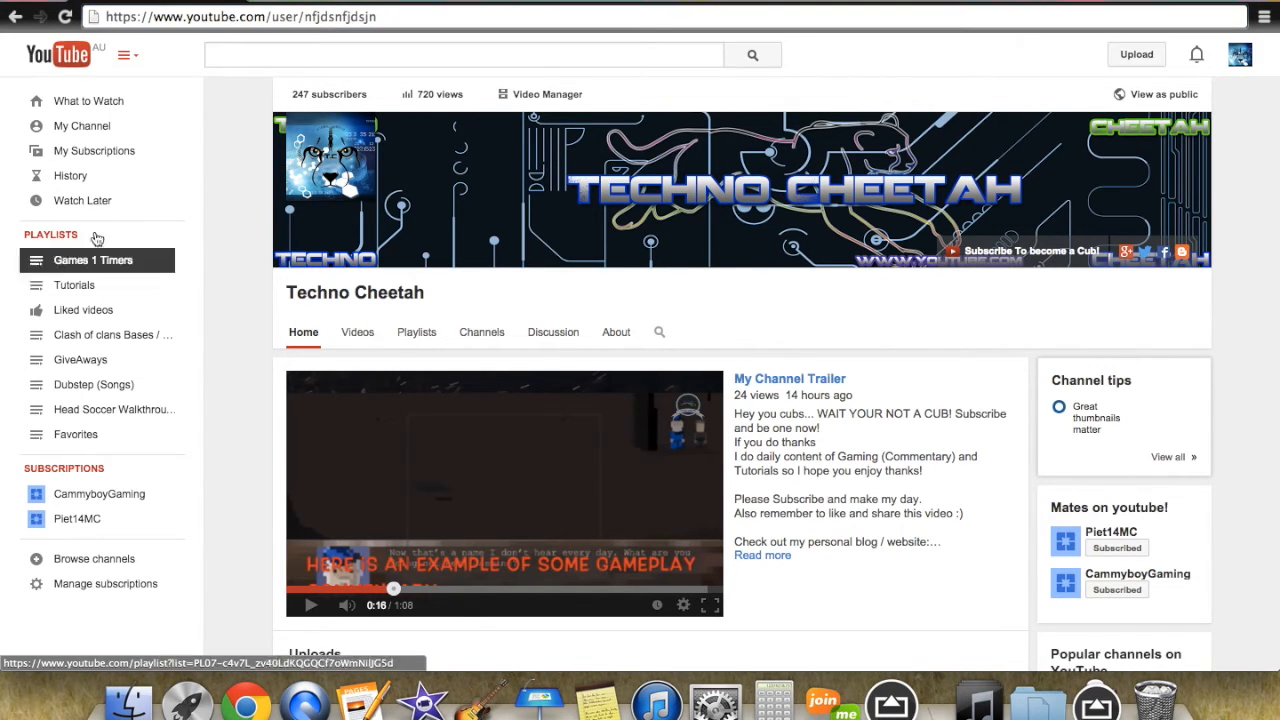
{"action": "mouse_move", "coordinate": [1240, 56]}
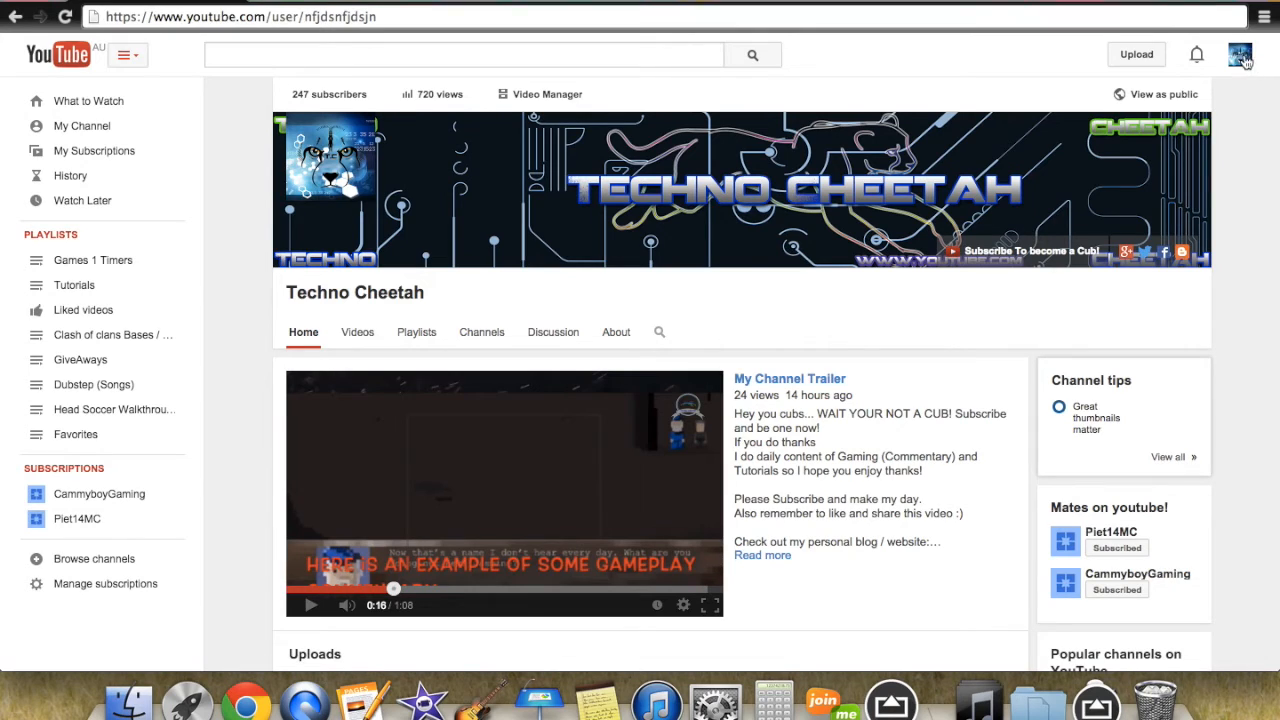
From the avatar menu visit Creator Studio, then open YouTube settings to the account Overview
{"action": "left_click", "coordinate": [1240, 54]}
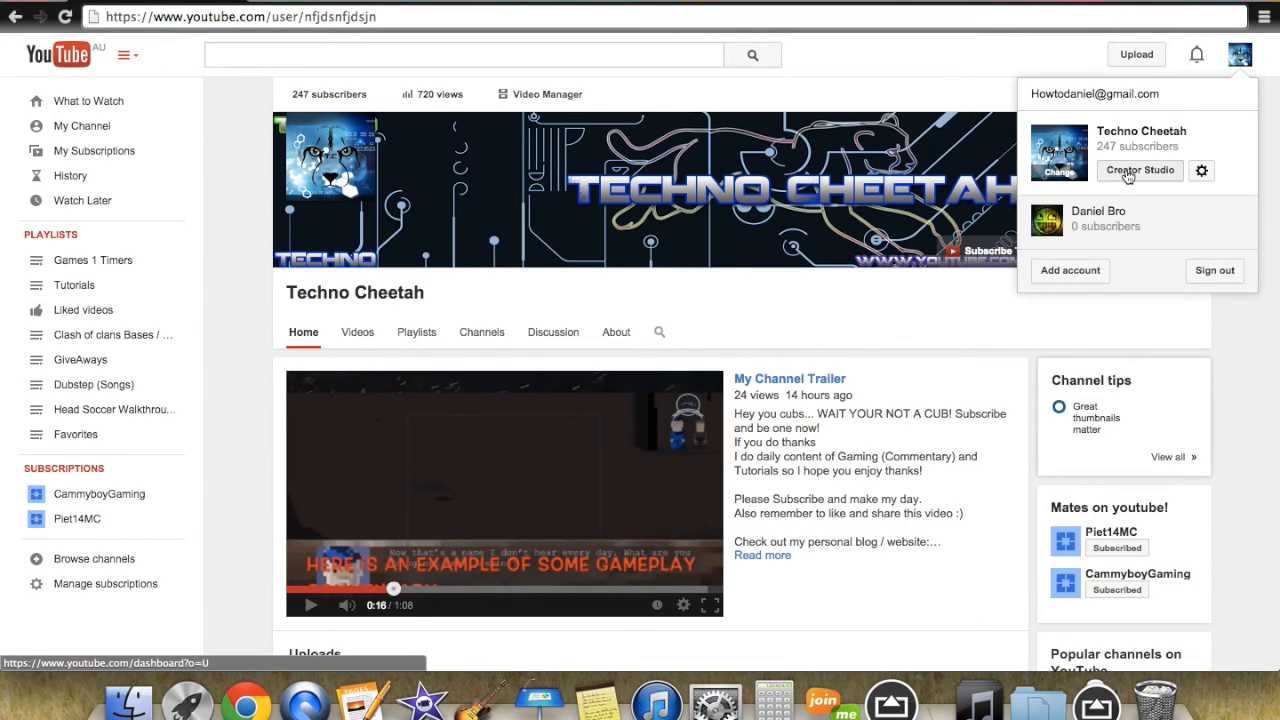
{"action": "left_click", "coordinate": [1140, 170]}
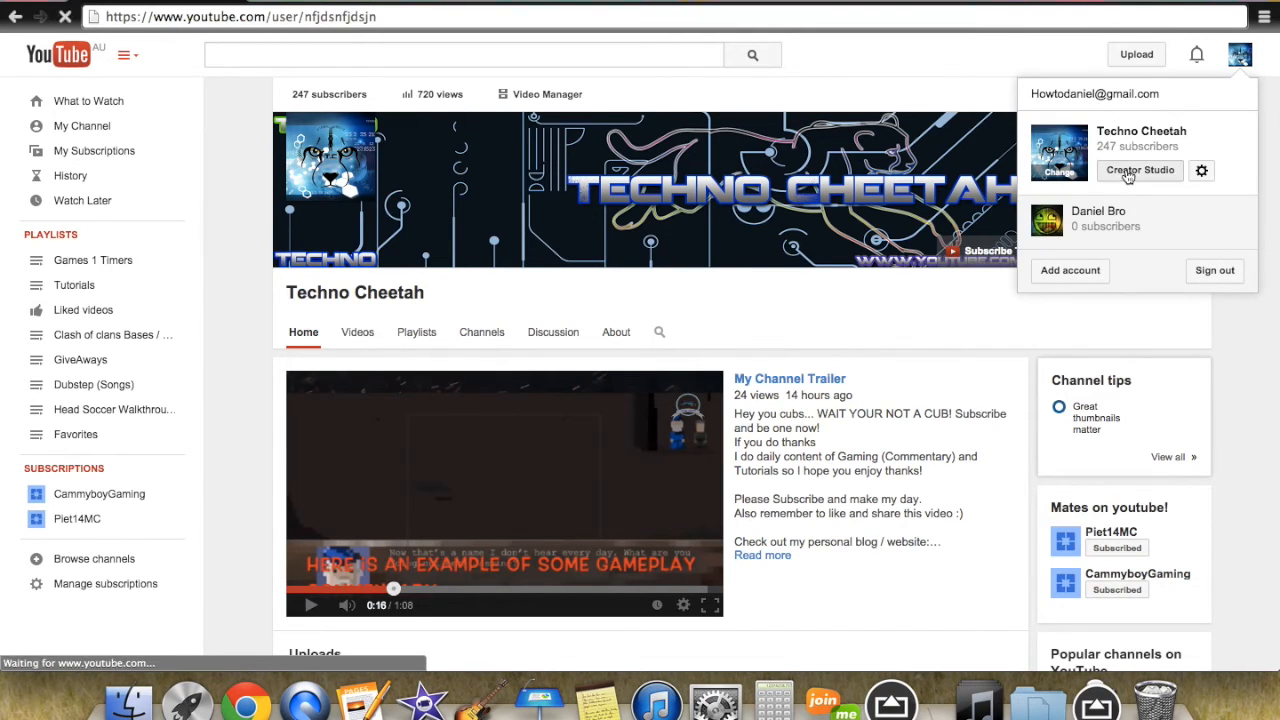
{"action": "left_click", "coordinate": [1138, 170]}
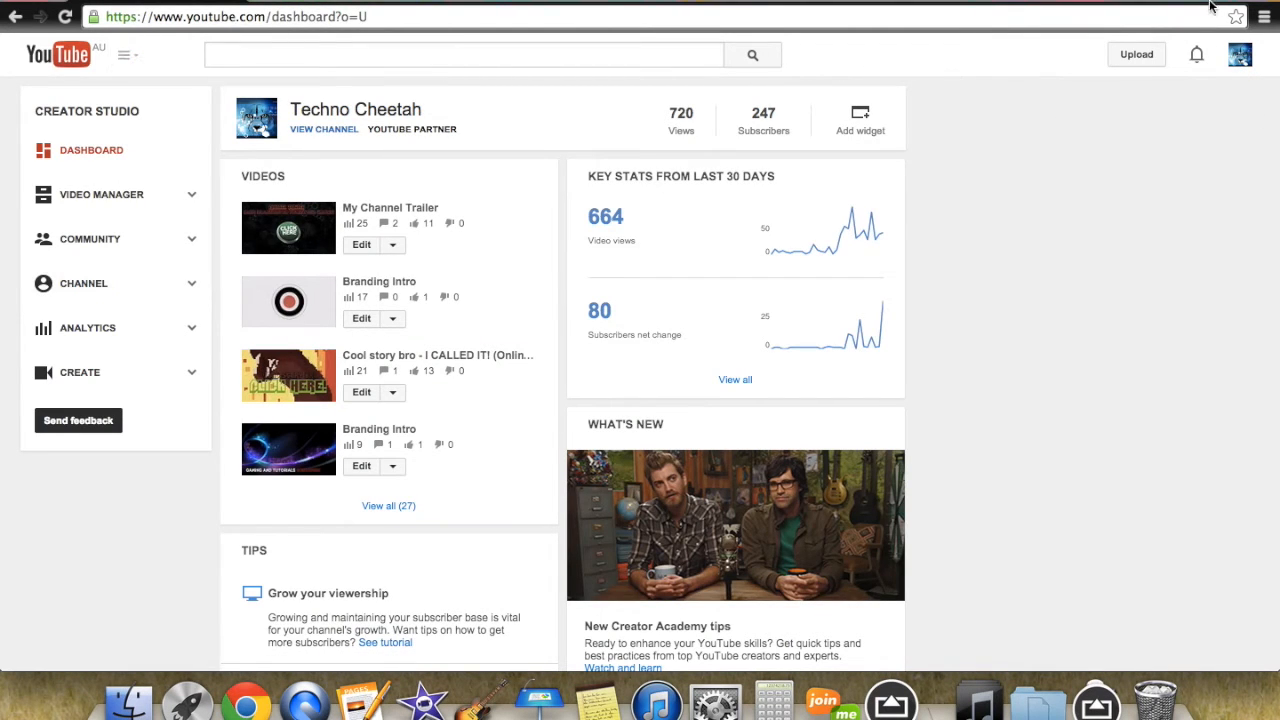
{"action": "left_click", "coordinate": [1240, 54]}
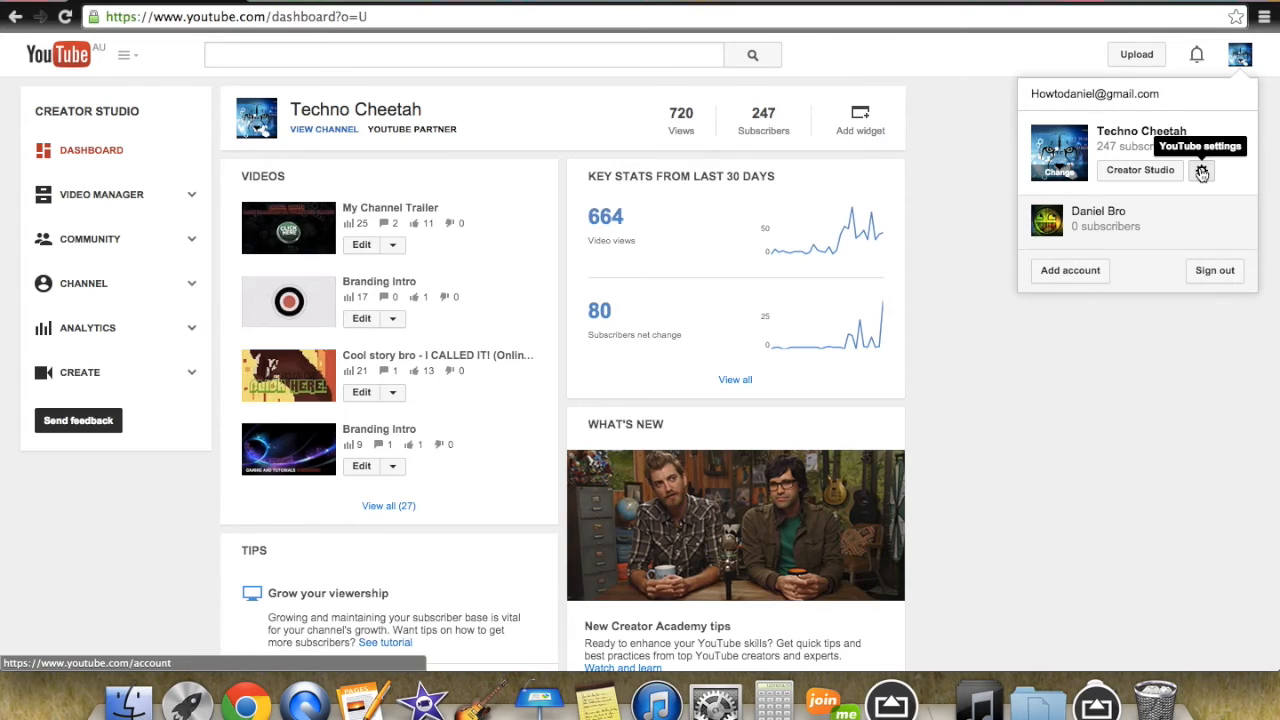
{"action": "left_click", "coordinate": [1200, 170]}
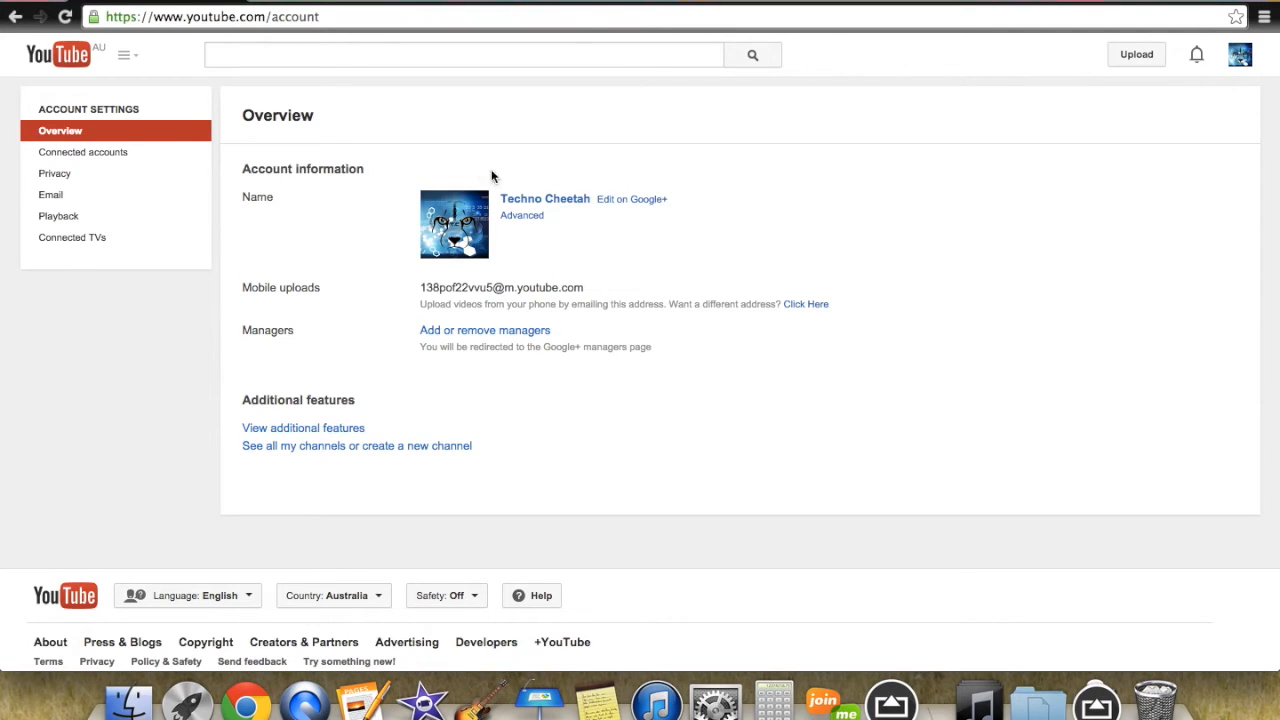
{"action": "mouse_move", "coordinate": [544, 184]}
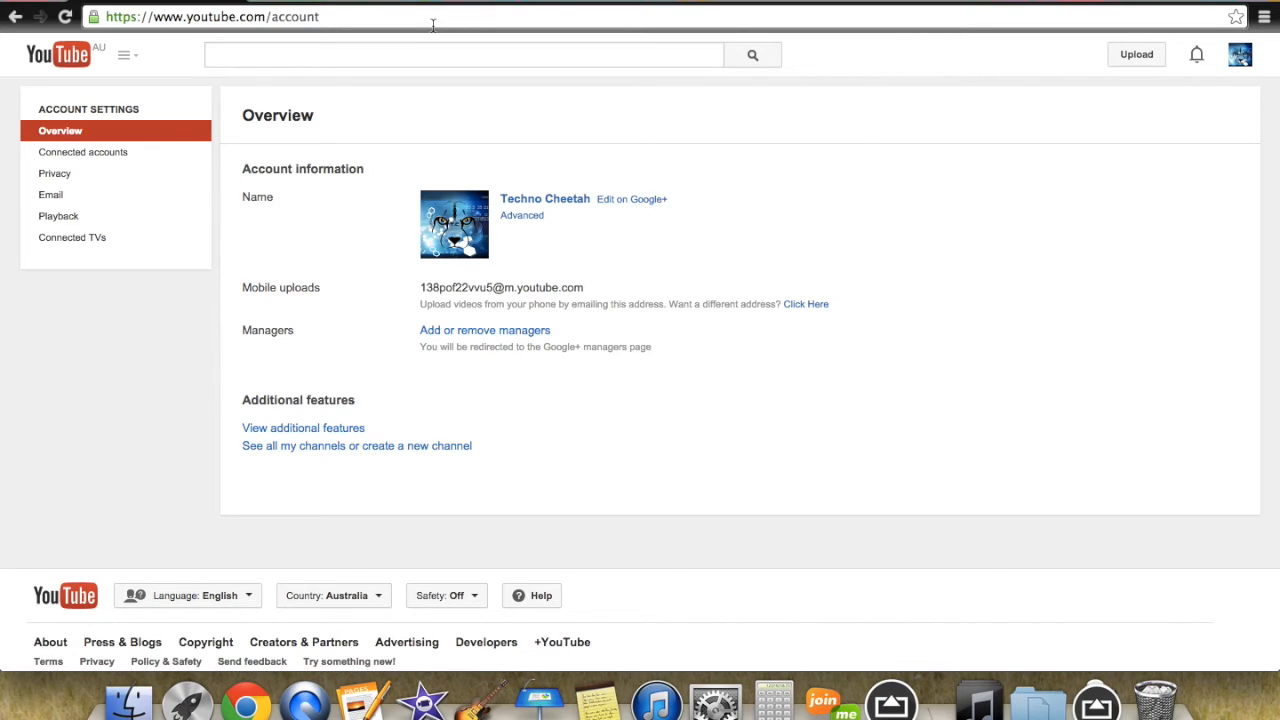
{"action": "mouse_move", "coordinate": [432, 168]}
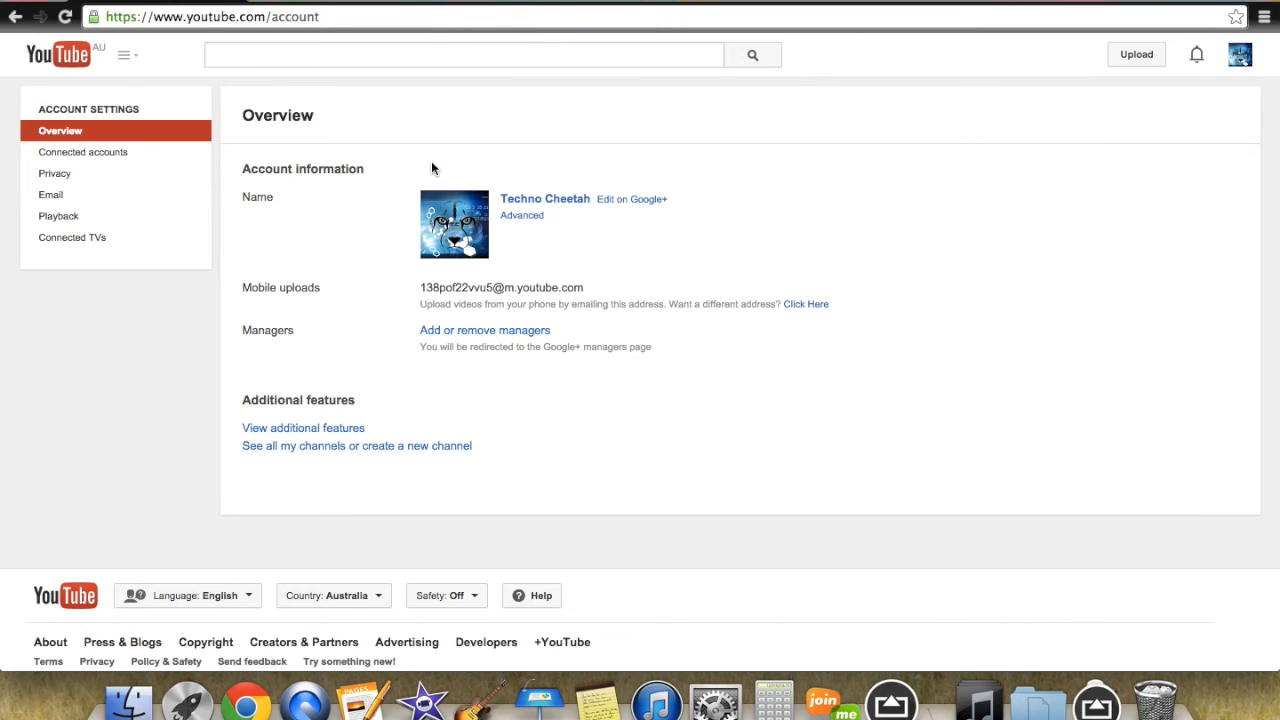
{"action": "mouse_move", "coordinate": [1170, 132]}
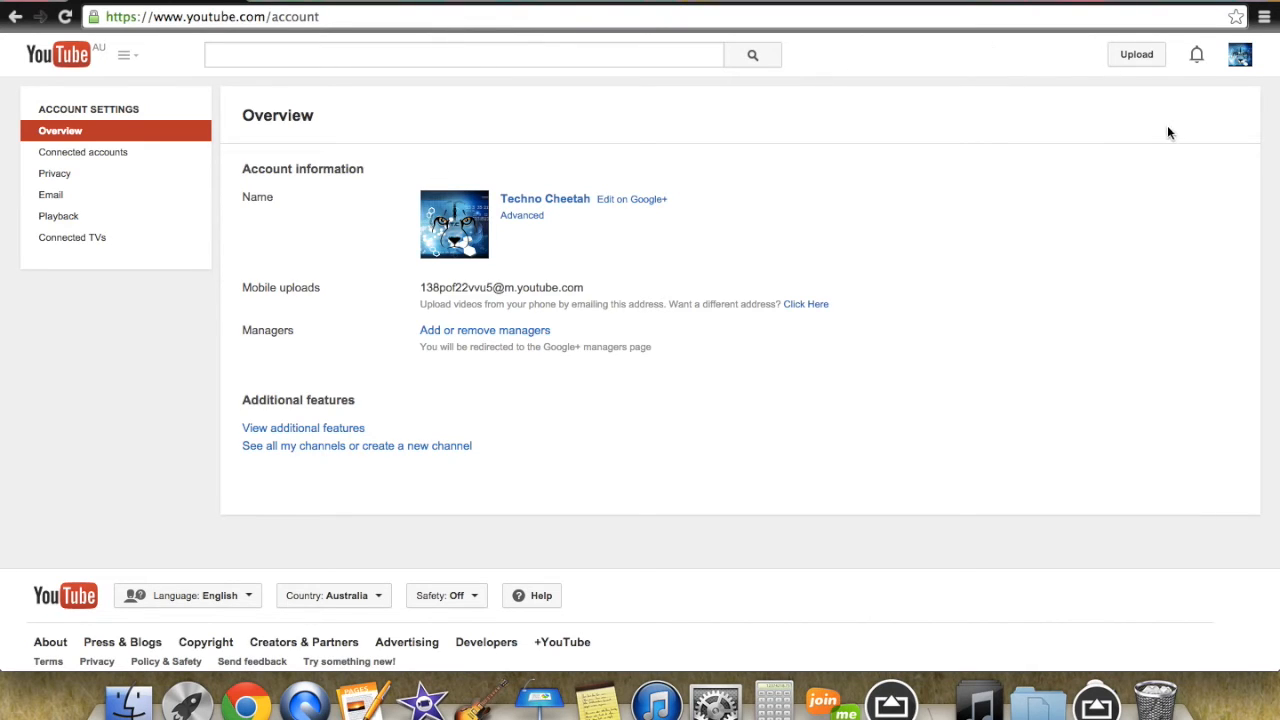
{"action": "mouse_move", "coordinate": [448, 244]}
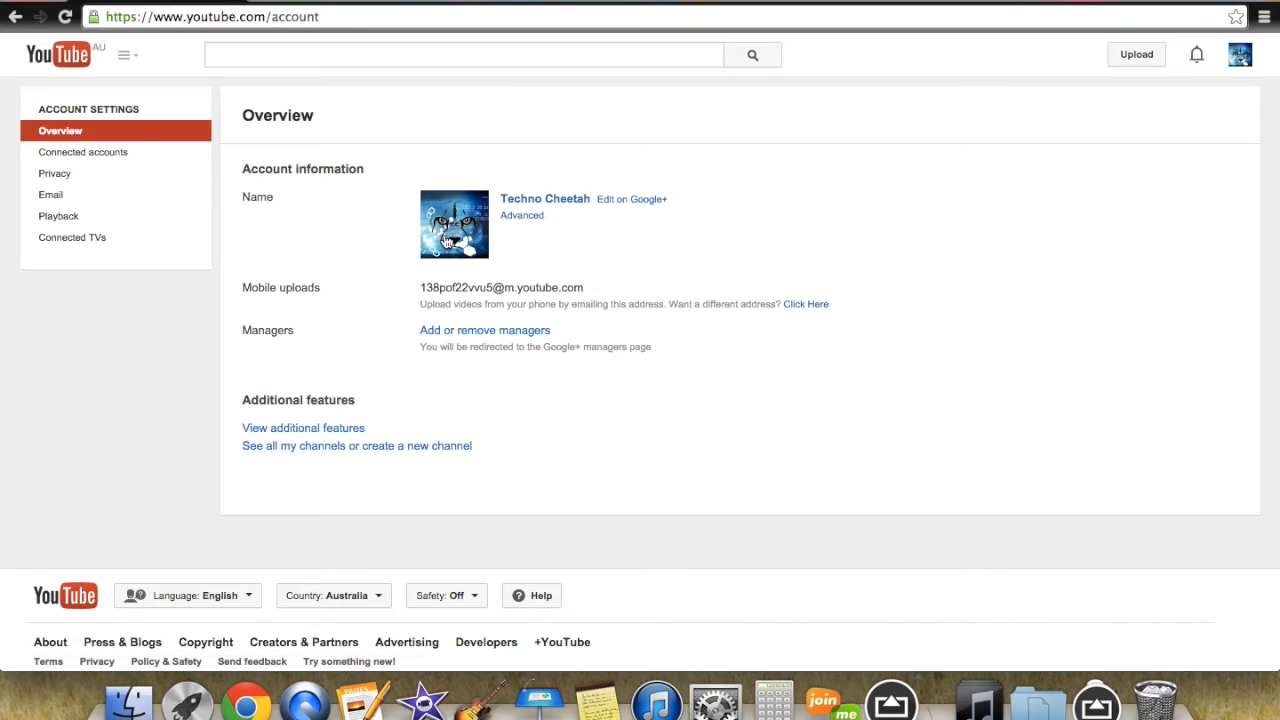
{"action": "mouse_move", "coordinate": [1124, 148]}
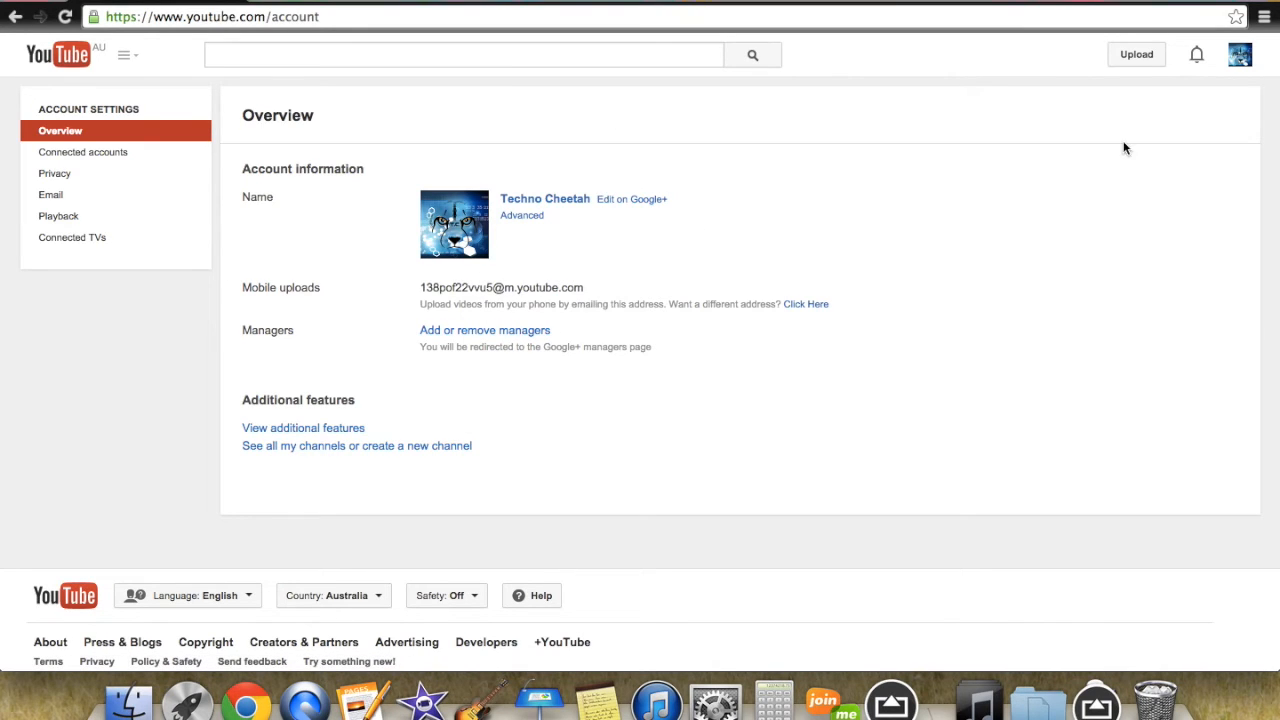
Reopen the avatar menu while the account settings Overview stays displayed
{"action": "left_click", "coordinate": [1240, 54]}
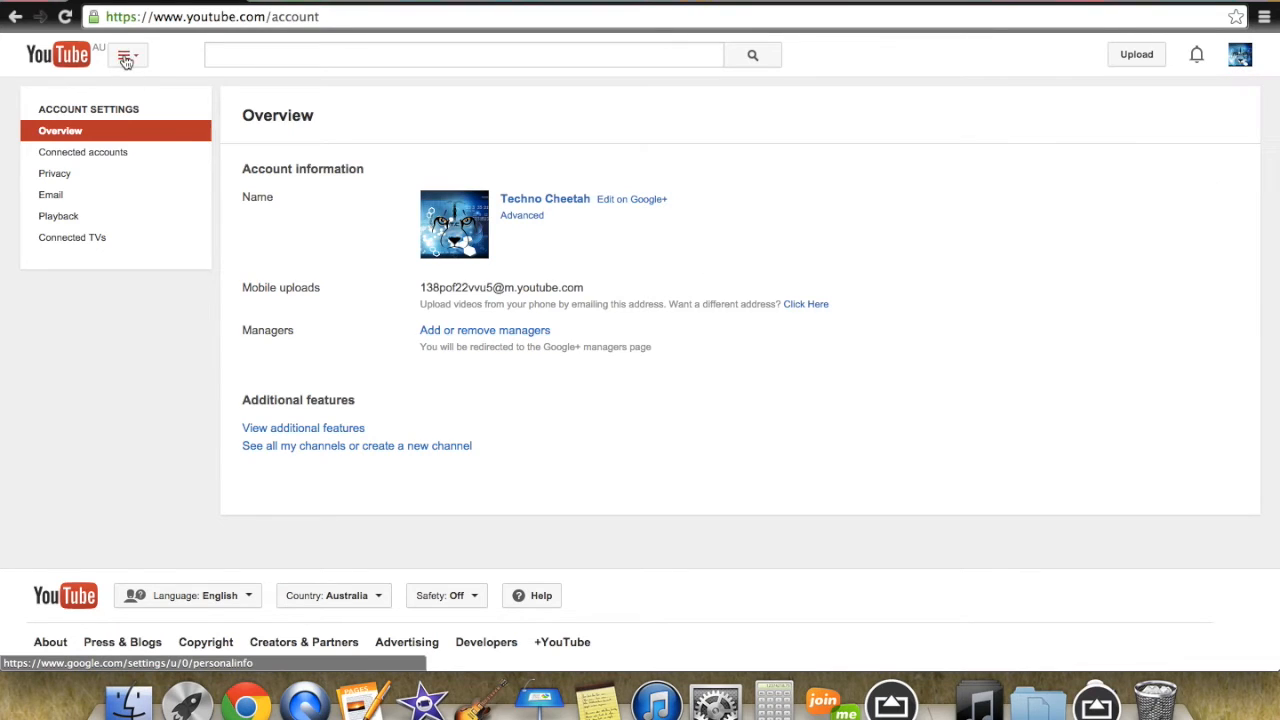
Go to your own channel page and play the 'Cool story bro' upload
{"action": "left_click", "coordinate": [126, 56]}
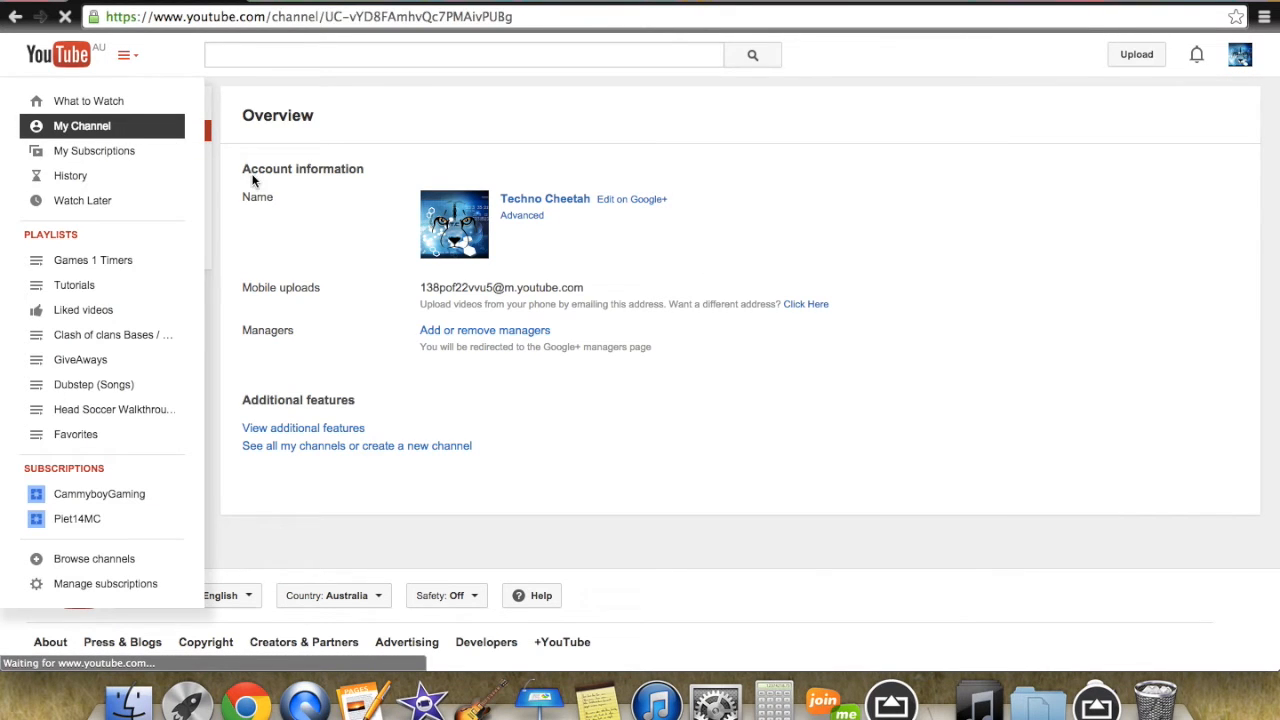
{"action": "left_click", "coordinate": [82, 124]}
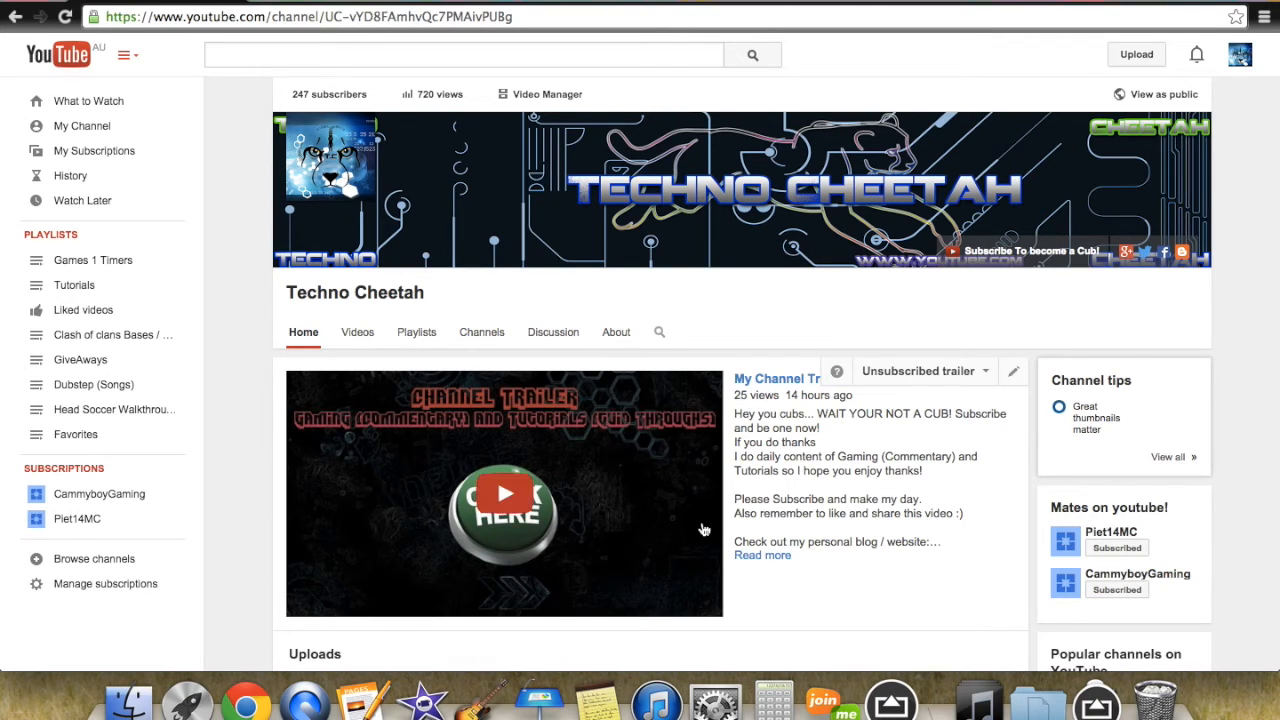
{"action": "scroll", "scroll_direction": "down", "scroll_amount": 3}
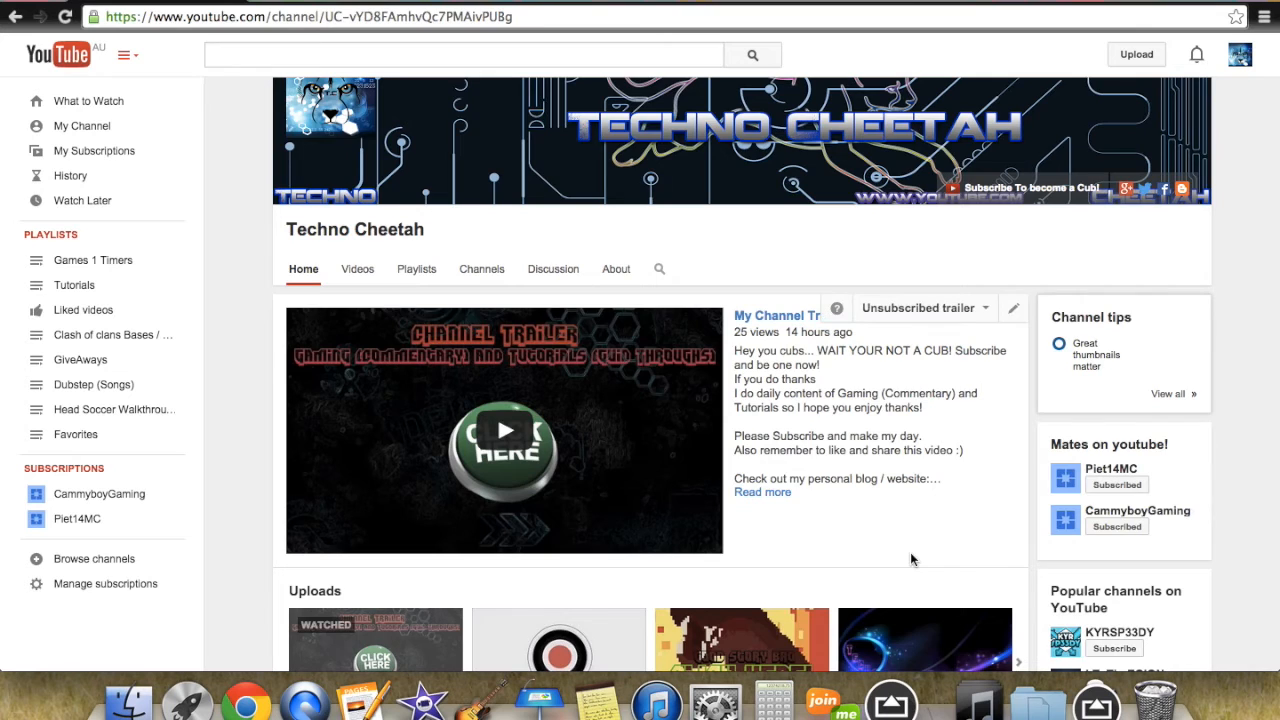
{"action": "scroll", "scroll_direction": "down", "scroll_amount": 3}
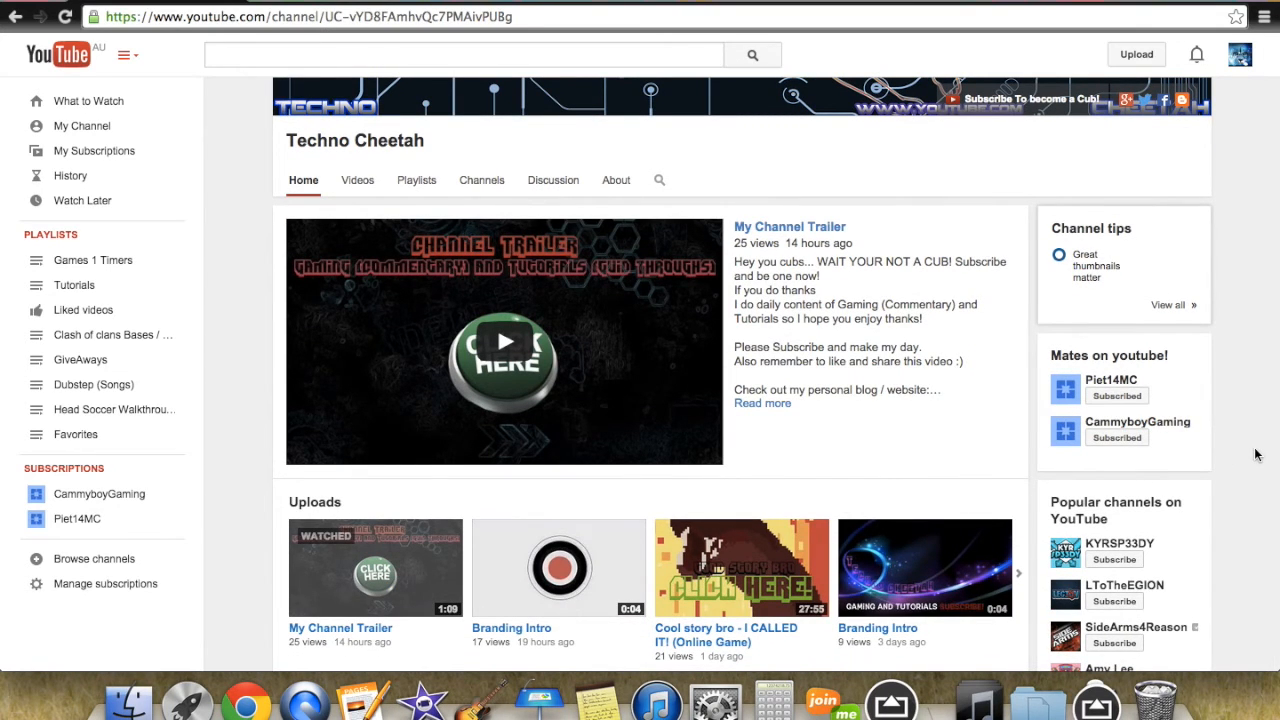
{"action": "scroll", "scroll_direction": "down", "scroll_amount": 3}
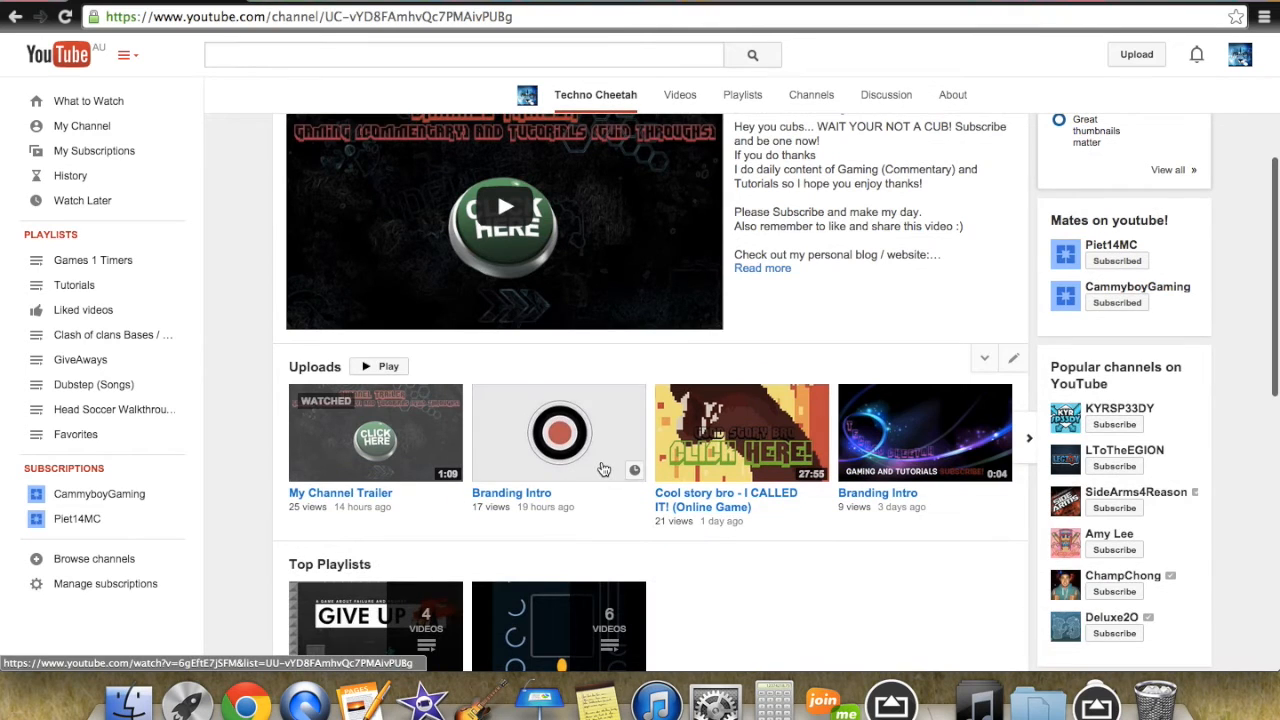
{"action": "left_click", "coordinate": [558, 432]}
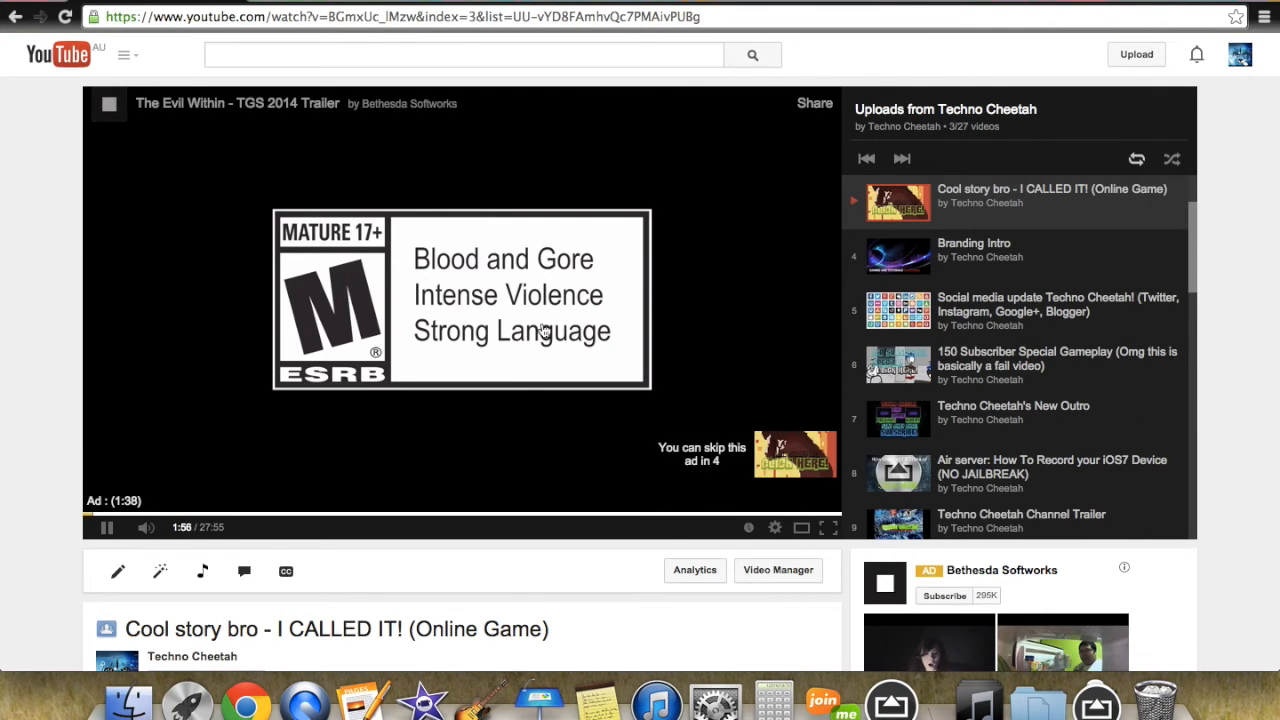
Return to the channel home page via My Channel in the guide
{"action": "left_click", "coordinate": [124, 56]}
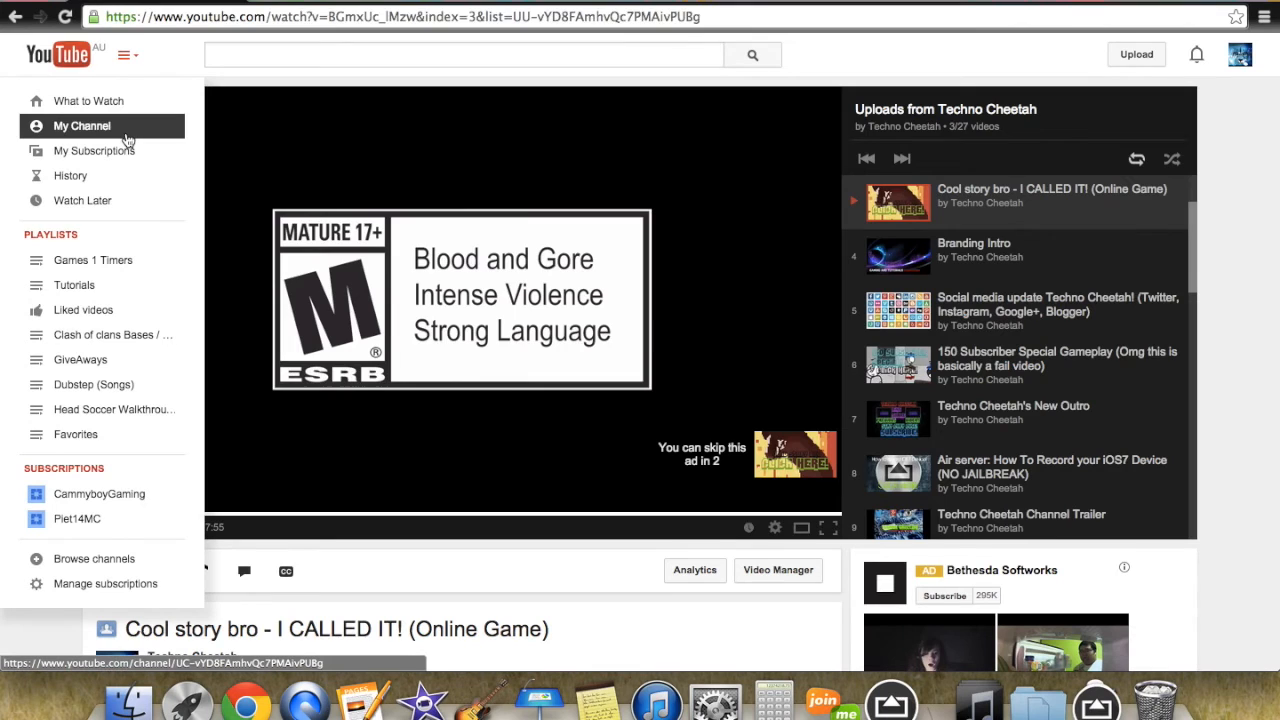
{"action": "left_click", "coordinate": [82, 124]}
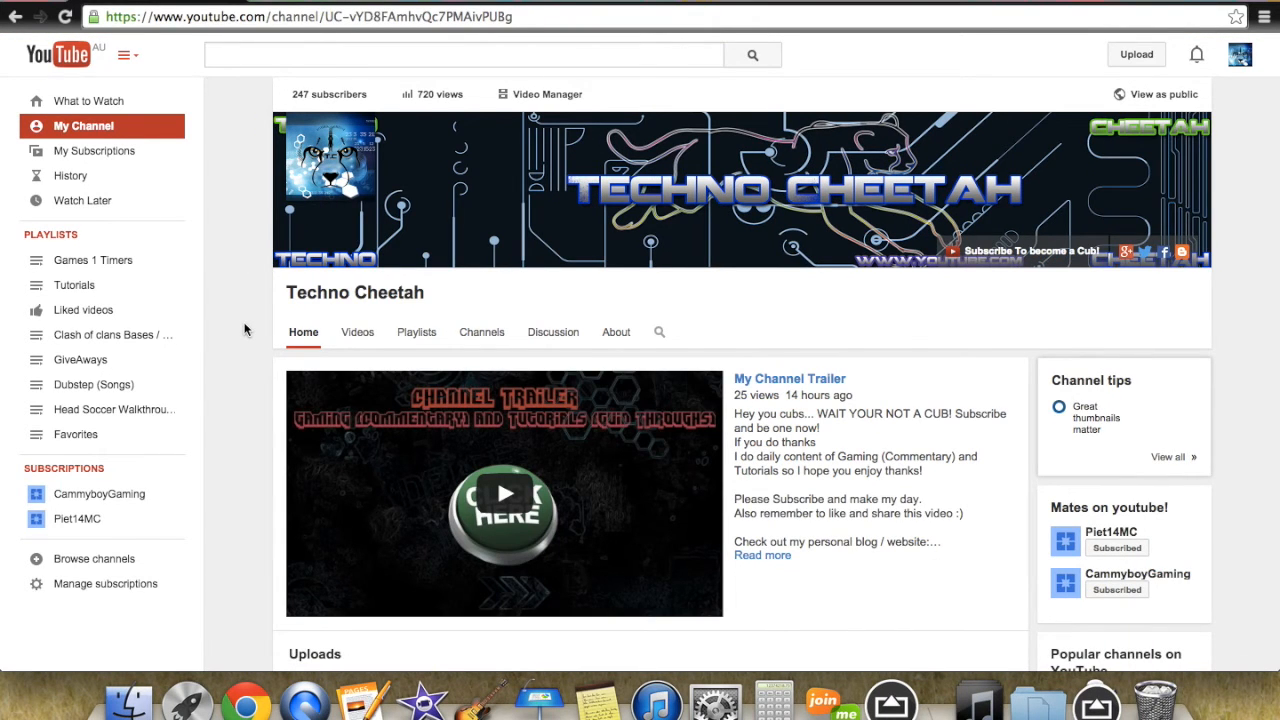
{"action": "mouse_move", "coordinate": [222, 268]}
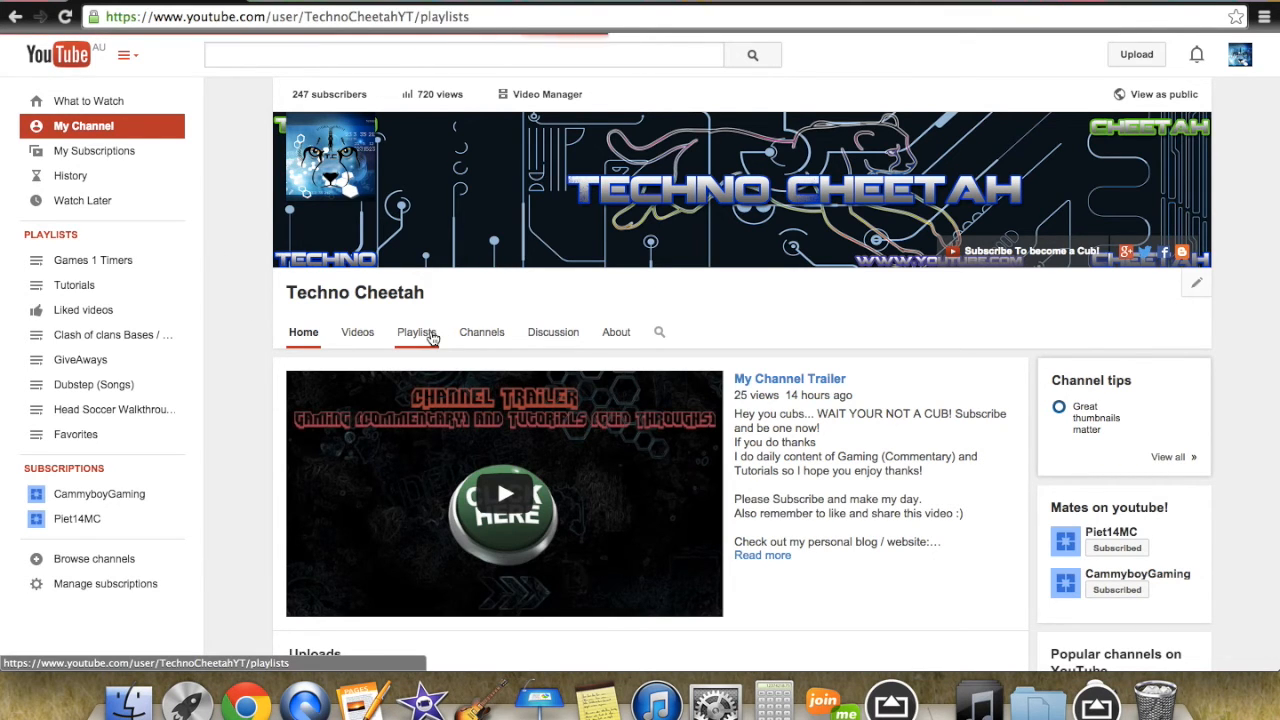
Visit the channel's Playlists, Discussion (no comments yet) and Videos sections
{"action": "left_click", "coordinate": [416, 332]}
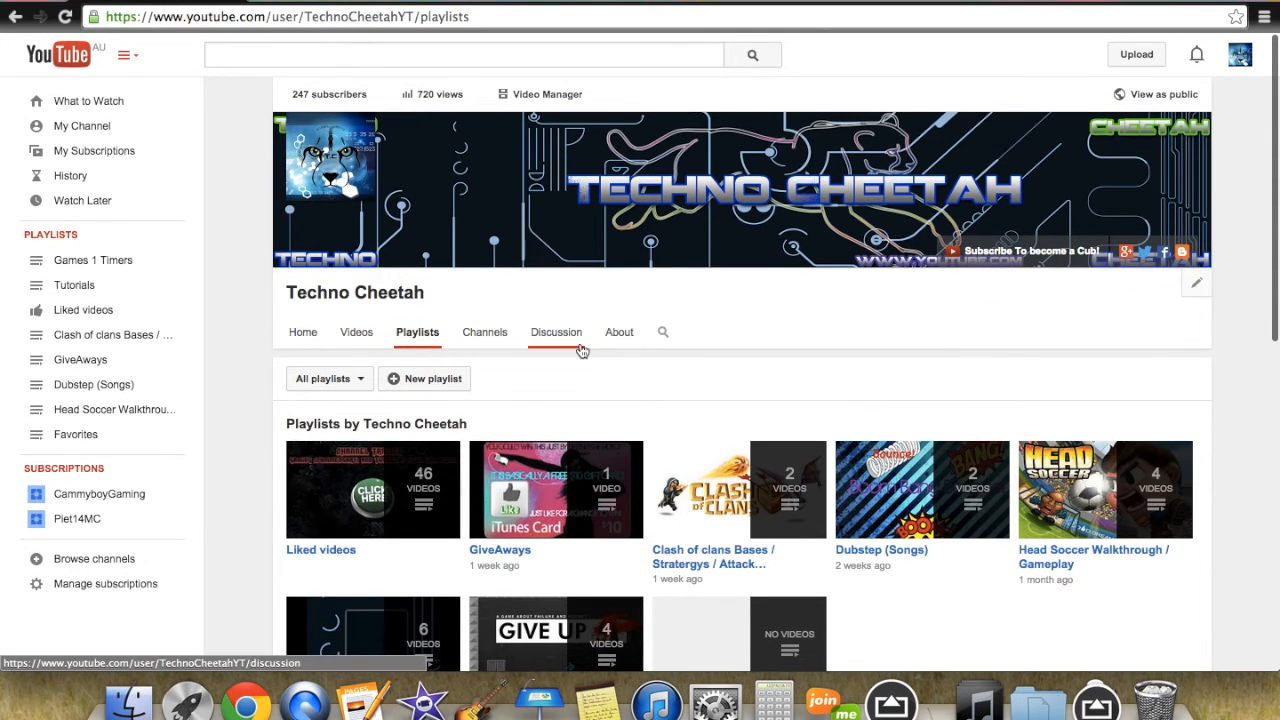
{"action": "left_click", "coordinate": [556, 332]}
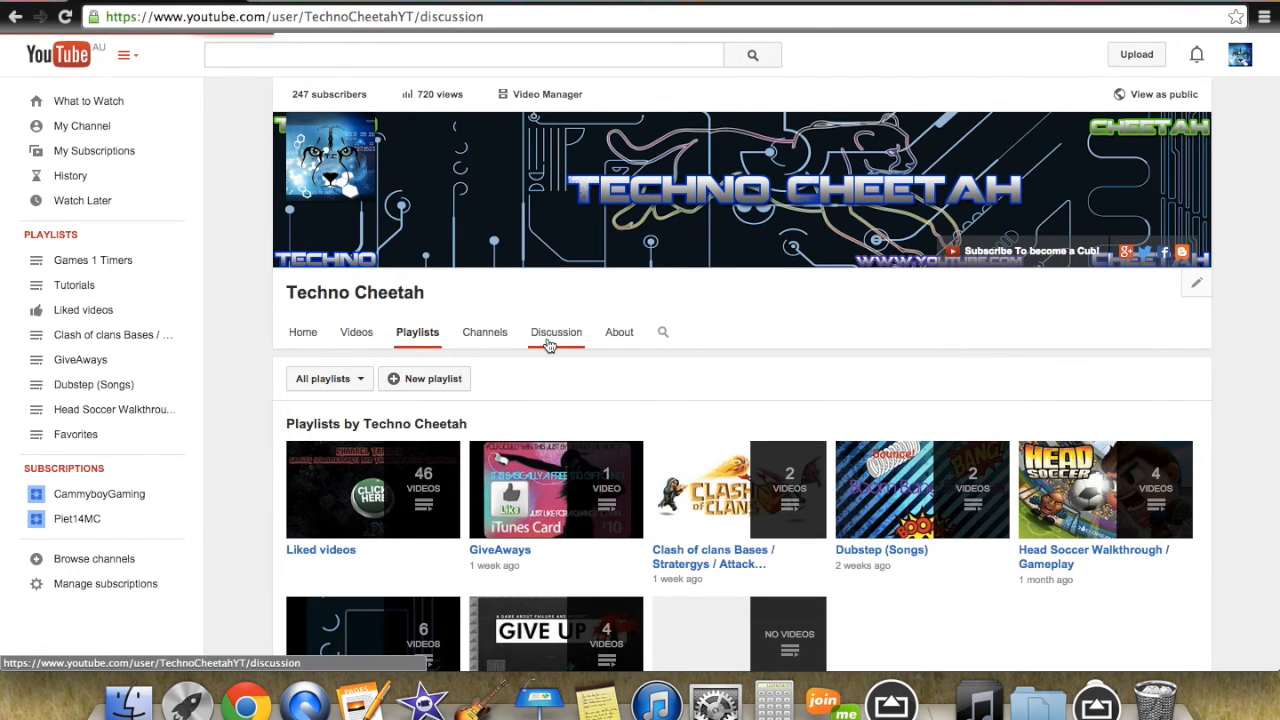
{"action": "left_click", "coordinate": [556, 332]}
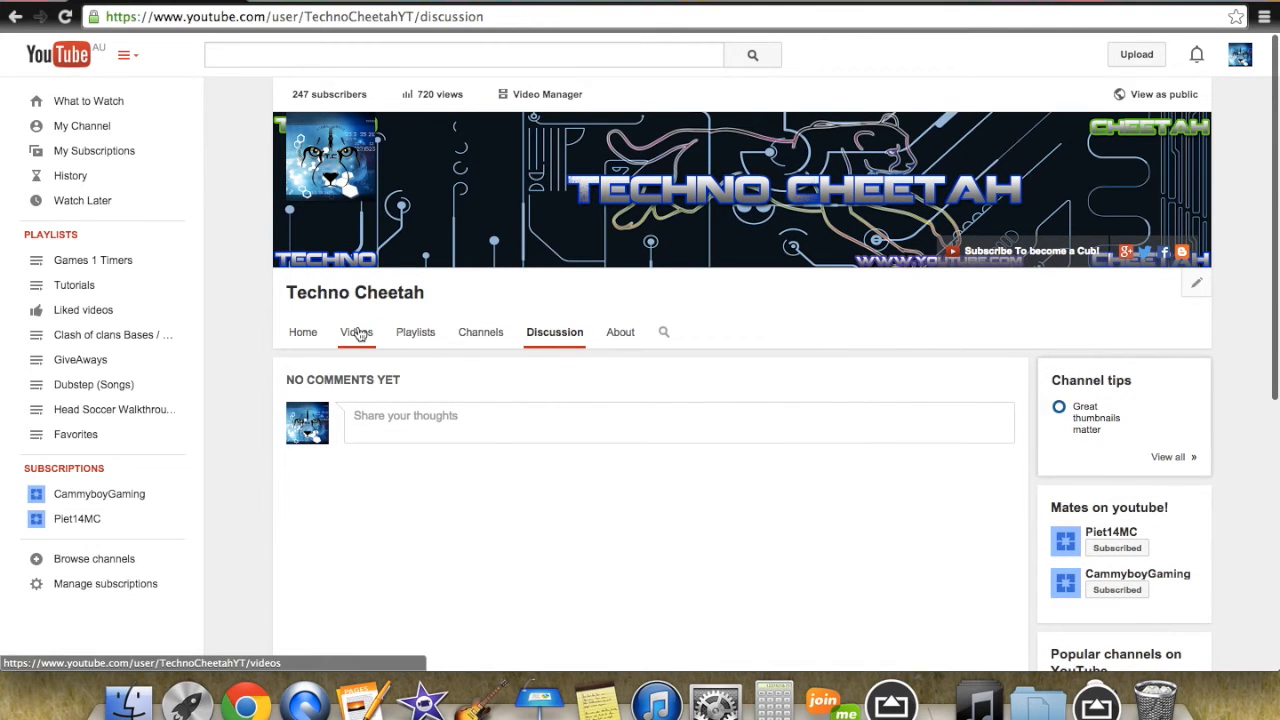
{"action": "left_click", "coordinate": [356, 332]}
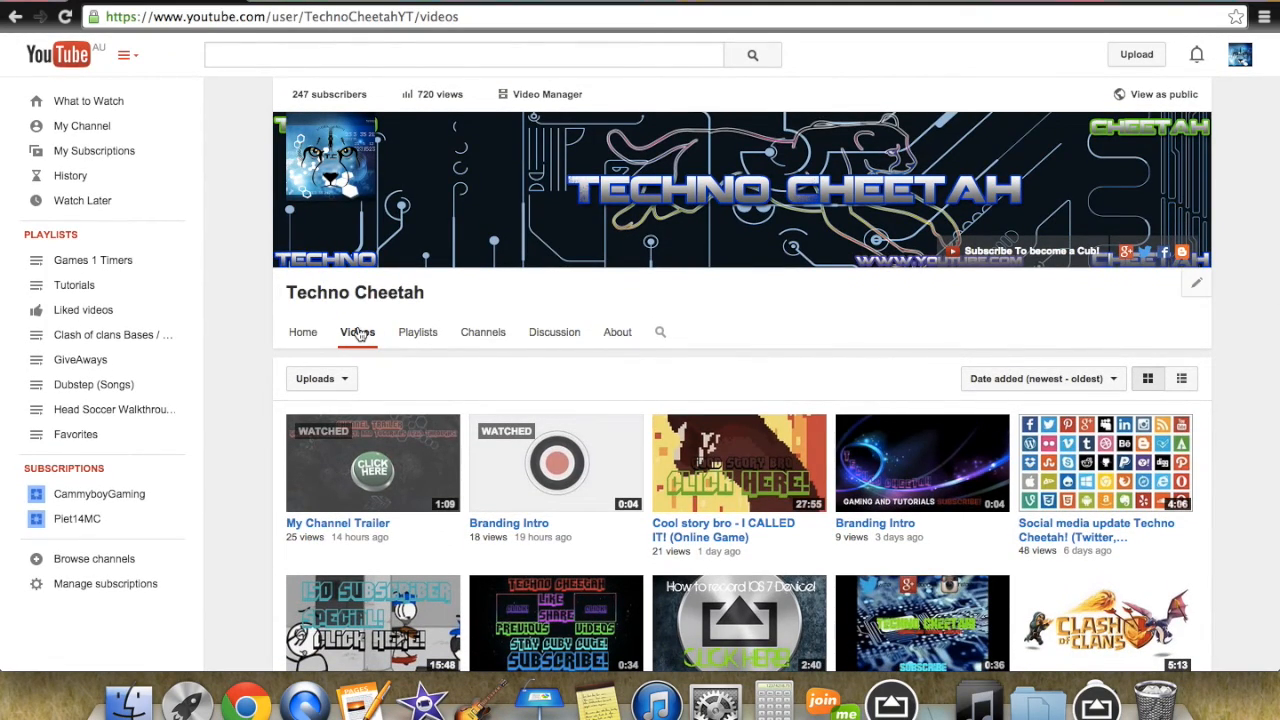
{"action": "scroll", "scroll_direction": "down", "scroll_amount": 3}
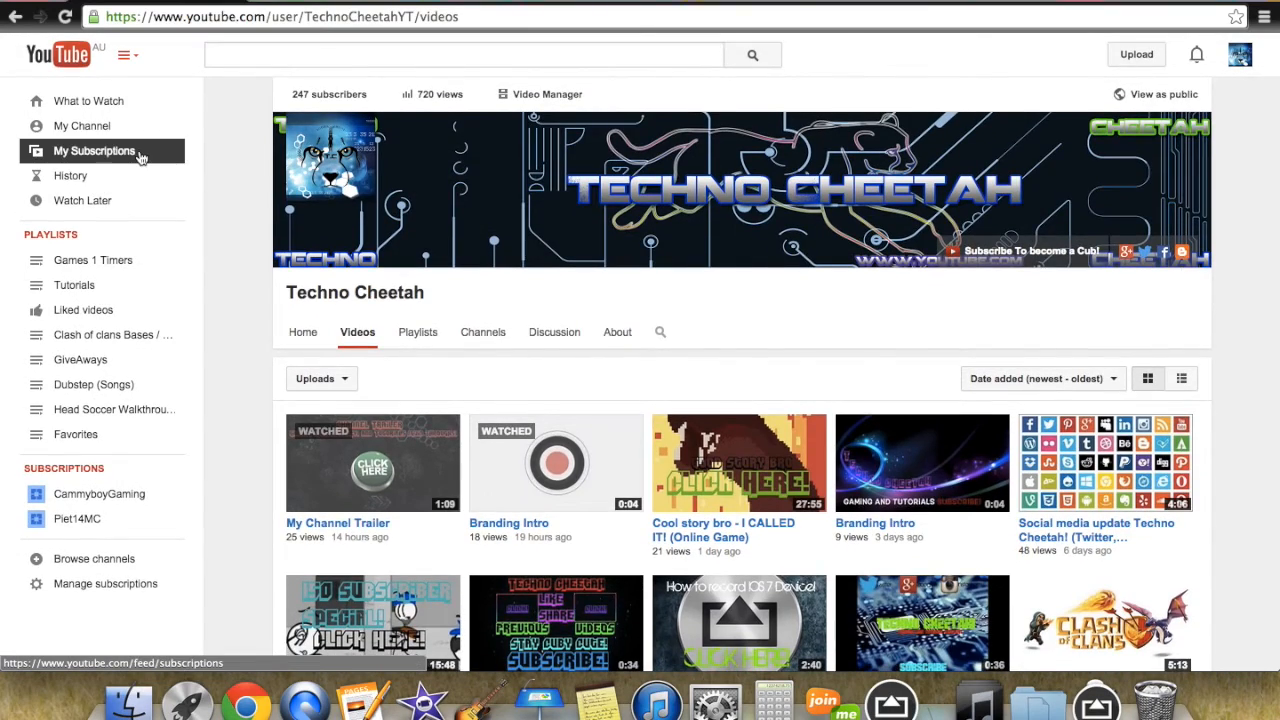
{"action": "scroll", "scroll_direction": "down", "scroll_amount": 3}
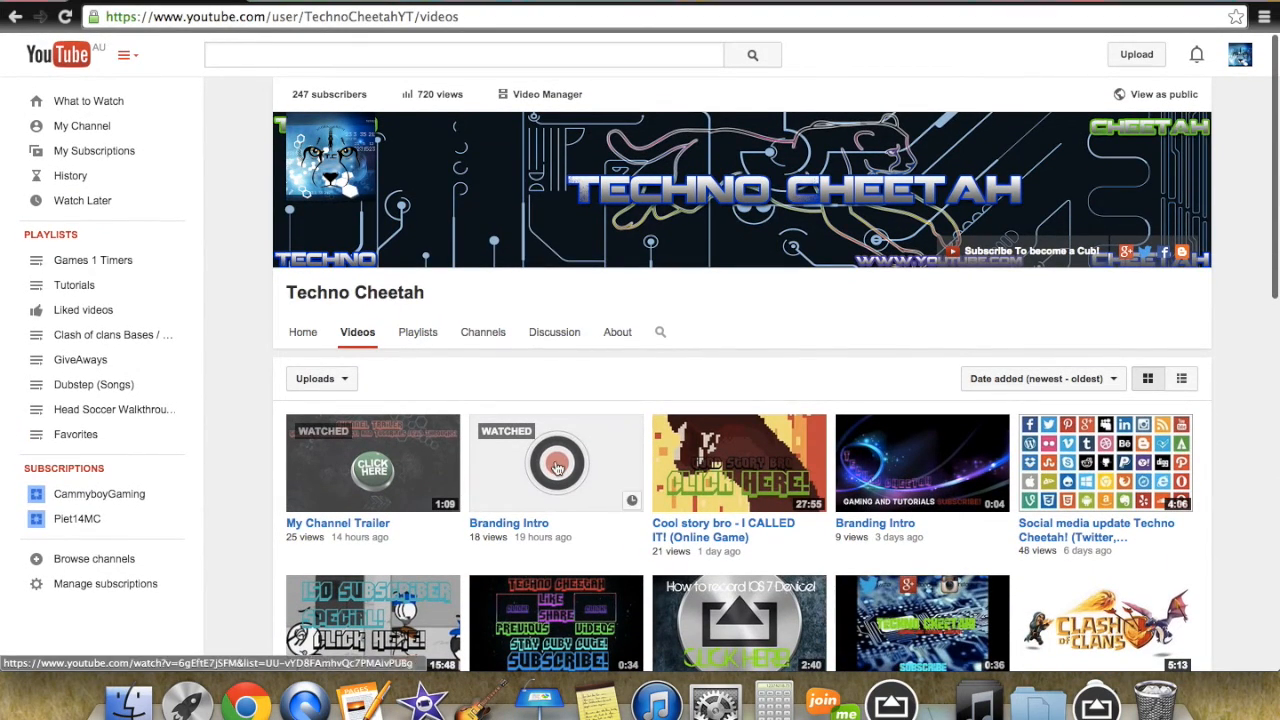
{"action": "mouse_move", "coordinate": [1232, 212]}
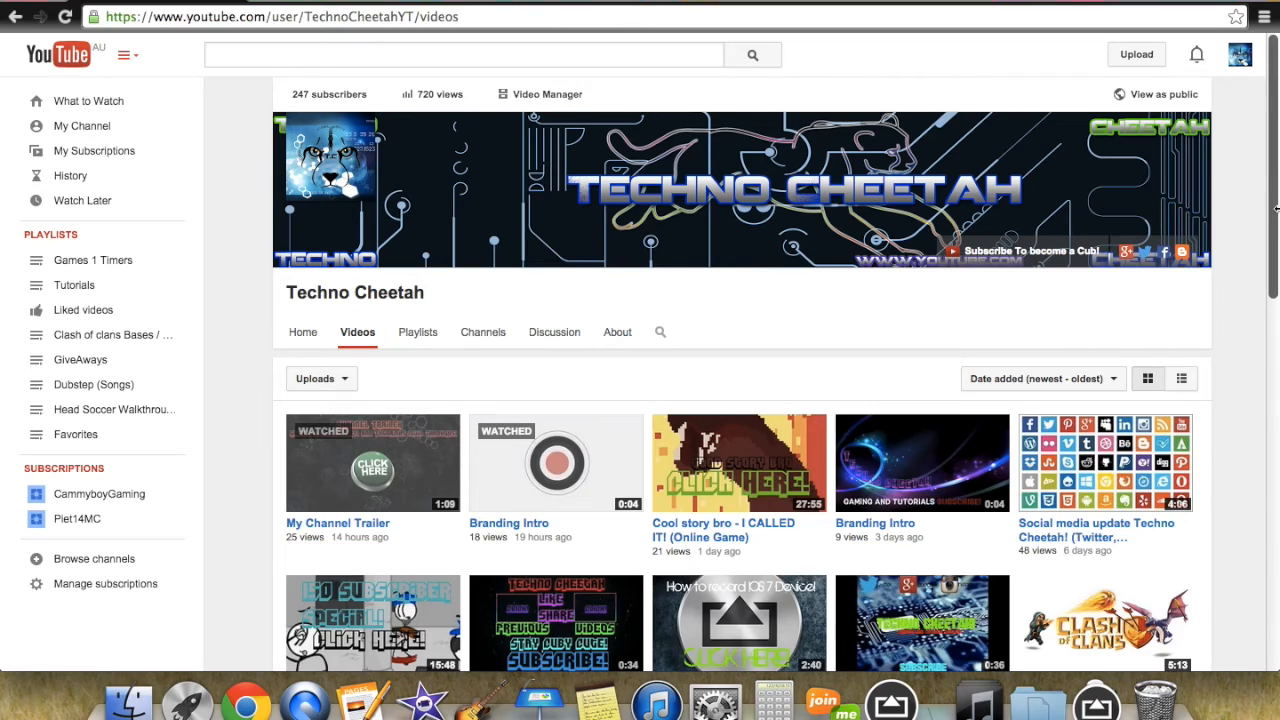
{"action": "scroll", "scroll_direction": "down", "scroll_amount": 3}
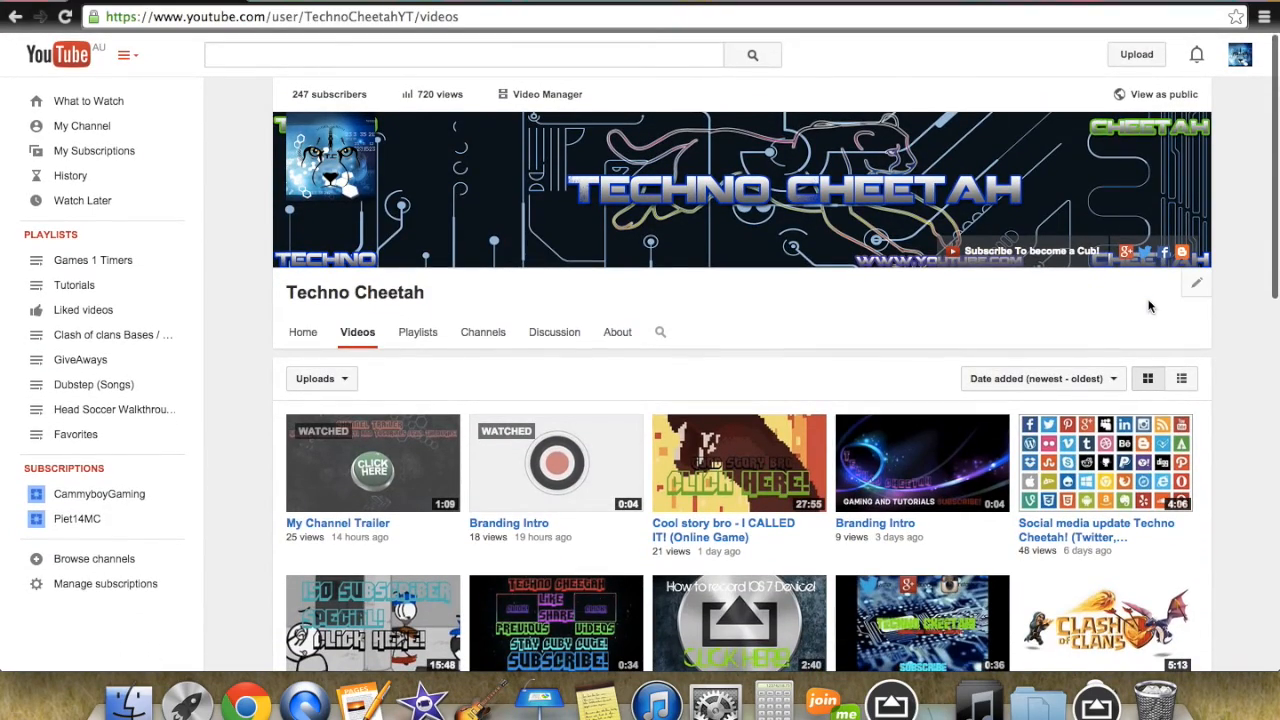
{"action": "scroll", "scroll_direction": "down", "scroll_amount": 3}
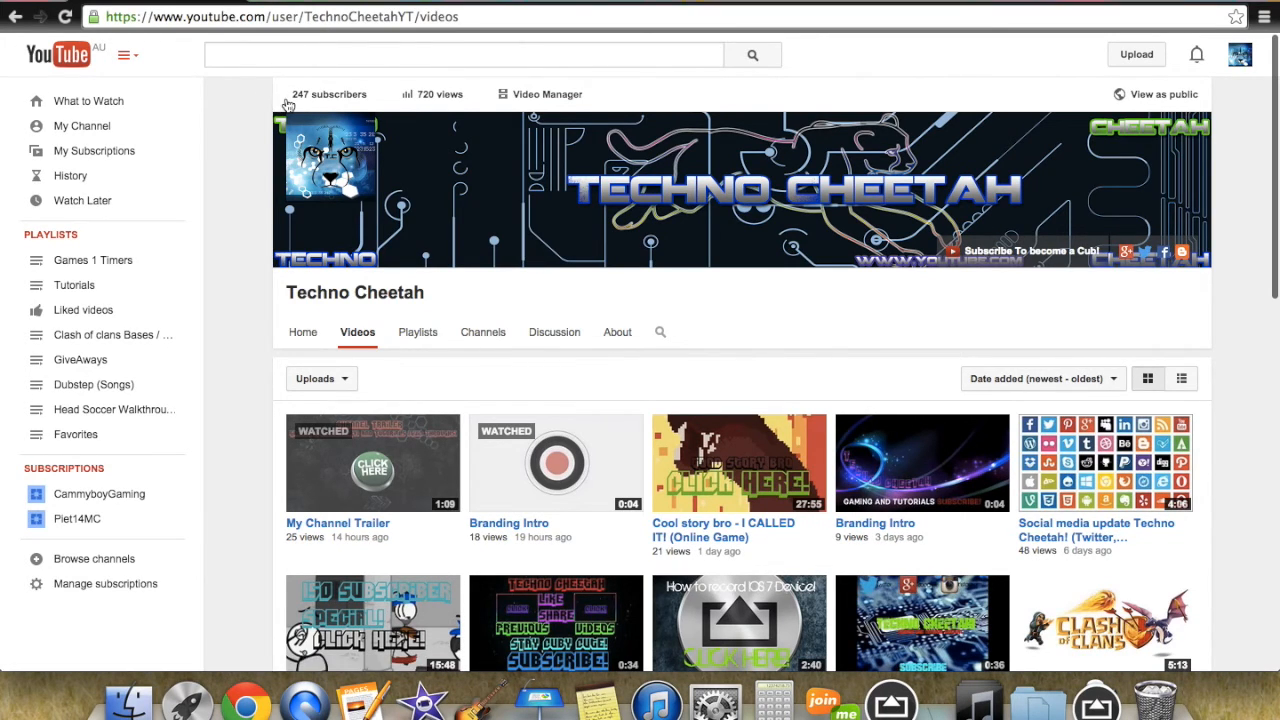
{"action": "mouse_move", "coordinate": [344, 84]}
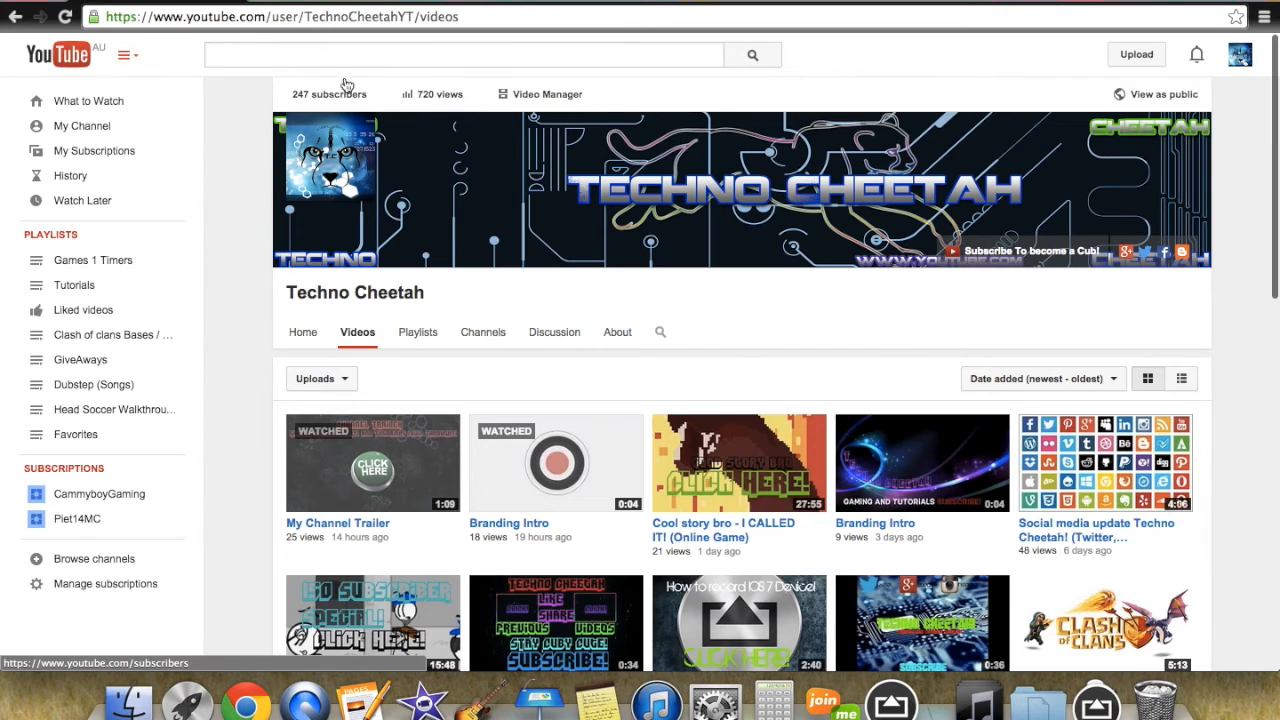
{"action": "scroll", "scroll_direction": "down", "scroll_amount": 3}
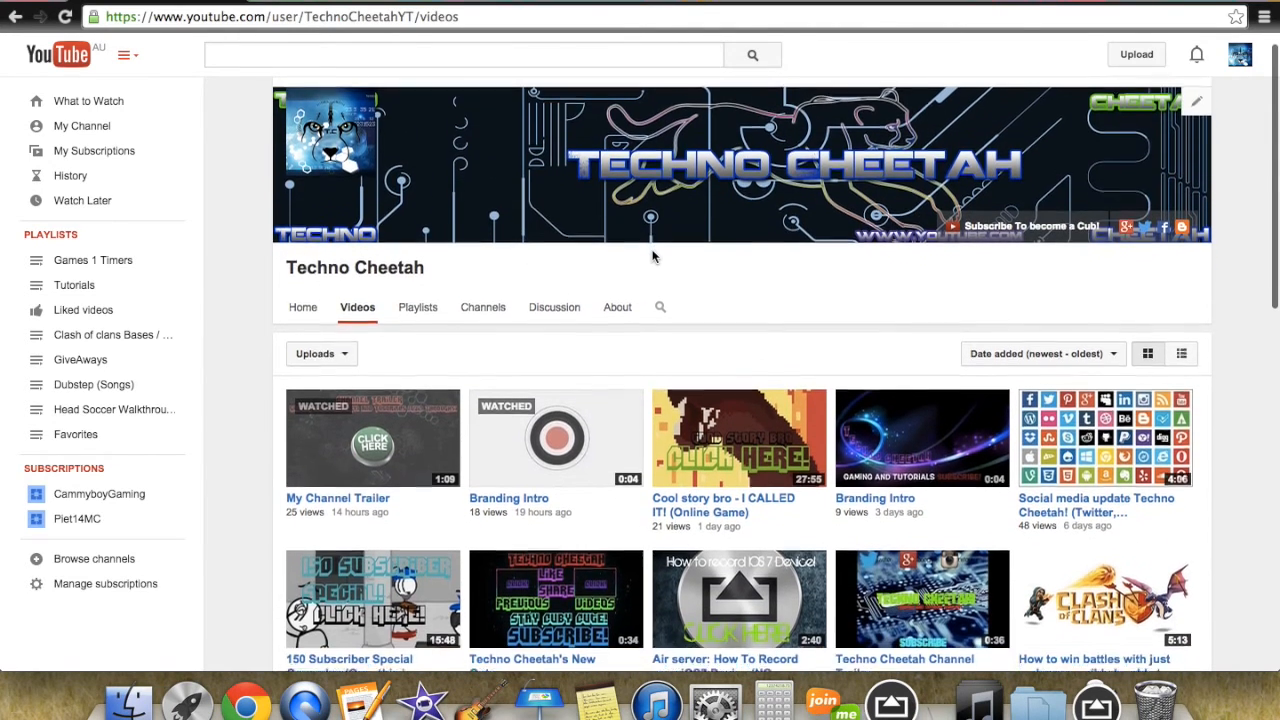
{"action": "scroll", "scroll_direction": "down", "scroll_amount": 3}
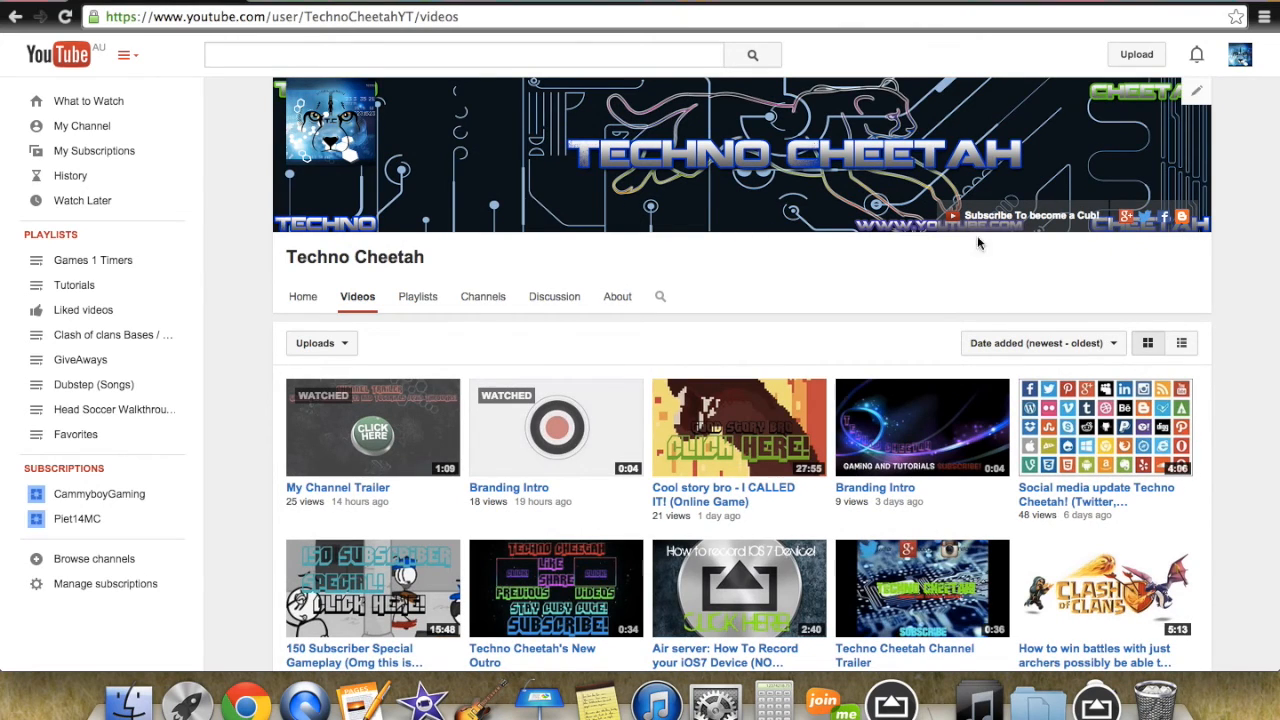
{"action": "mouse_move", "coordinate": [558, 354]}
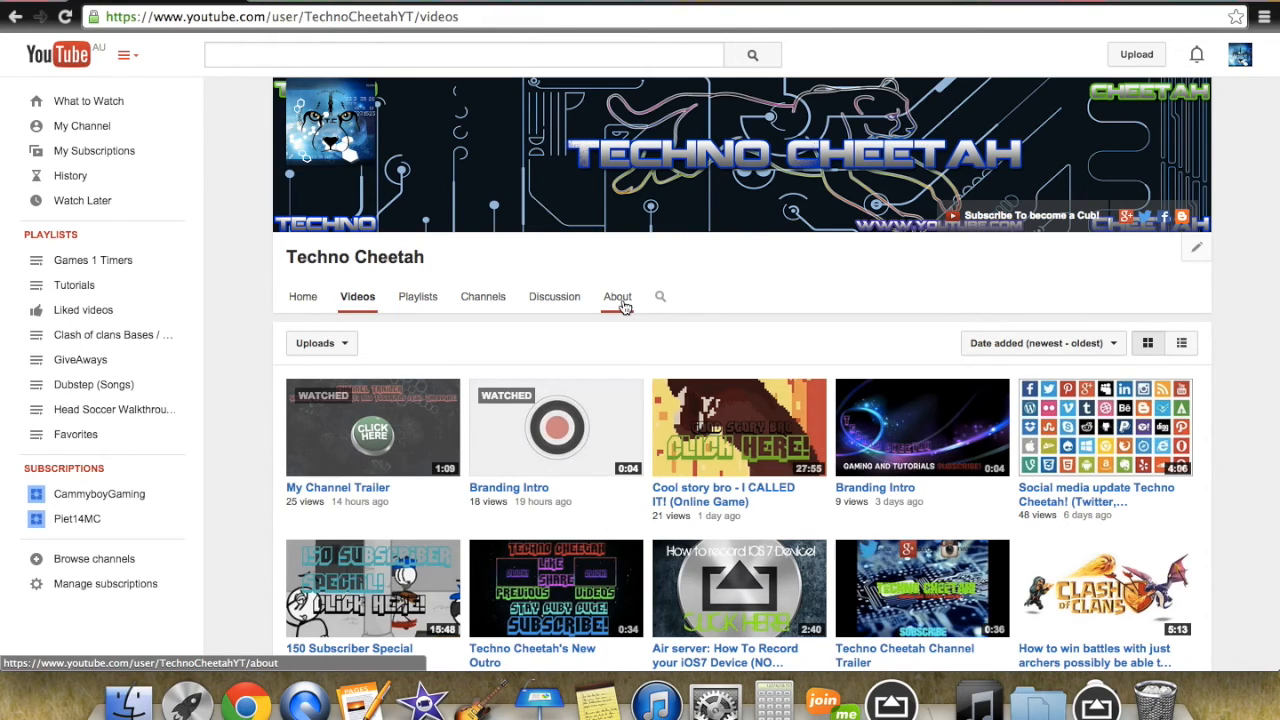
{"action": "mouse_move", "coordinate": [596, 288]}
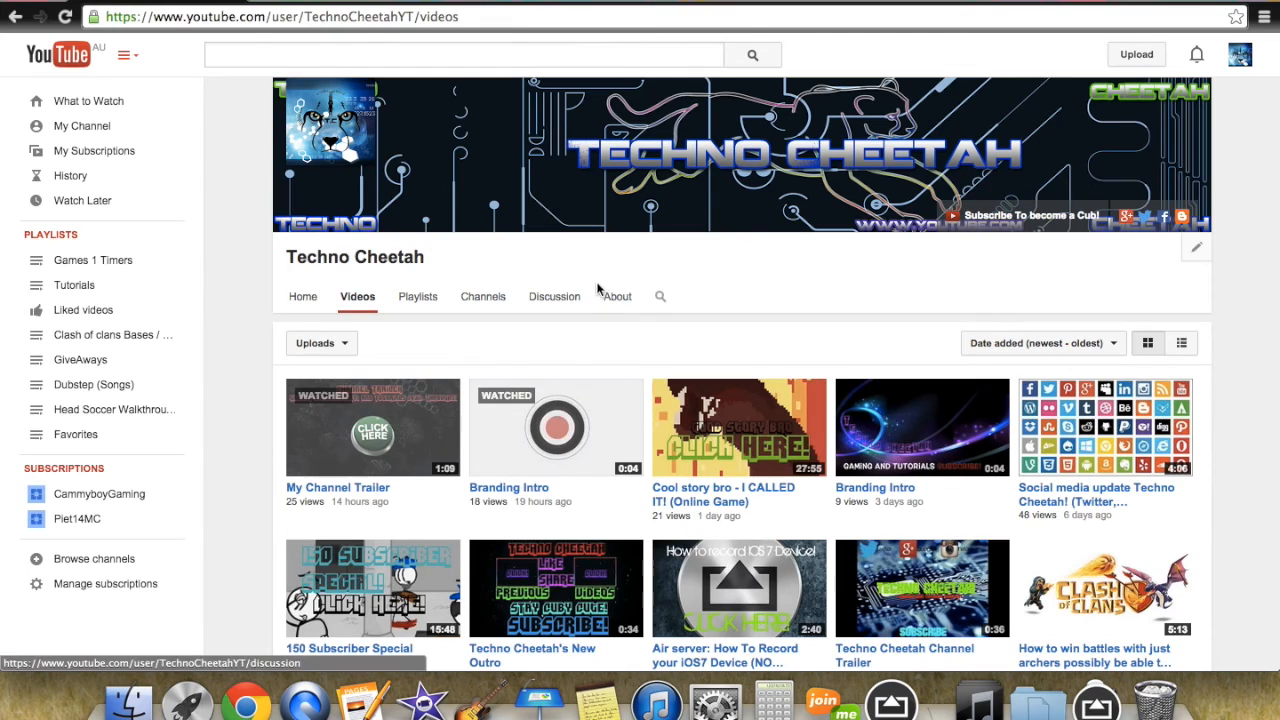
{"action": "mouse_move", "coordinate": [616, 296]}
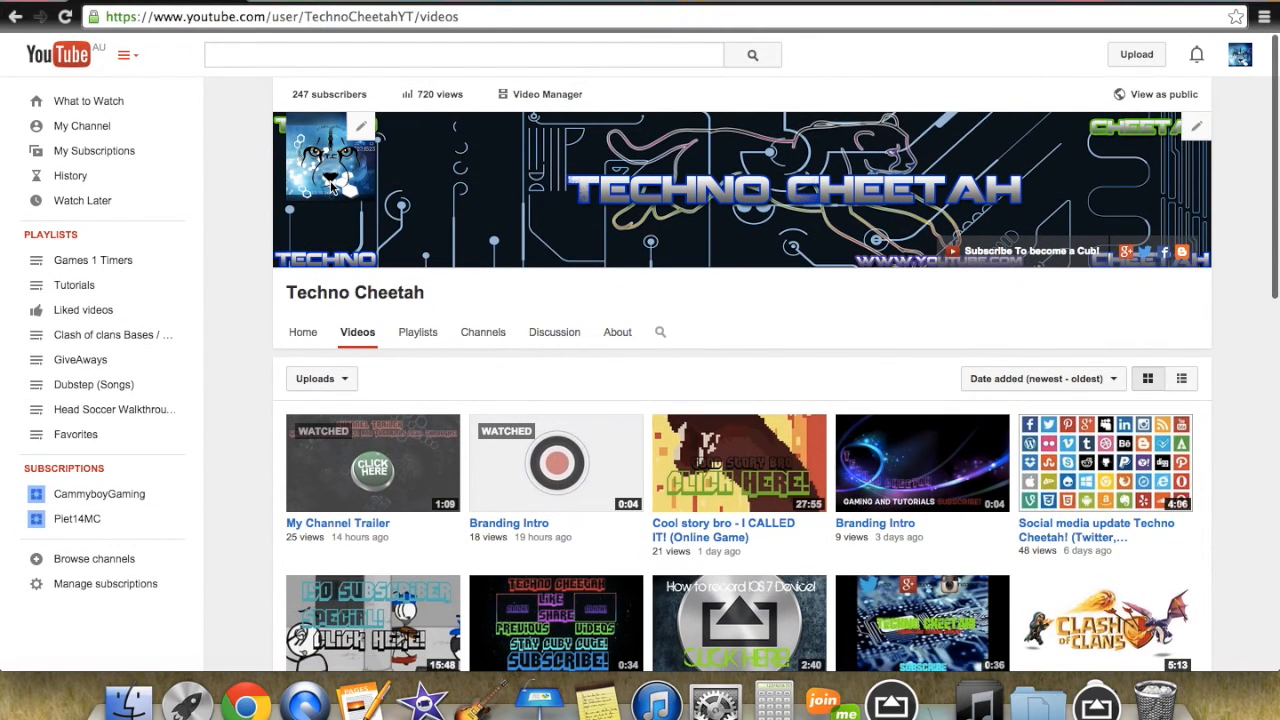
{"action": "mouse_move", "coordinate": [240, 352]}
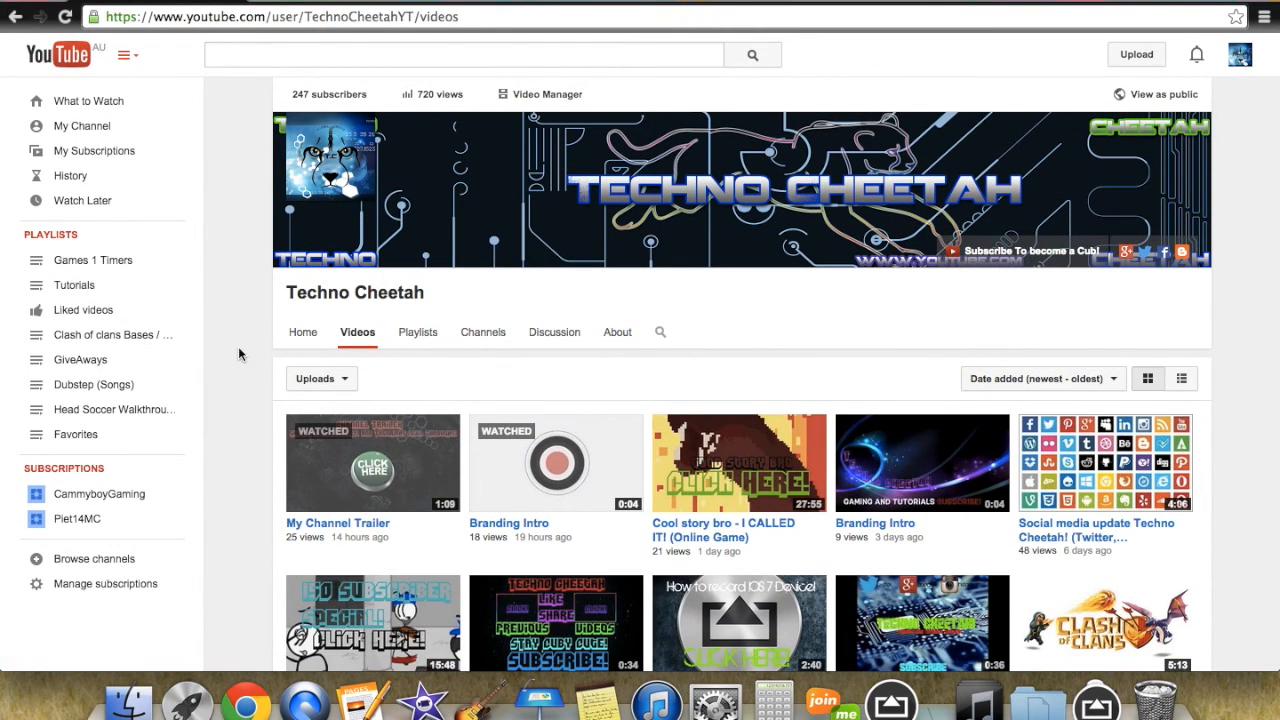
{"action": "mouse_move", "coordinate": [400, 308]}
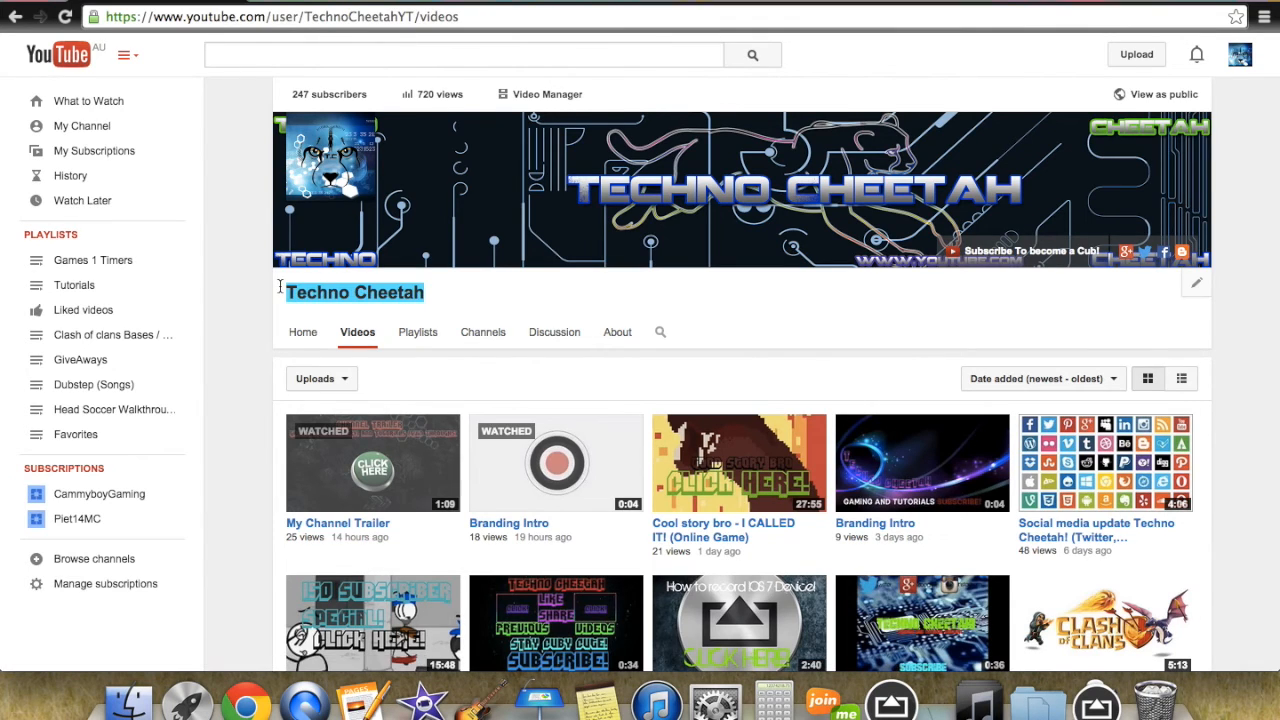
{"action": "left_click", "coordinate": [218, 310]}
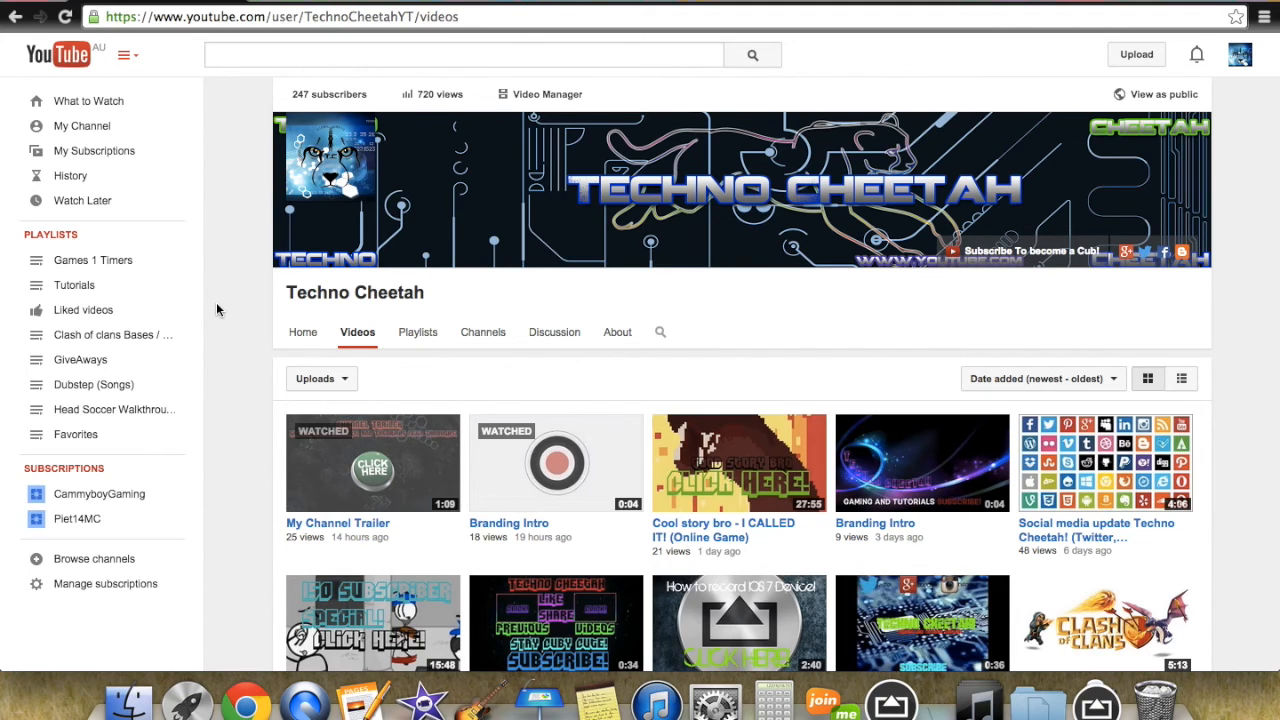
{"action": "mouse_move", "coordinate": [946, 378]}
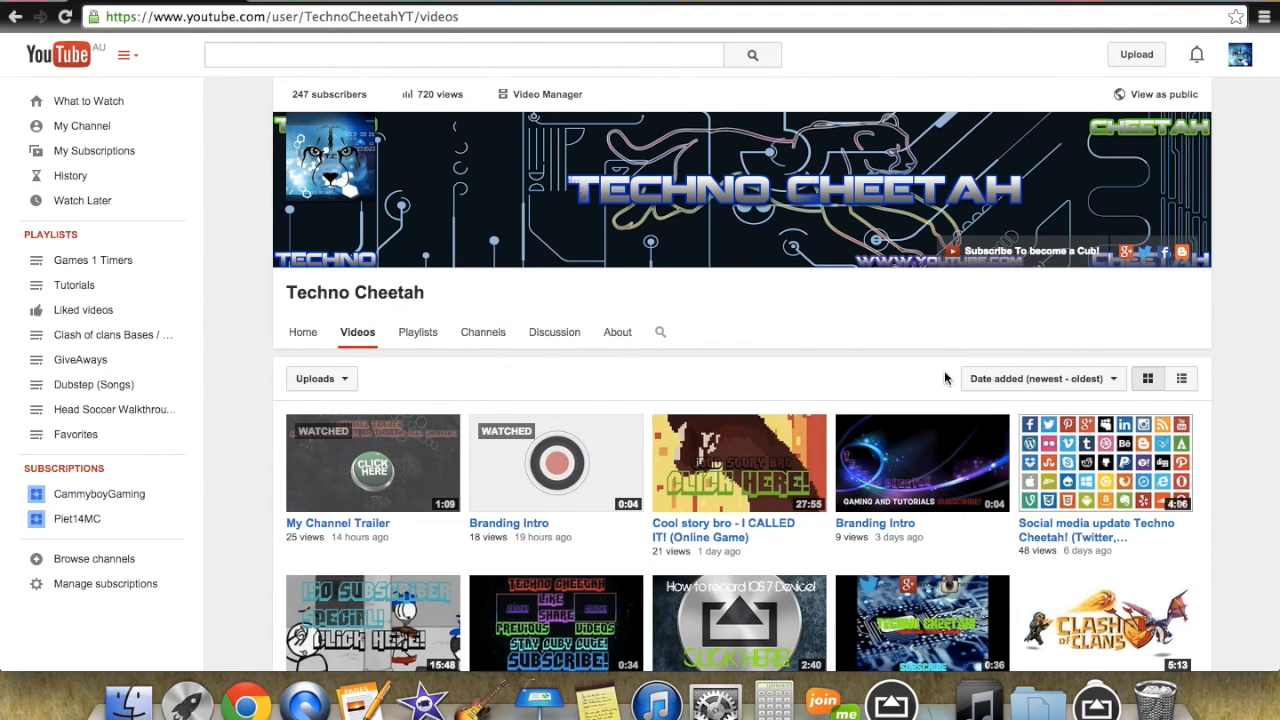
{"action": "scroll", "scroll_direction": "down", "scroll_amount": 3}
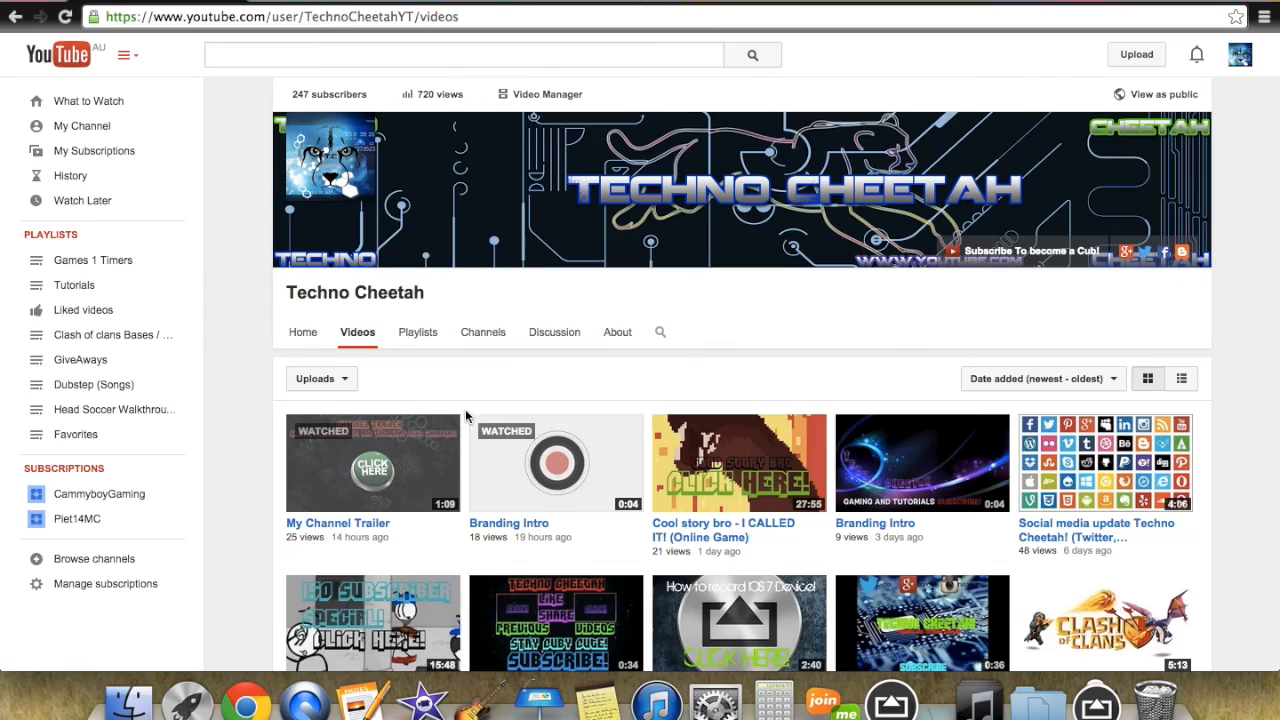
{"action": "scroll", "scroll_direction": "down", "scroll_amount": 3}
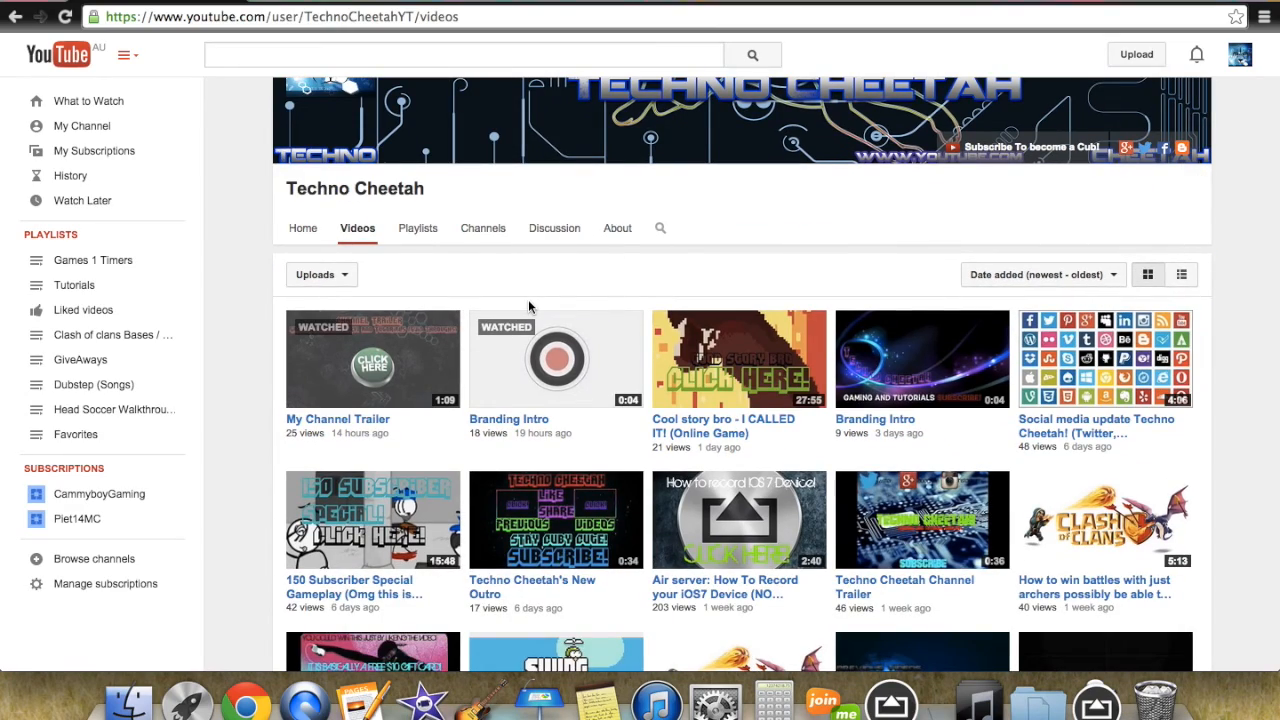
{"action": "scroll", "scroll_direction": "down", "scroll_amount": 3}
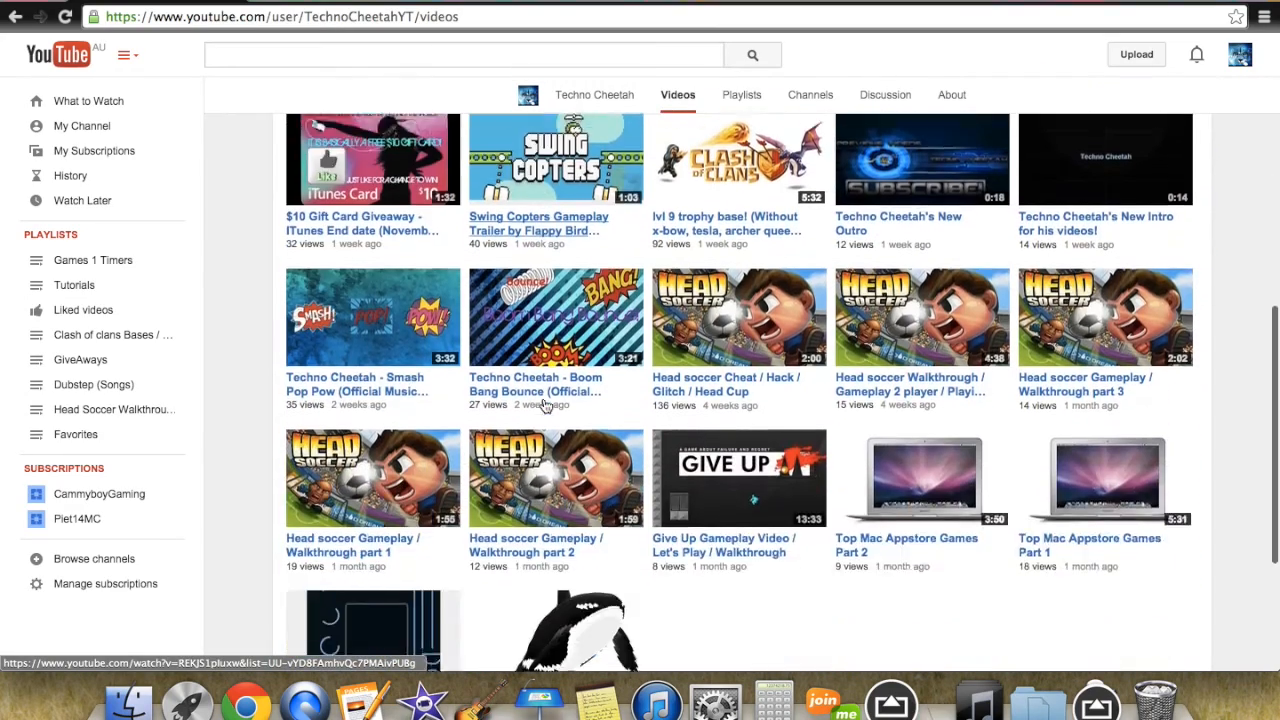
{"action": "scroll", "scroll_direction": "down", "scroll_amount": 3}
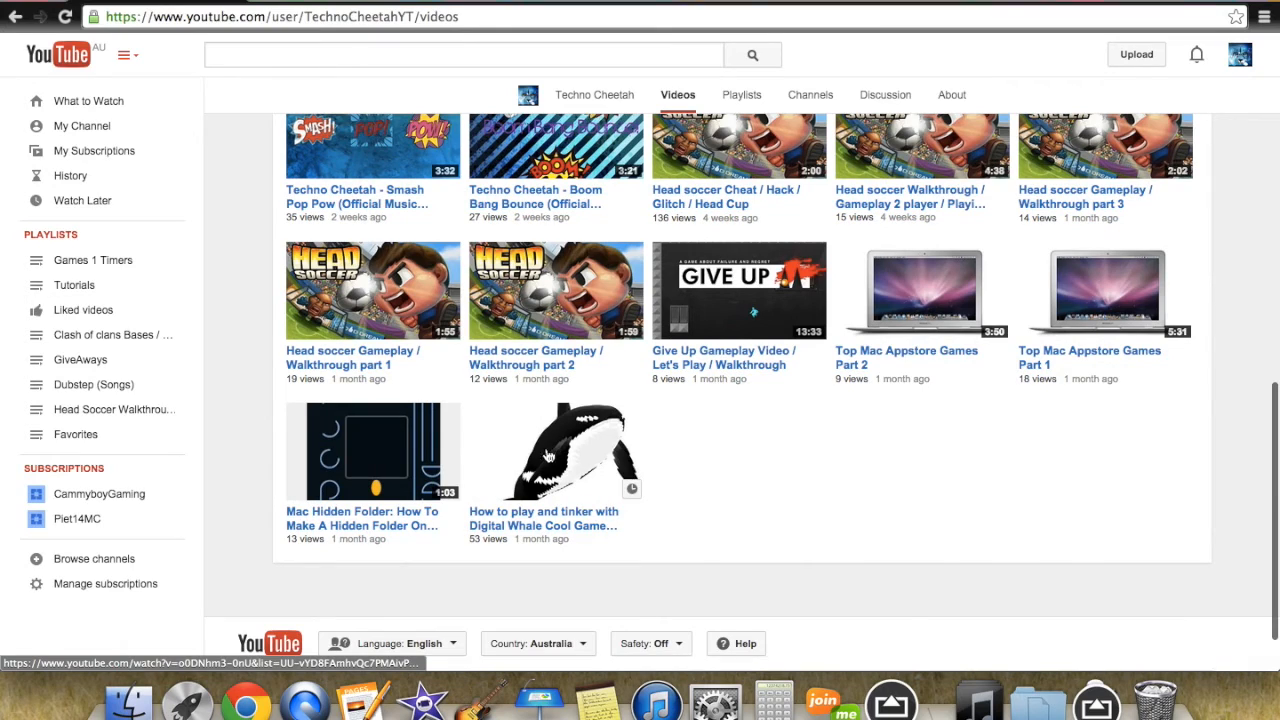
{"action": "mouse_move", "coordinate": [664, 492]}
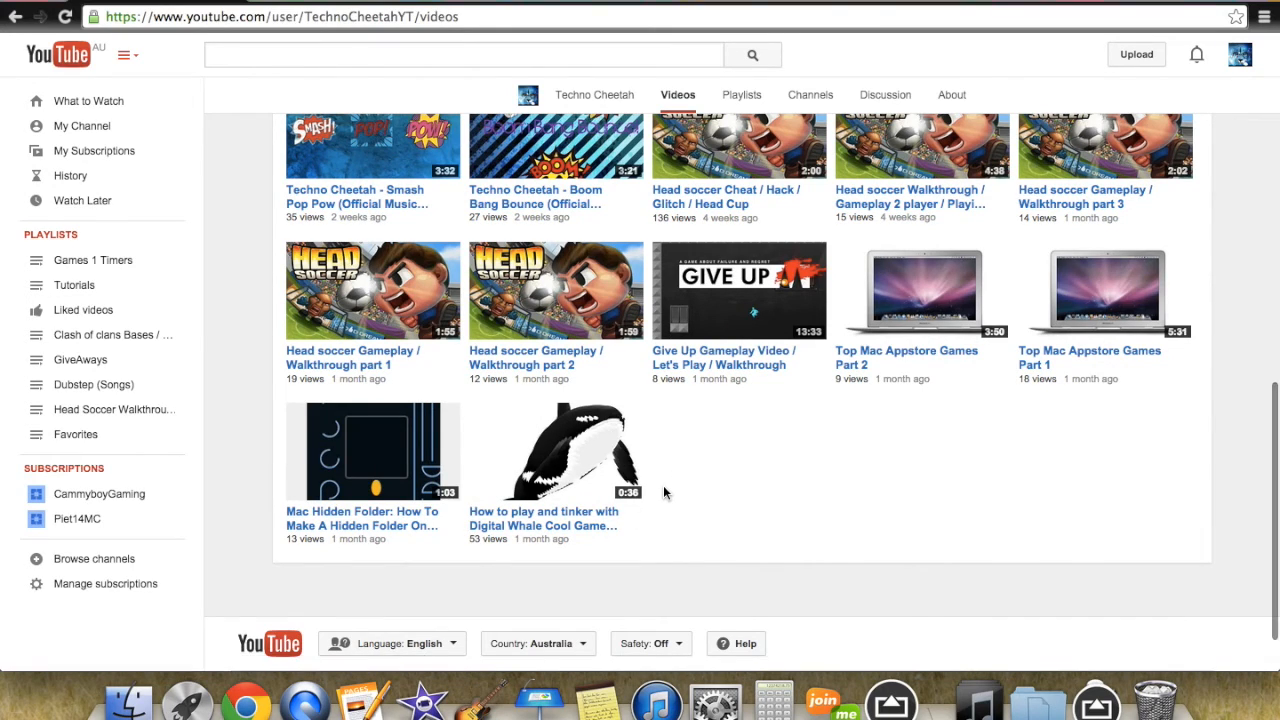
{"action": "scroll", "scroll_direction": "up", "scroll_amount": 3}
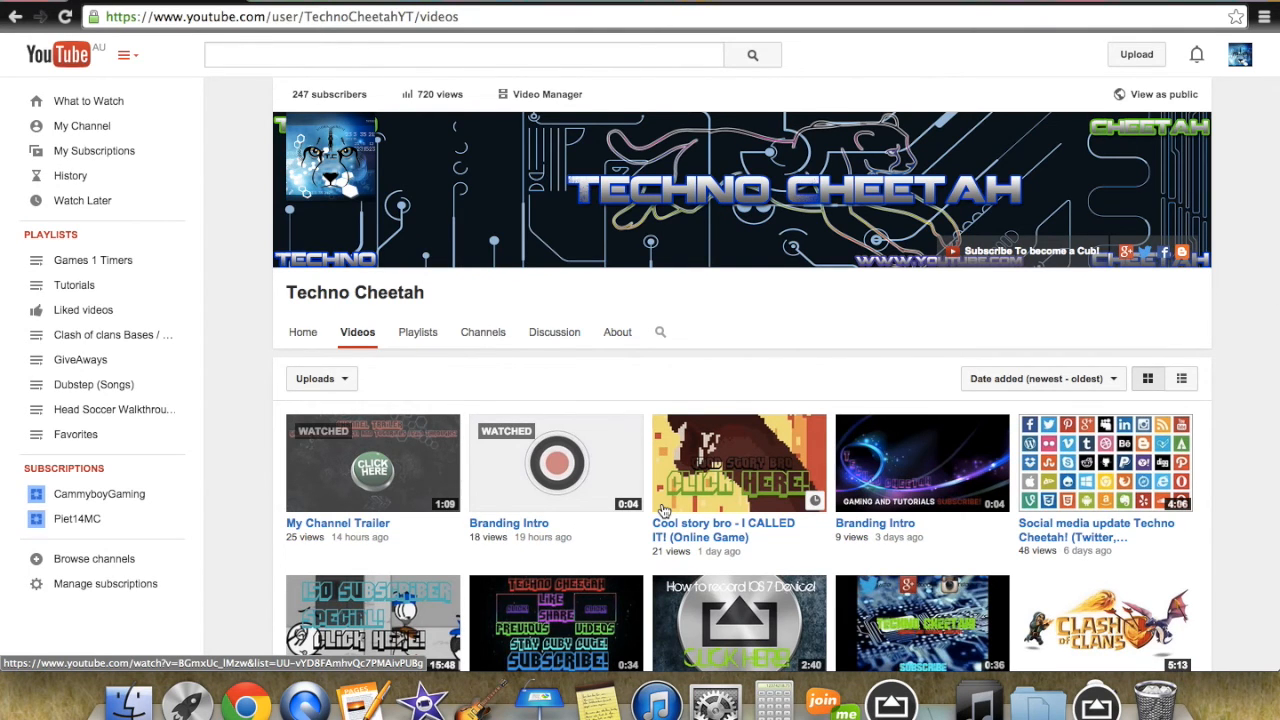
{"action": "scroll", "scroll_direction": "down", "scroll_amount": 3}
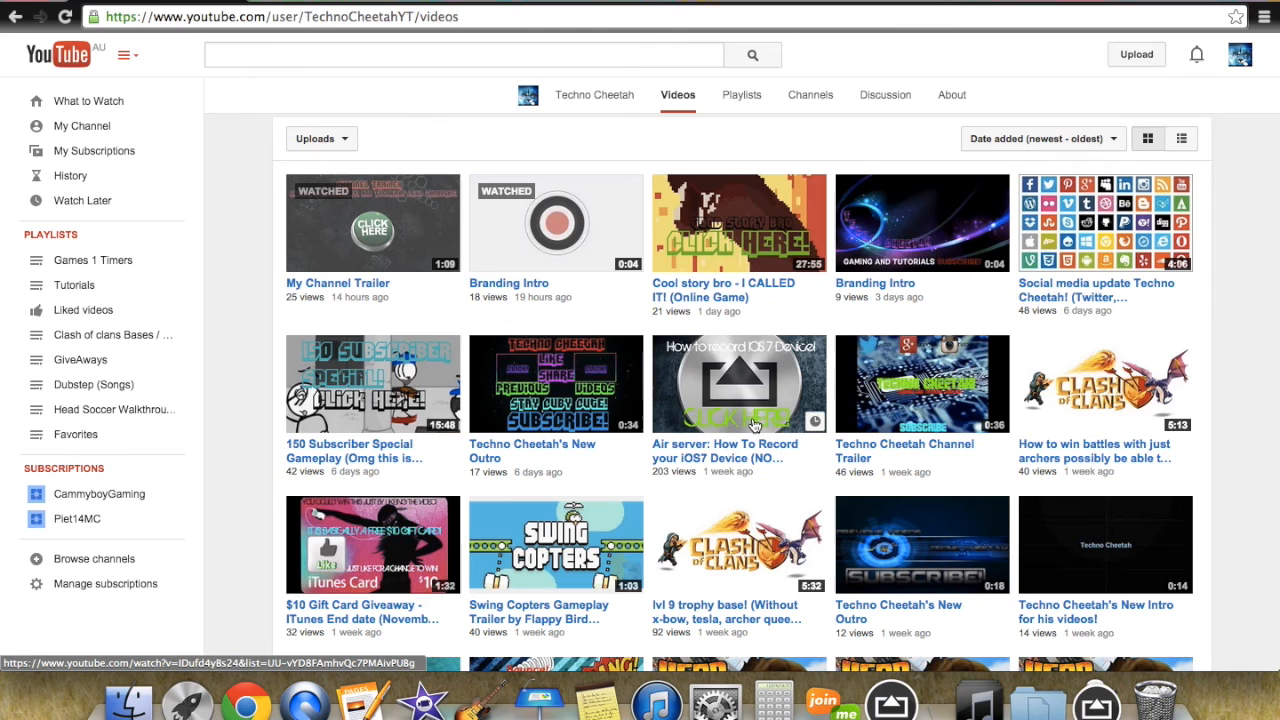
{"action": "mouse_move", "coordinate": [680, 388]}
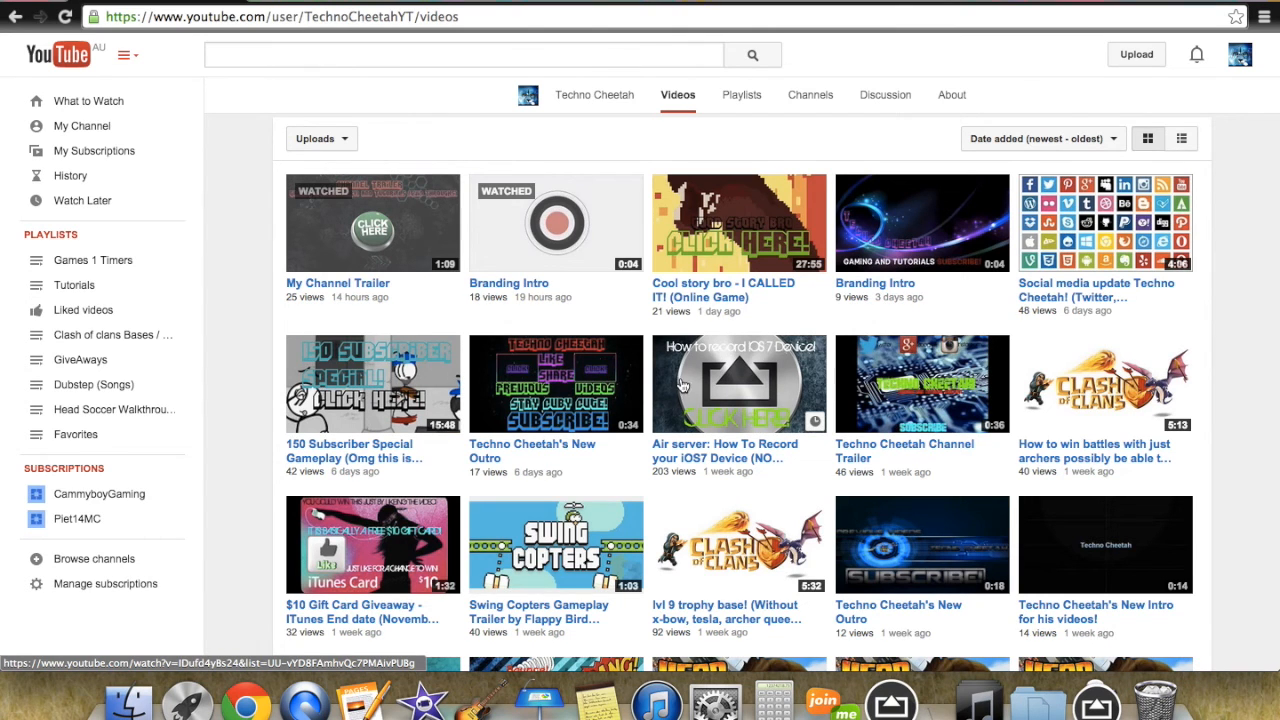
{"action": "scroll", "scroll_direction": "down", "scroll_amount": 3}
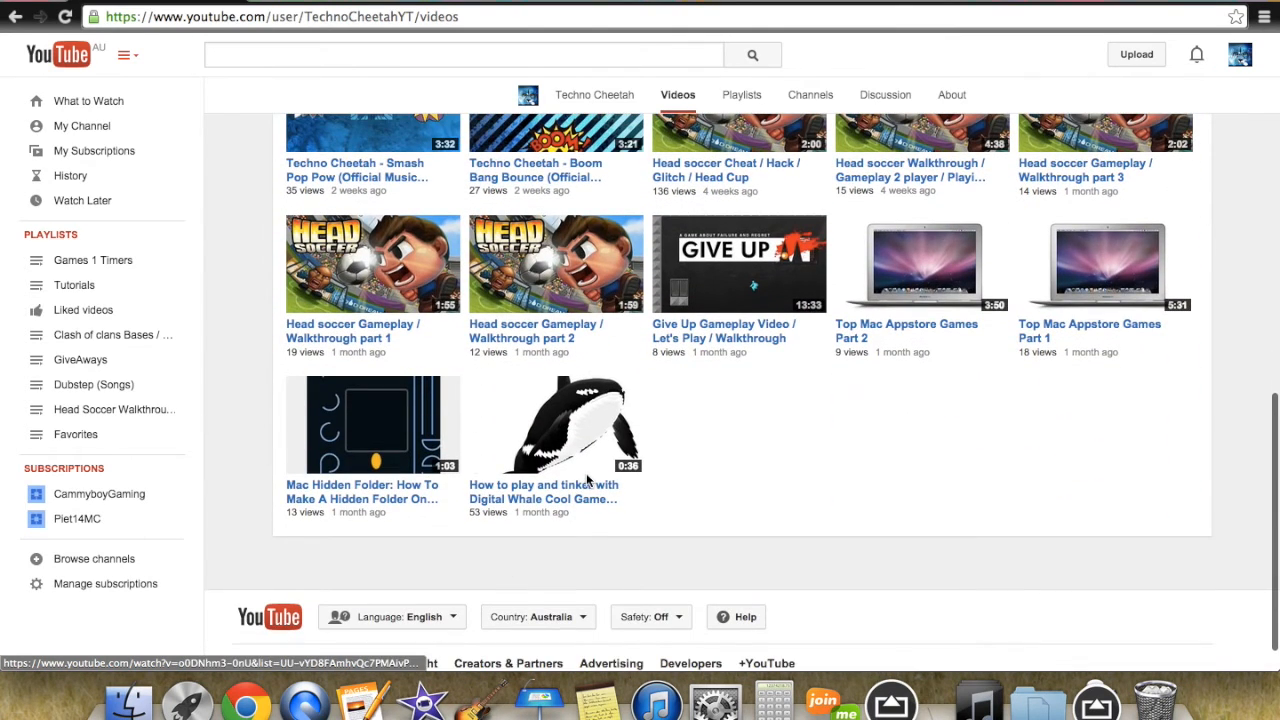
{"action": "mouse_move", "coordinate": [1180, 364]}
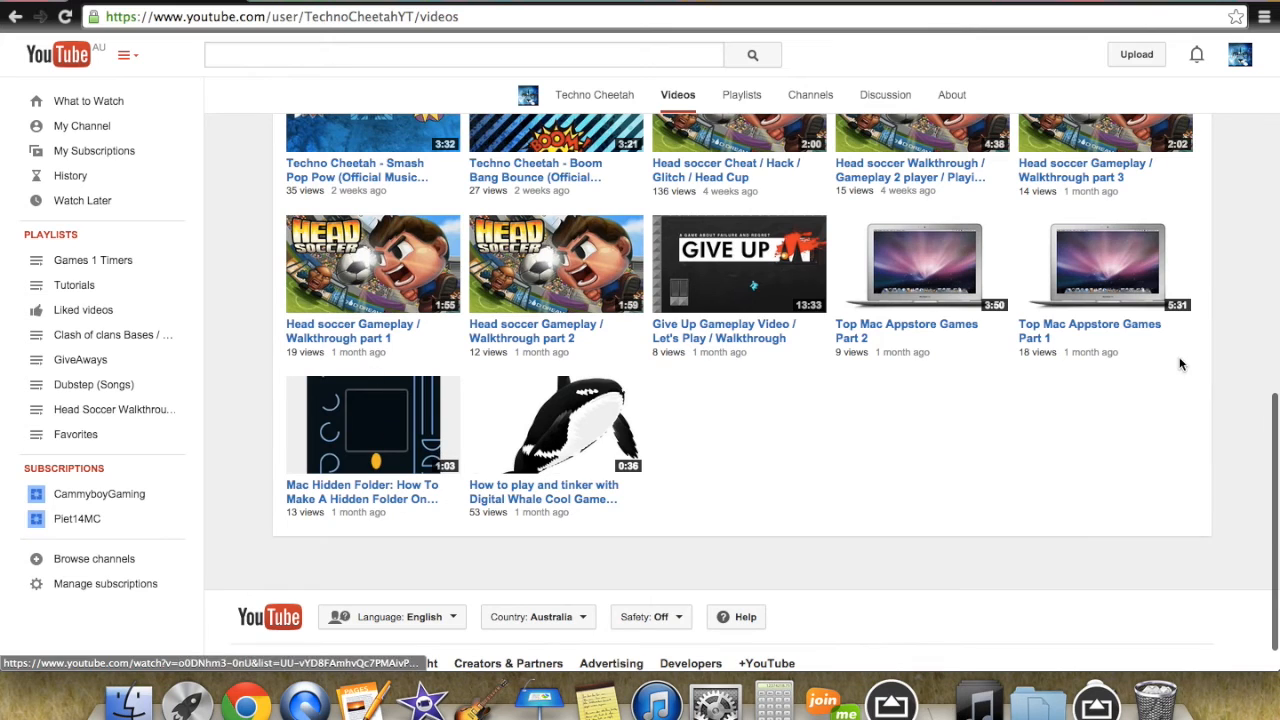
{"action": "left_click", "coordinate": [884, 94]}
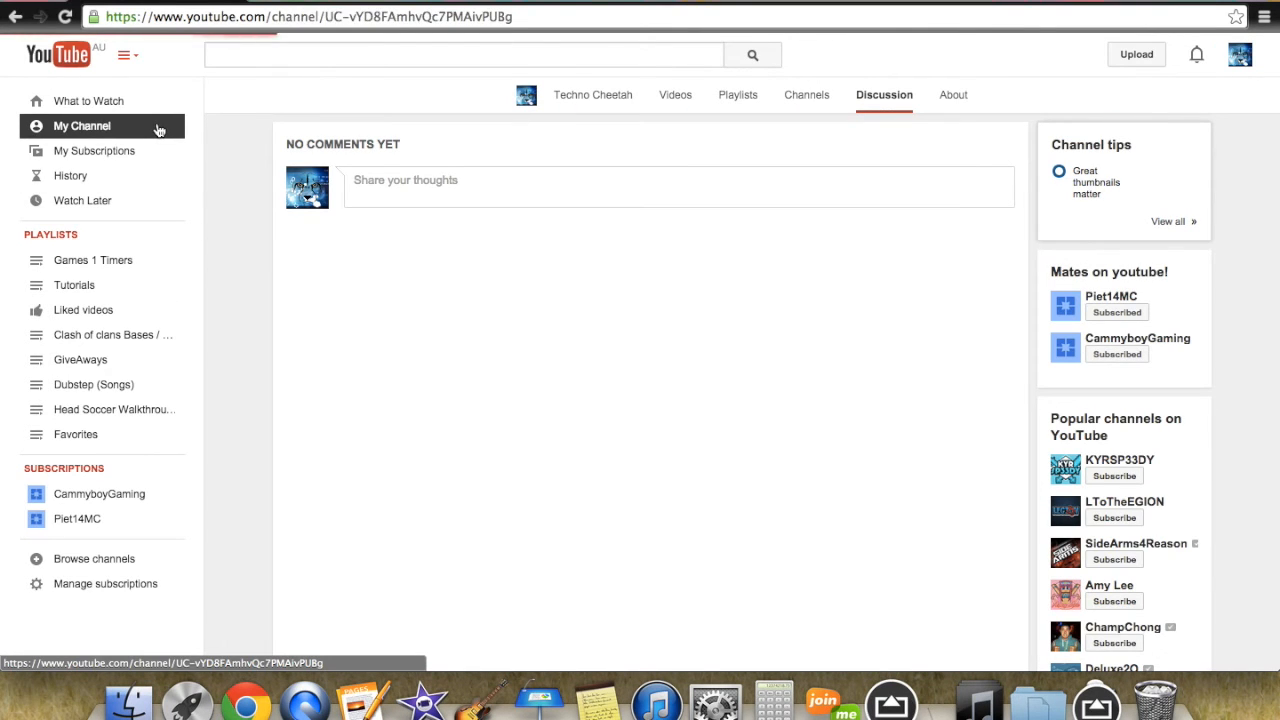
Return to the channel Home tab with the trailer and start View as public
{"action": "left_click", "coordinate": [82, 126]}
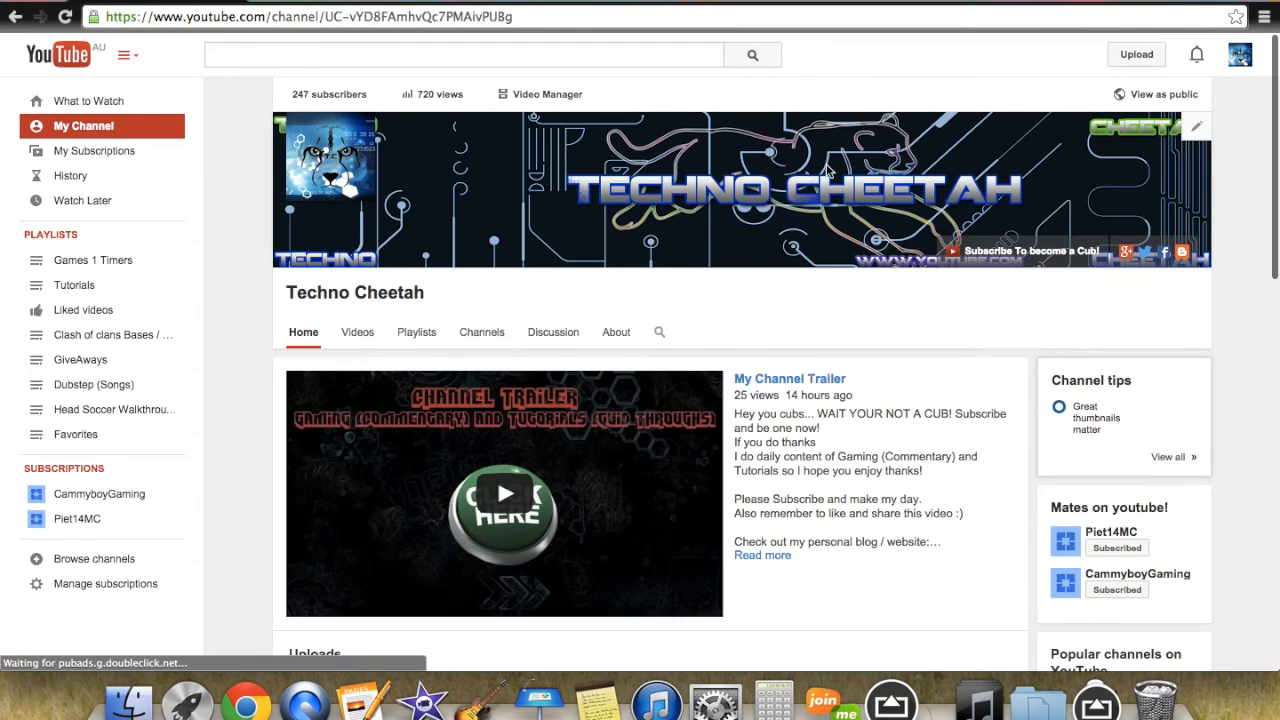
{"action": "mouse_move", "coordinate": [434, 168]}
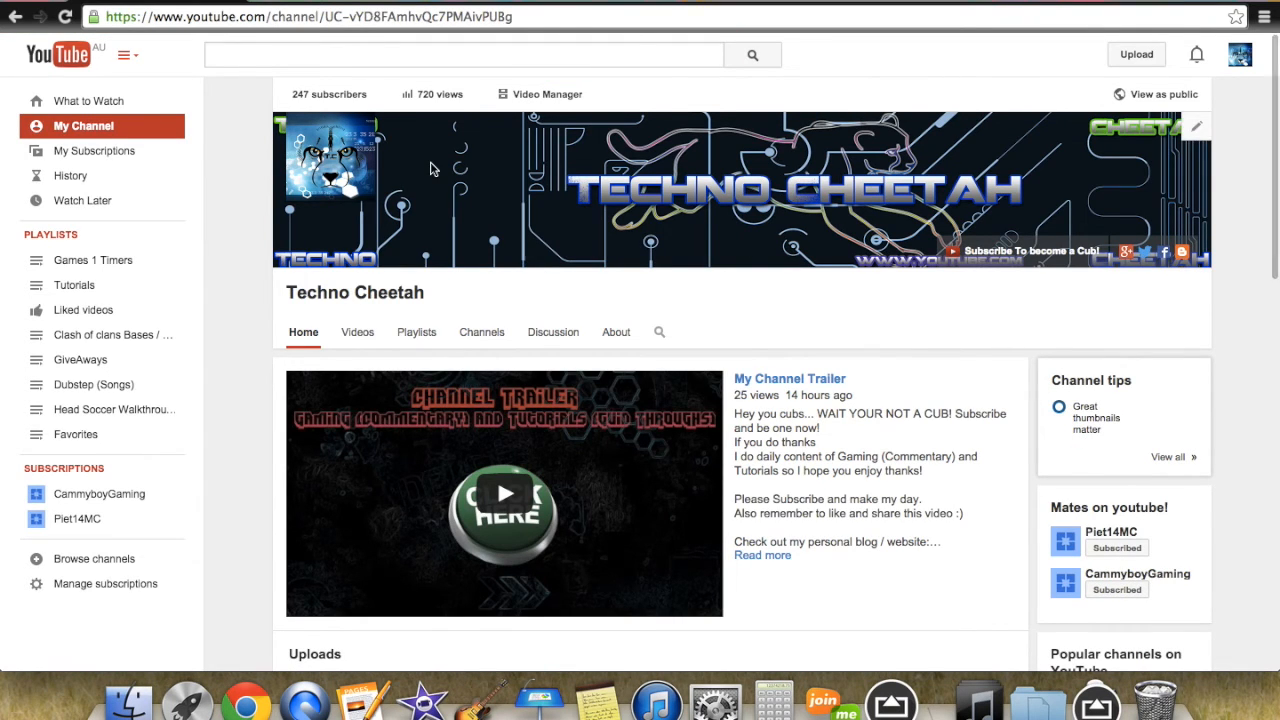
{"action": "mouse_move", "coordinate": [1162, 94]}
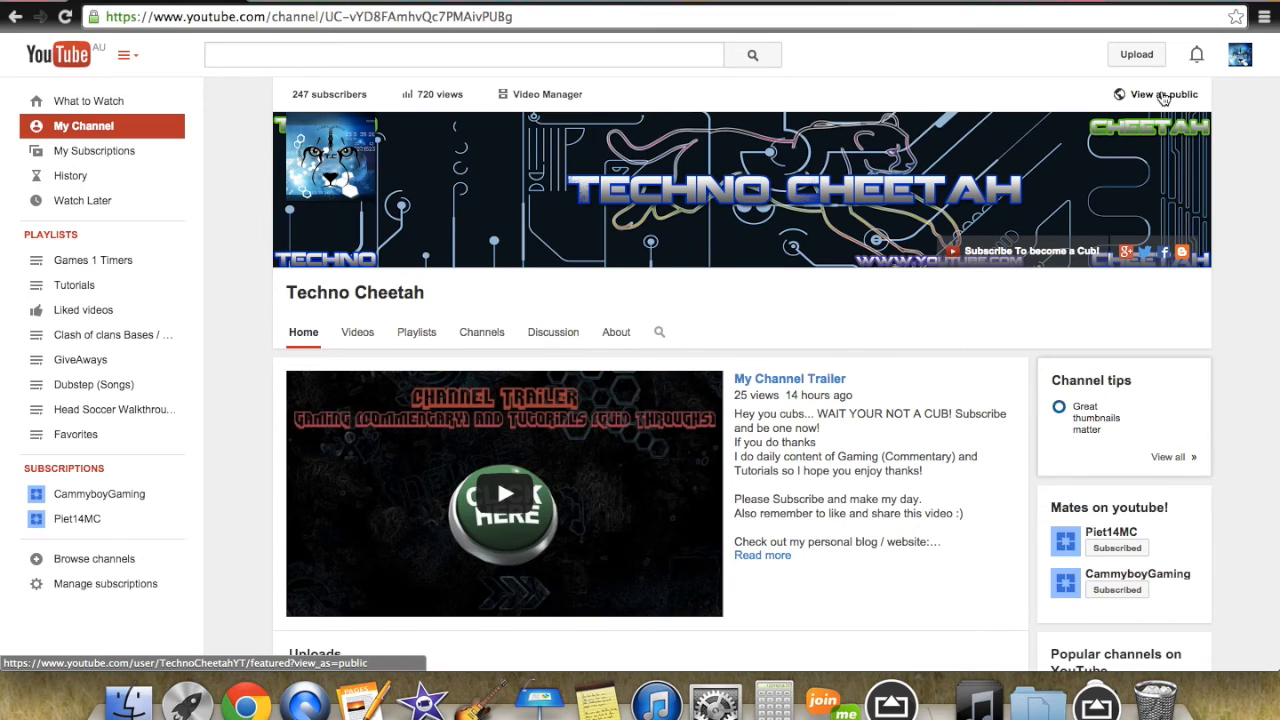
{"action": "left_click", "coordinate": [1164, 94]}
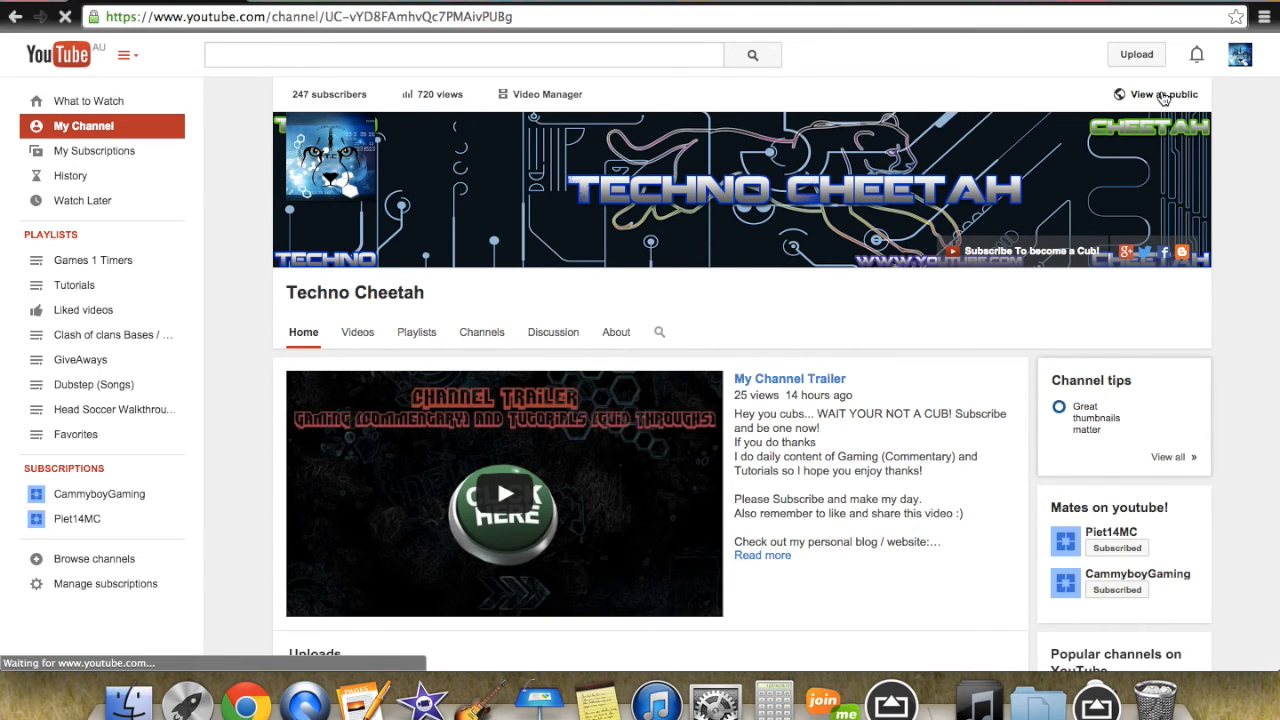
Preview the channel as the public sees it, play the trailer, then end the preview
{"action": "left_click", "coordinate": [1164, 94]}
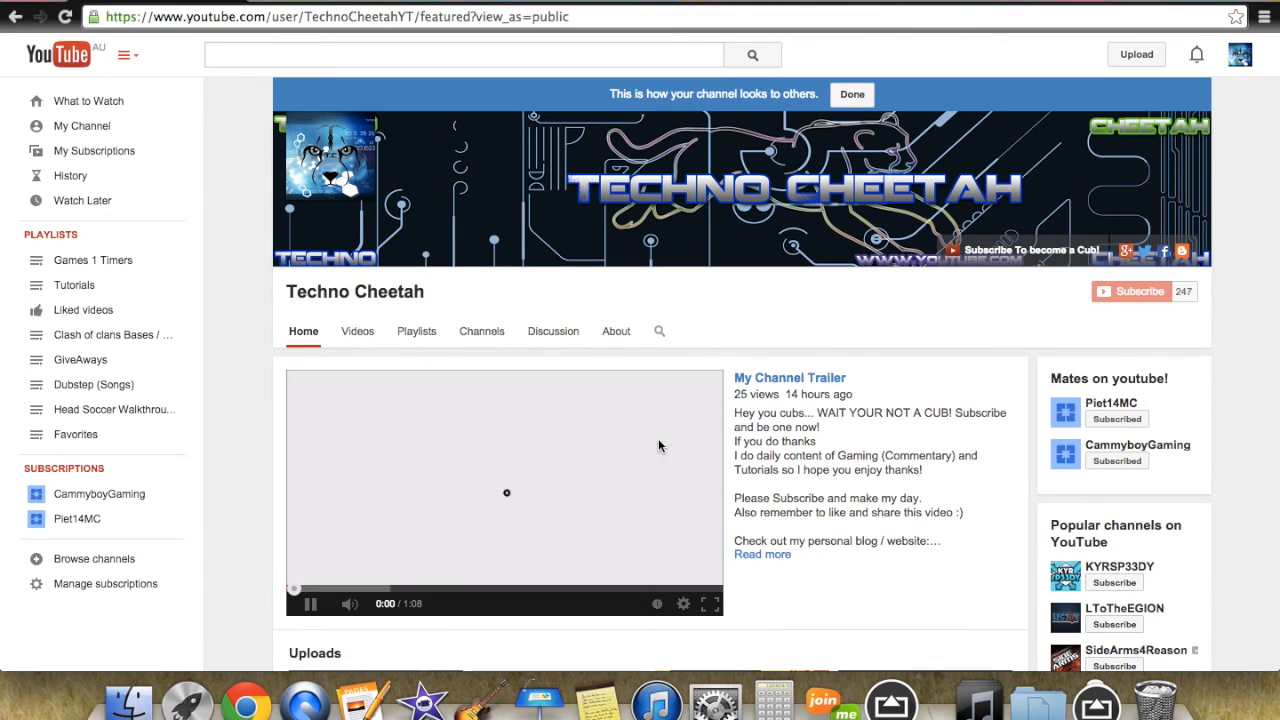
{"action": "left_click", "coordinate": [504, 492]}
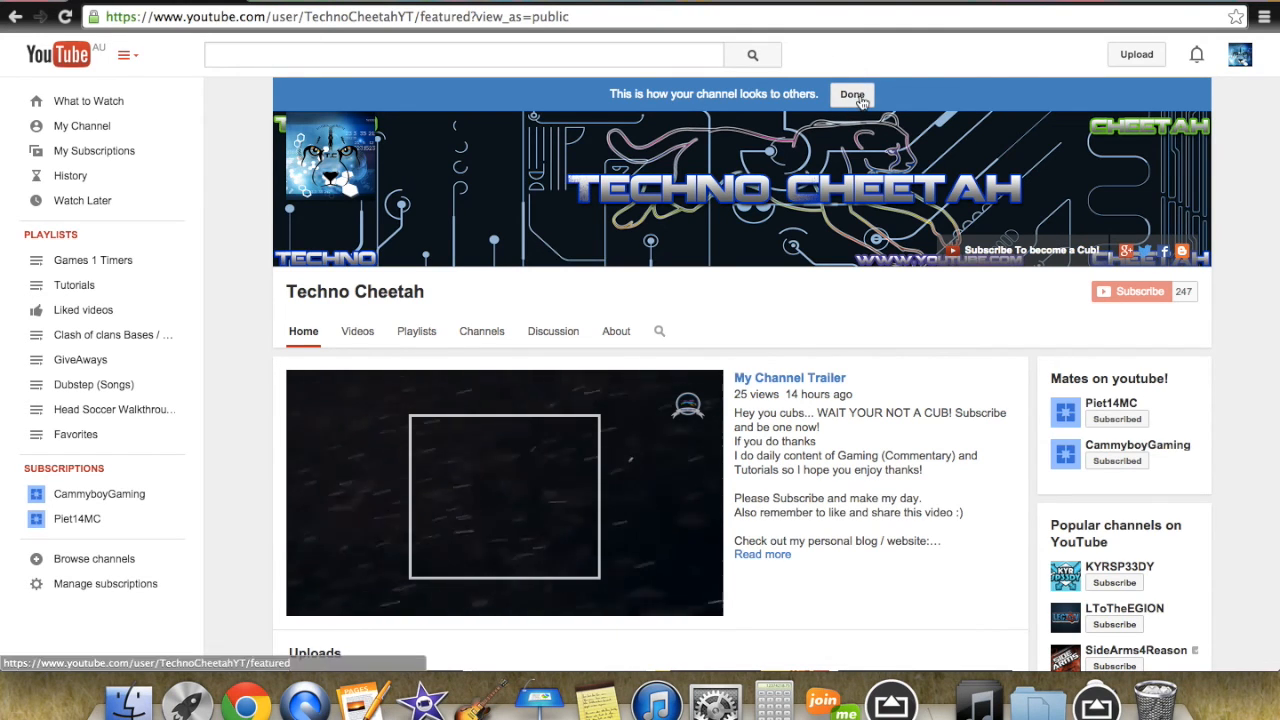
{"action": "left_click", "coordinate": [852, 94]}
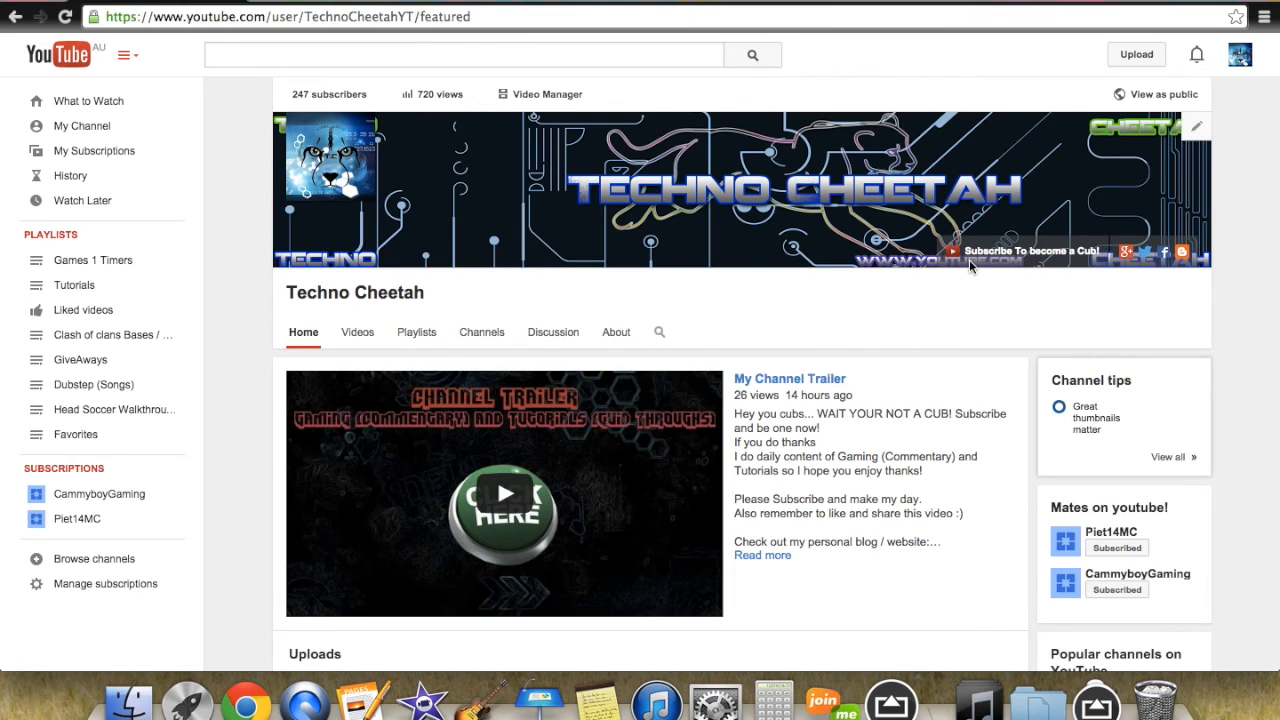
{"action": "mouse_move", "coordinate": [1196, 258]}
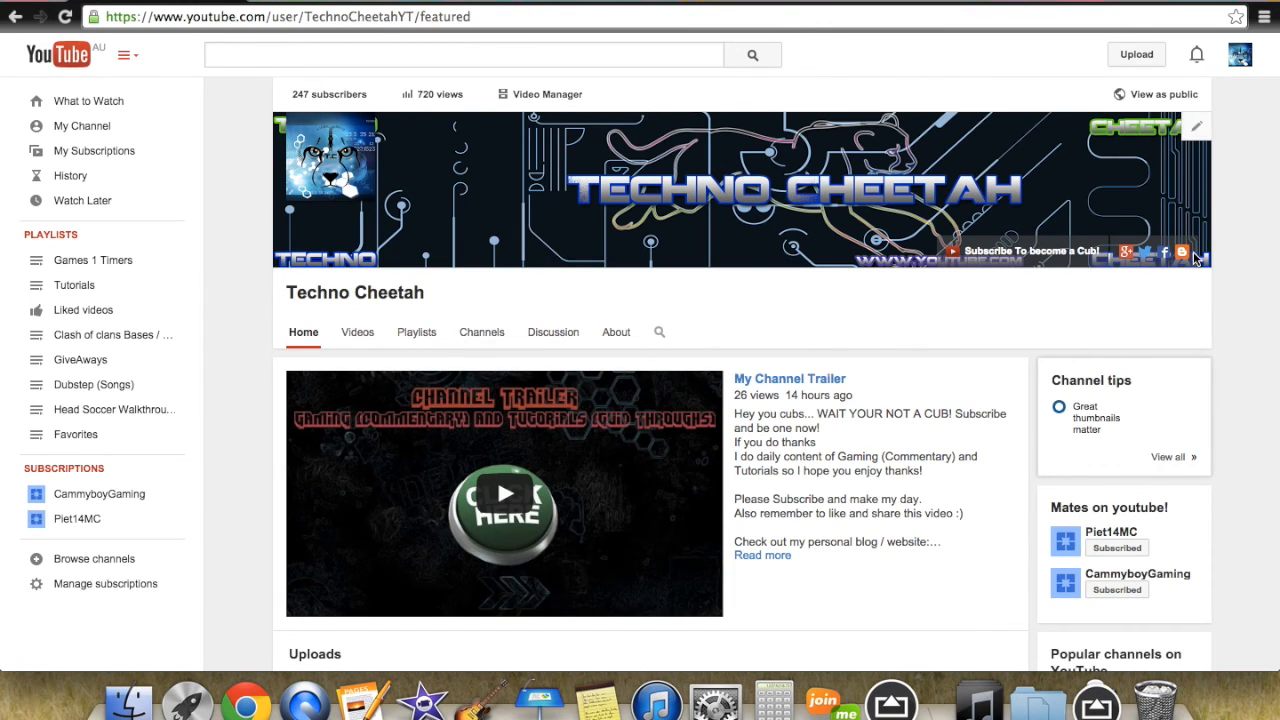
{"action": "mouse_move", "coordinate": [1048, 232]}
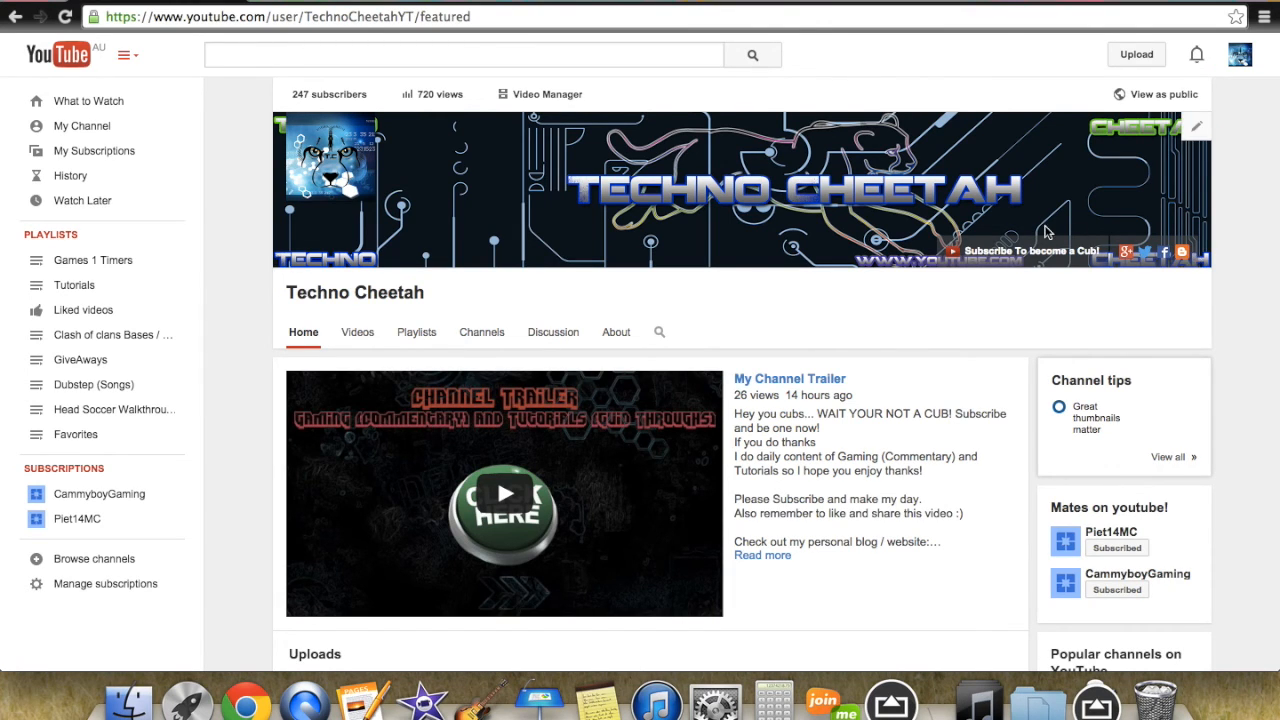